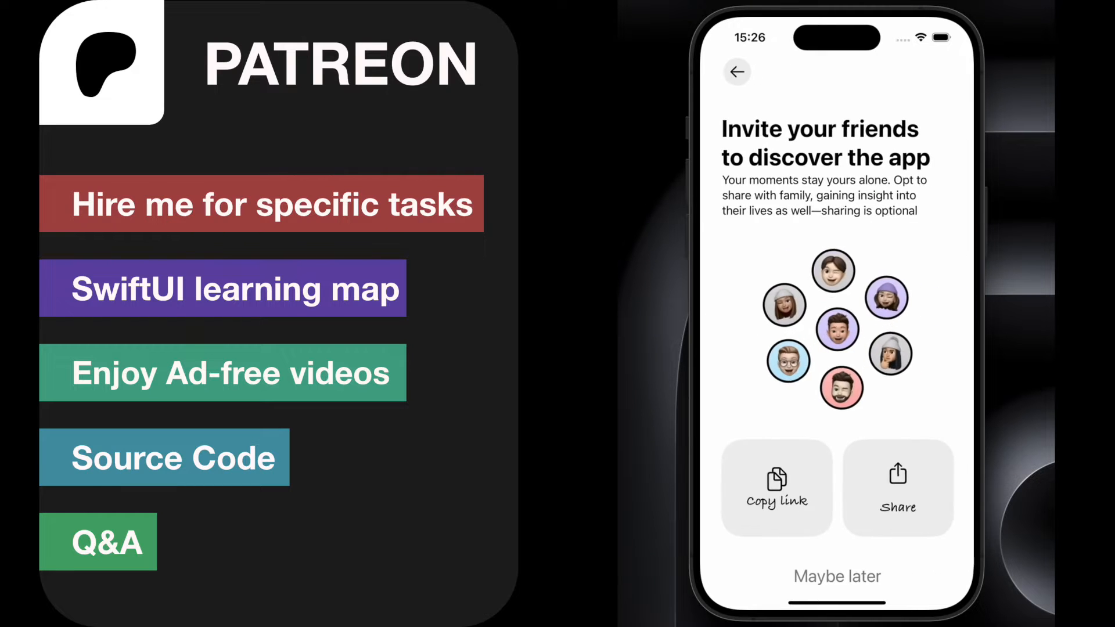
# Step: Try copying the invite link and opening, then dismissing, its sharing options
pyautogui.click(775, 488)
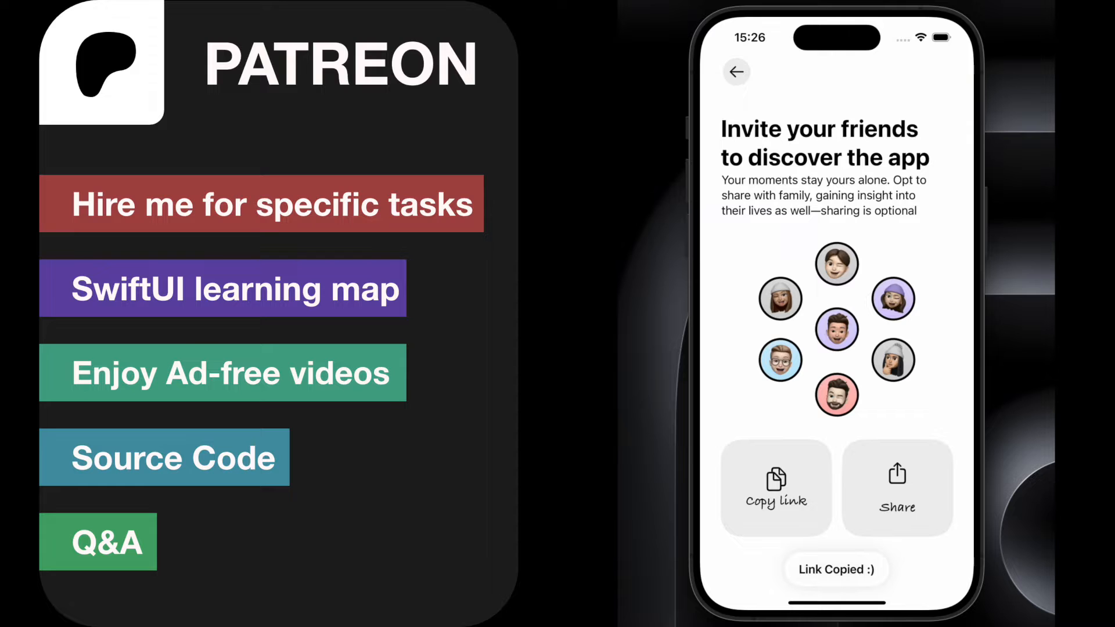
pyautogui.click(896, 488)
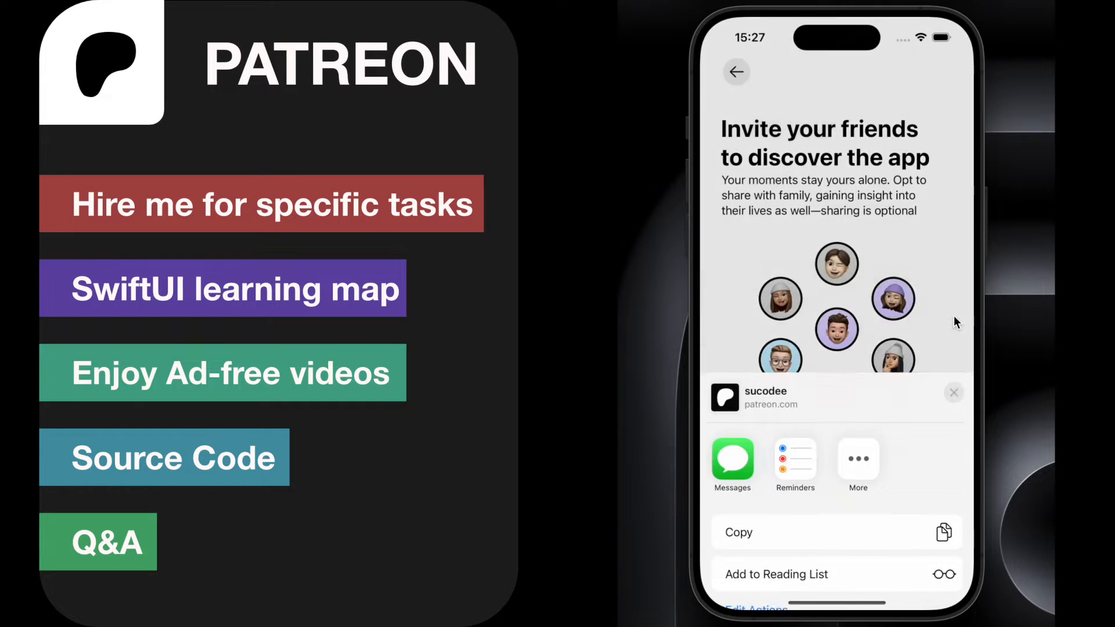
pyautogui.click(954, 392)
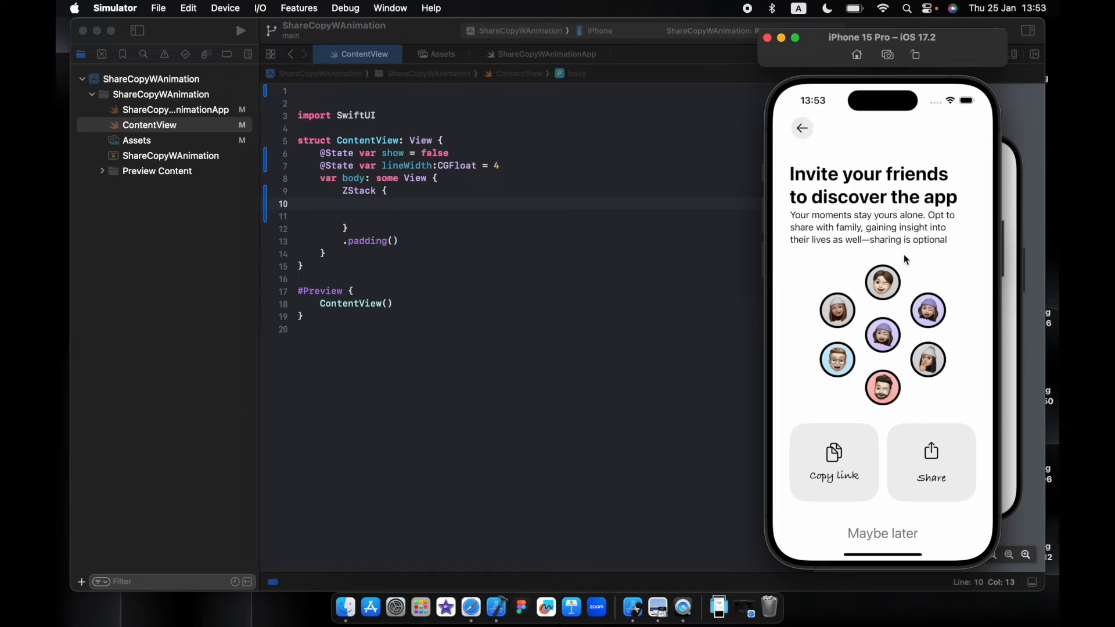
pyautogui.moveTo(906, 366)
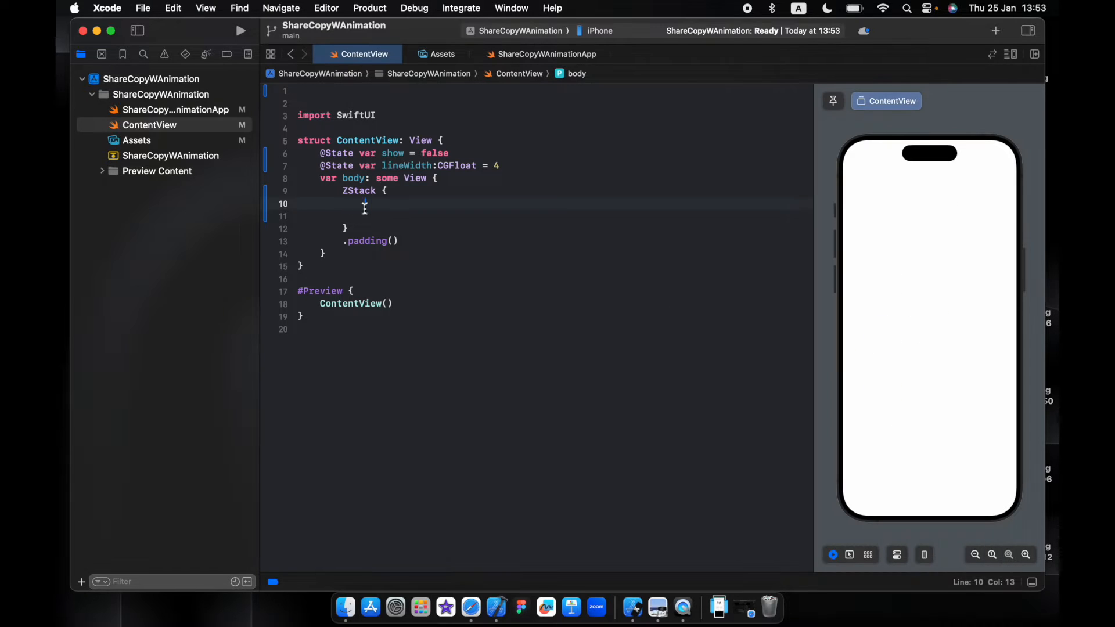
# Step: Add Circle().frame(width: 250, height: 250).opacity(0.1) to the ZStack and begin a VStack
pyautogui.write('cire')
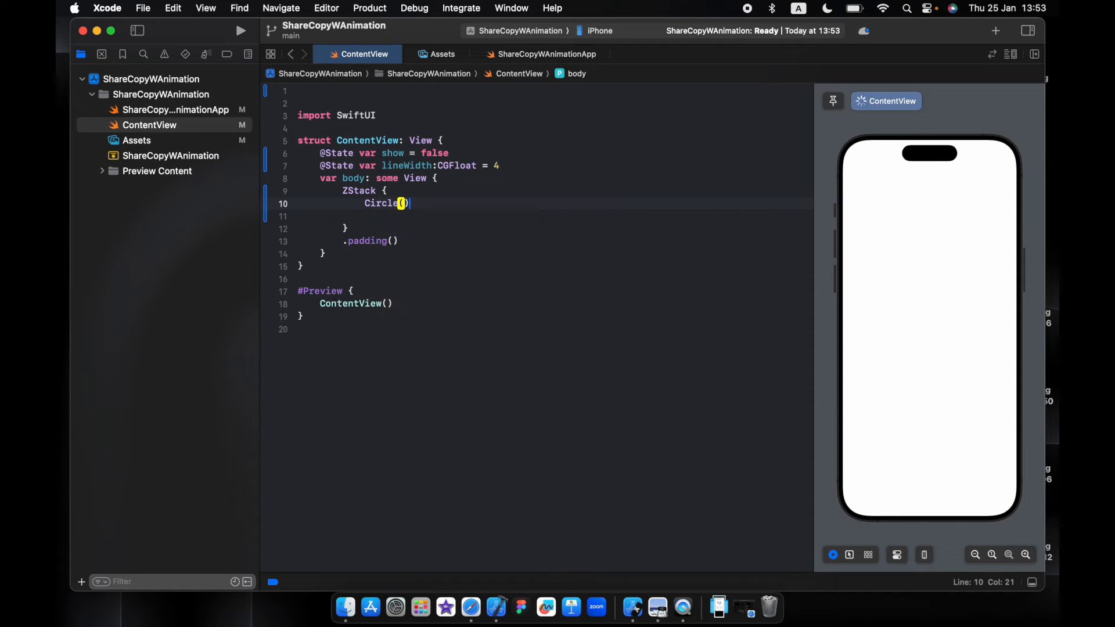
pyautogui.write('.frame(width: 250, height: 250')
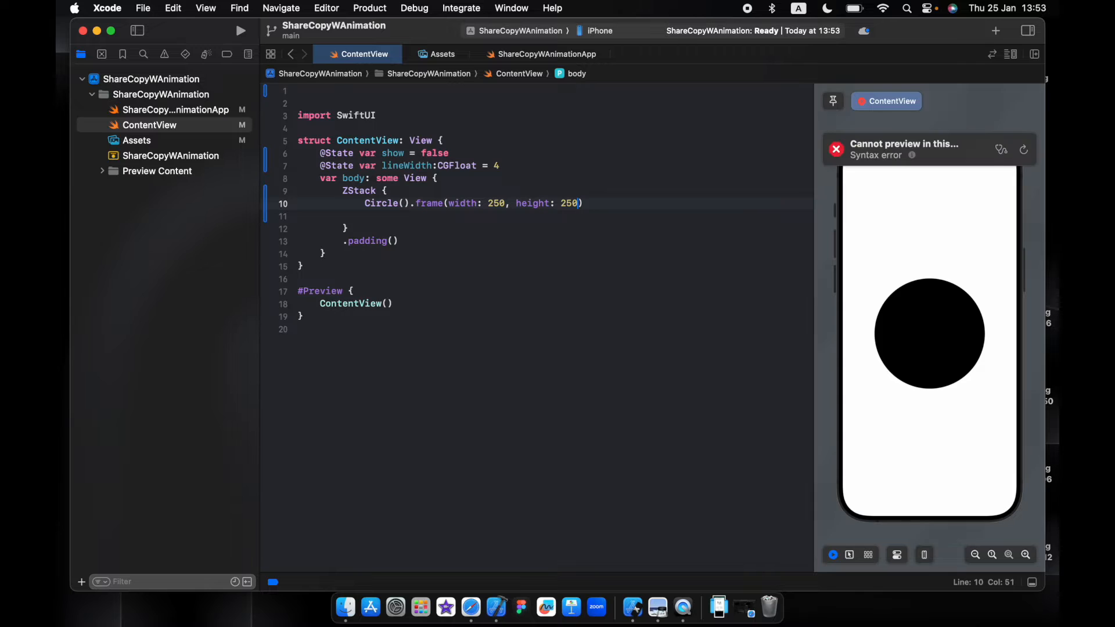
pyautogui.write('.opacity(0.8)')
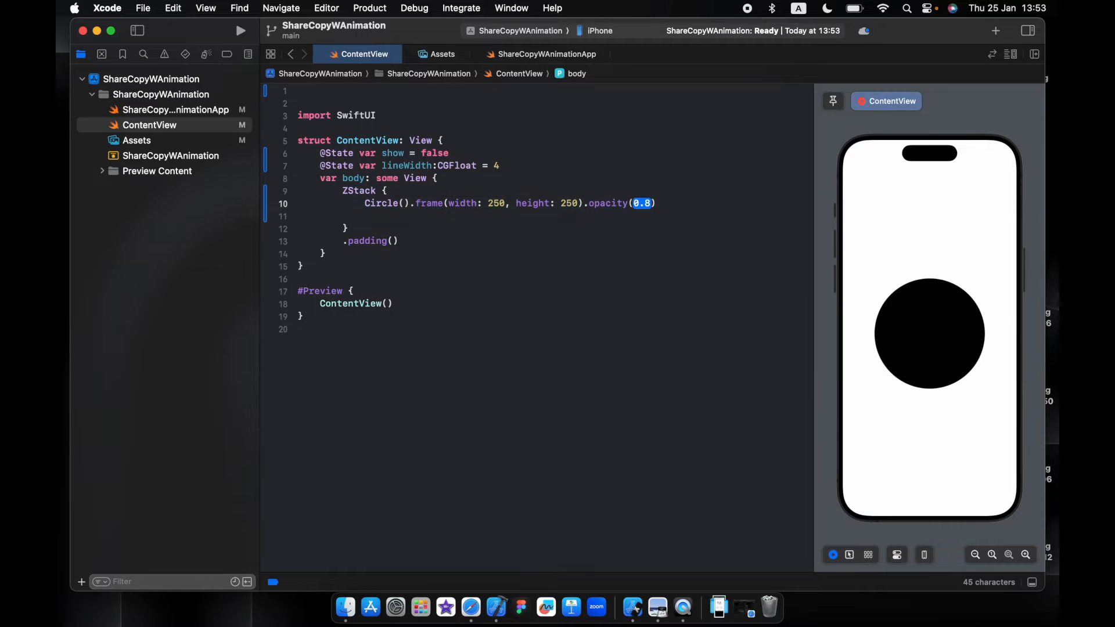
pyautogui.write('0.1')
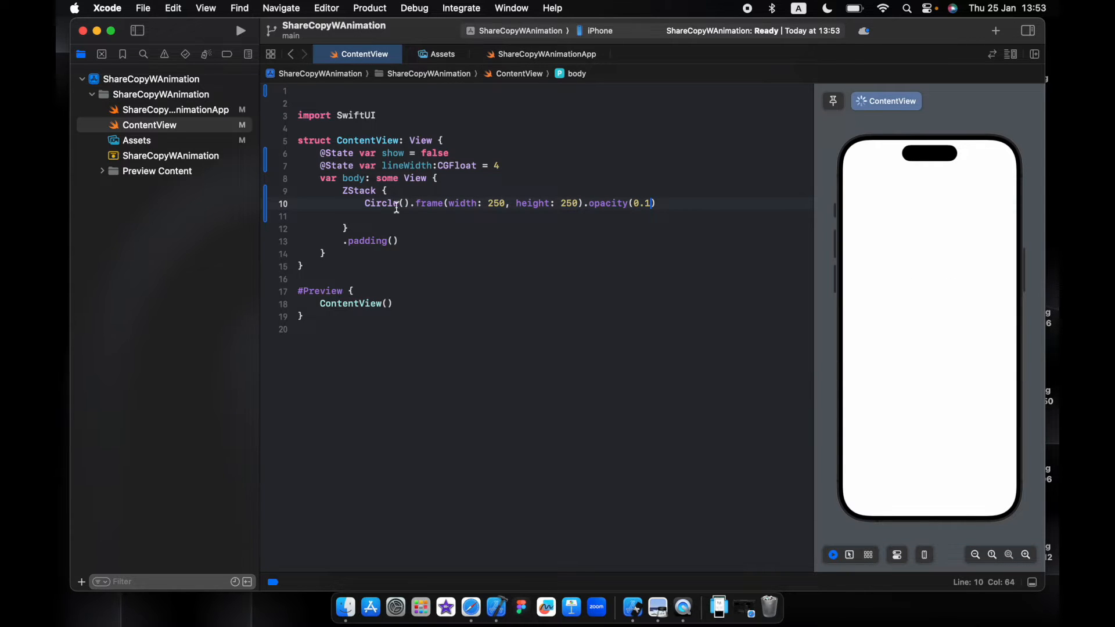
pyautogui.press('Return')
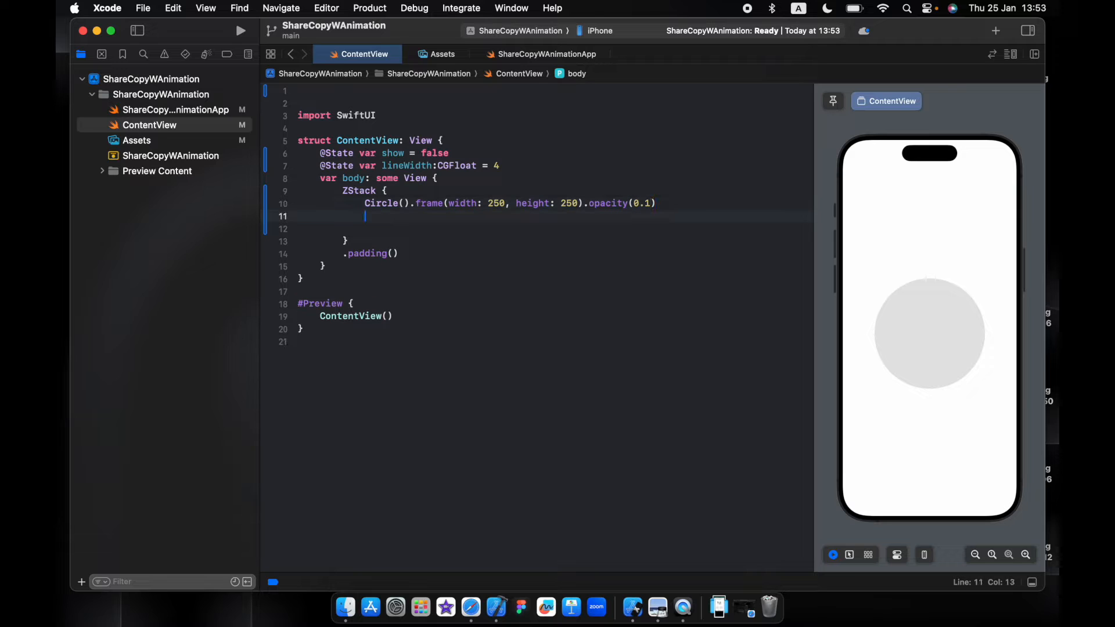
pyautogui.moveTo(915, 320)
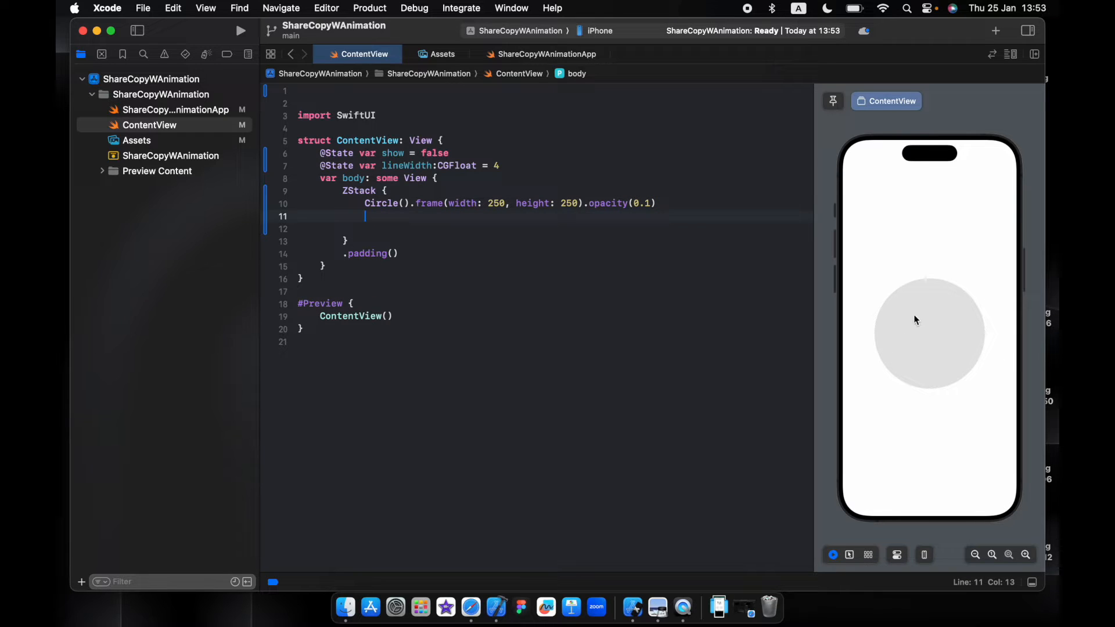
pyautogui.moveTo(893, 323)
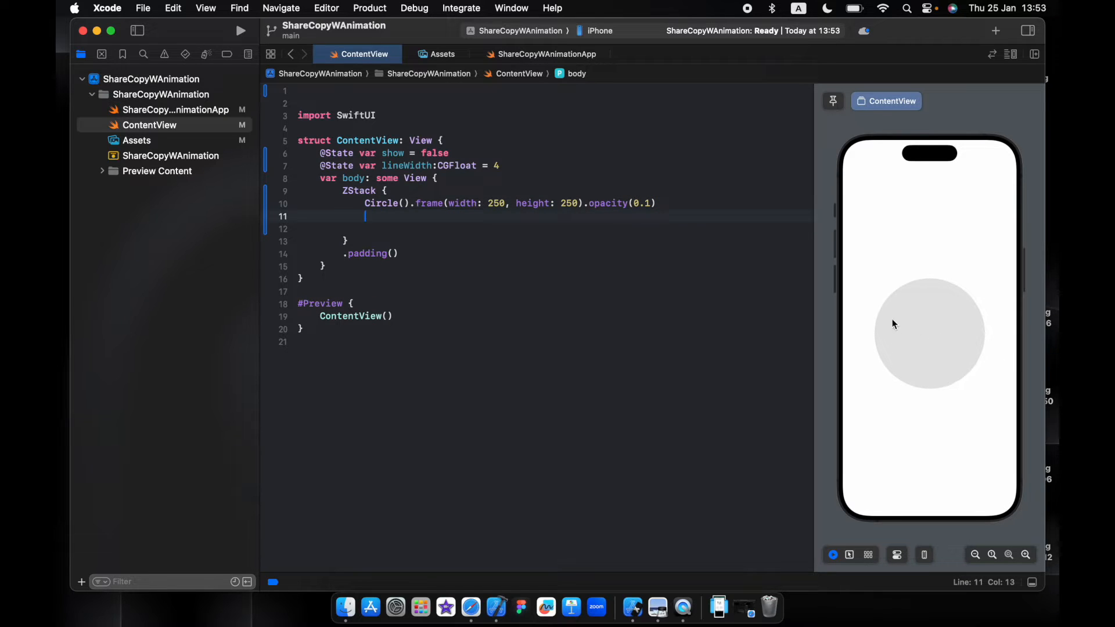
pyautogui.moveTo(922, 406)
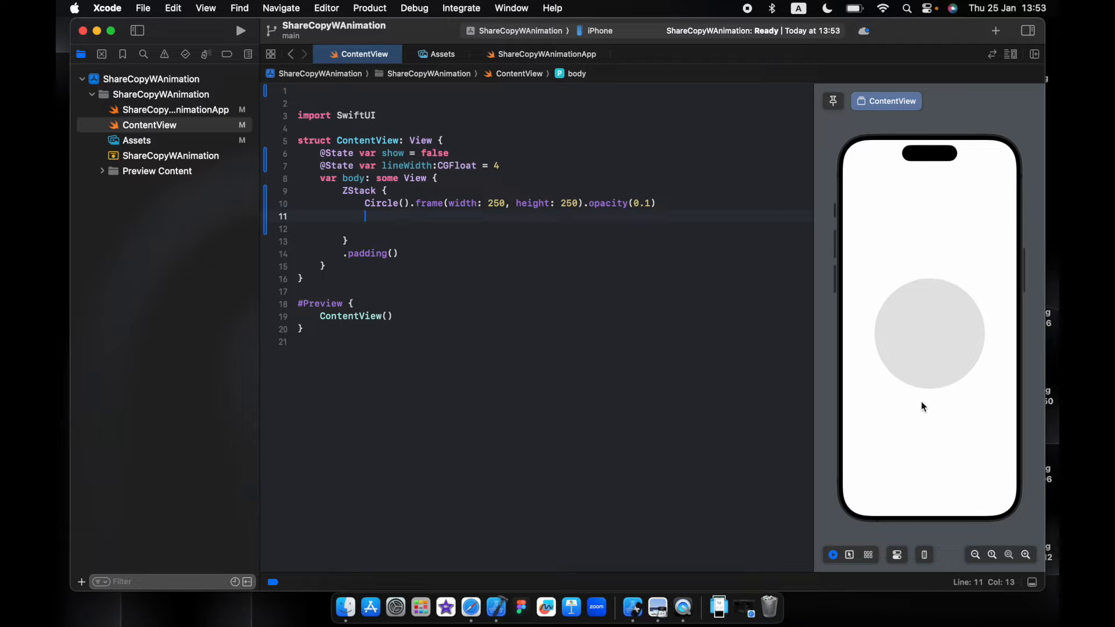
pyautogui.moveTo(594, 251)
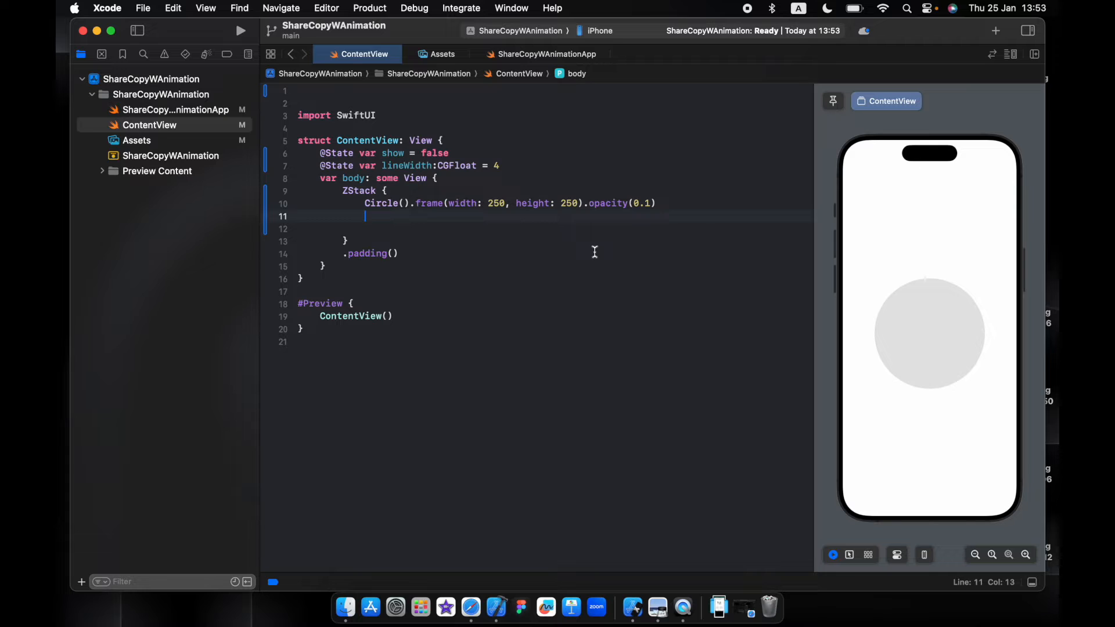
pyautogui.write('VStack{')
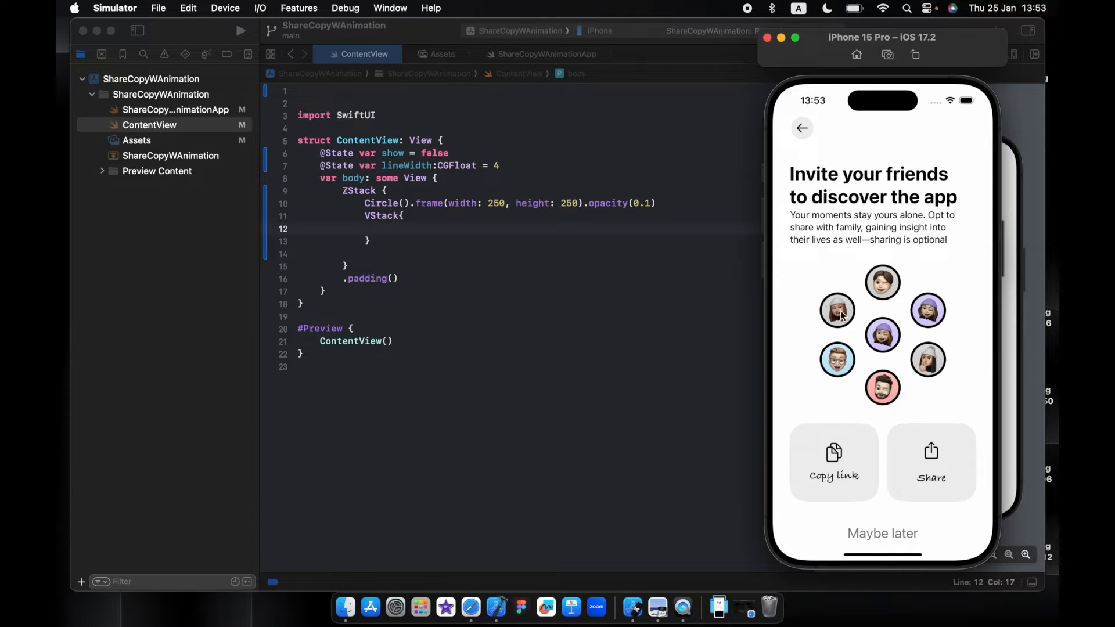
pyautogui.moveTo(915, 332)
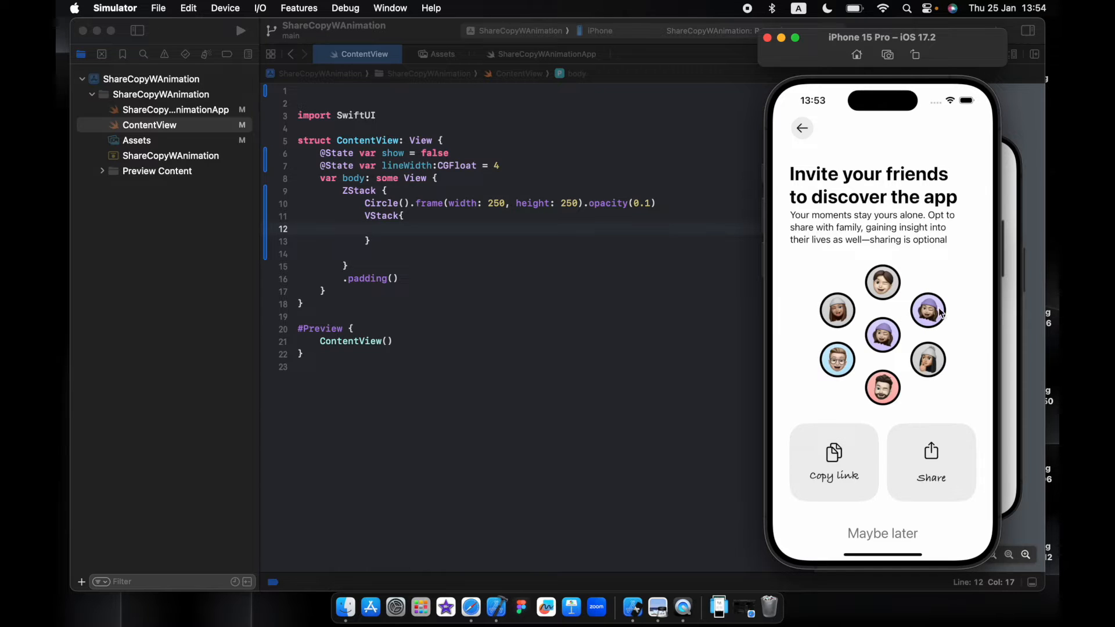
pyautogui.moveTo(932, 369)
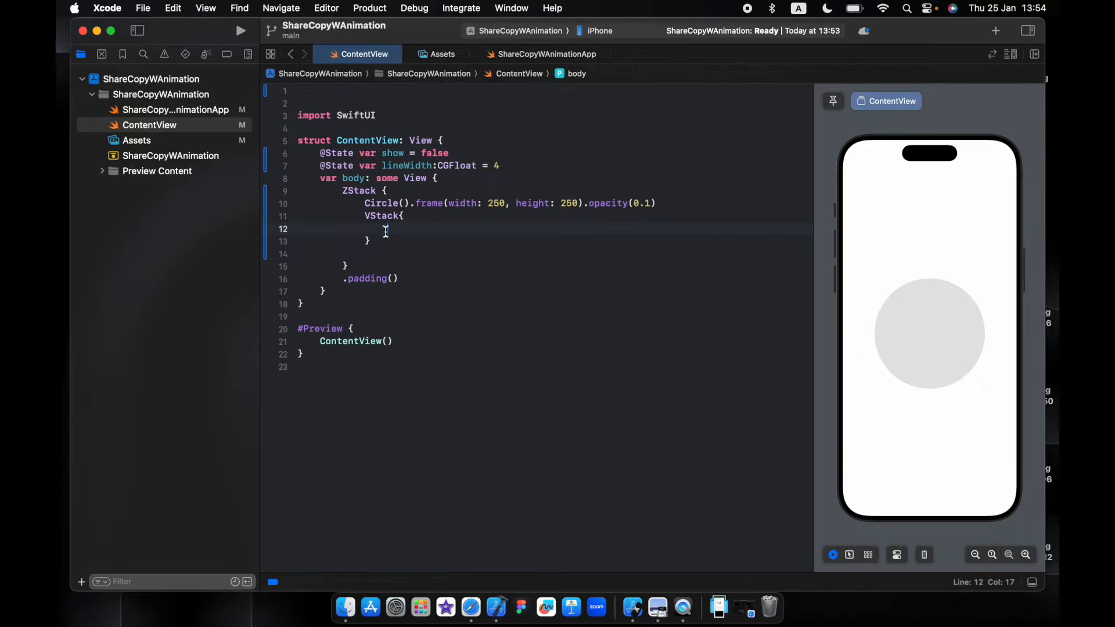
# Step: Add two HStacks, the first holding Image(.user1).resizable().scaledToFill(), after checking the avatar assets
pyautogui.write('HStack{')
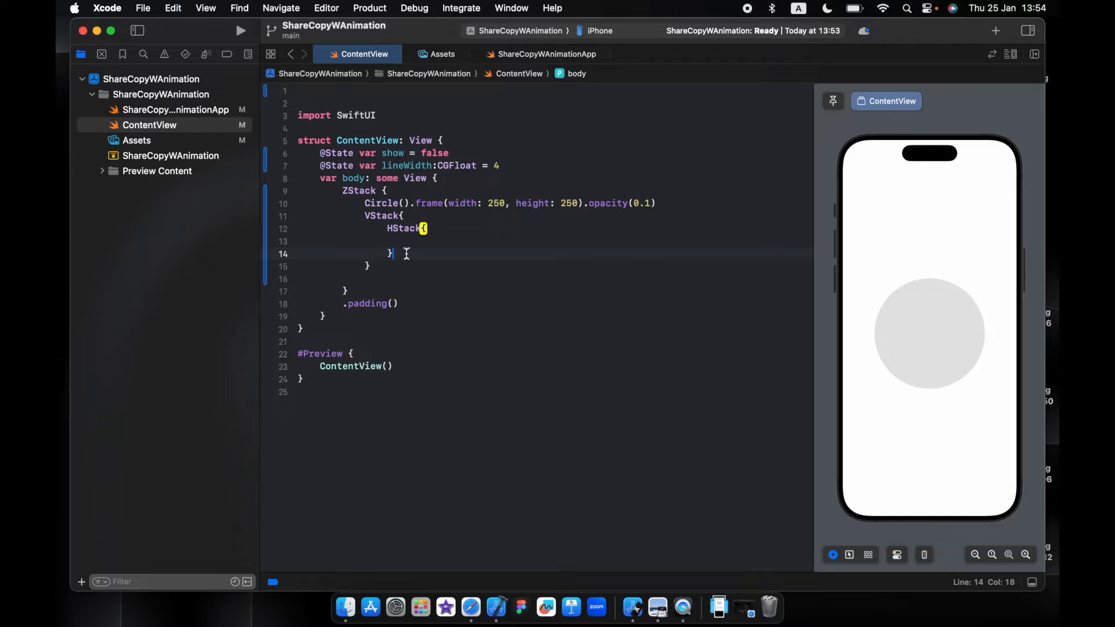
pyautogui.write('Hs')
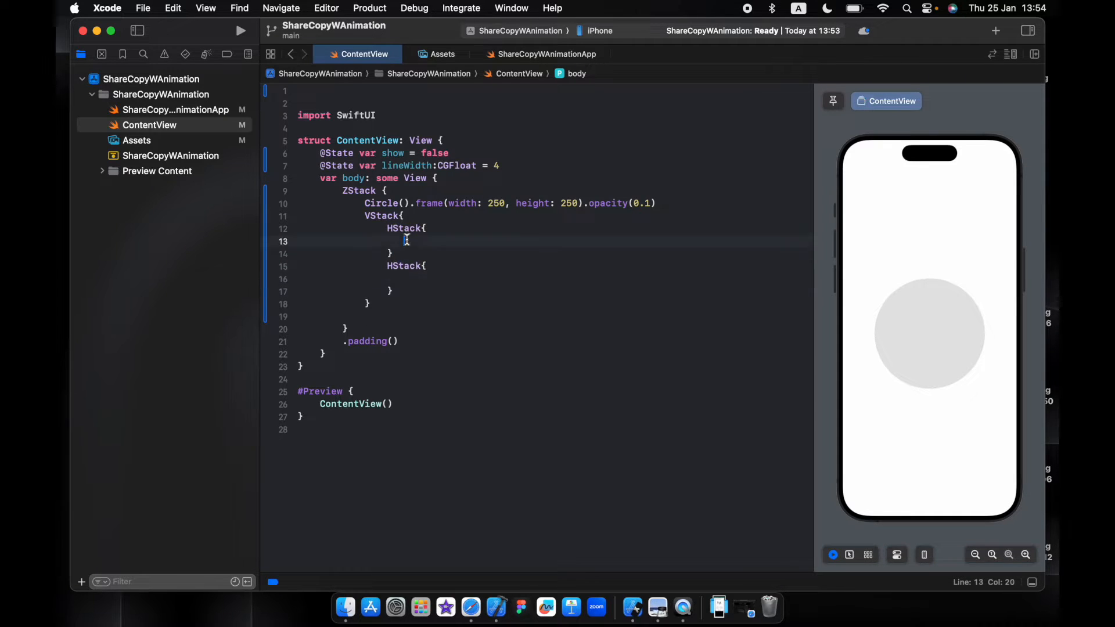
pyautogui.write('image(.user1).')
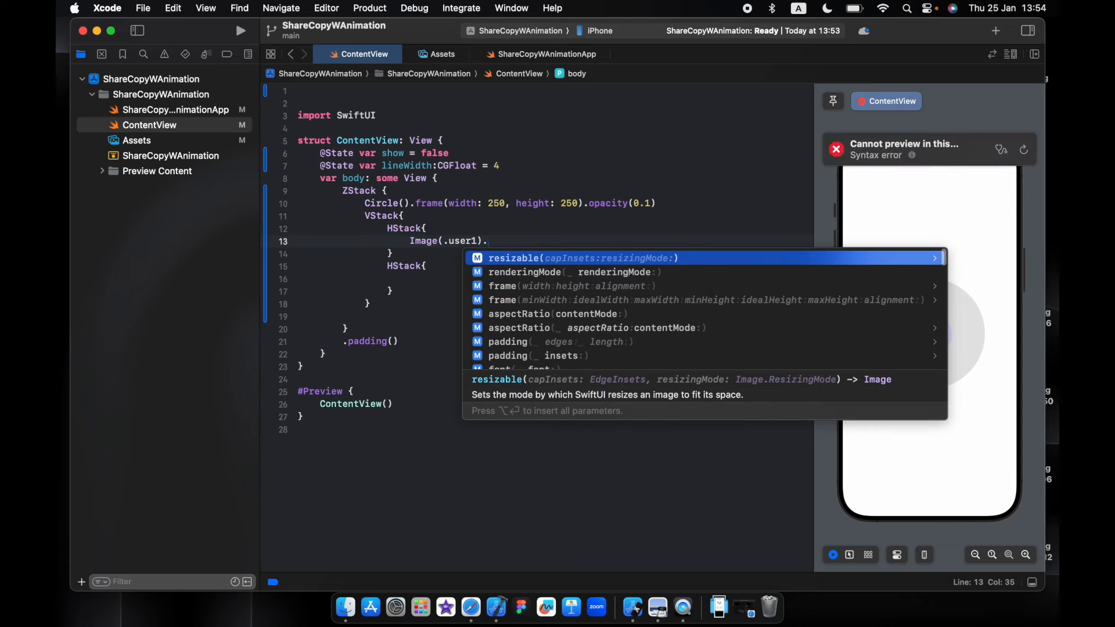
pyautogui.write('resizable().fill')
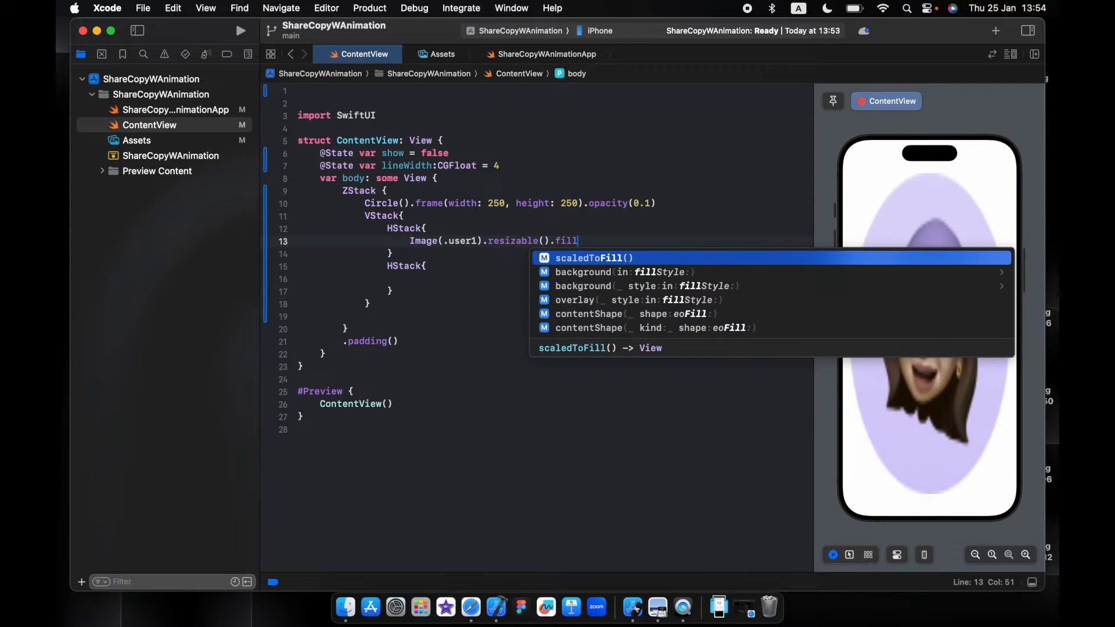
pyautogui.click(443, 53)
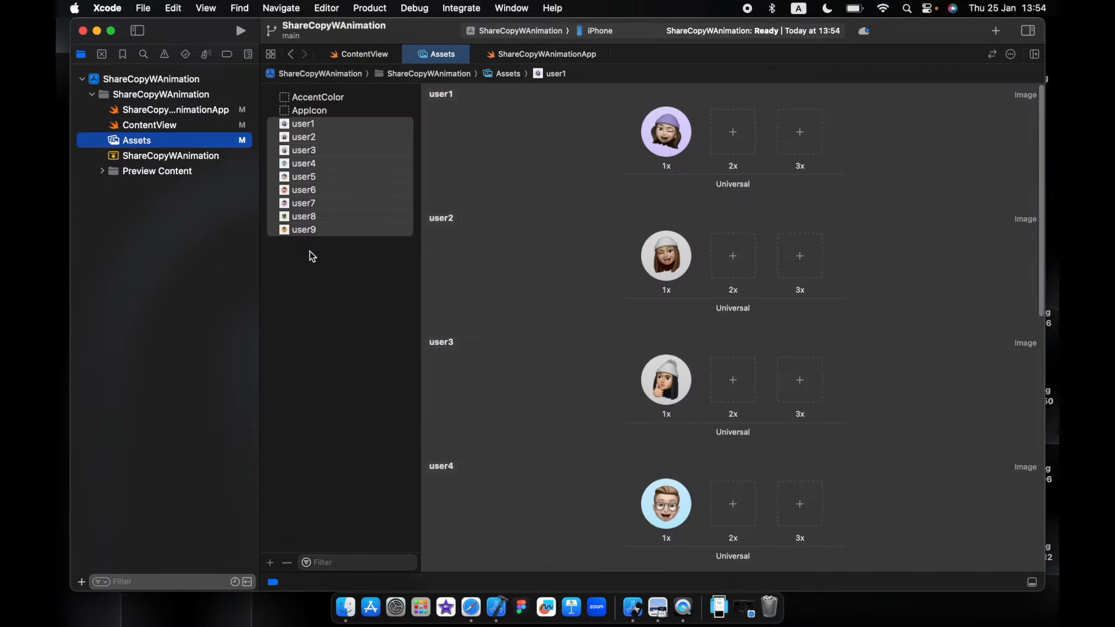
pyautogui.click(363, 53)
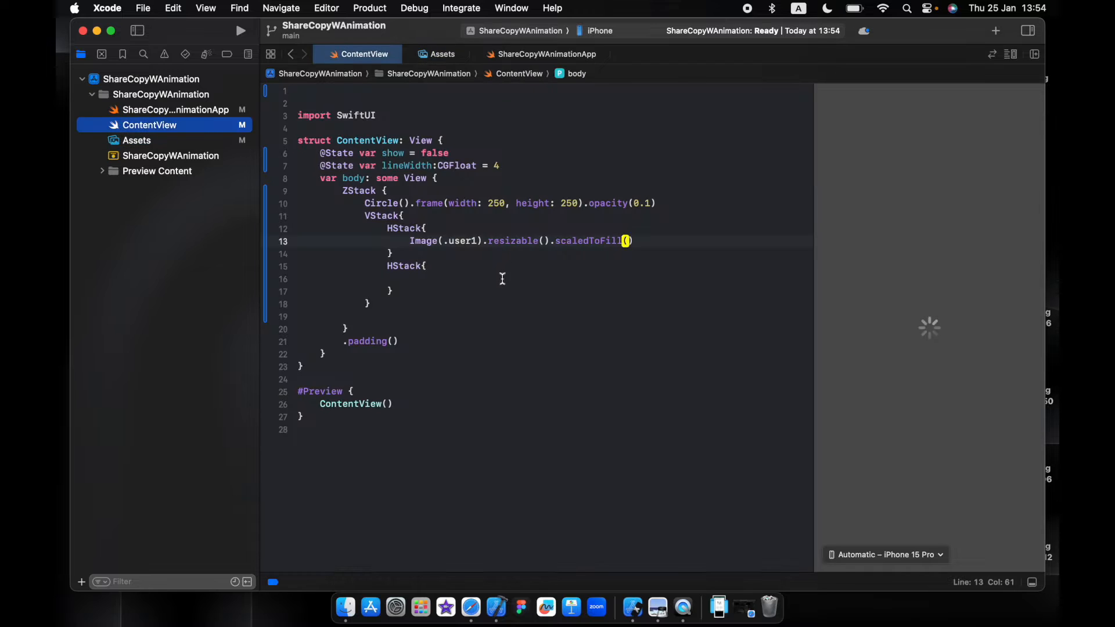
# Step: Size the user1 avatar to a 60-point frame with a stroked Circle() overlay
pyautogui.write('.r')
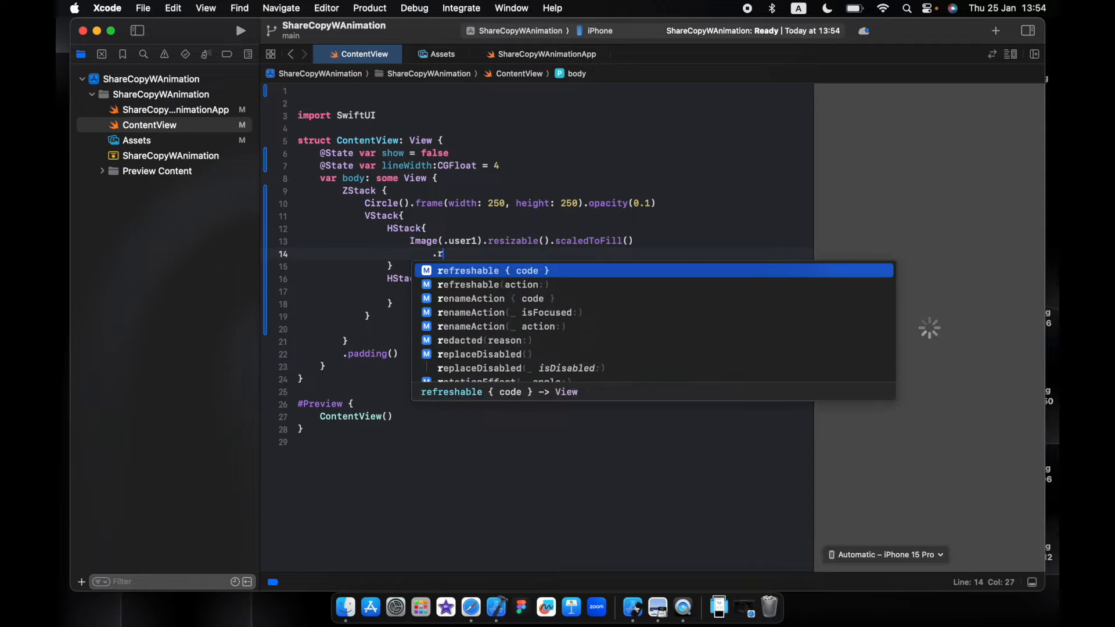
pyautogui.write('frame(width: 60, height: 60')
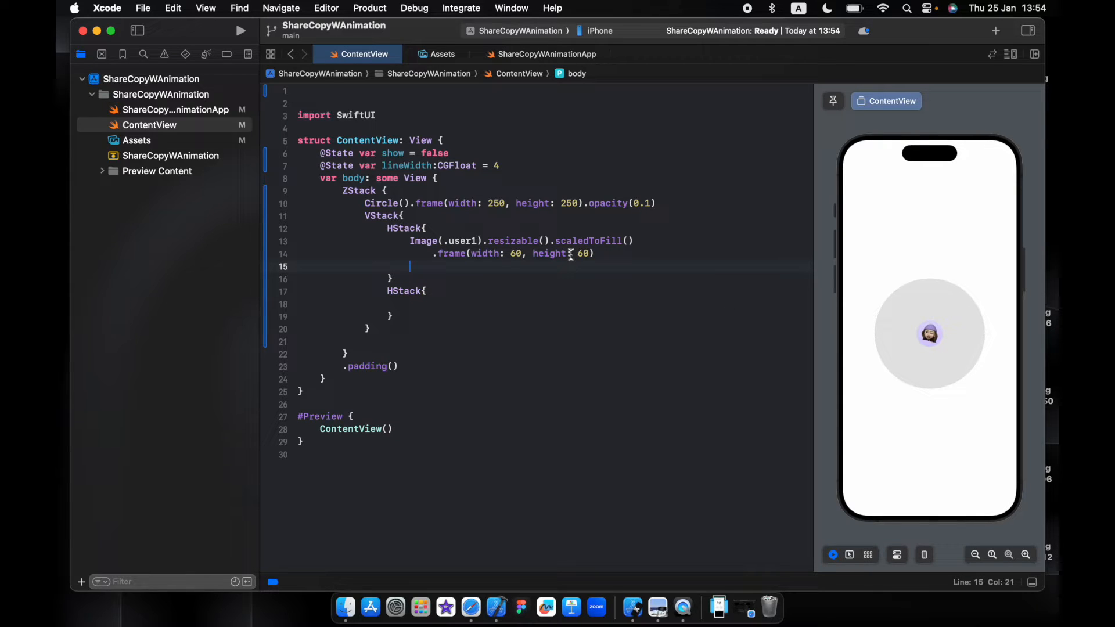
pyautogui.write('.o')
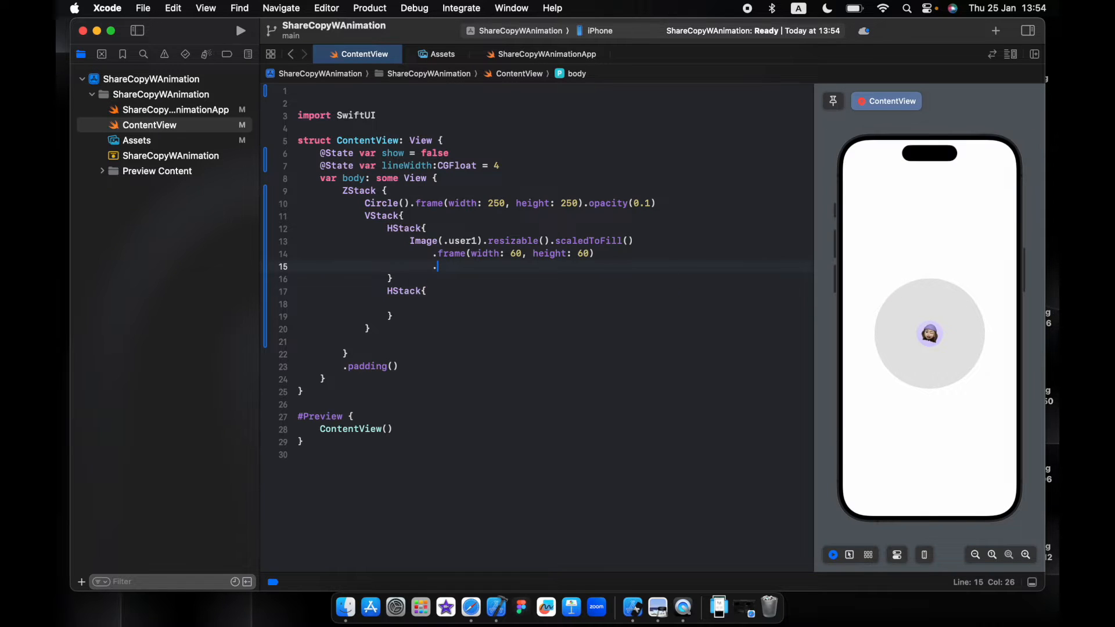
pyautogui.write('overlay {')
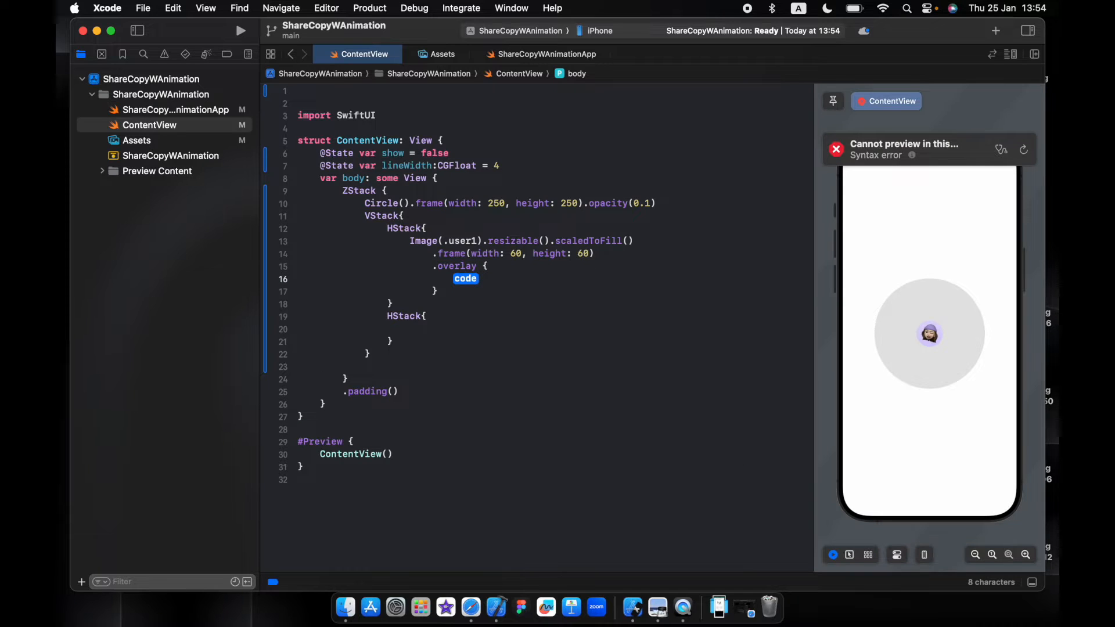
pyautogui.write('Circle()')
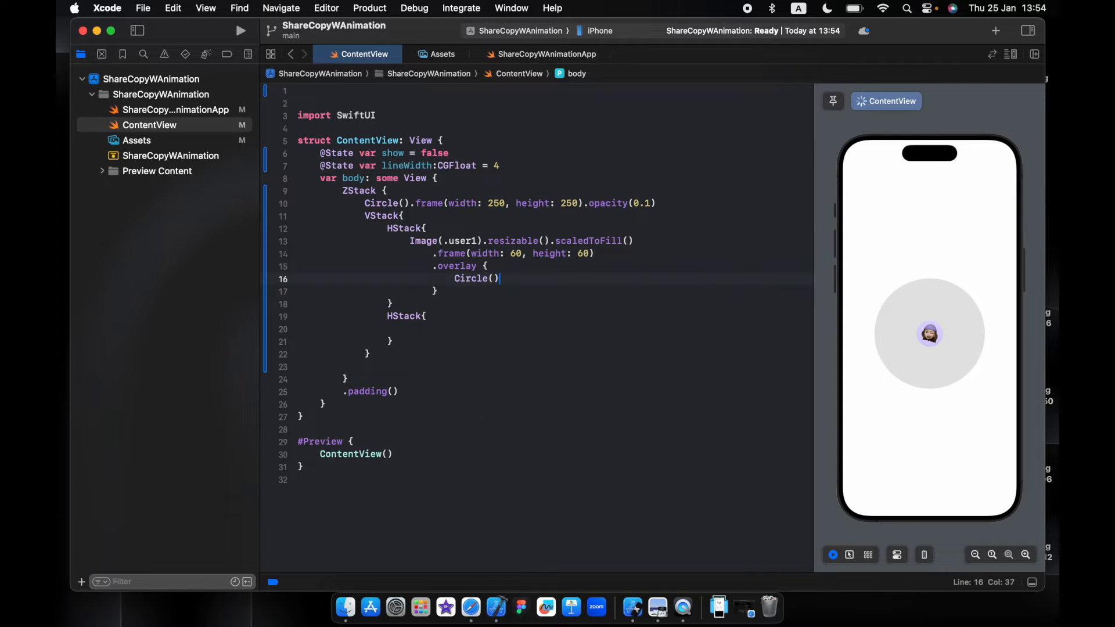
pyautogui.write('.stroke(lineWidth: lineWidth')
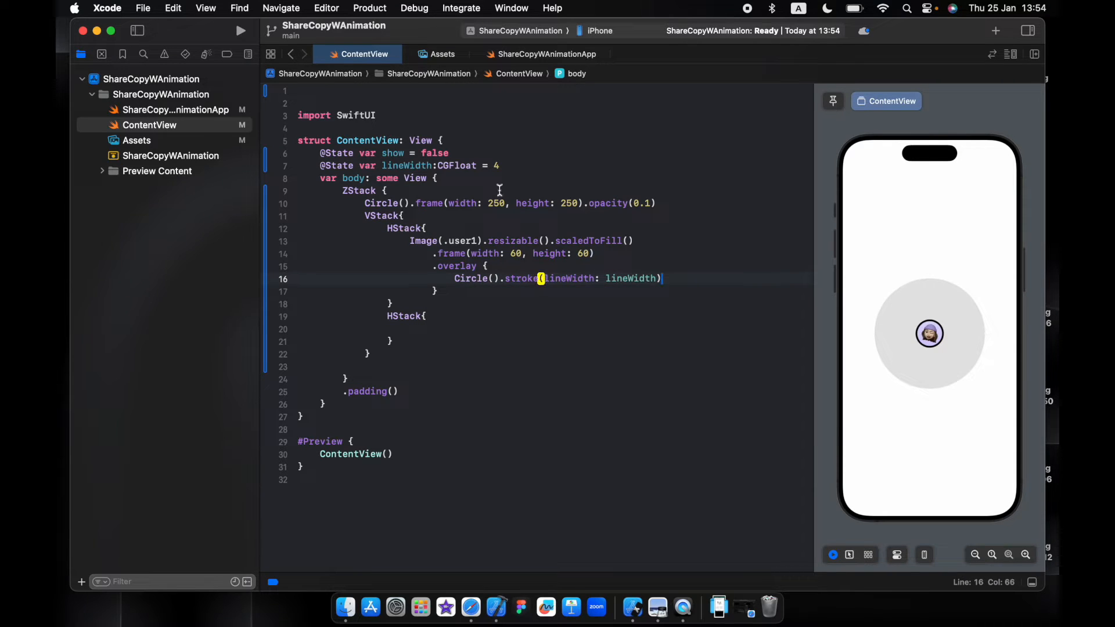
# Step: Add .offset(x: 115, y: -10) to place the avatar on the circle's edge
pyautogui.click(489, 165)
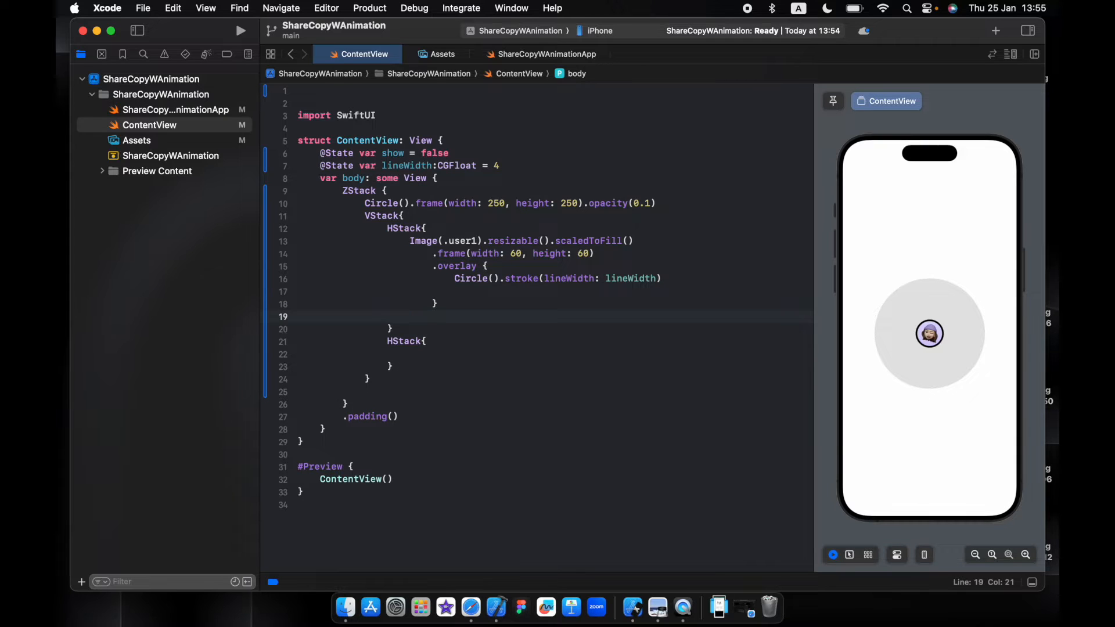
pyautogui.write('.offset(x: 10.0, y: 10.0)')
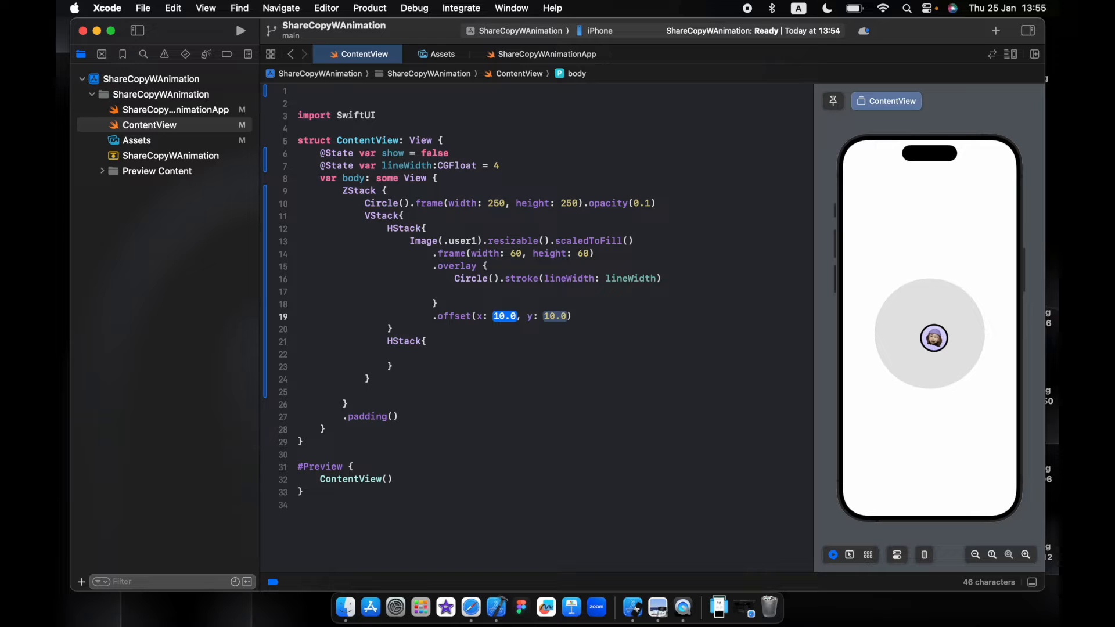
pyautogui.write('115')
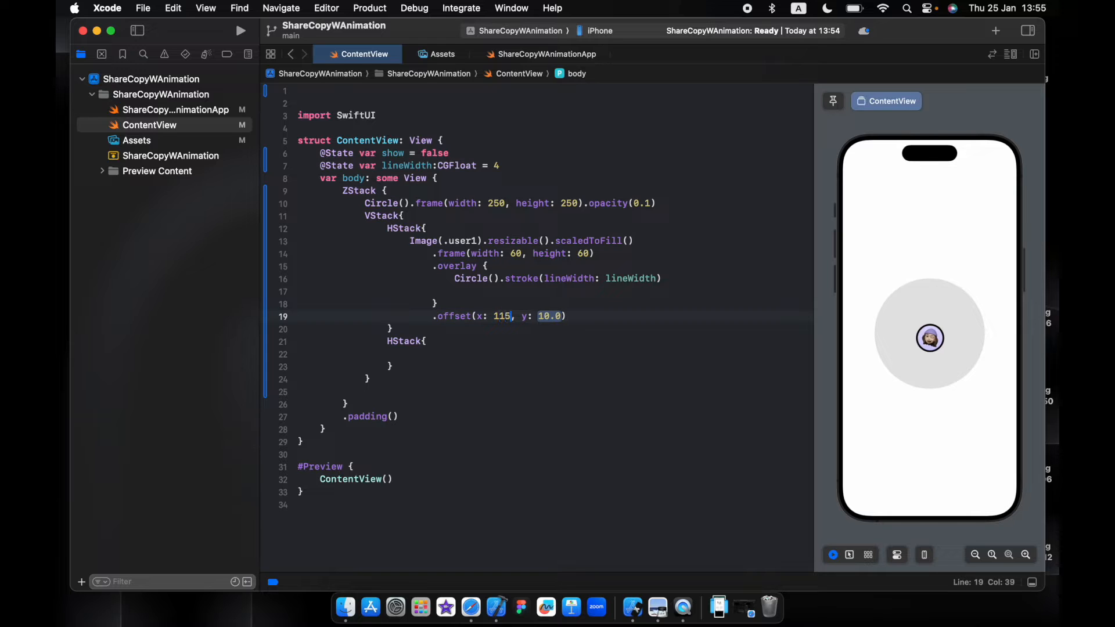
pyautogui.doubleClick(549, 316)
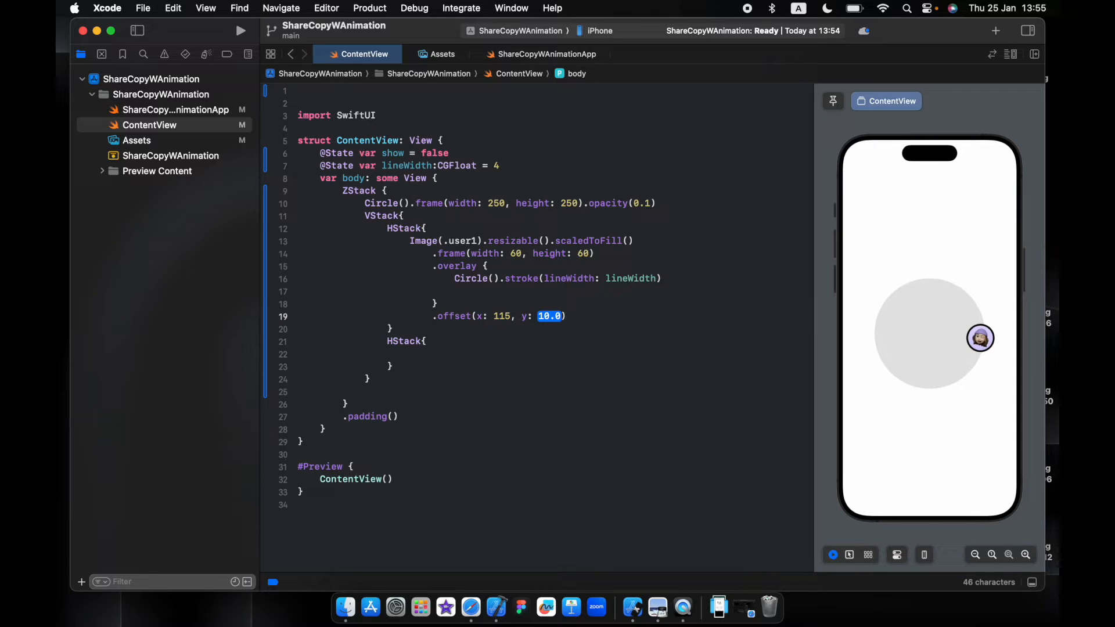
pyautogui.write('-1')
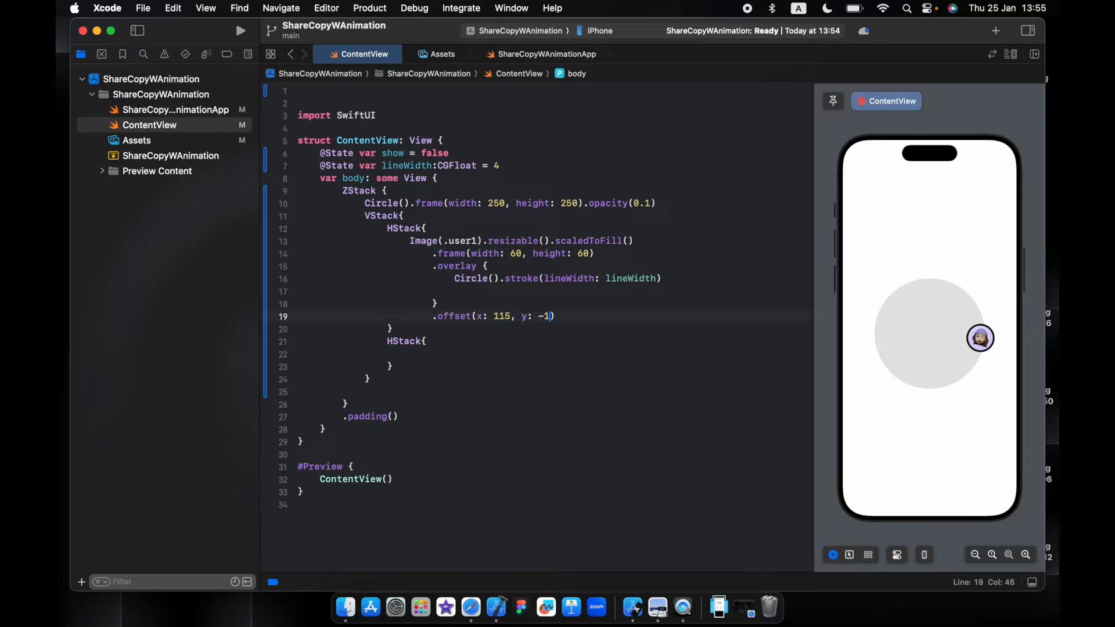
pyautogui.write('0')
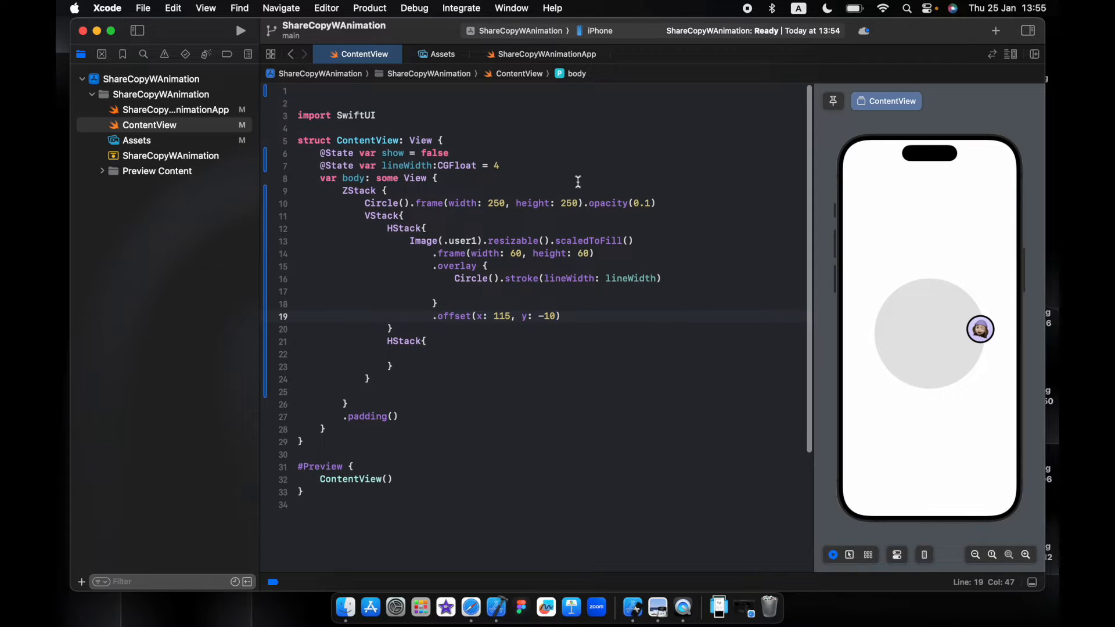
pyautogui.moveTo(885, 310)
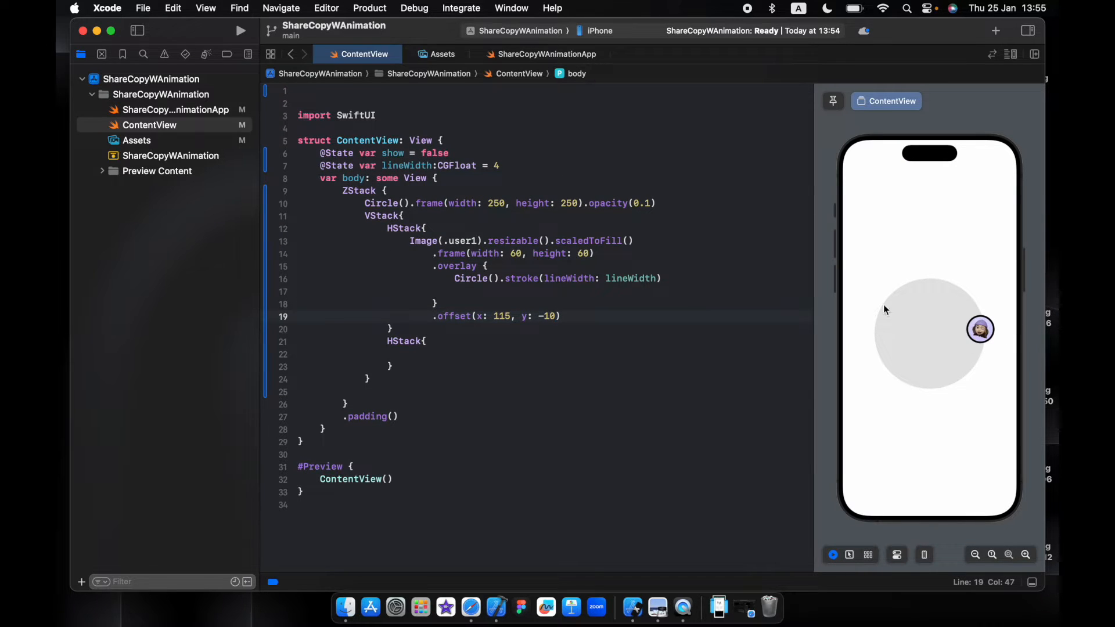
# Step: Add three more user1 avatars at x ±115 and y ±10 across both HStacks
pyautogui.click(427, 342)
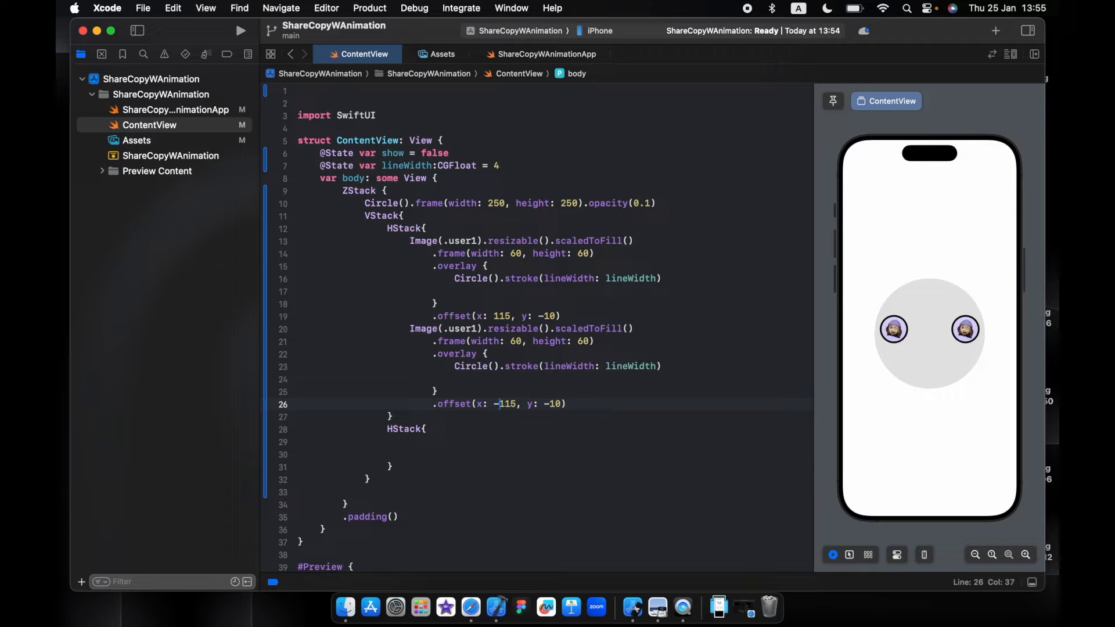
pyautogui.click(427, 228)
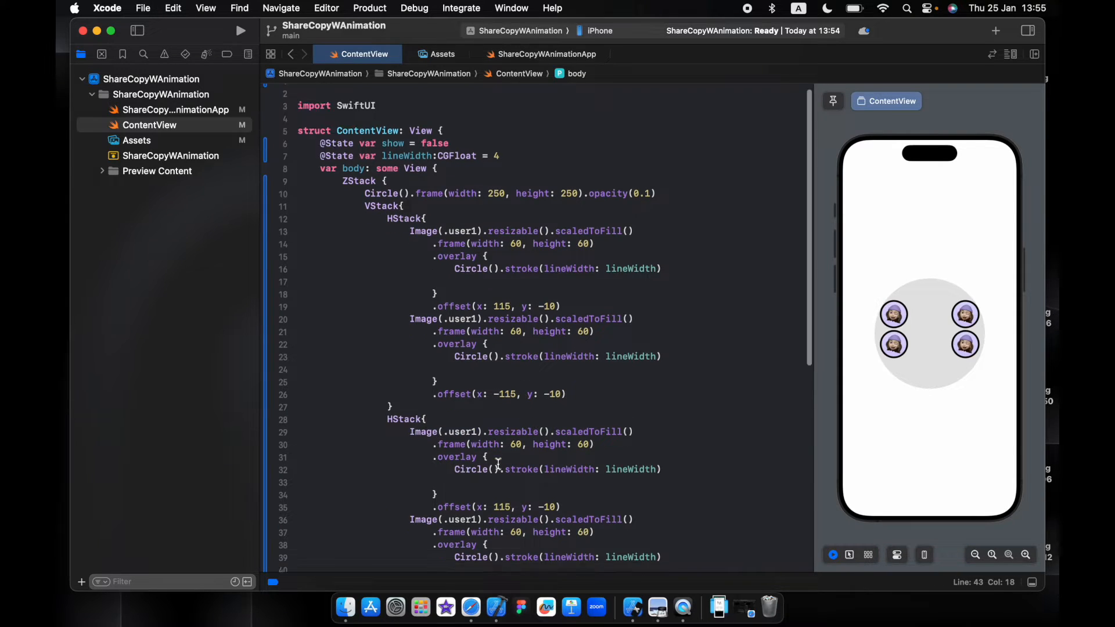
pyautogui.scroll(-3)
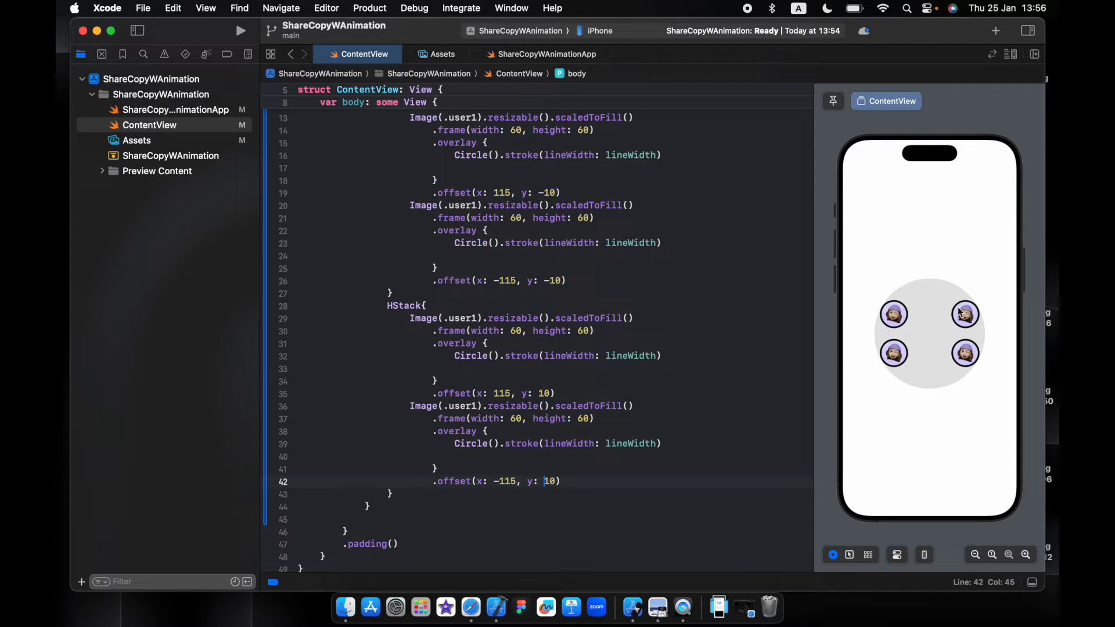
pyautogui.moveTo(933, 359)
pyautogui.write('V')
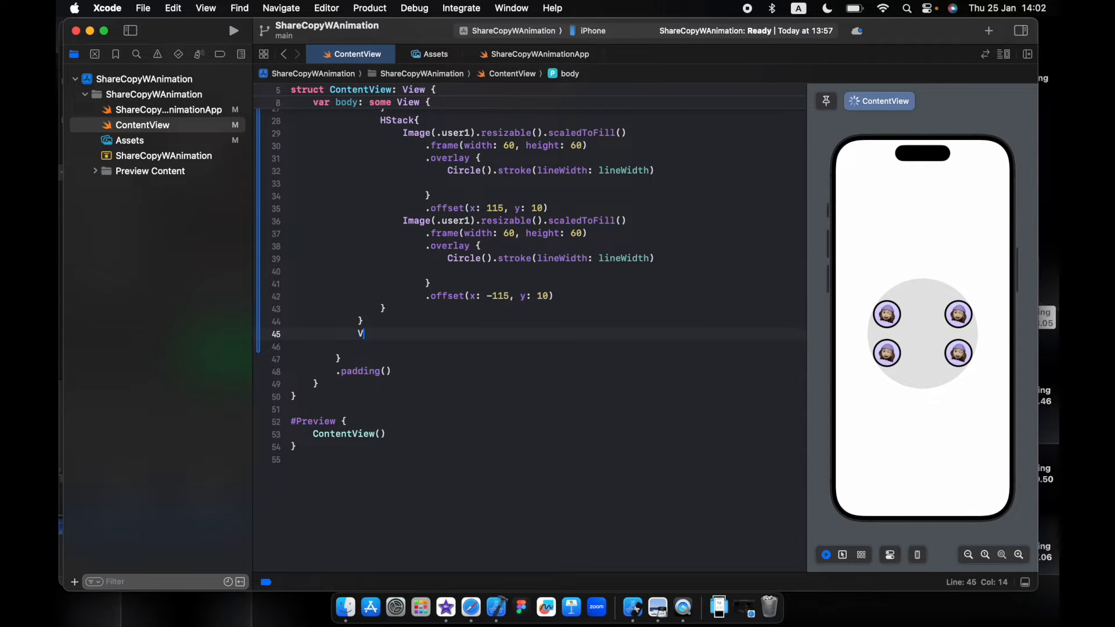
# Step: Add a VStack with two avatars offset y -60 and y 60
pyautogui.write('Stack{')
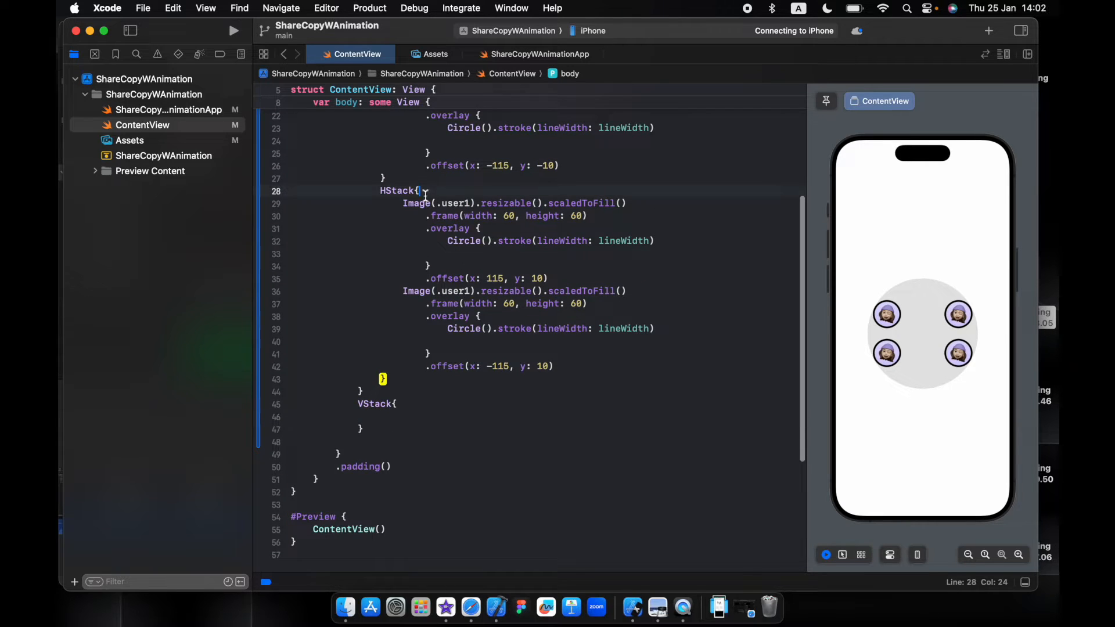
pyautogui.click(554, 366)
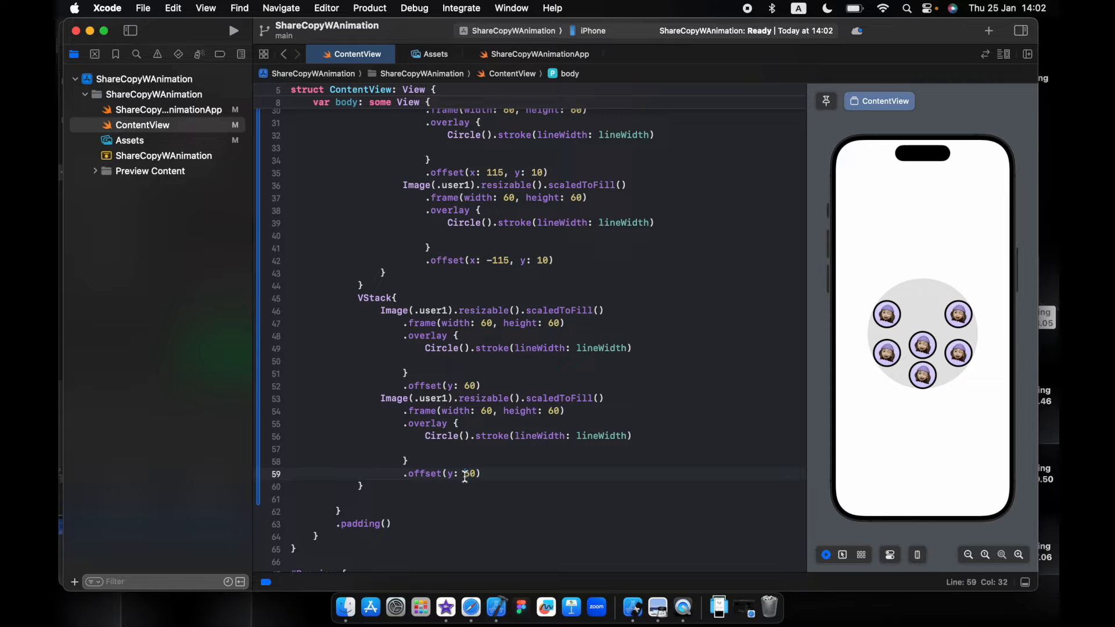
pyautogui.click(466, 385)
pyautogui.write('-')
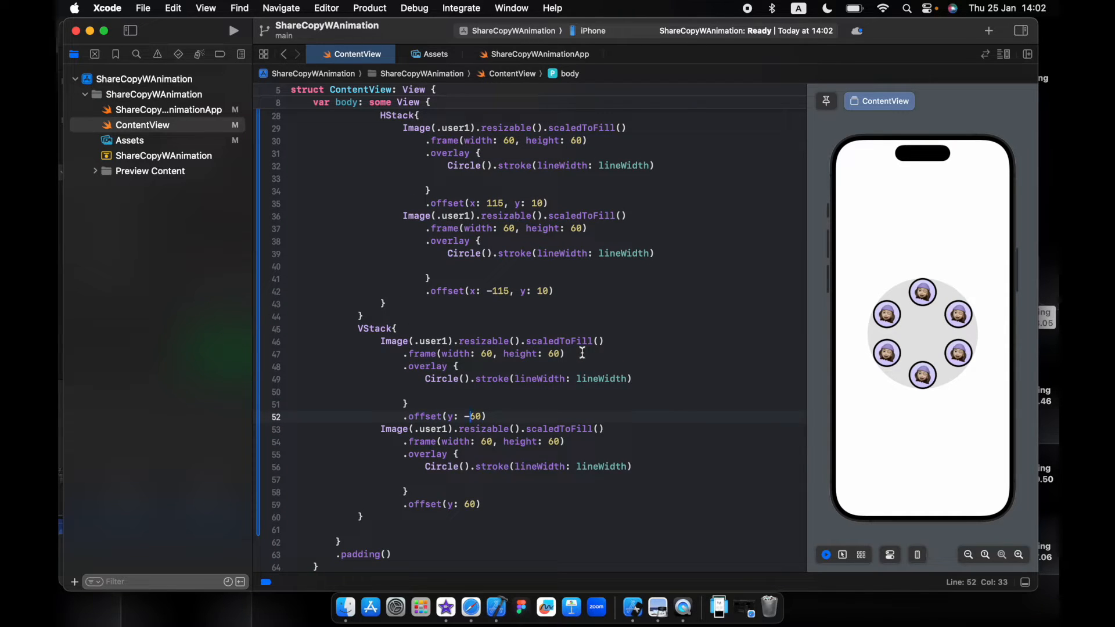
pyautogui.scroll(3)
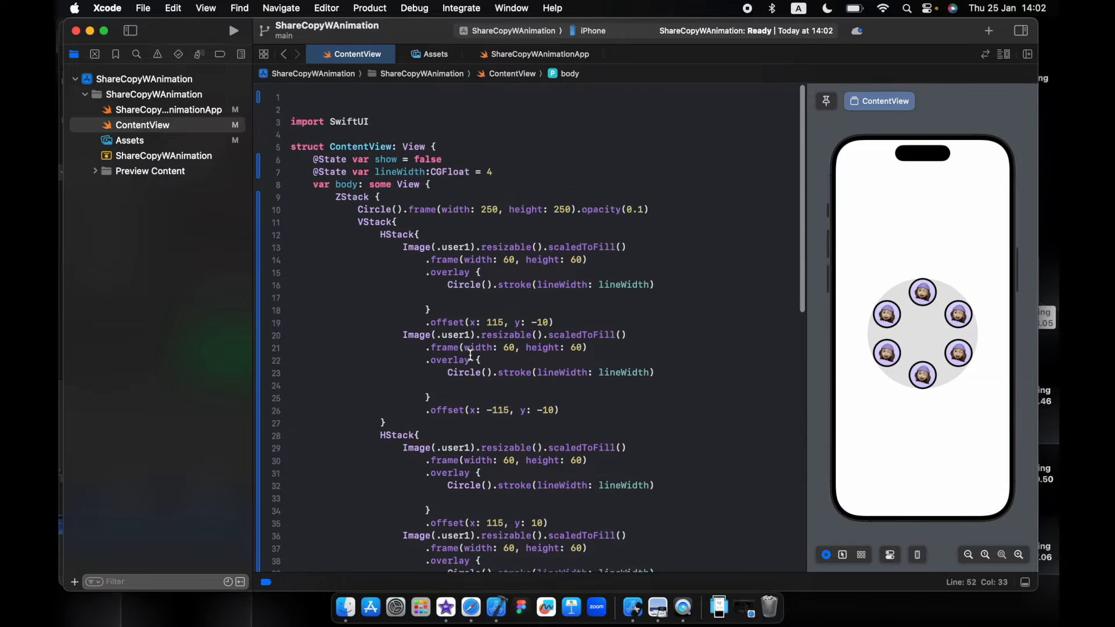
# Step: Fold the lower stacks and change top-row offsets to show ? 115 : 300 and show ? -10 : -100
pyautogui.scroll(3)
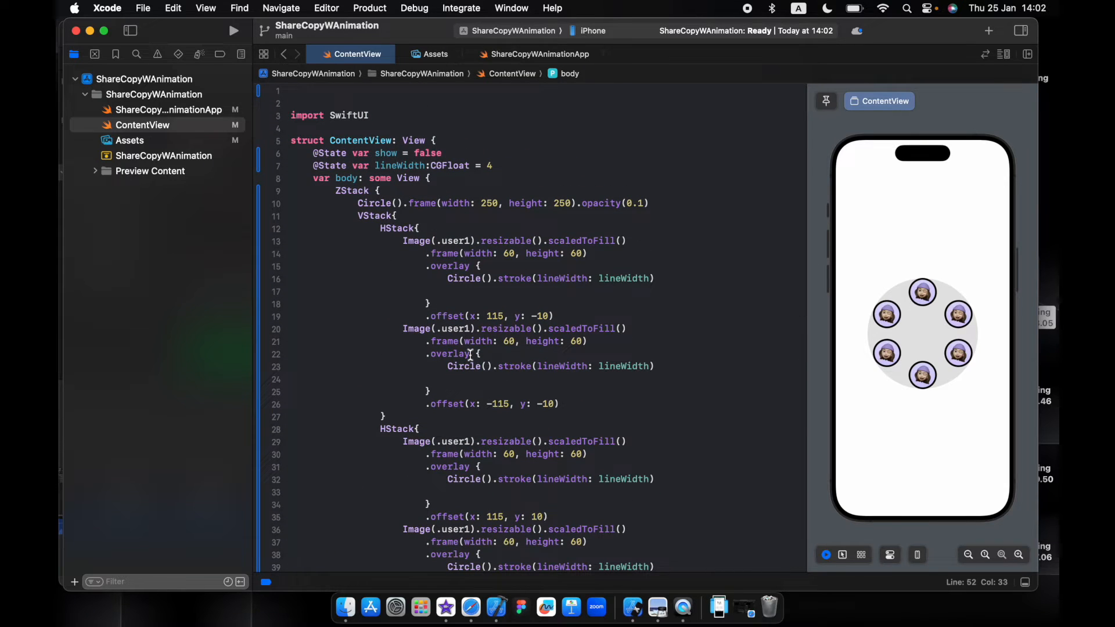
pyautogui.tripleClick(377, 152)
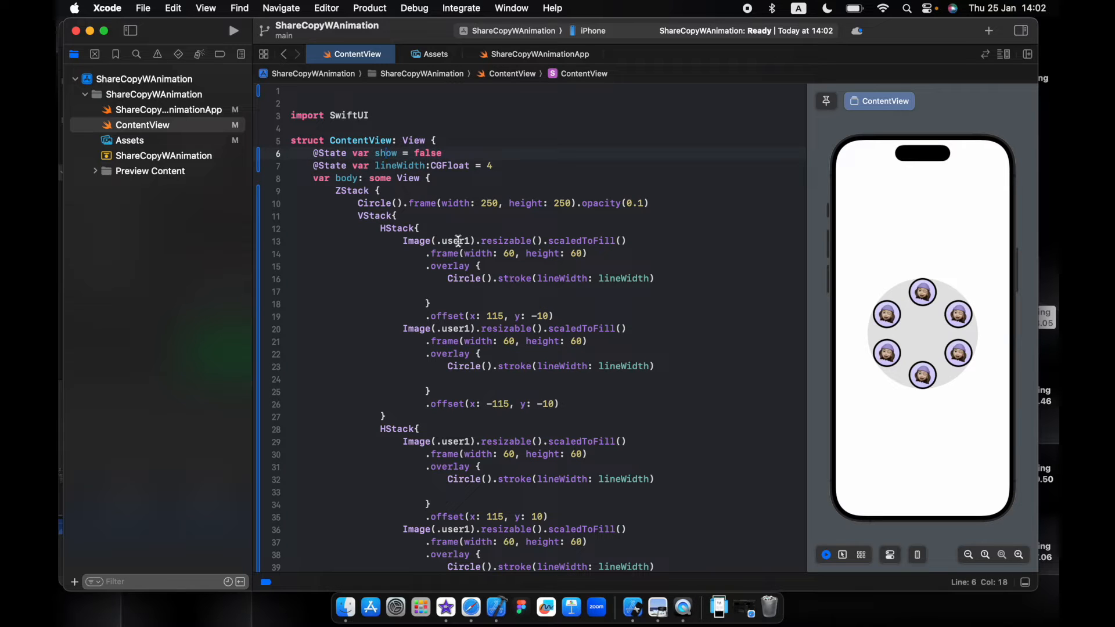
pyautogui.click(421, 429)
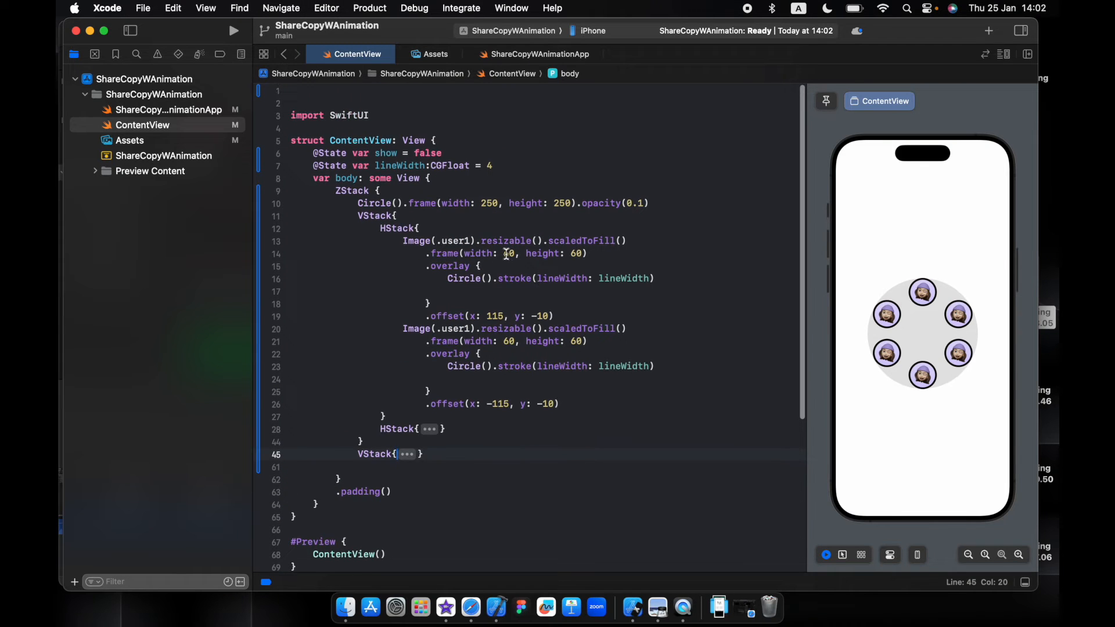
pyautogui.write('show ?')
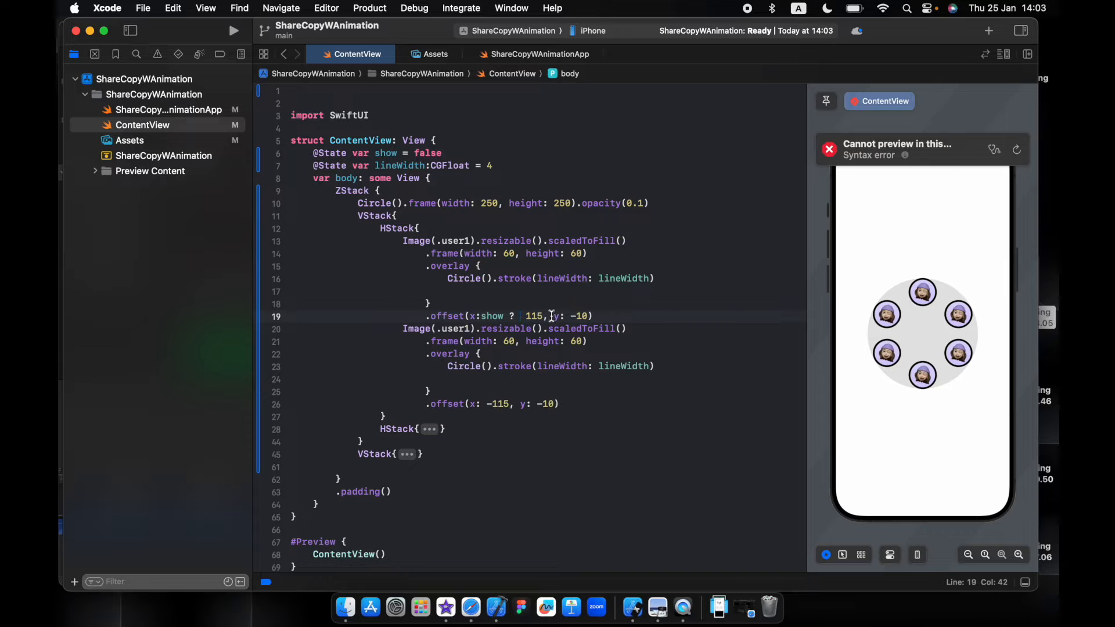
pyautogui.write(': 3')
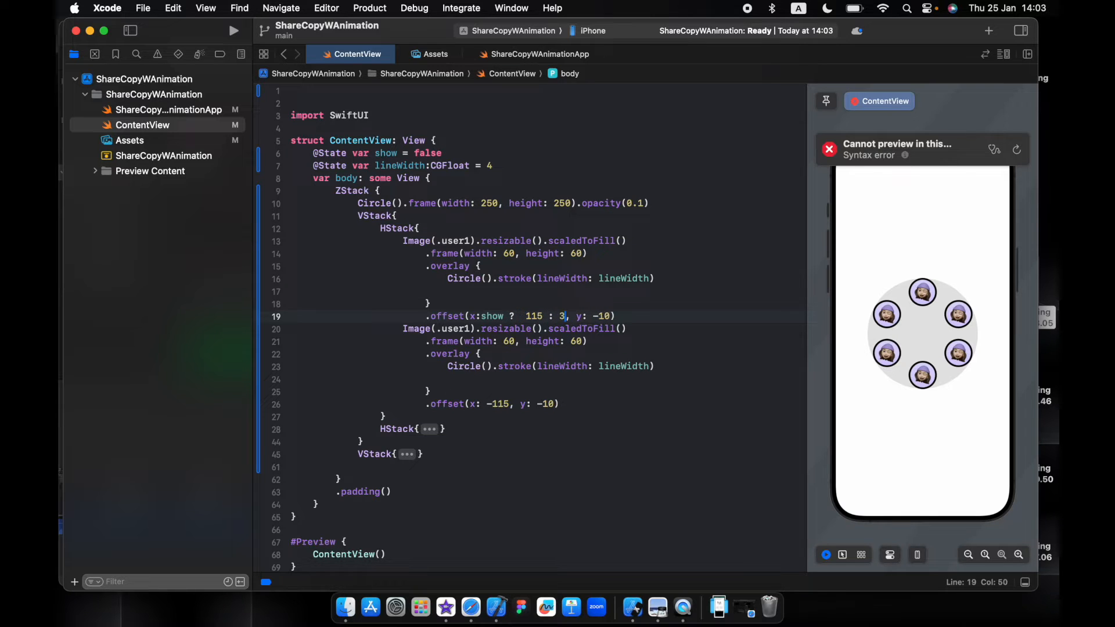
pyautogui.write('00')
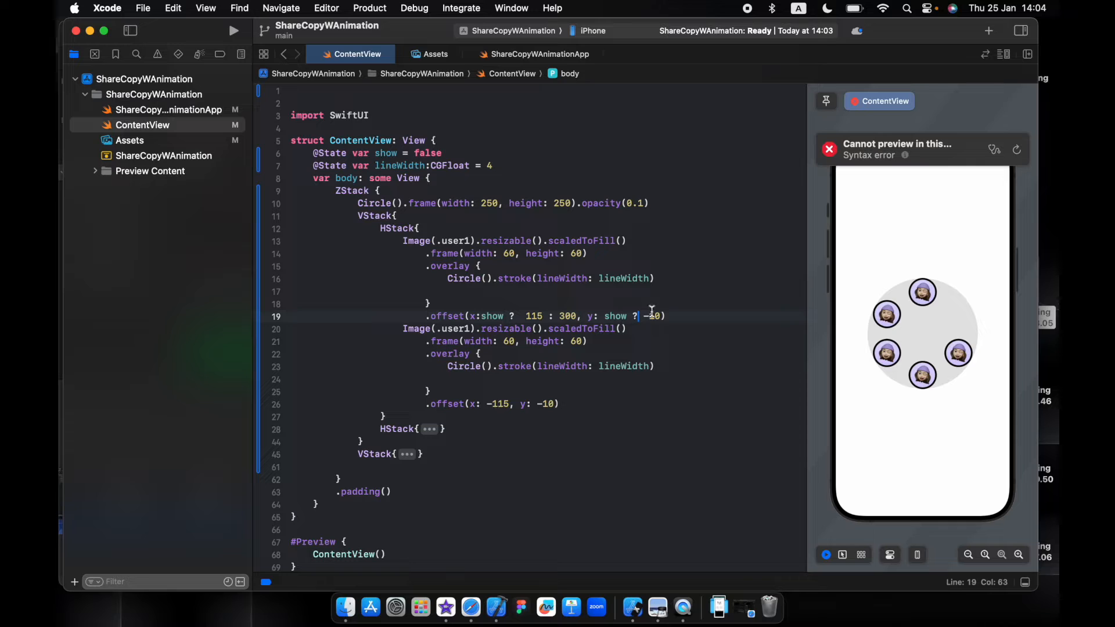
pyautogui.write(':)')
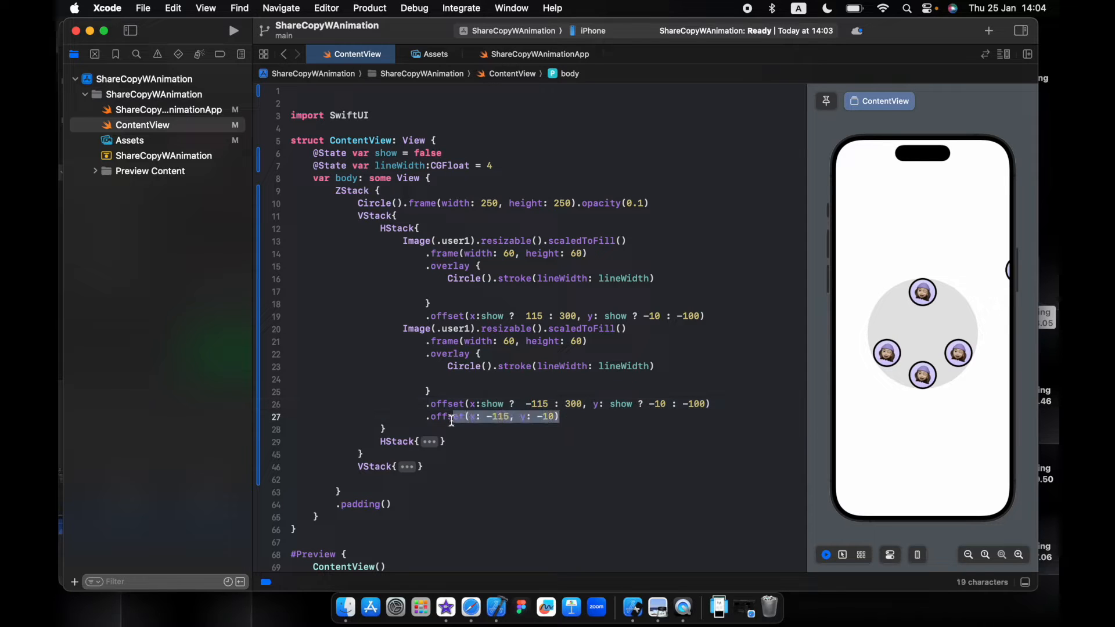
pyautogui.press('backspace')
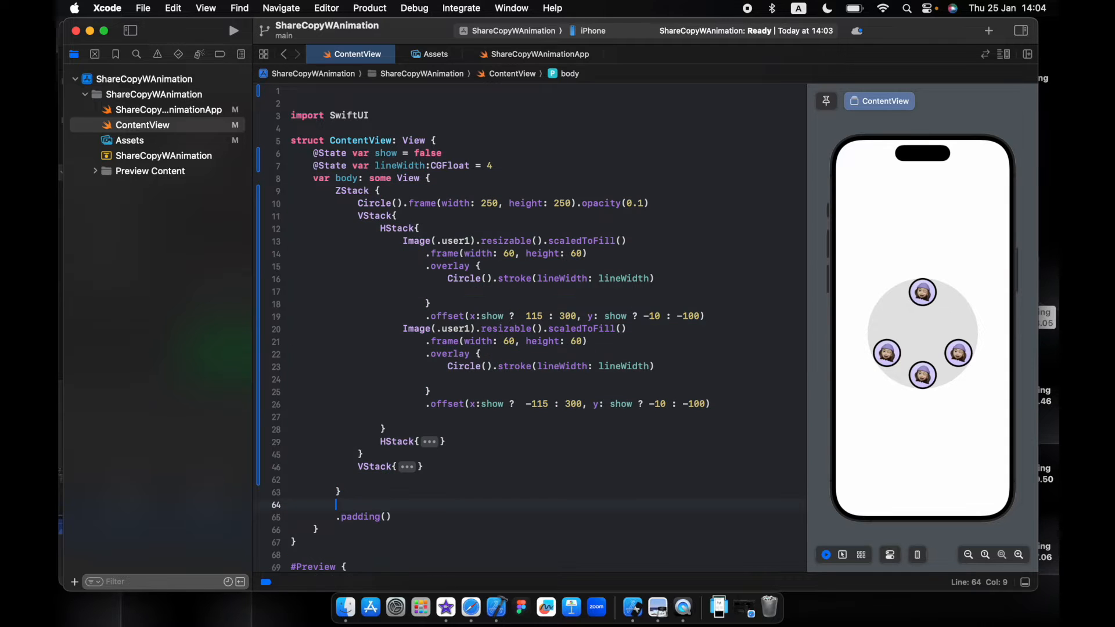
# Step: Add .onAppear { withAnimation { show.toggle() } }, set the second avatar's x to -300, and start live preview
pyautogui.write('.op')
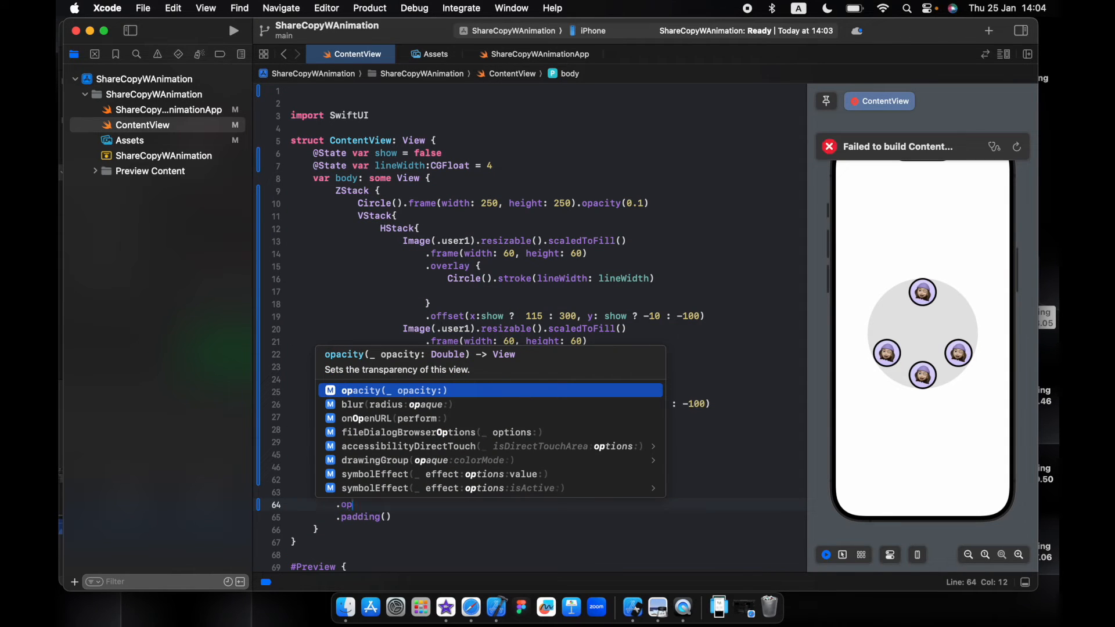
pyautogui.write('na')
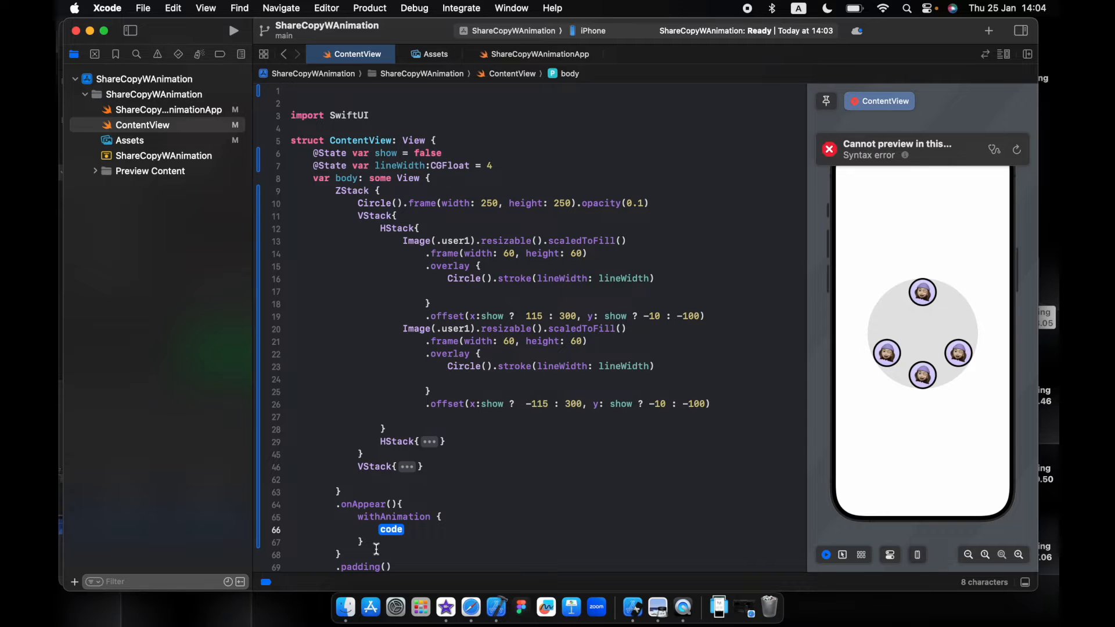
pyautogui.scroll(-3)
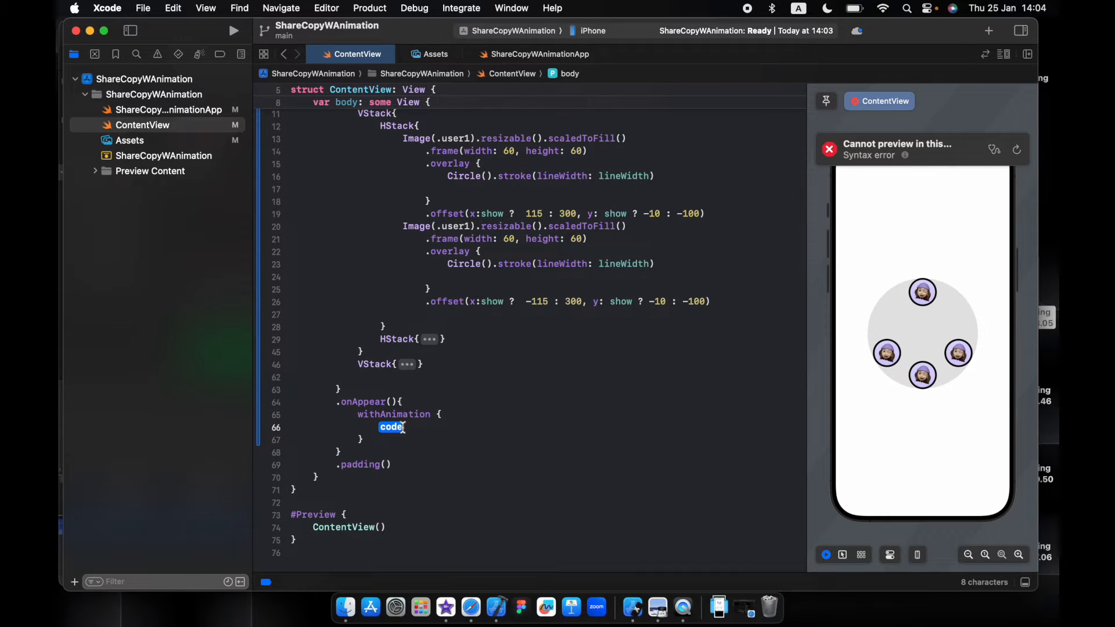
pyautogui.write('show.toggle(')
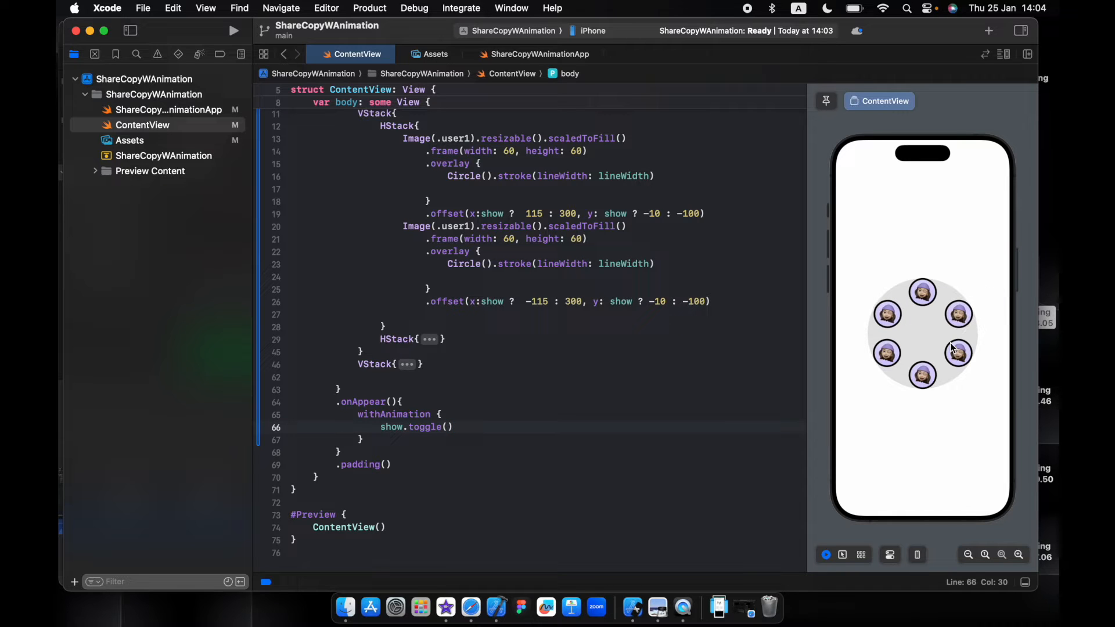
pyautogui.scroll(3)
pyautogui.write('-')
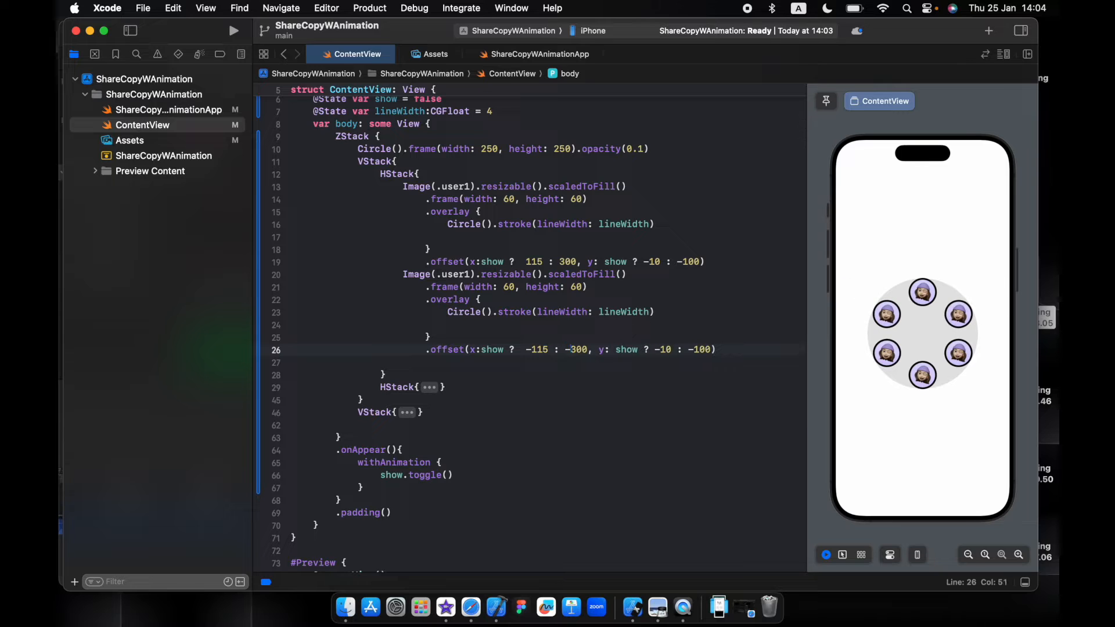
pyautogui.click(825, 554)
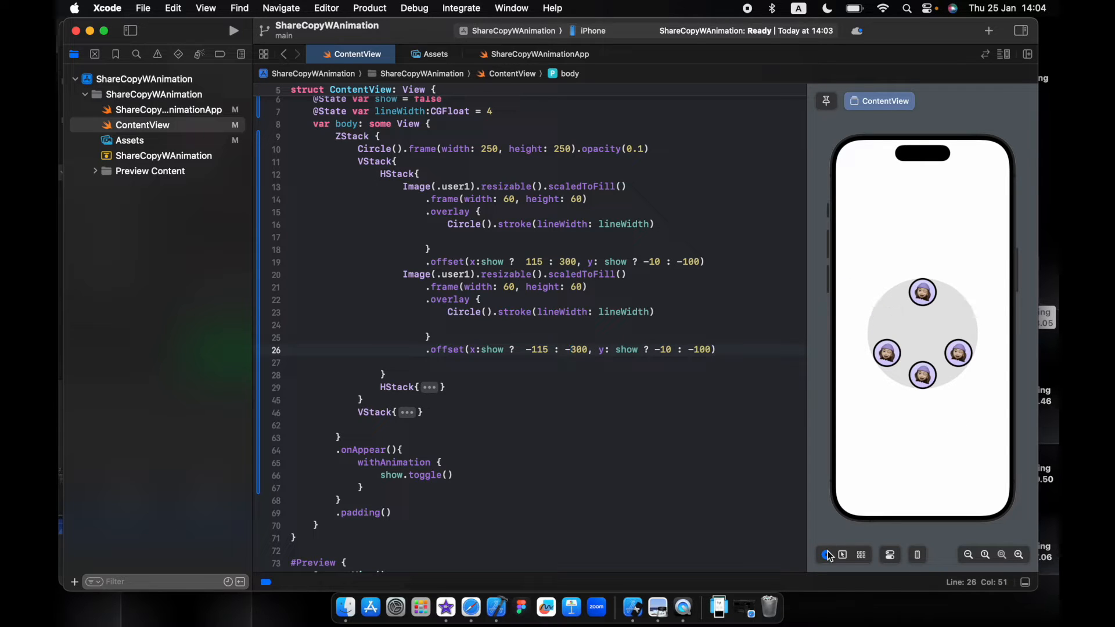
pyautogui.click(826, 555)
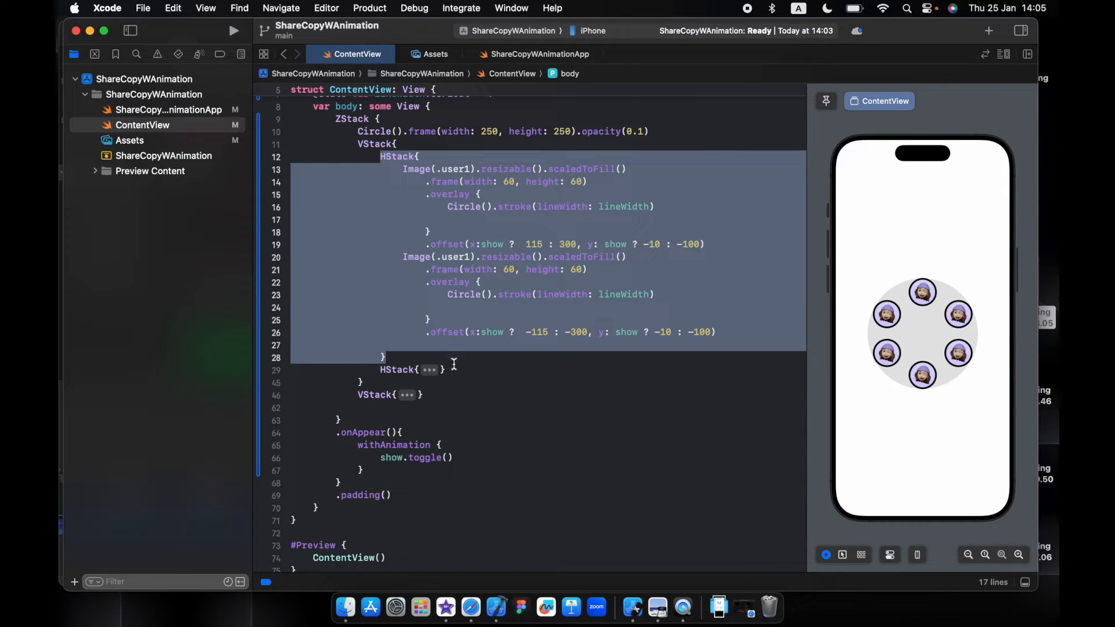
# Step: Replace the bottom HStack with the copied top row, using y offsets show ? 10 : 100
pyautogui.click(429, 369)
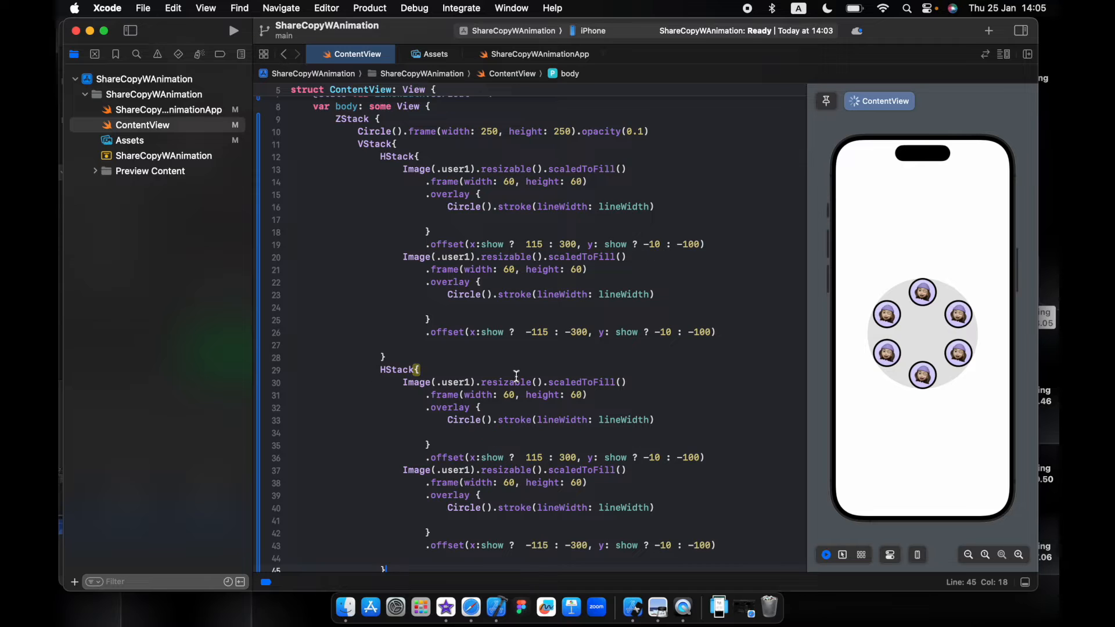
pyautogui.scroll(-3)
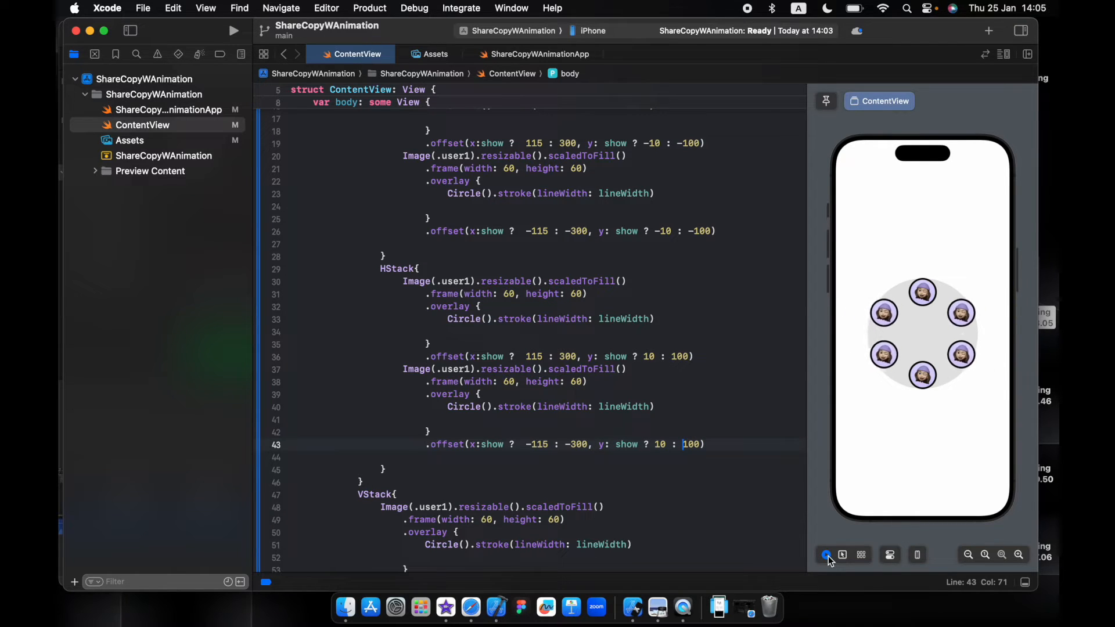
pyautogui.scroll(-3)
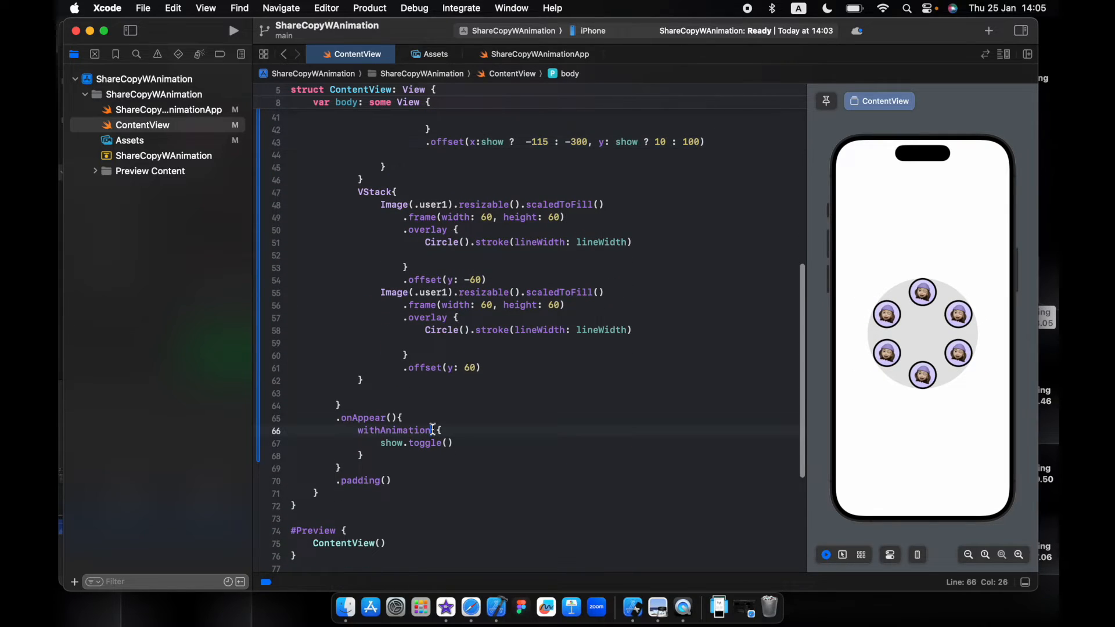
# Step: Change the animation to .spring(response: 0.8, dampingFraction: 0.6) without blendDuration
pyautogui.write('sp)')
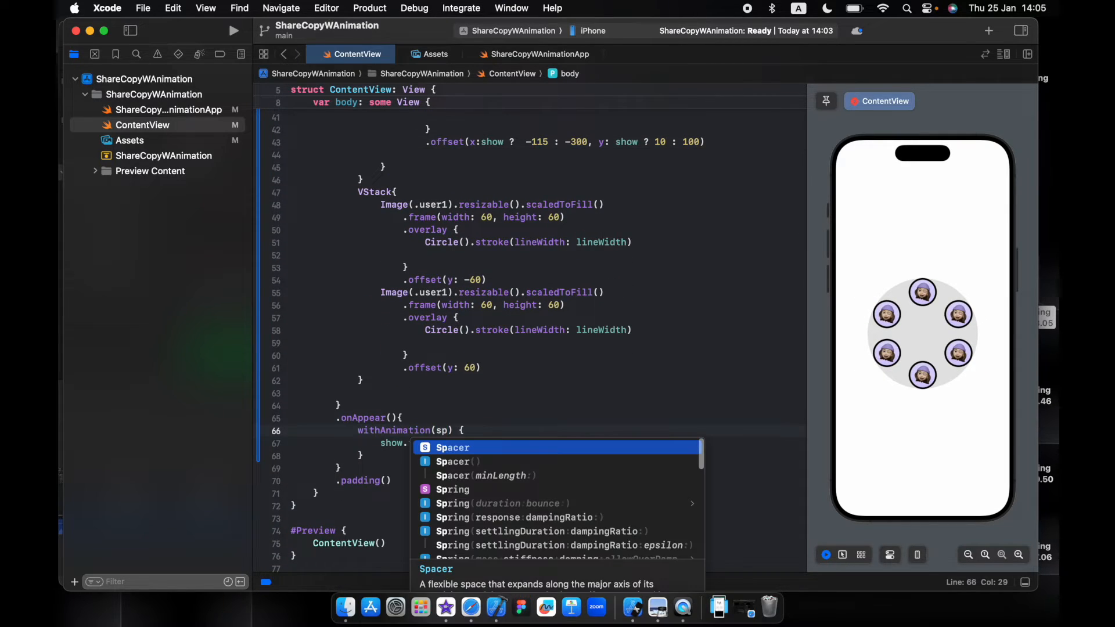
pyautogui.write('pr')
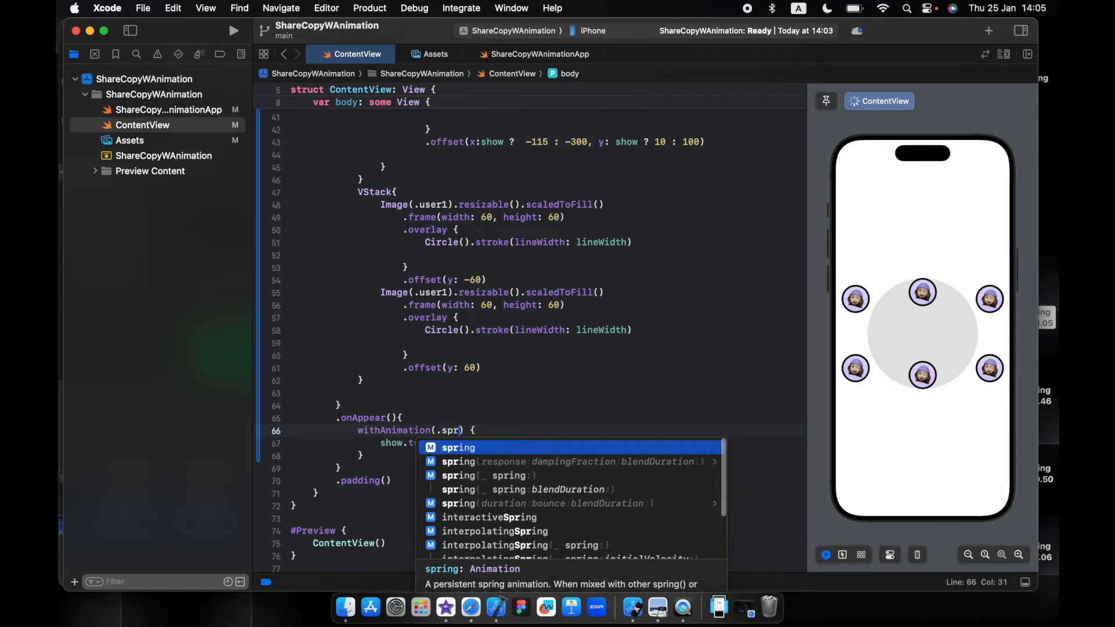
pyautogui.click(569, 462)
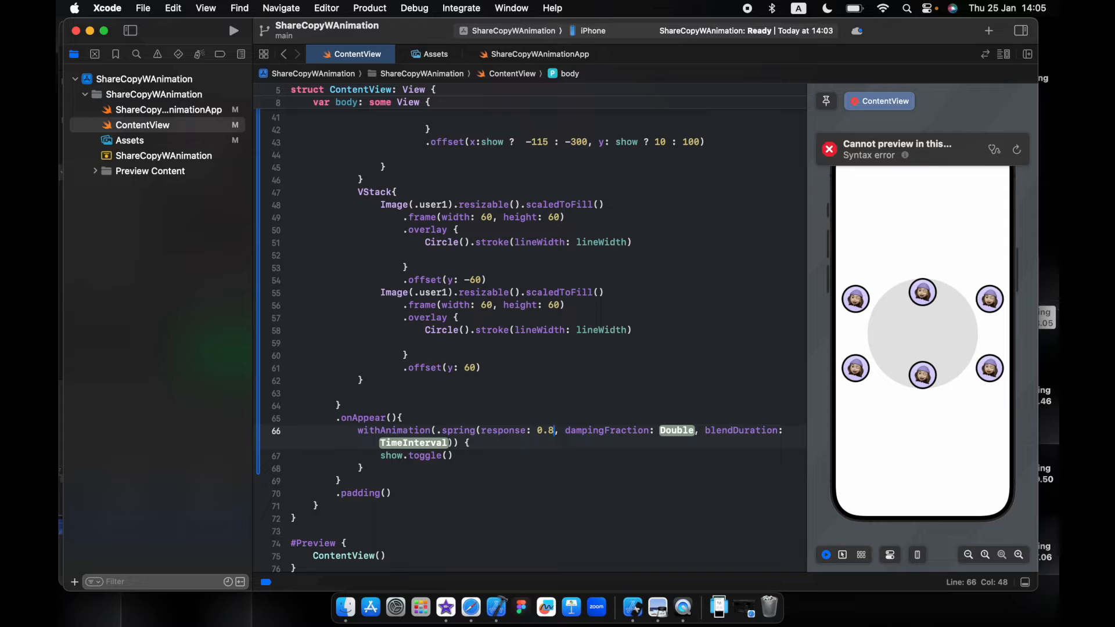
pyautogui.doubleClick(675, 430)
pyautogui.write('0.6')
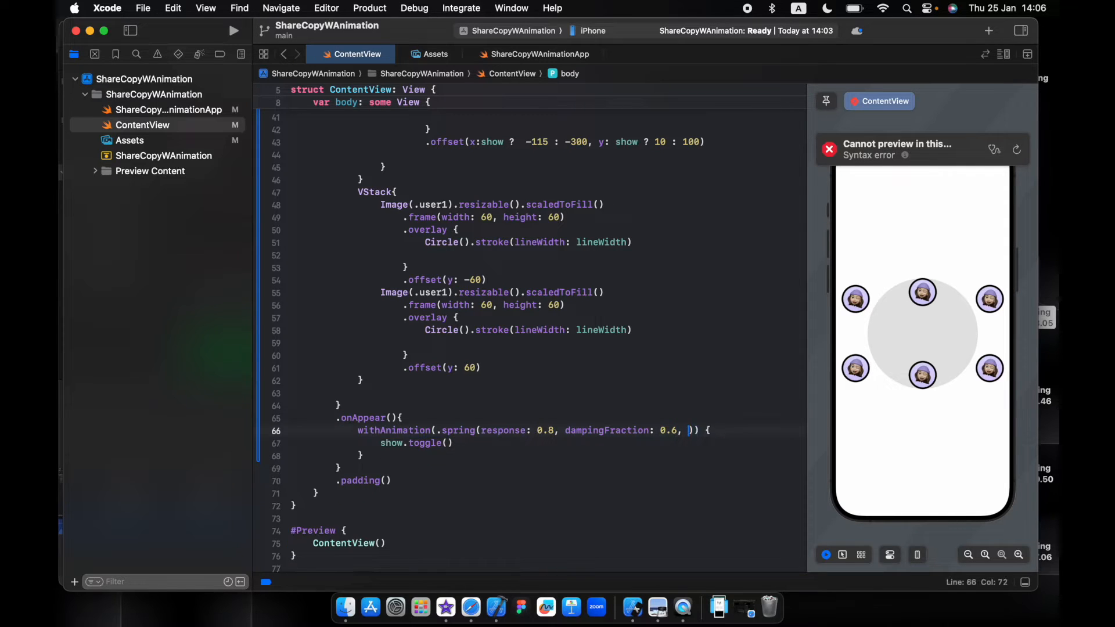
pyautogui.press('Backspace')
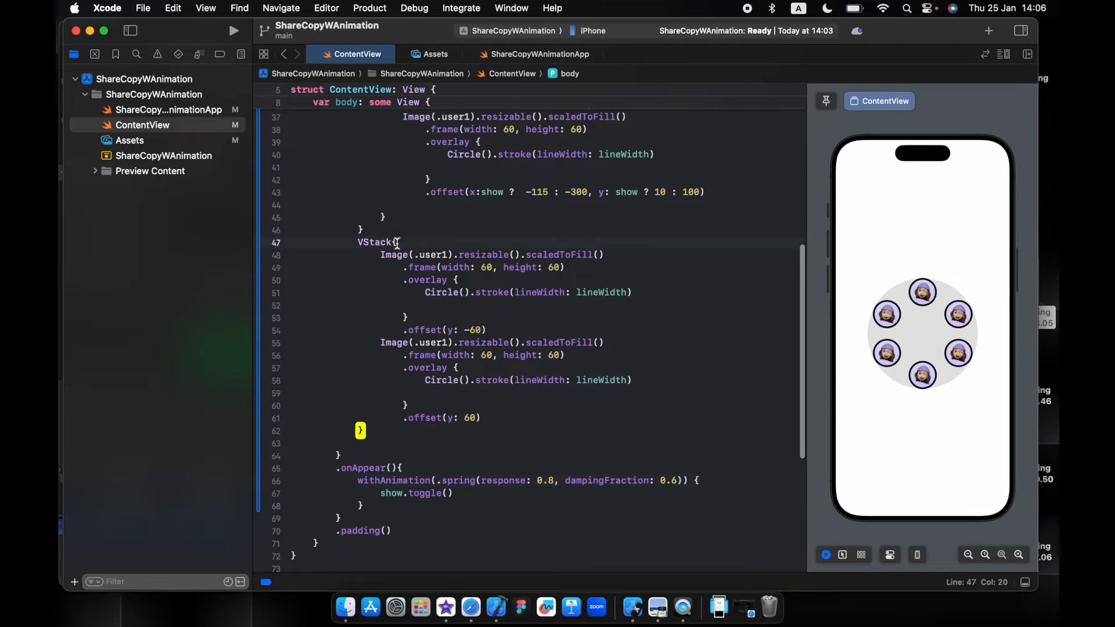
# Step: Set the VStack avatar offsets to show ? -60 : -300 and show ? 60 : 300, then resume the preview
pyautogui.scroll(3)
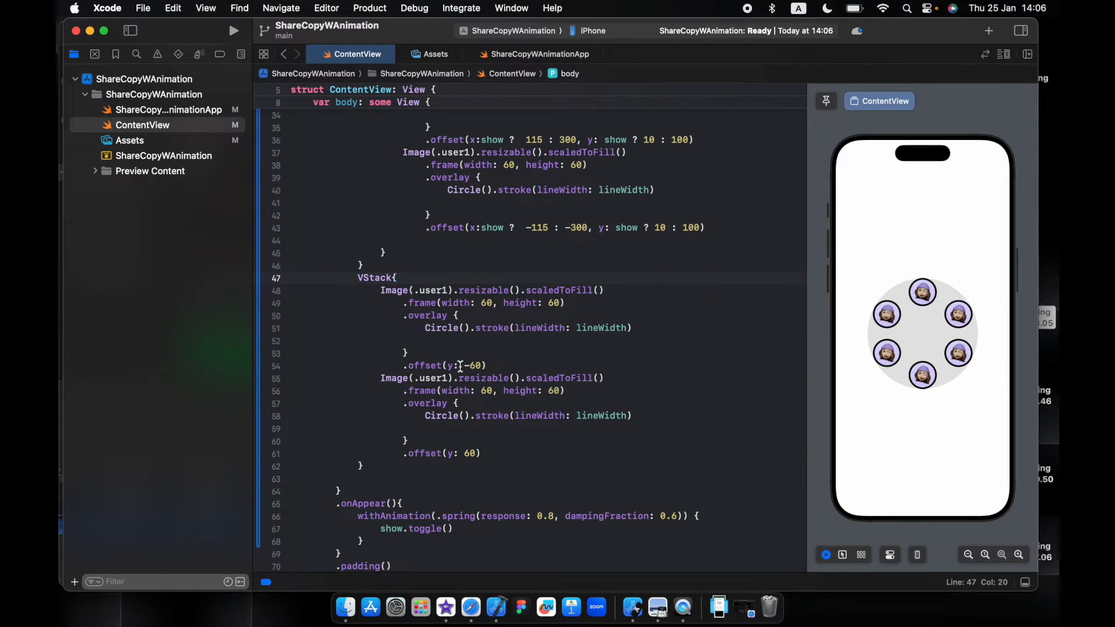
pyautogui.write('show ?')
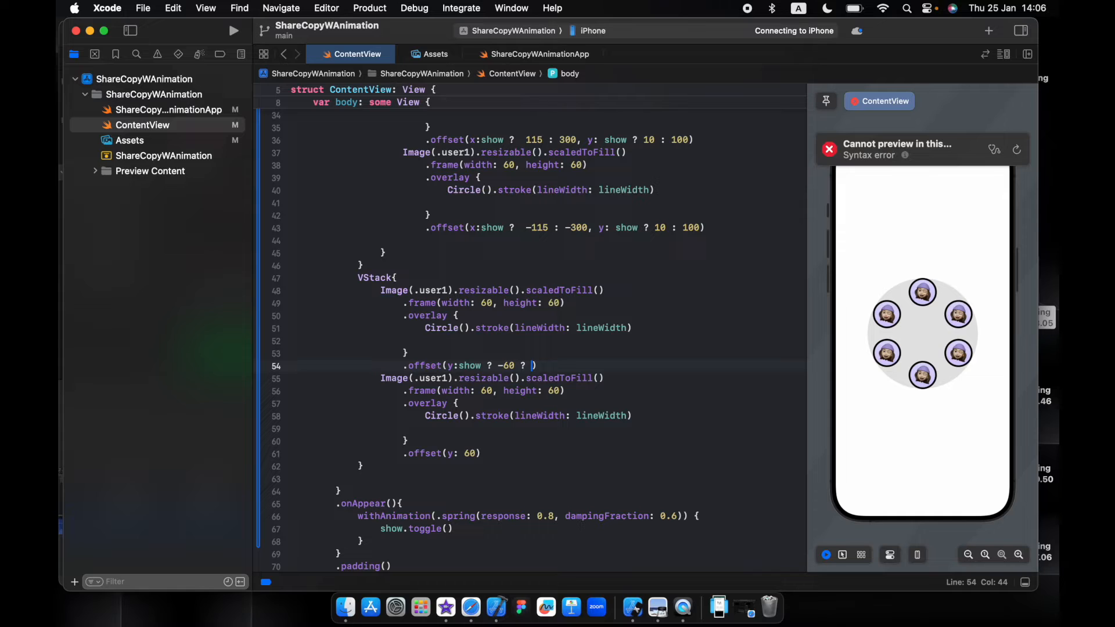
pyautogui.write('-300')
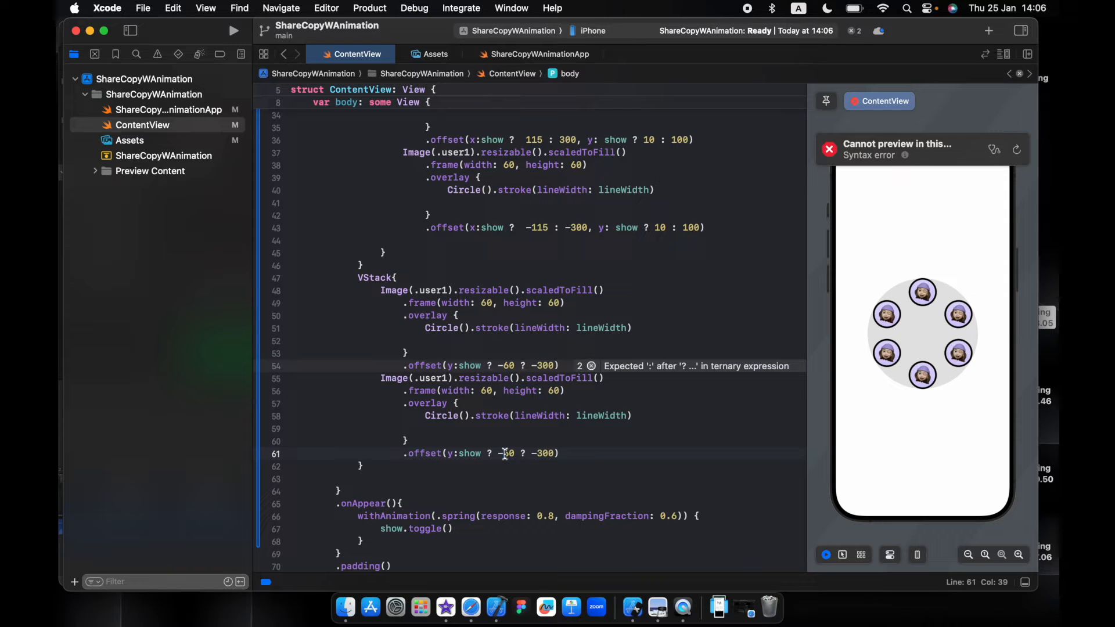
pyautogui.write('60 ? 300')
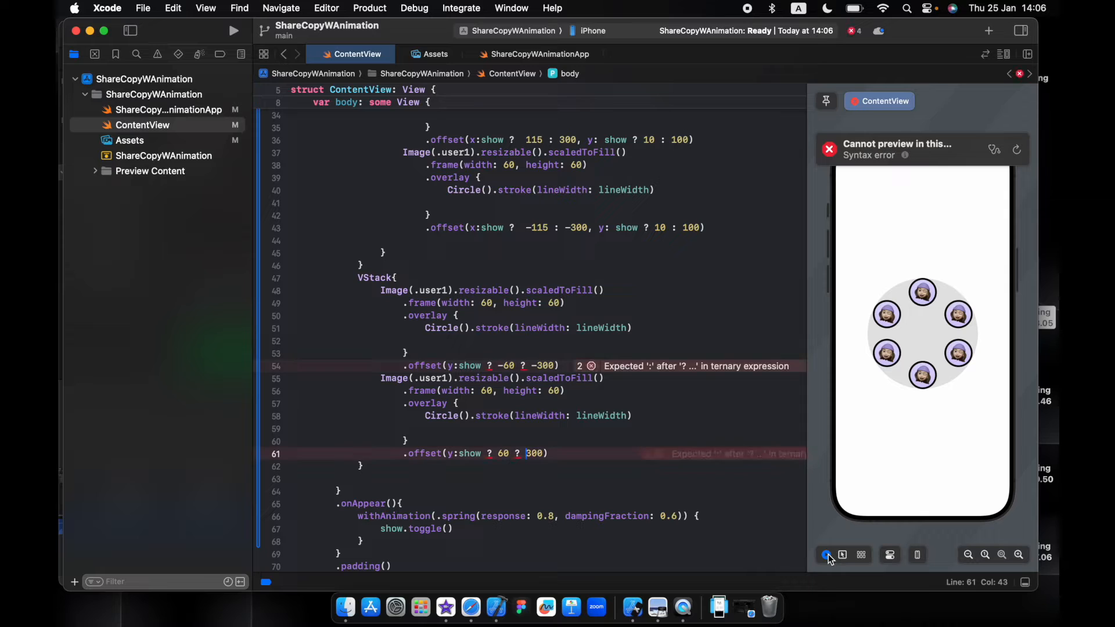
pyautogui.click(524, 453)
pyautogui.write(':')
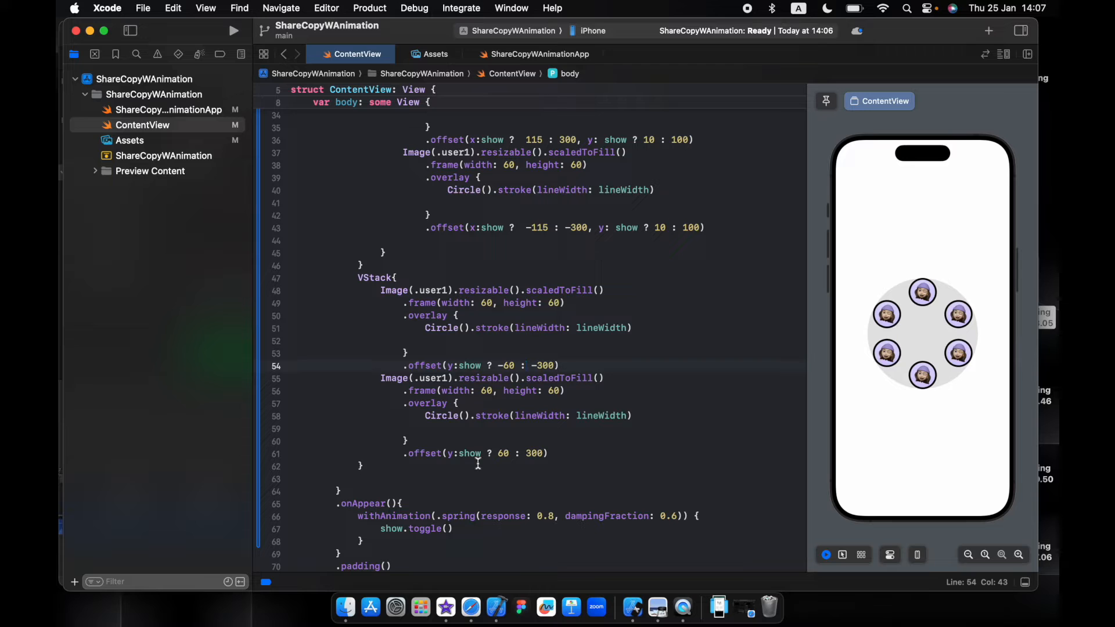
pyautogui.moveTo(368, 273)
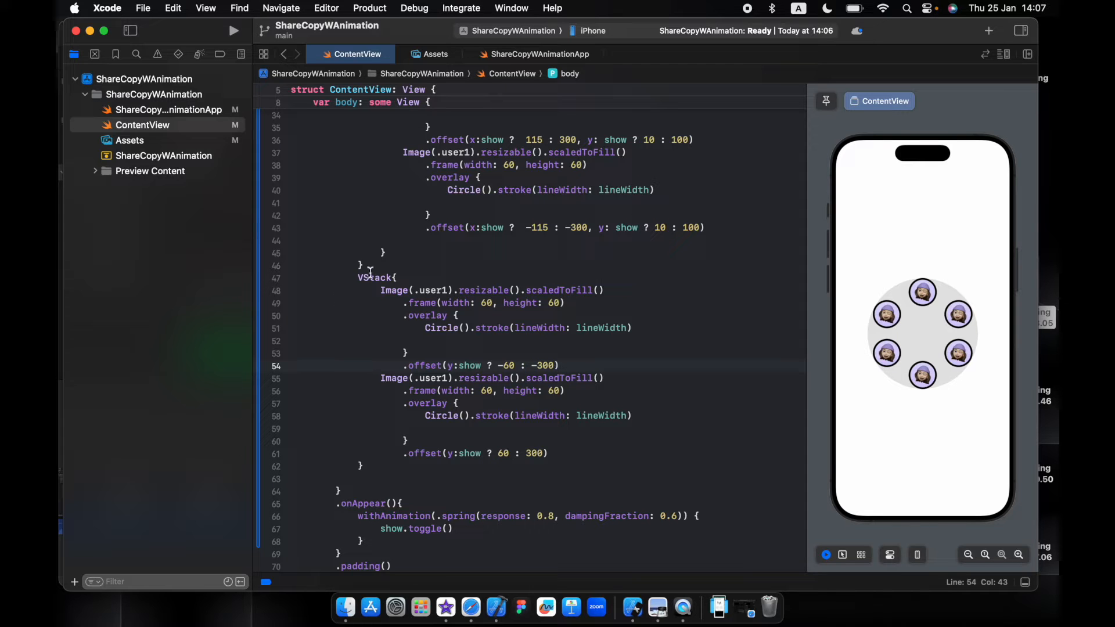
# Step: Paste a copied outlined avatar Image block after the VStack as the 60-point .user7 centre avatar
pyautogui.scroll(3)
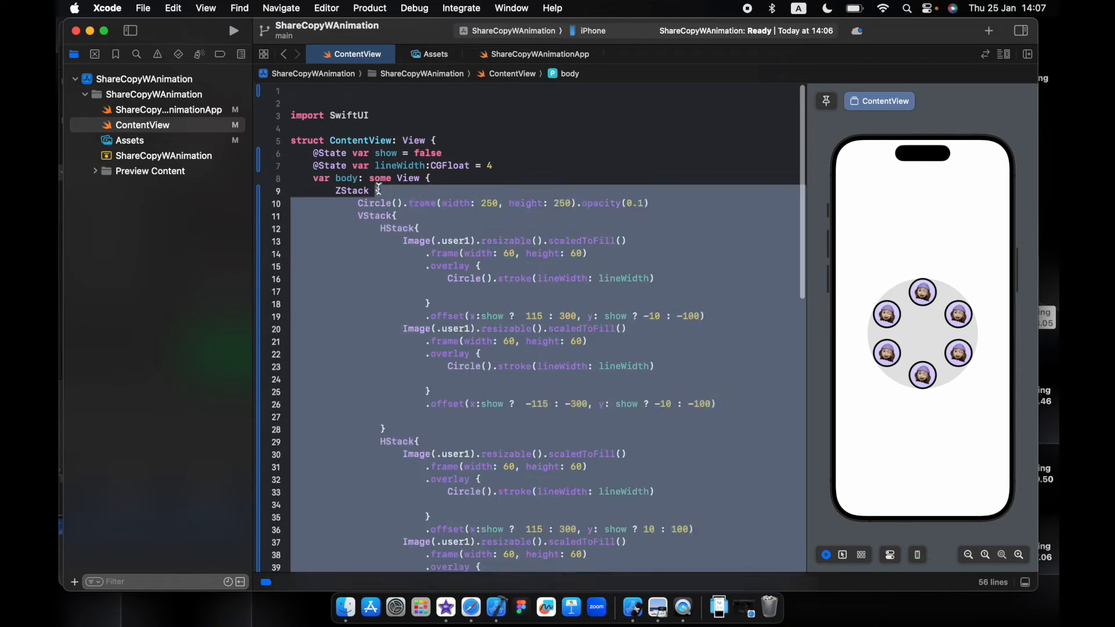
pyautogui.scroll(-3)
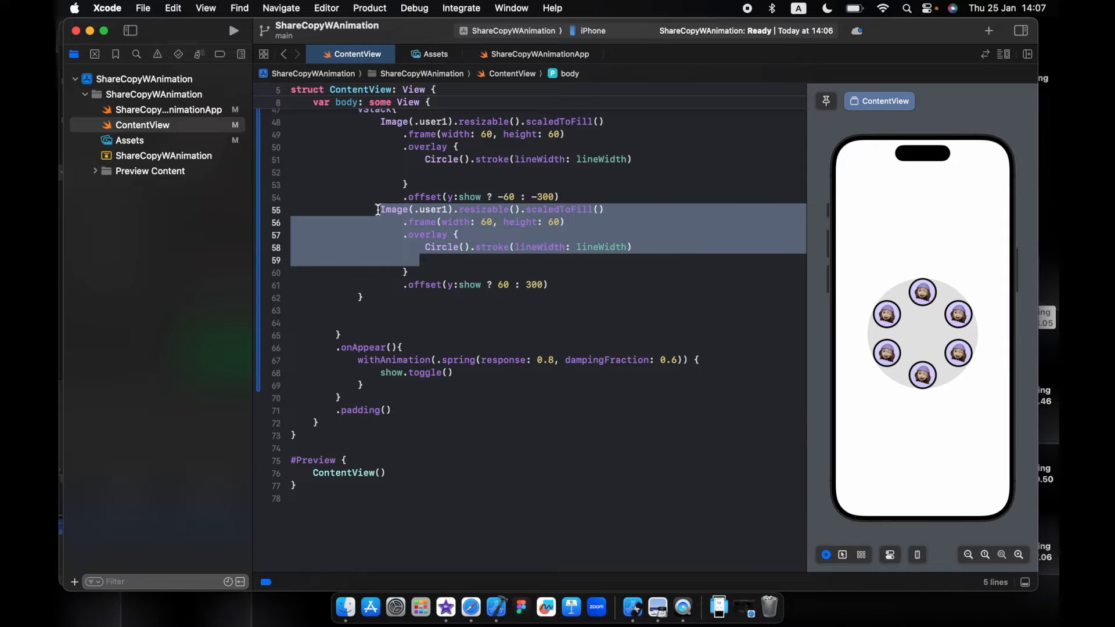
pyautogui.click(362, 323)
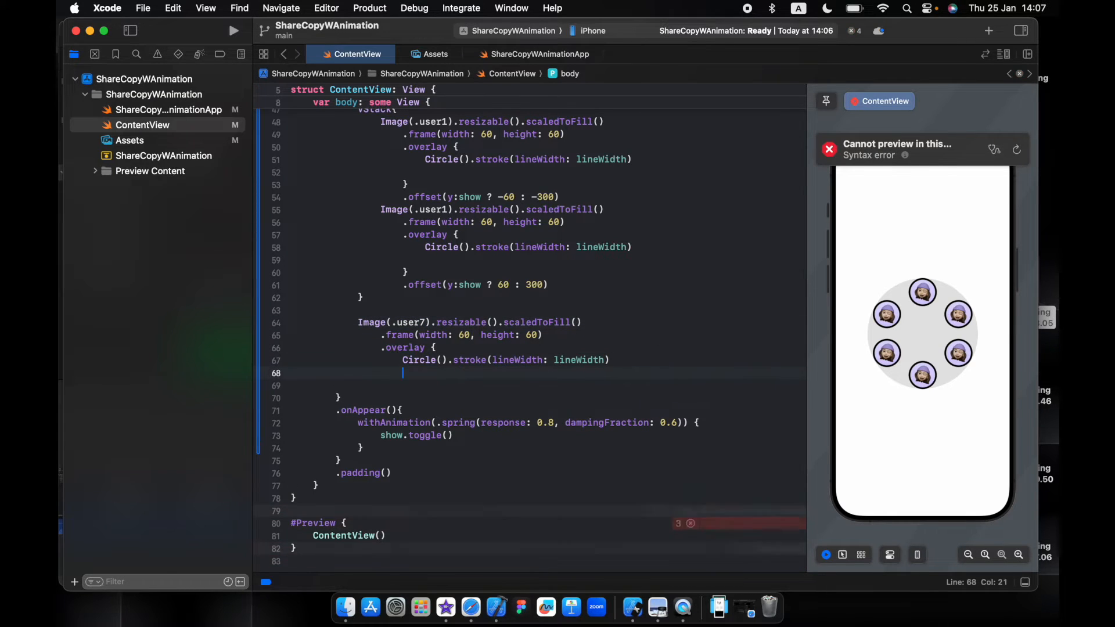
pyautogui.write('}')
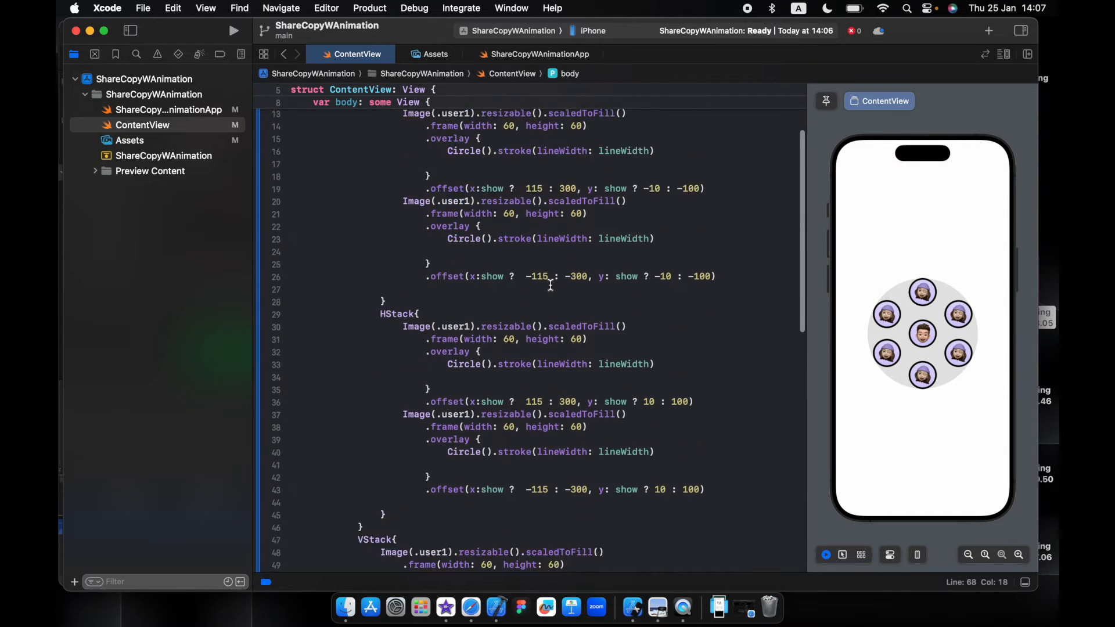
# Step: Rename the stacked avatar images to .user2, .user3, .user4, .user5 and .user6
pyautogui.scroll(3)
pyautogui.write('2')
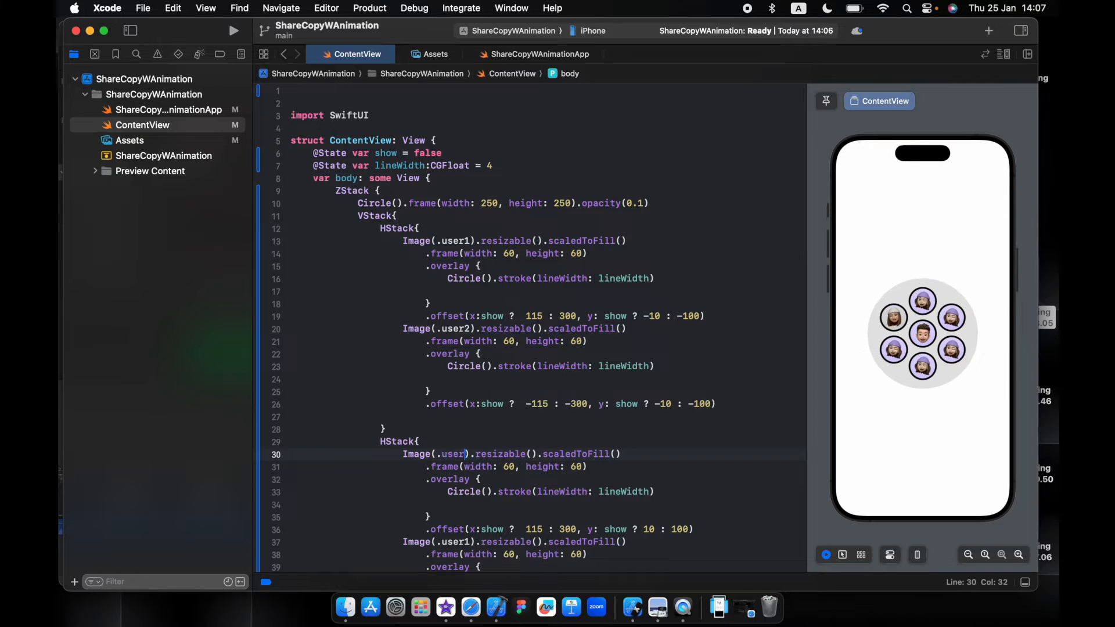
pyautogui.scroll(-3)
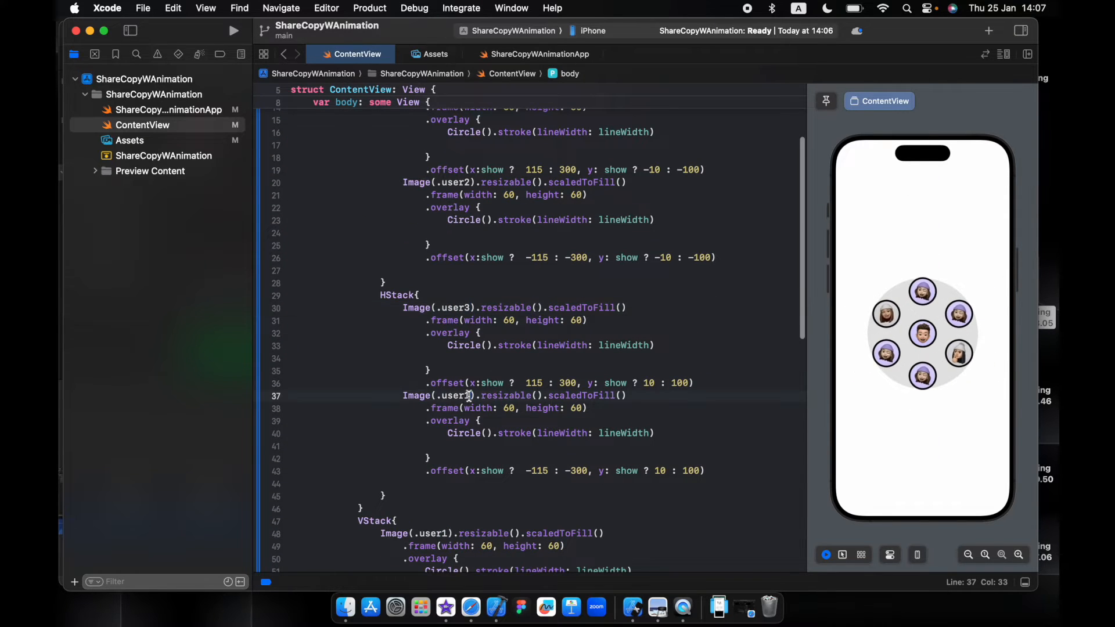
pyautogui.scroll(-3)
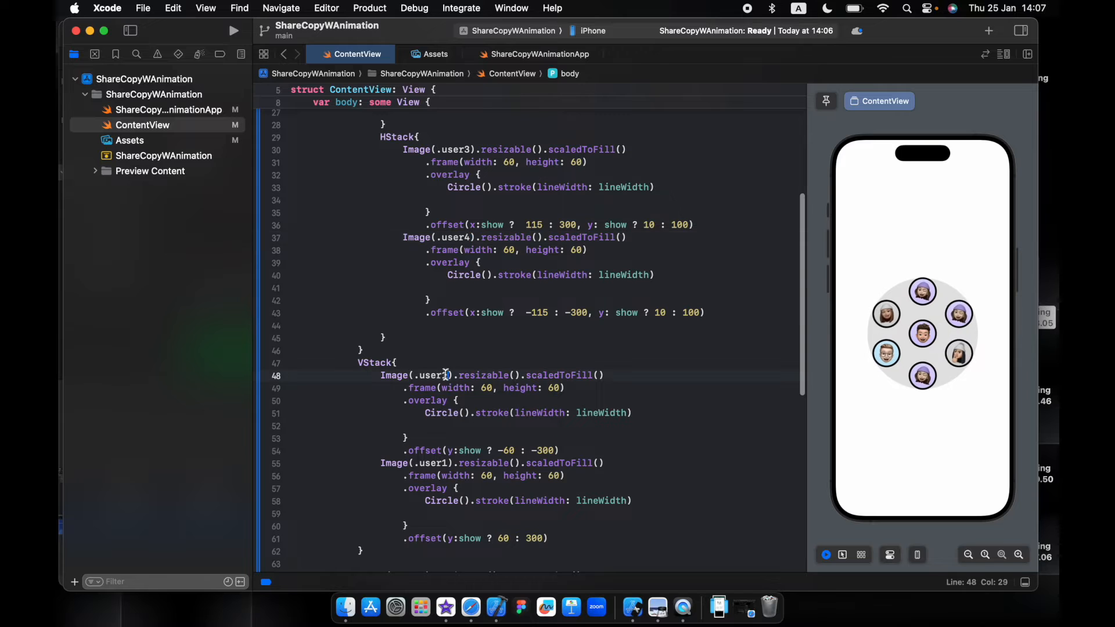
pyautogui.scroll(-3)
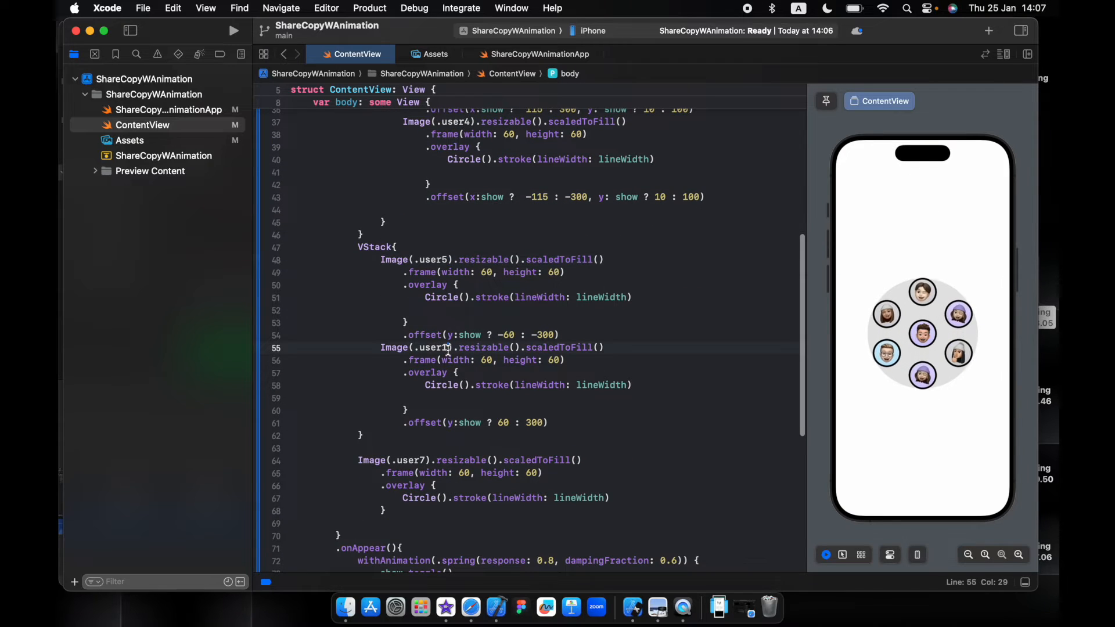
pyautogui.scroll(-3)
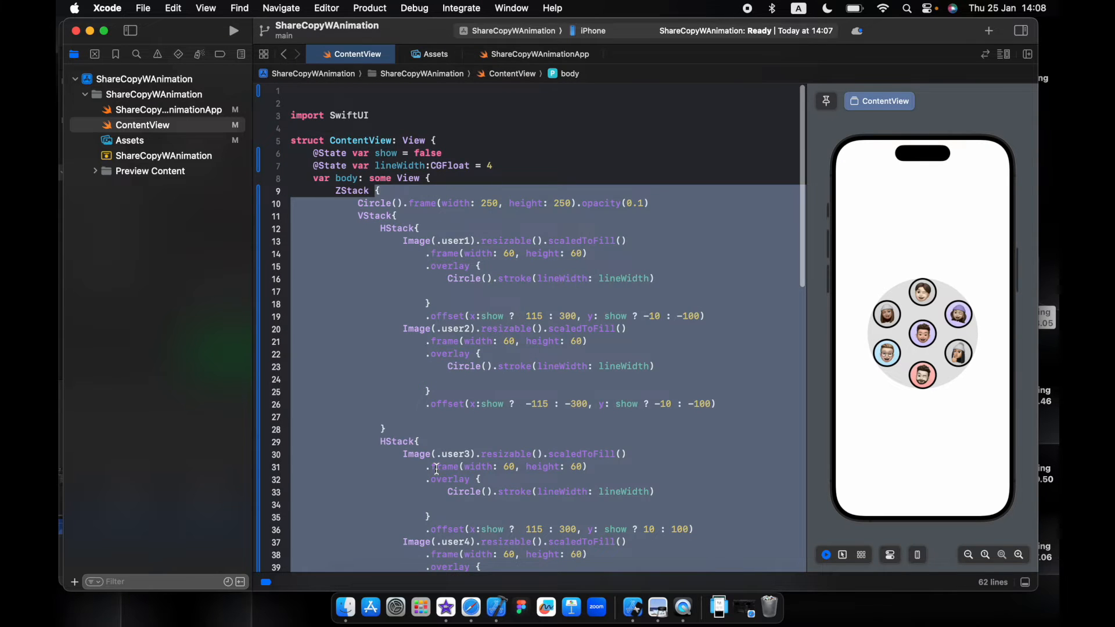
# Step: Add .rotationEffect(.degrees(show ? 0 : 100)) after the ZStack, fixing the capitalisation of show
pyautogui.scroll(-3)
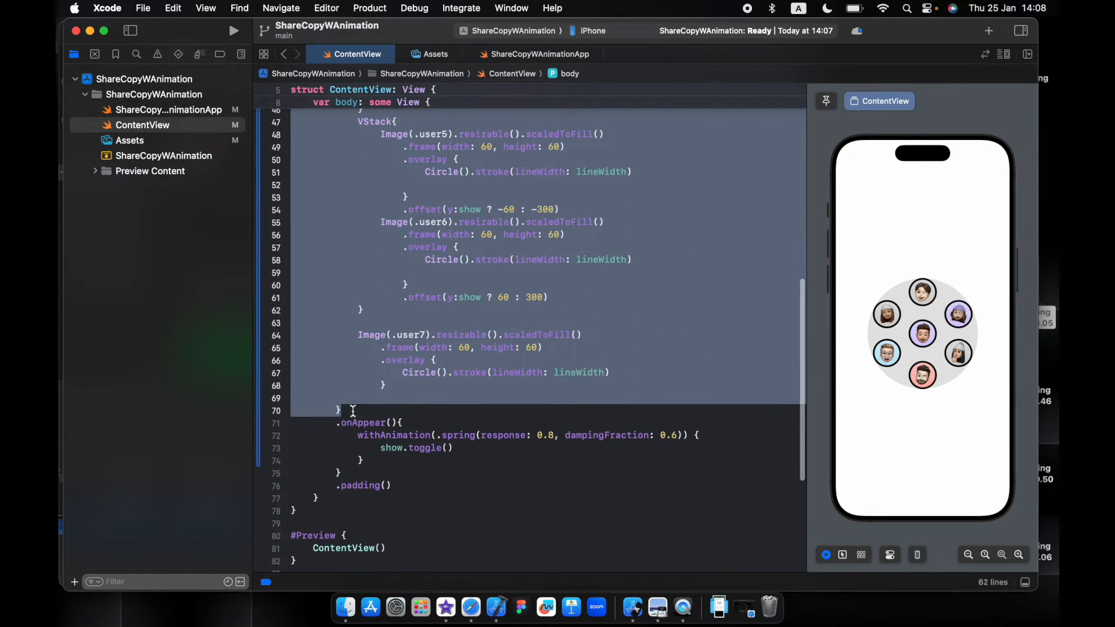
pyautogui.write('ro')
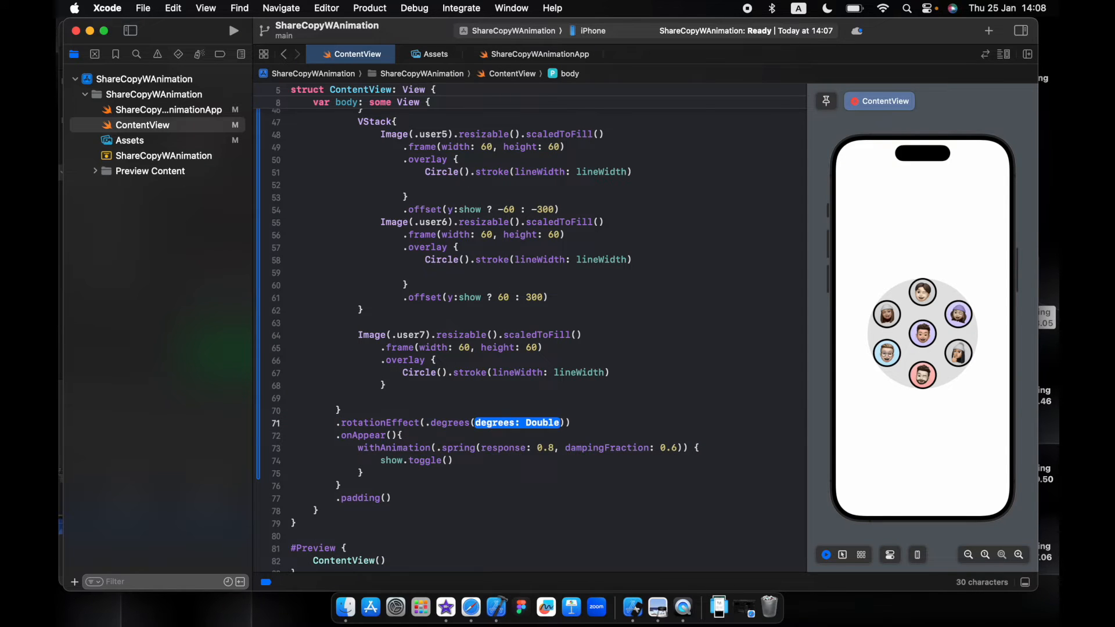
pyautogui.write('Show ?')
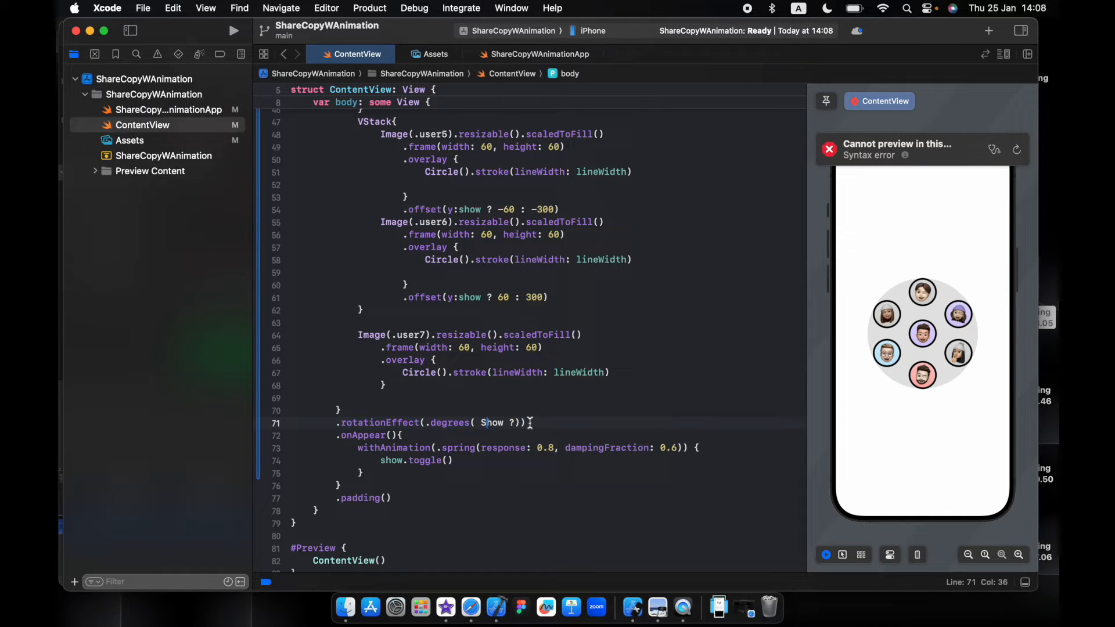
pyautogui.doubleClick(491, 422)
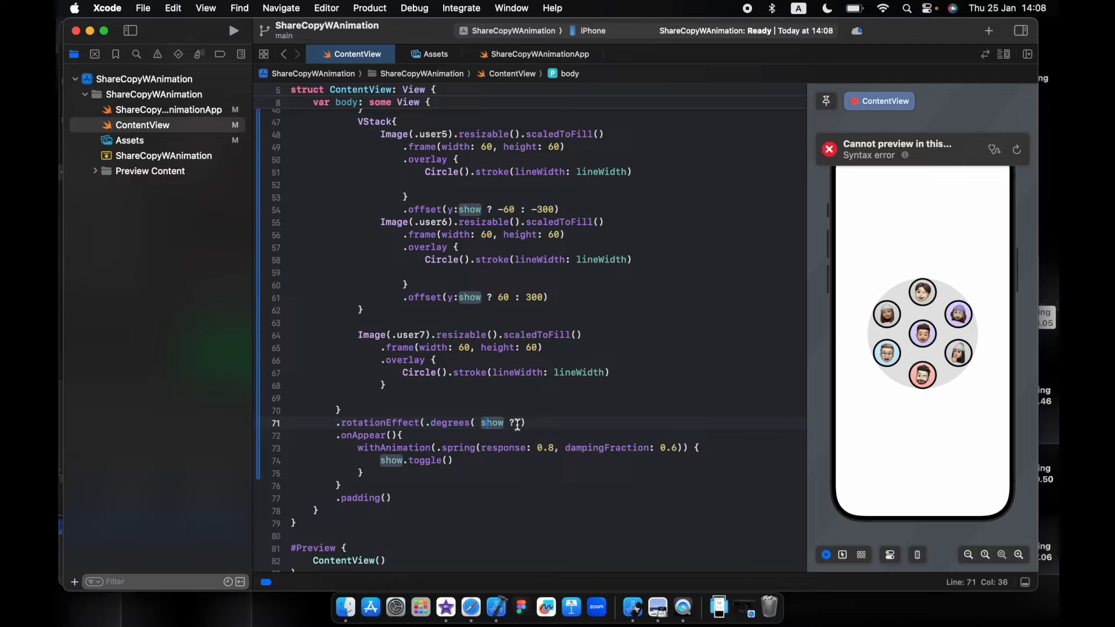
pyautogui.click(516, 422)
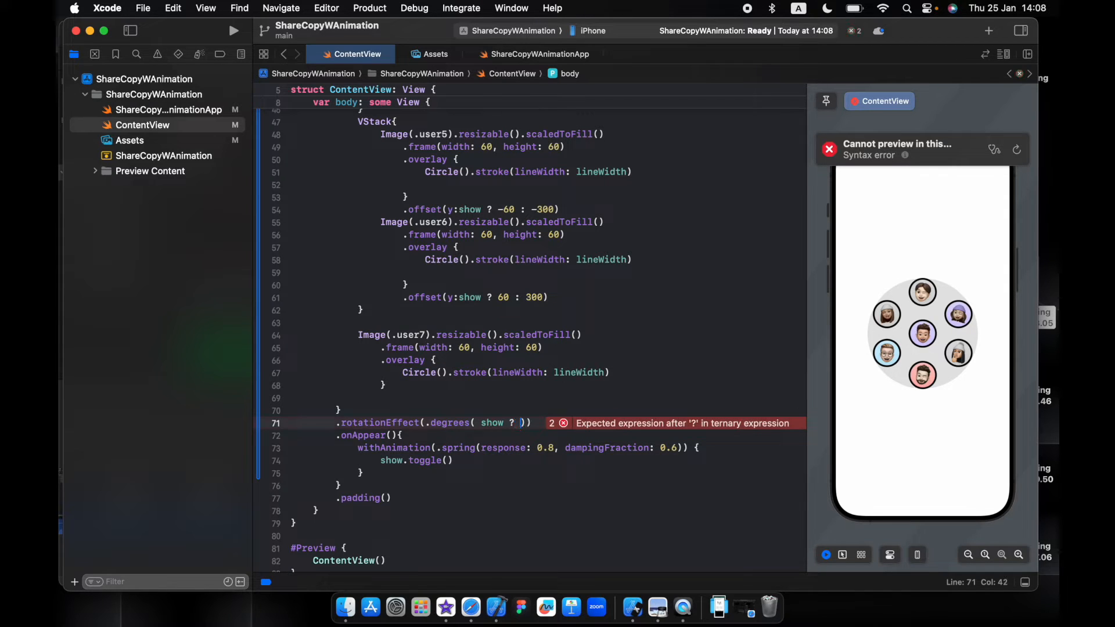
pyautogui.write('0 :')
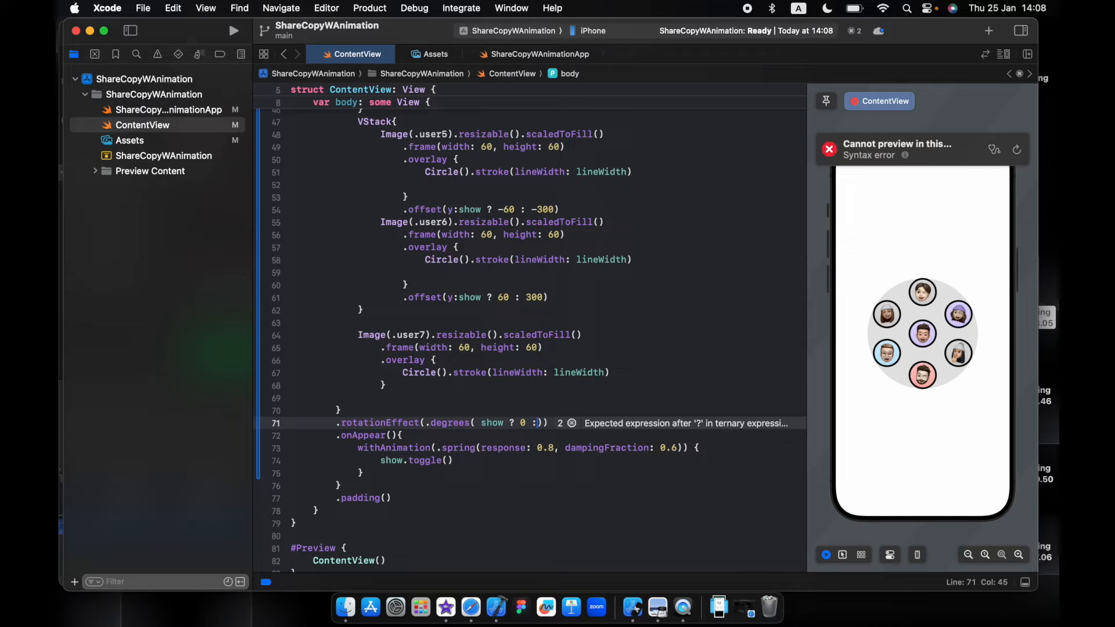
pyautogui.write('100')
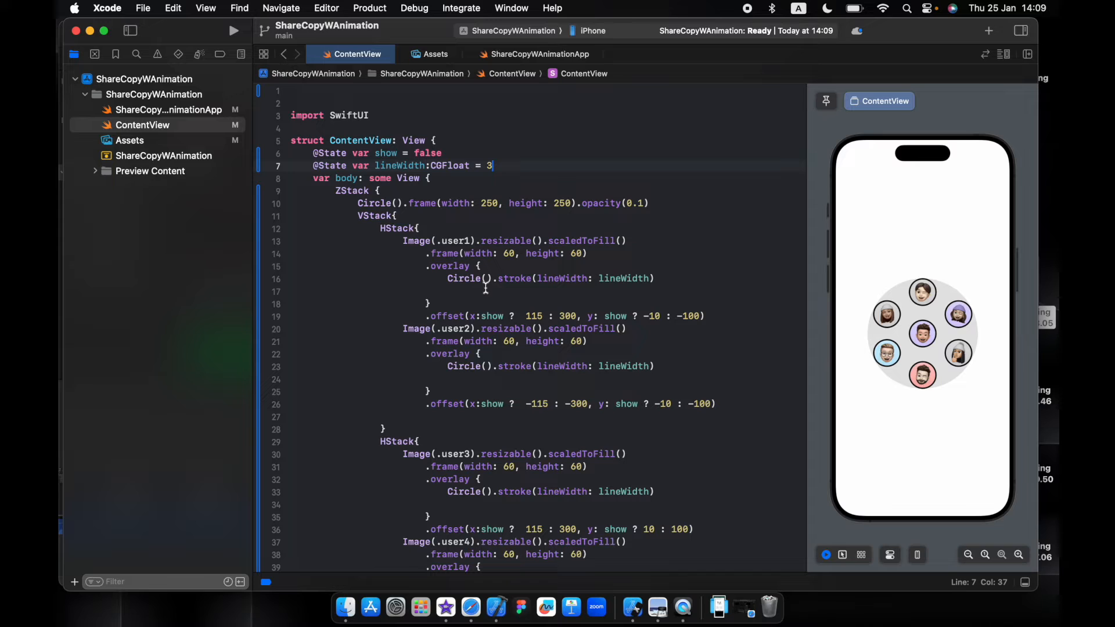
pyautogui.moveTo(646, 320)
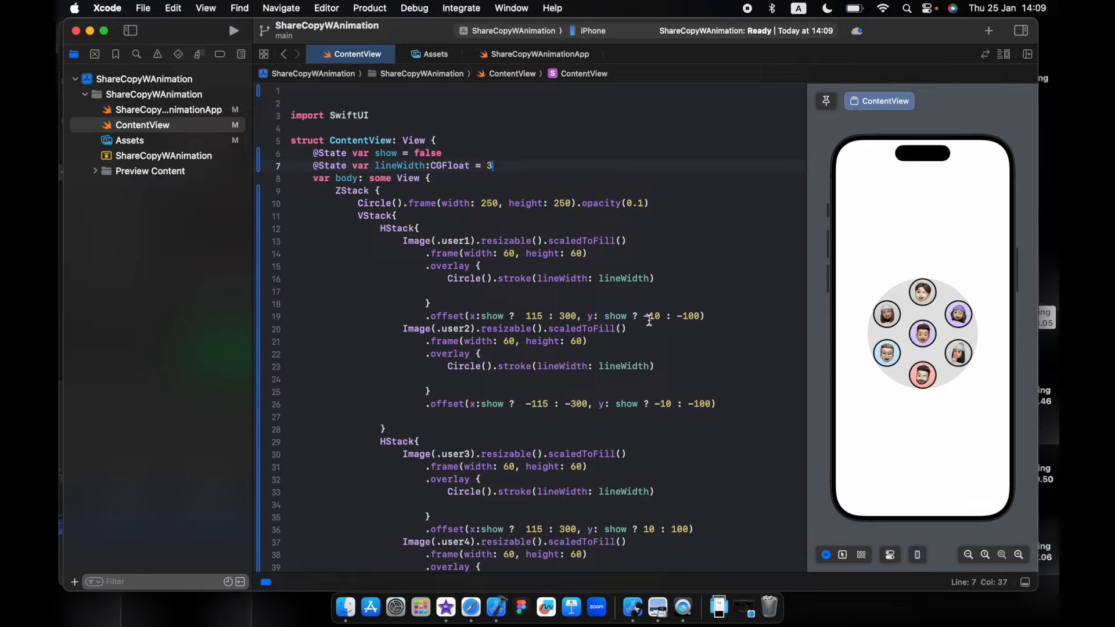
# Step: Set lineWidth to 3 and delete the 250-point, 0.1-opacity background Circle line
pyautogui.click(631, 203)
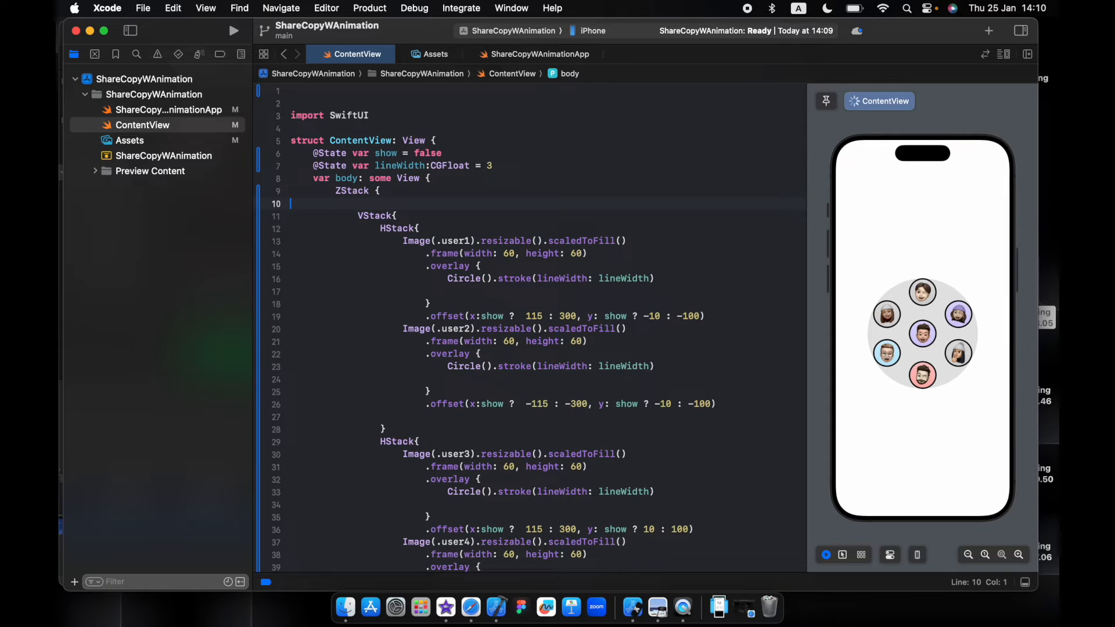
pyautogui.scroll(-3)
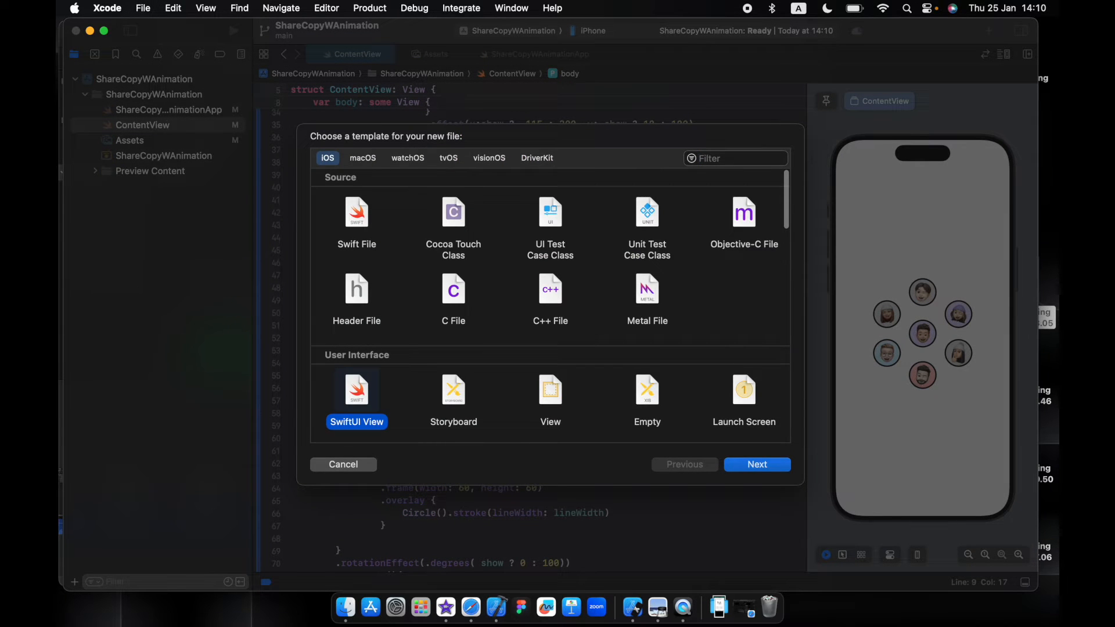
# Step: Create a new SwiftUI View file named ShareView from the template chooser
pyautogui.click(756, 465)
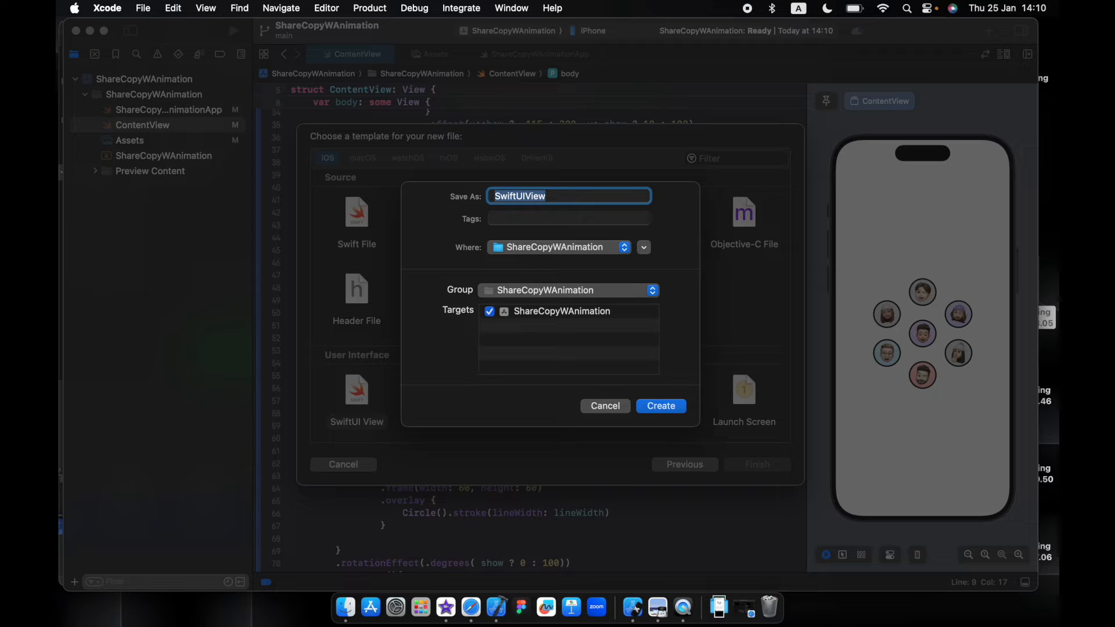
pyautogui.write('ShareVi')
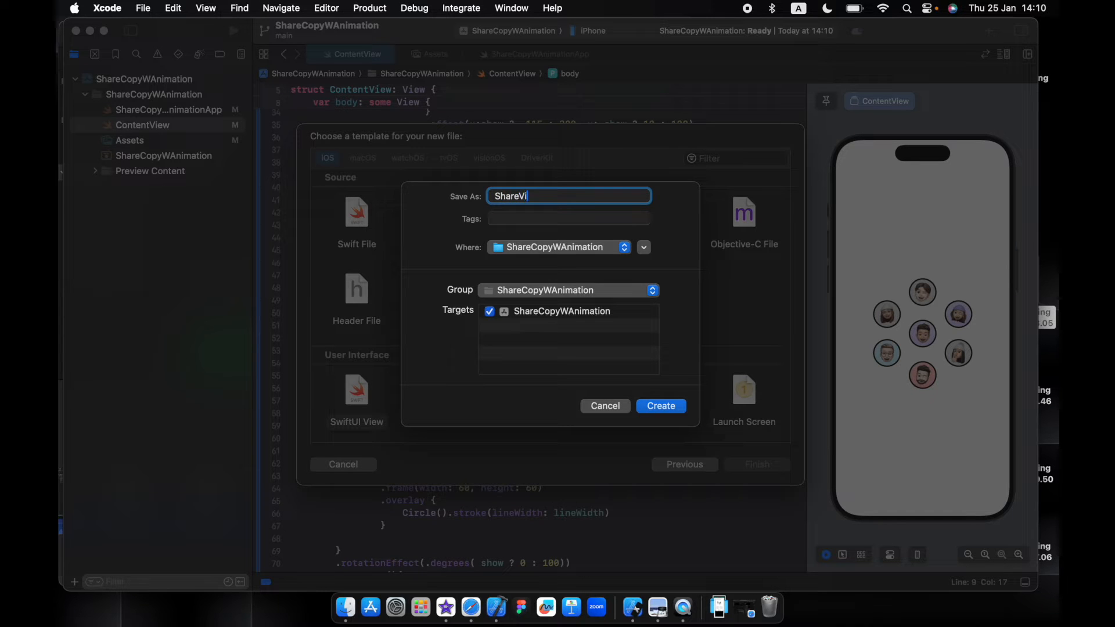
pyautogui.click(659, 405)
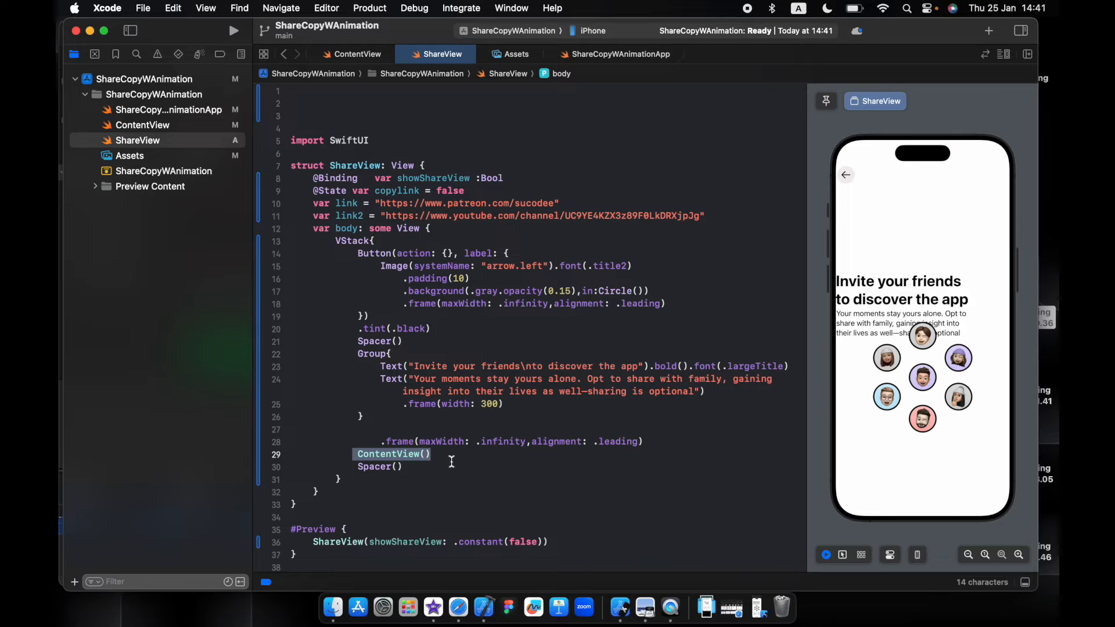
# Step: Append .frame(height: 300) to ContentView() in ShareView and add a blank line after the final Spacer
pyautogui.click(437, 454)
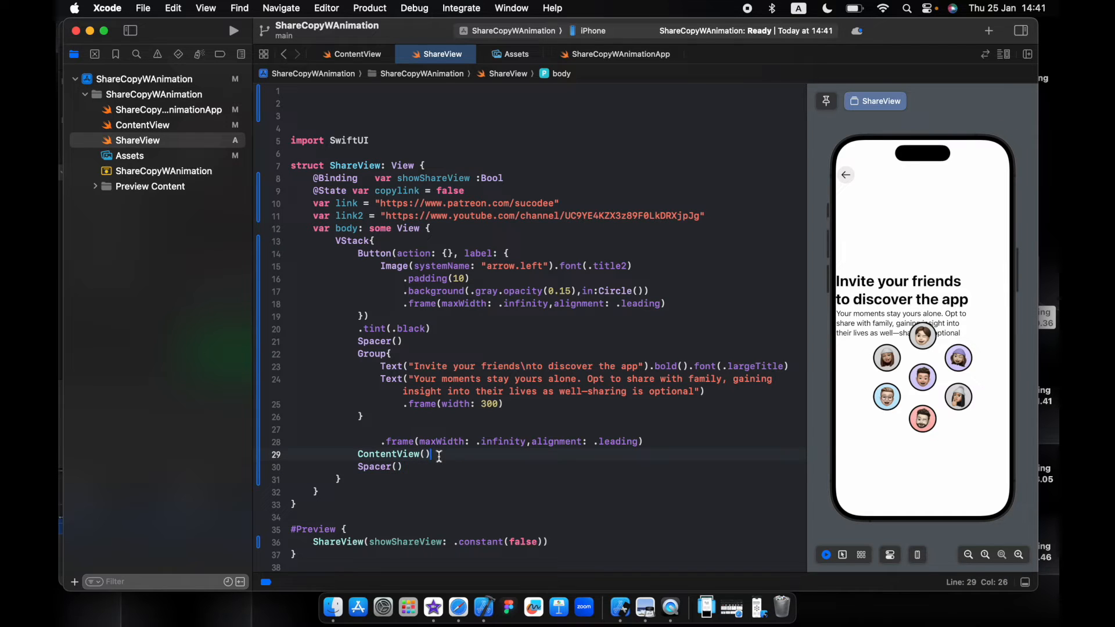
pyautogui.write('.fr')
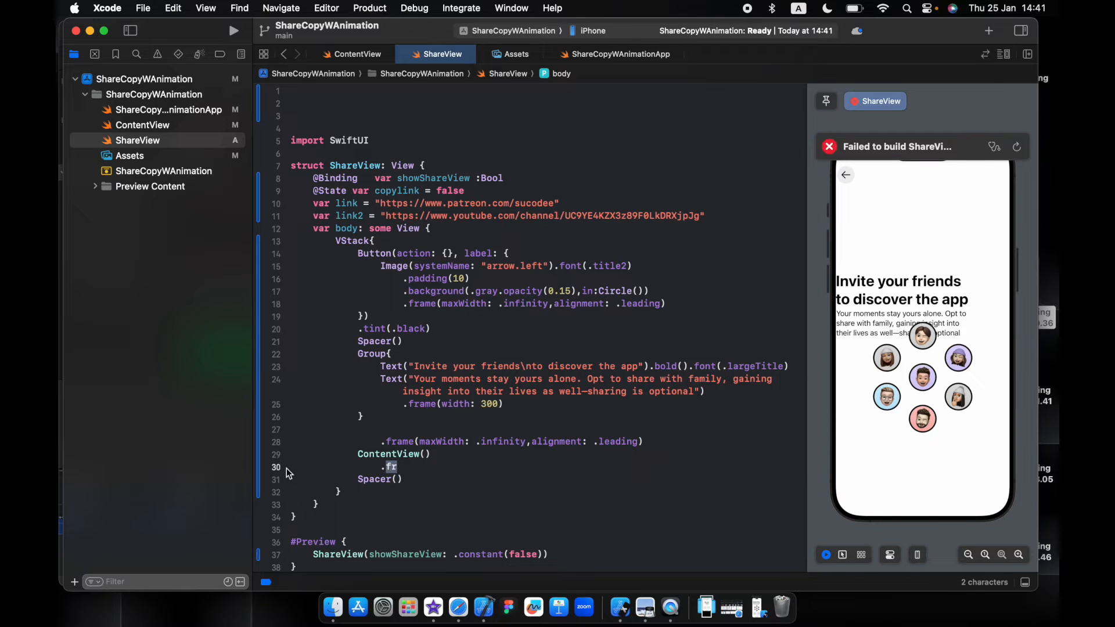
pyautogui.write('ame(height: 300')
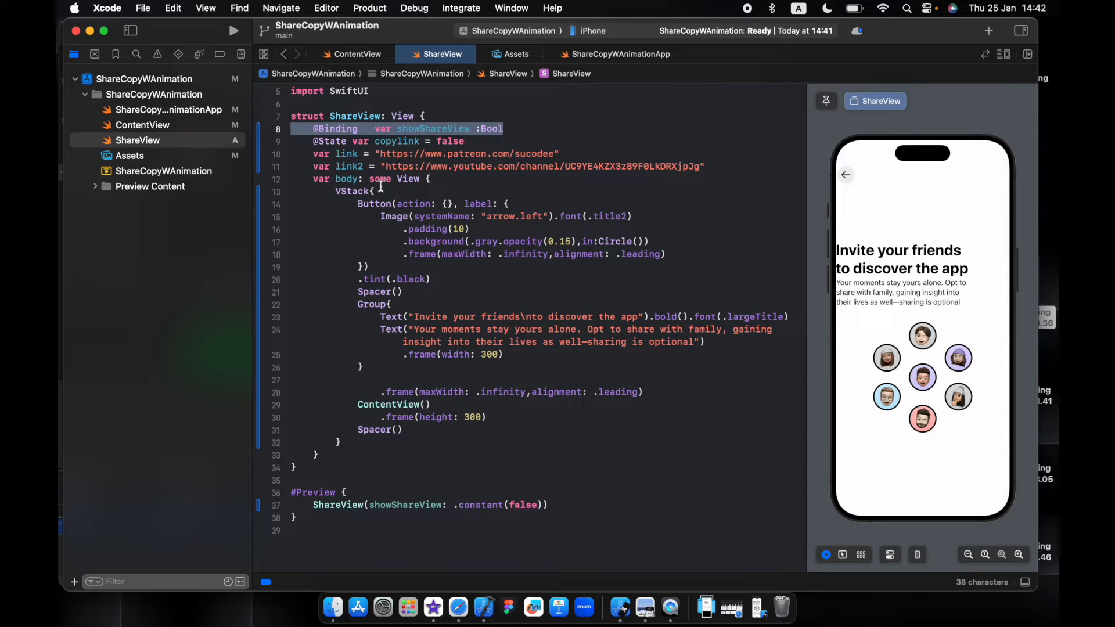
pyautogui.click(399, 430)
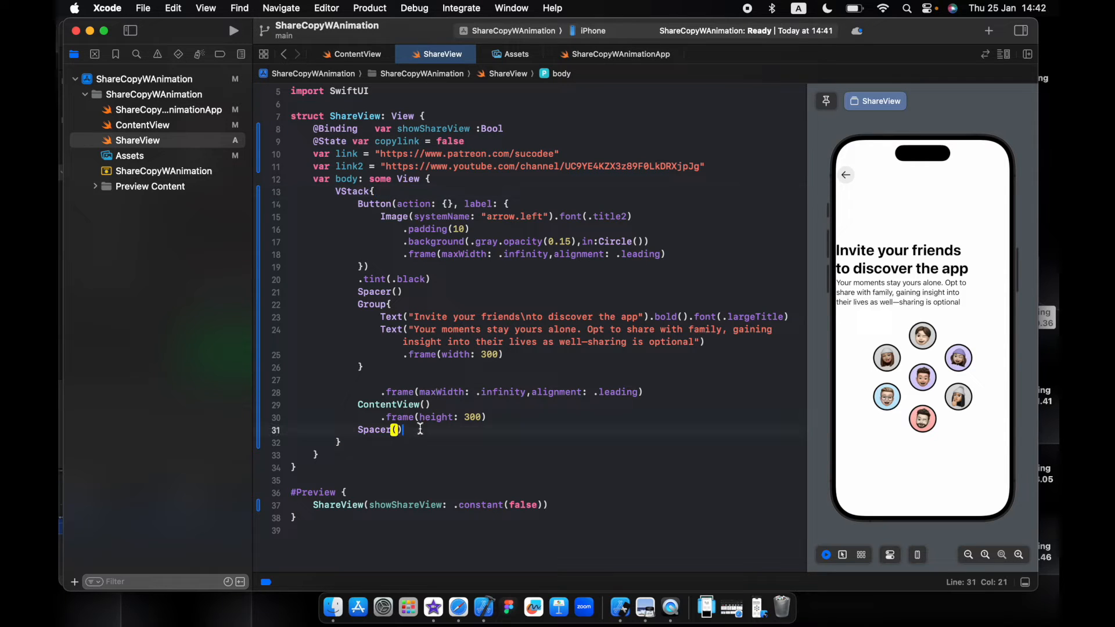
pyautogui.press('Return')
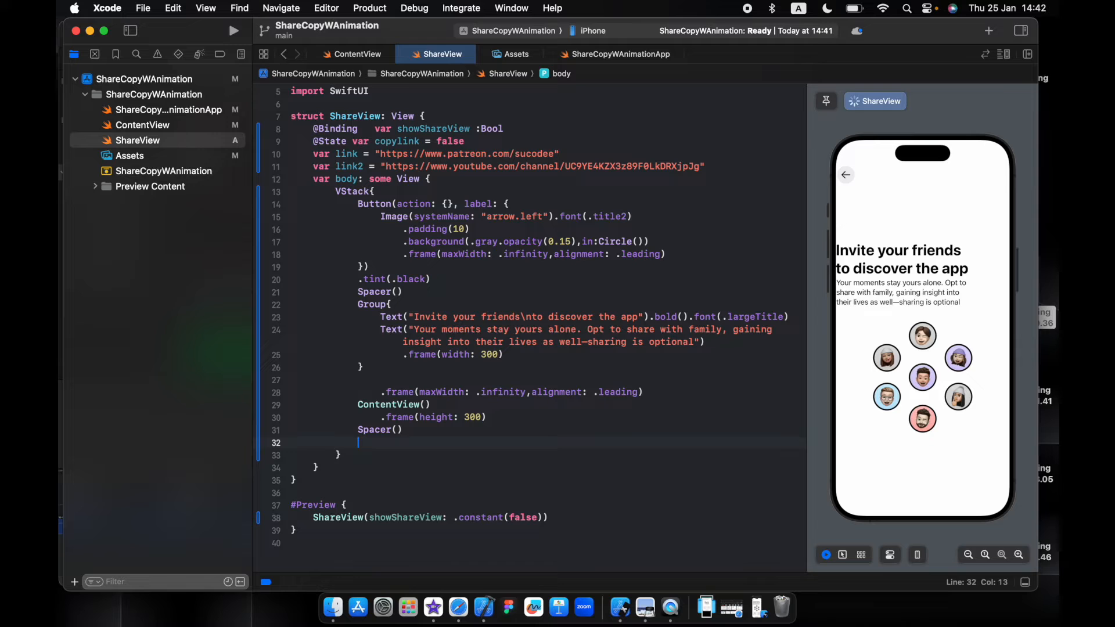
pyautogui.moveTo(620, 608)
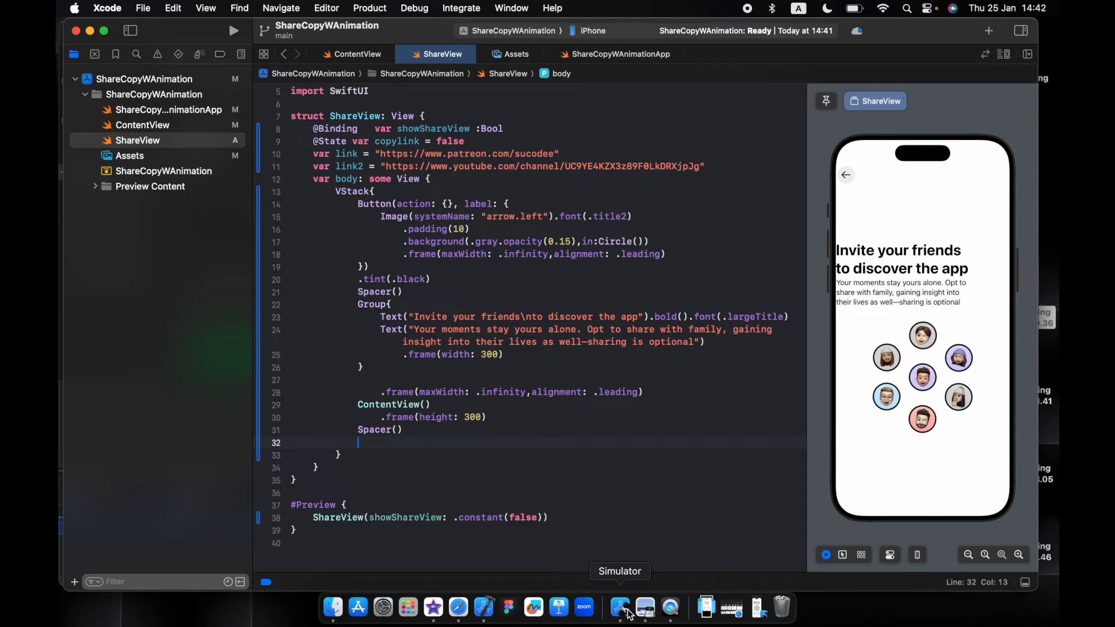
# Step: Bring Simulator forward to view the invite screen with Copy link, Share and Maybe later
pyautogui.click(619, 606)
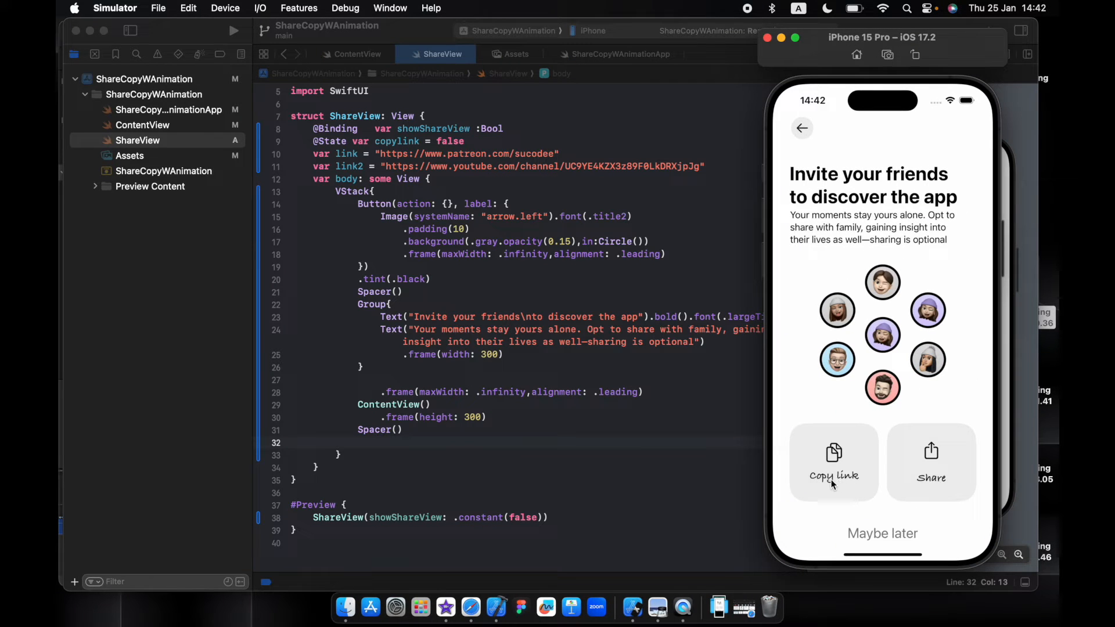
pyautogui.moveTo(511, 404)
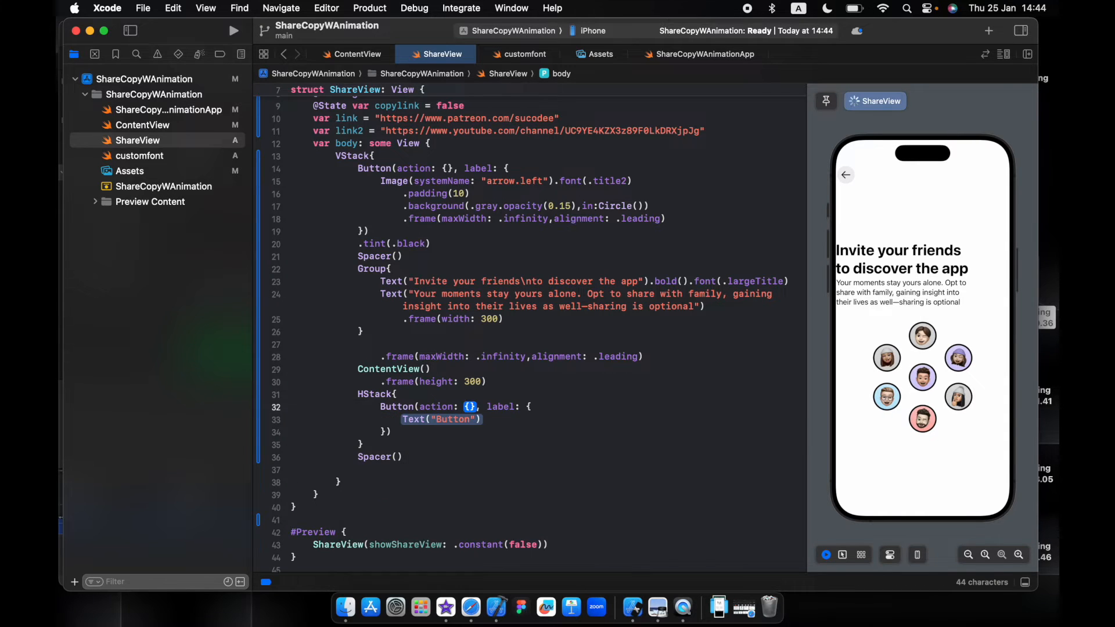
# Step: Replace the button label with a VStack of a doc.on.doc icon and 'Copy link' in BradleyHandITCTT-Bold
pyautogui.click(471, 406)
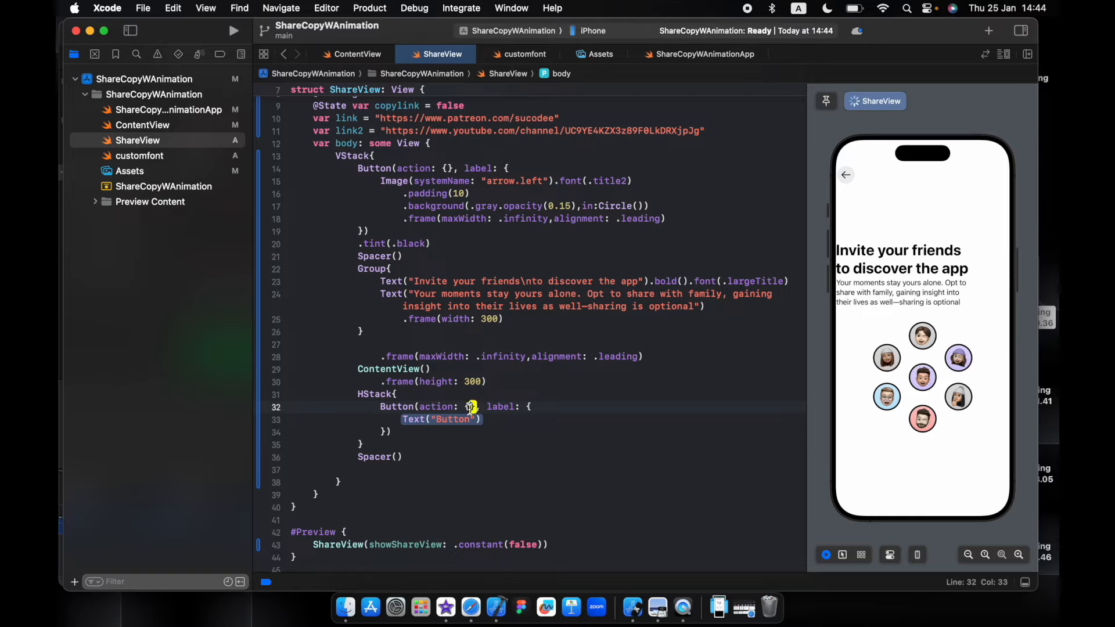
pyautogui.press('Return')
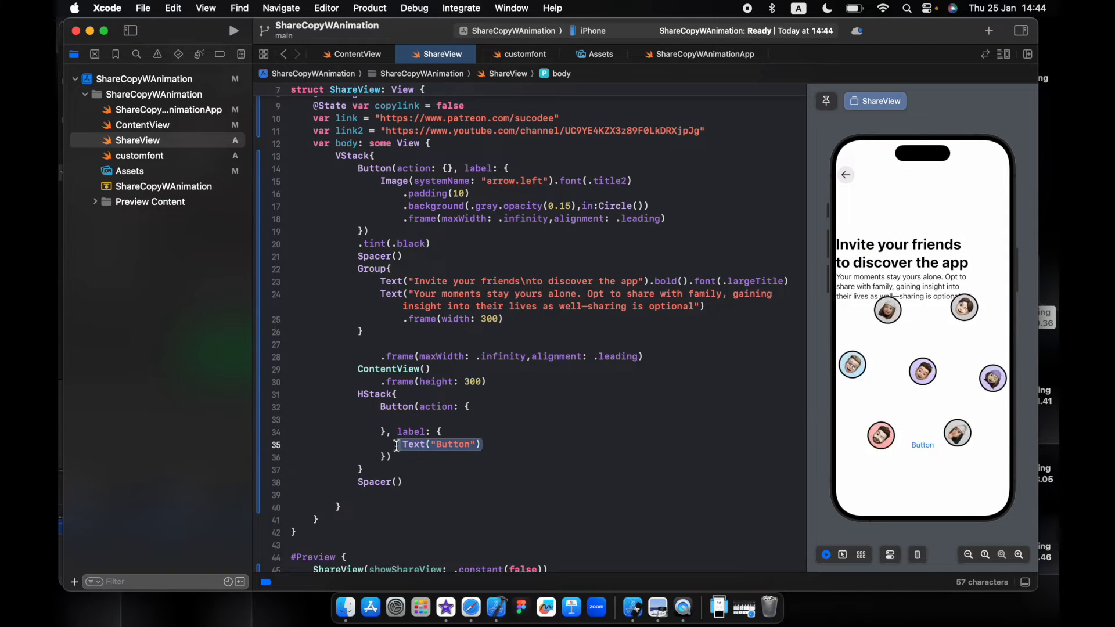
pyautogui.write('VStack{')
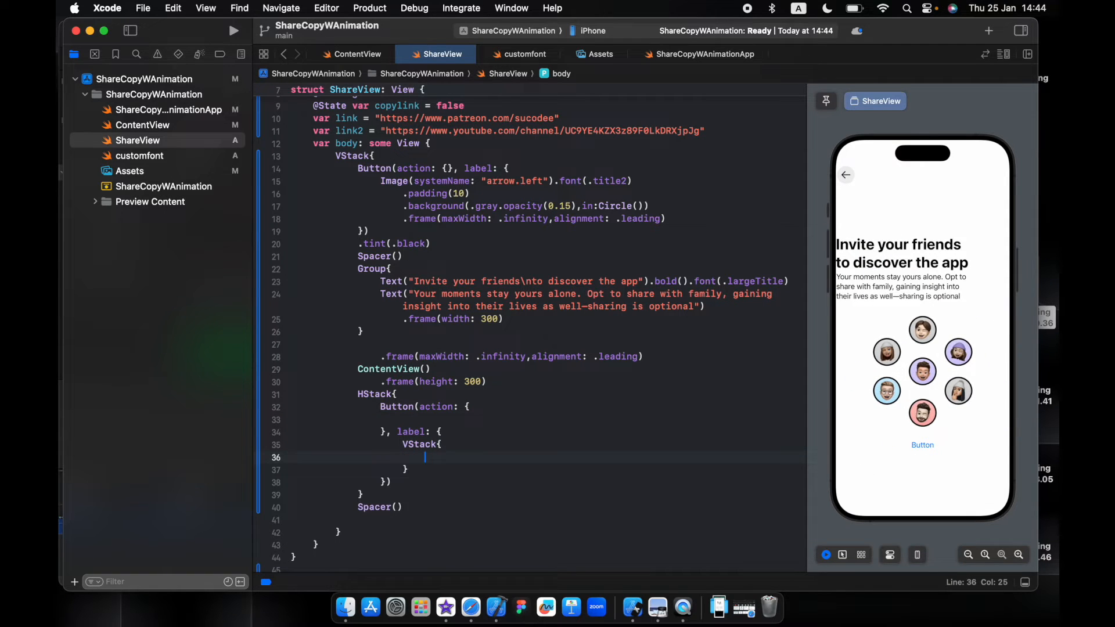
pyautogui.write('Image(systemName: "doc.on.doc").font(.title)')
pyautogui.write('Text("Copy link")')
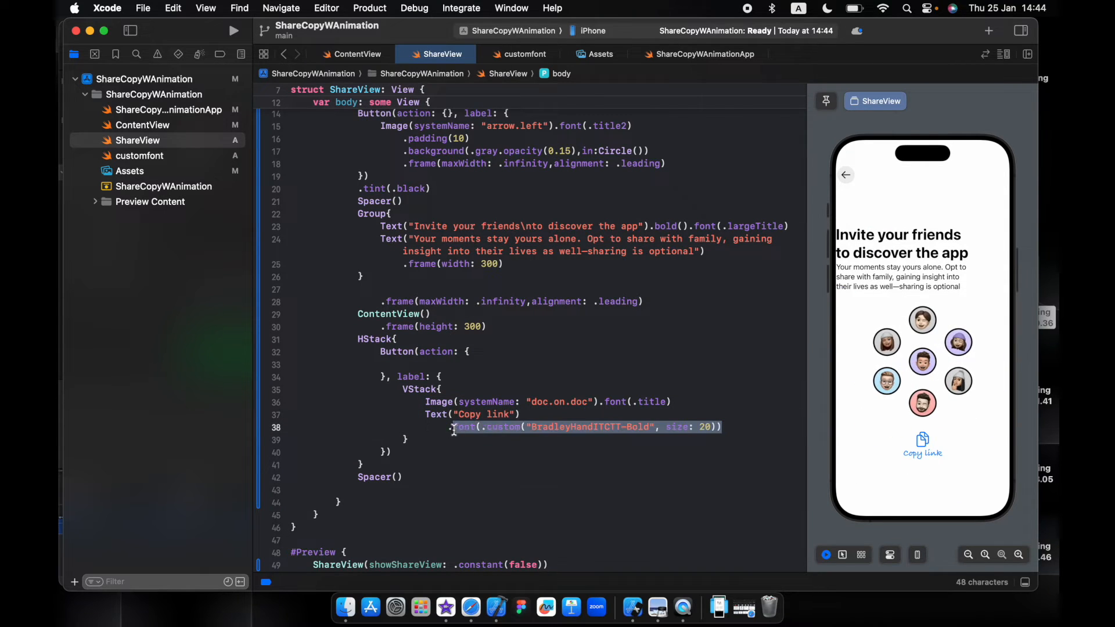
pyautogui.click(525, 54)
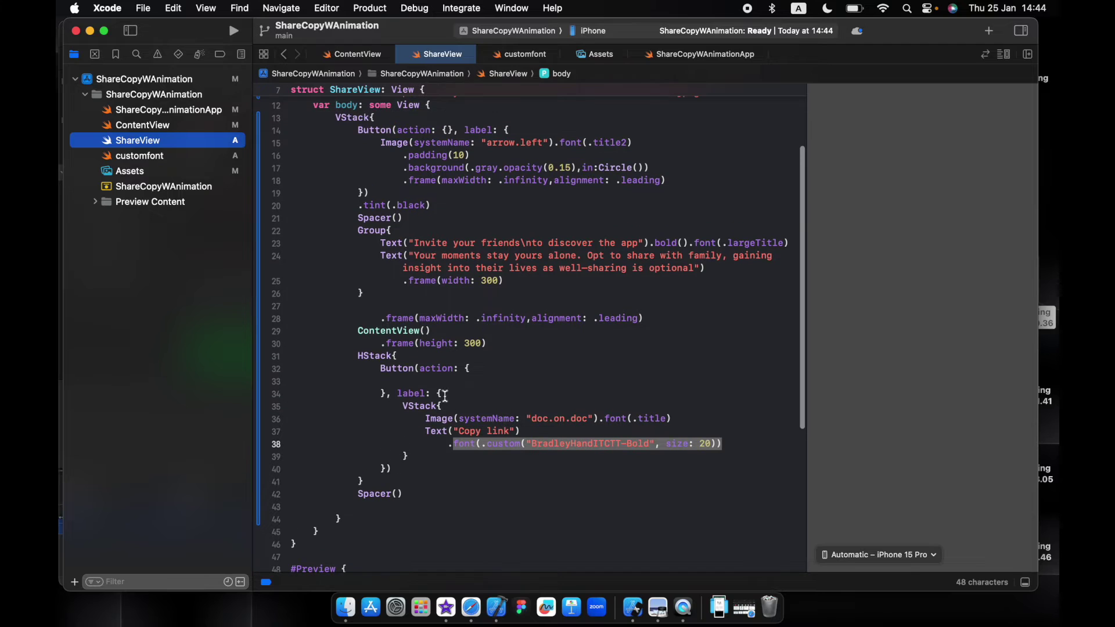
# Step: Make the button action set UIPasteboard.general.string = link
pyautogui.click(404, 381)
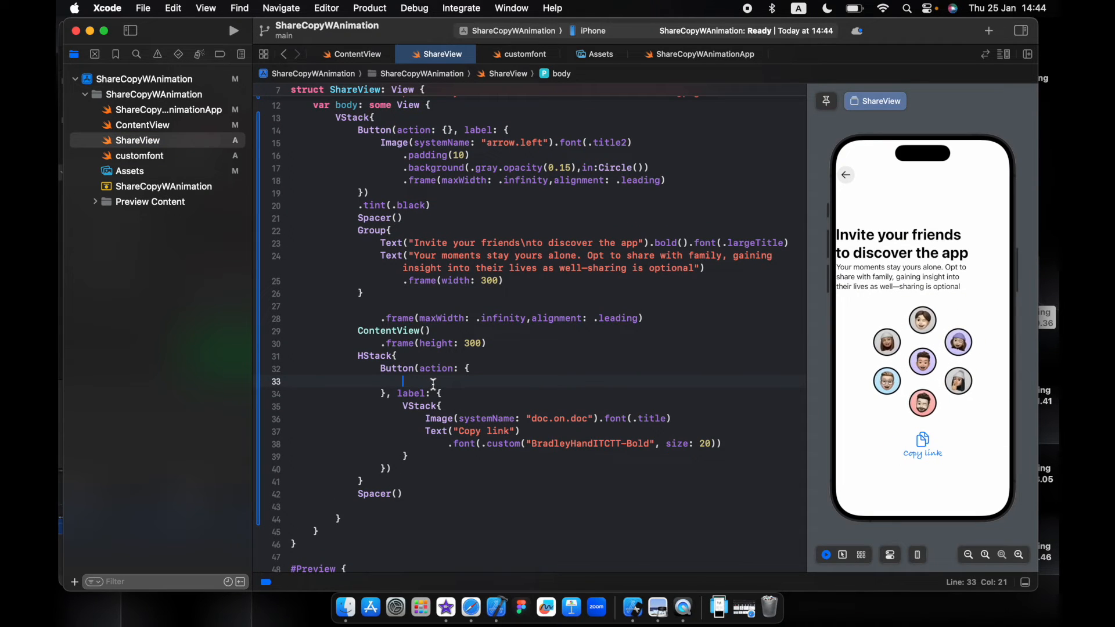
pyautogui.write('ui')
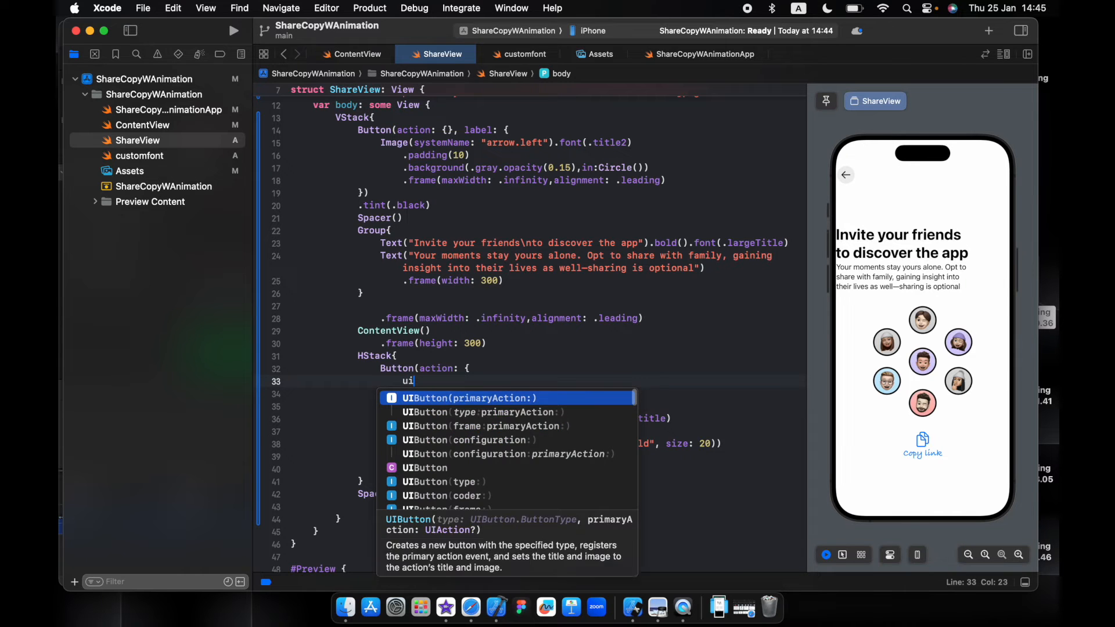
pyautogui.write('past')
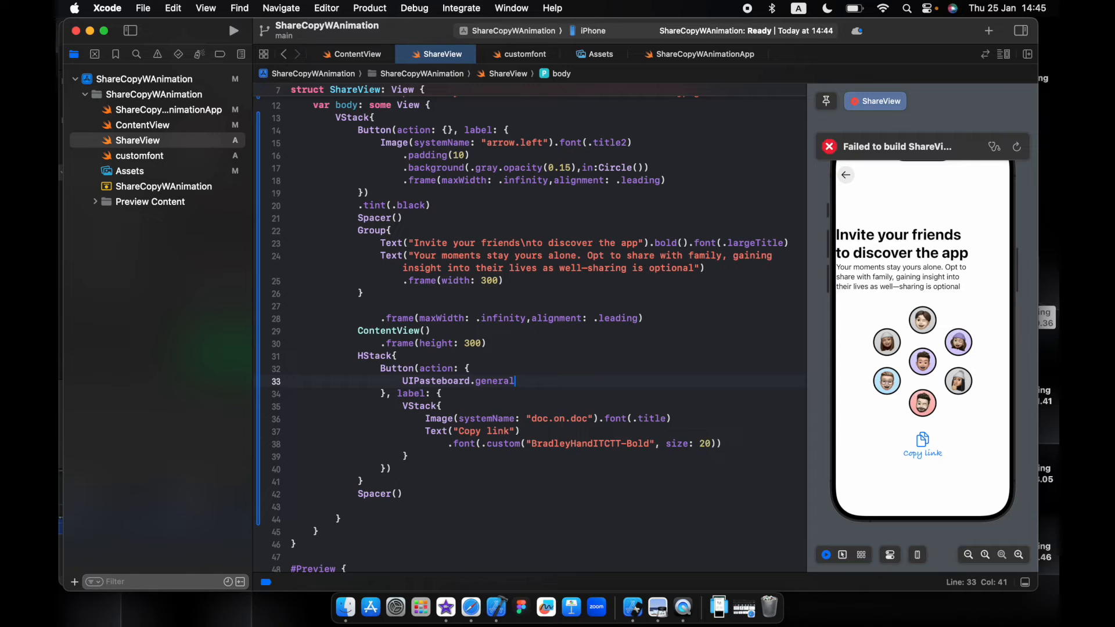
pyautogui.write('.string =')
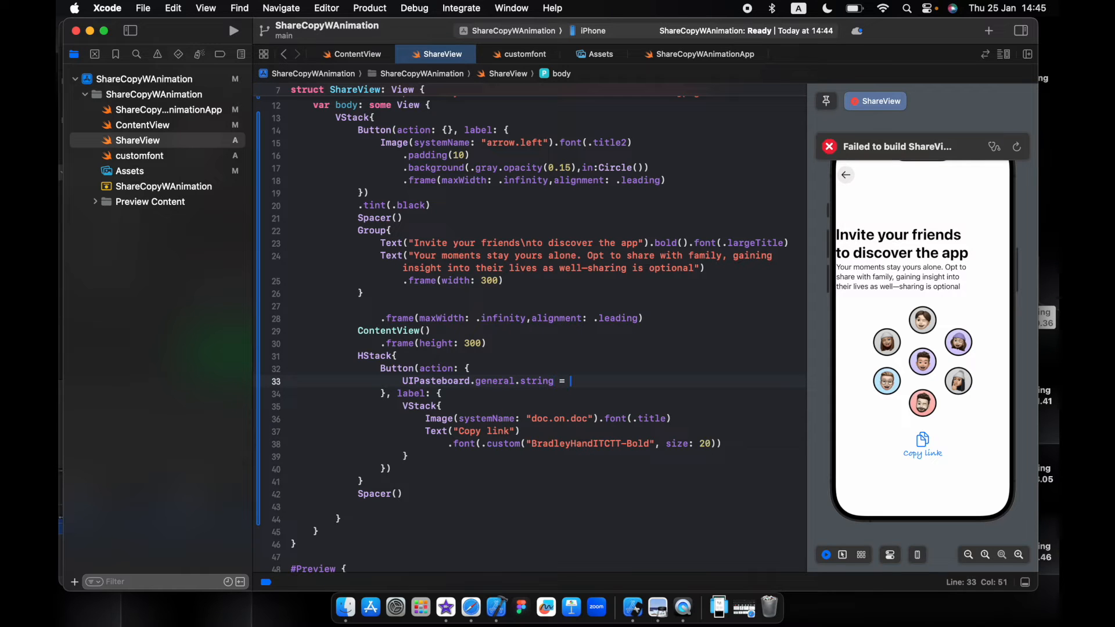
pyautogui.write('link')
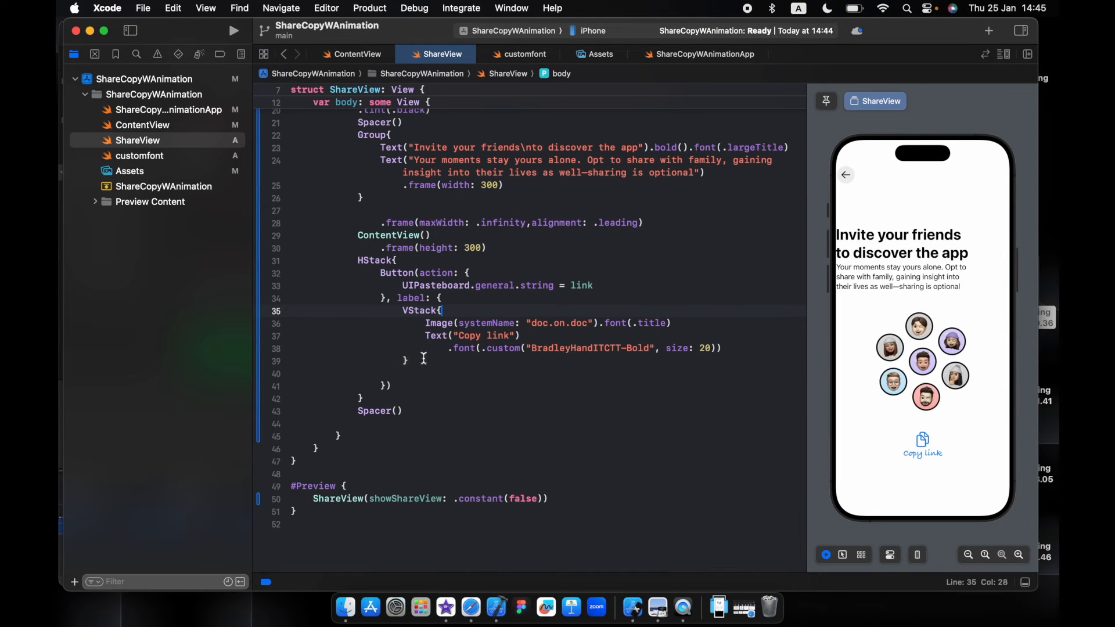
# Step: Give the Copy link VStack a 160×140 frame on a gray 0.15 RoundedRectangle background, radius 30
pyautogui.write('.frtam')
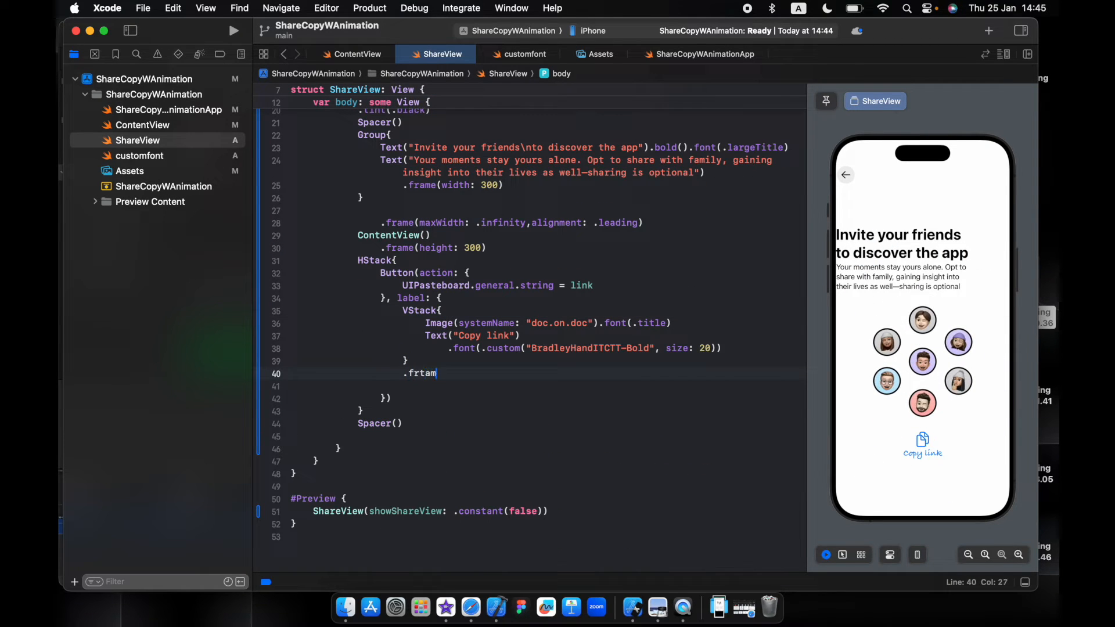
pyautogui.press('Backspace')
pyautogui.write('e(width: 160, height: 140, )')
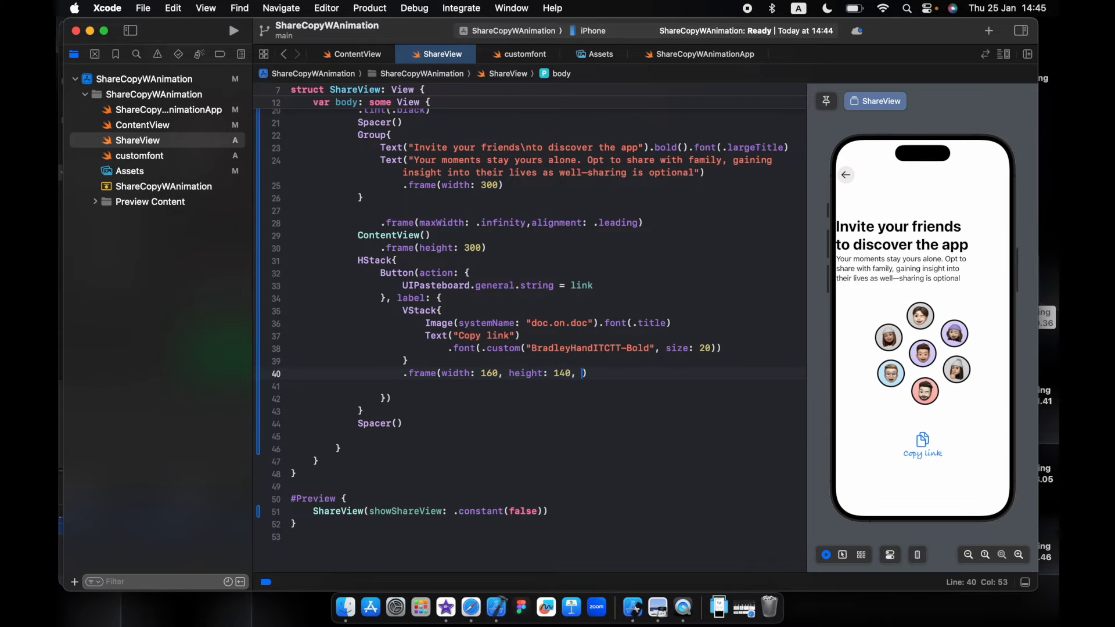
pyautogui.press('backspace')
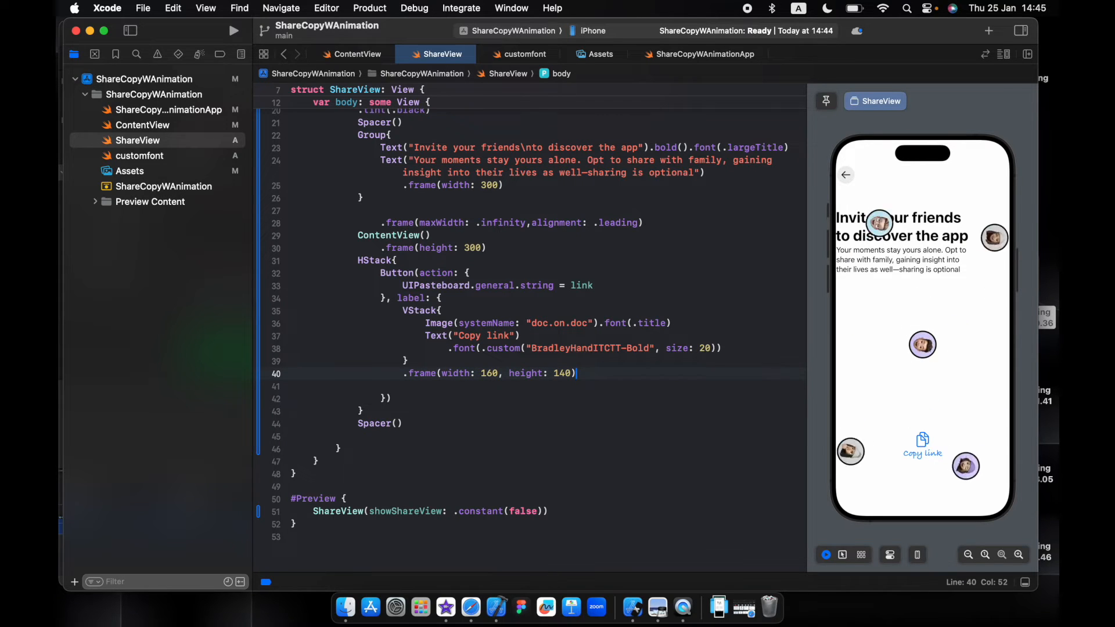
pyautogui.write('.ba')
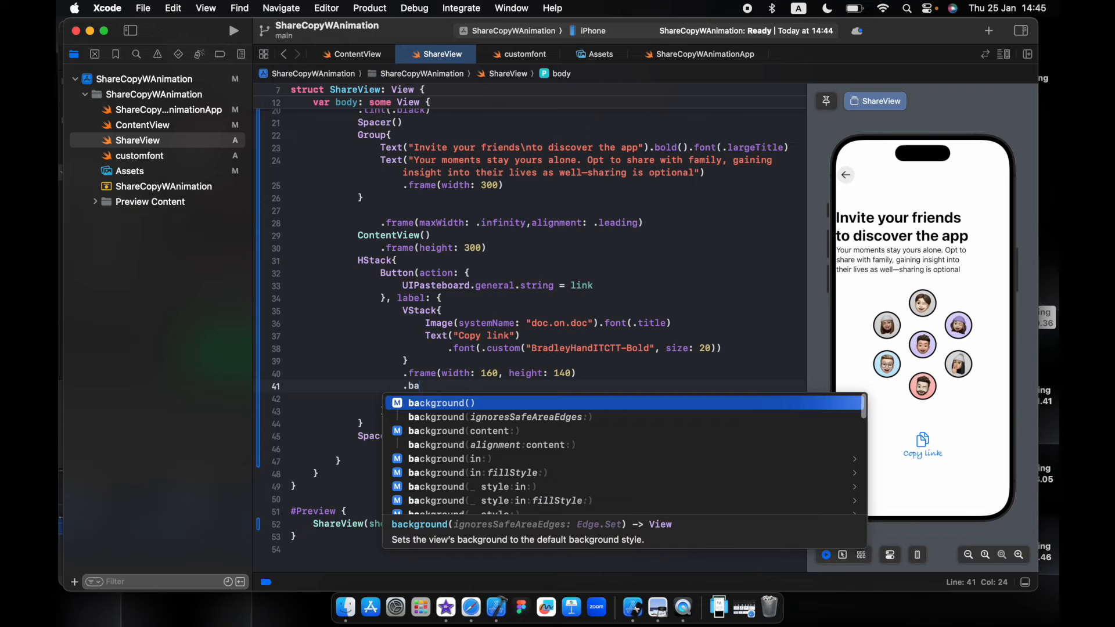
pyautogui.write('.gray.opacity(0.1))')
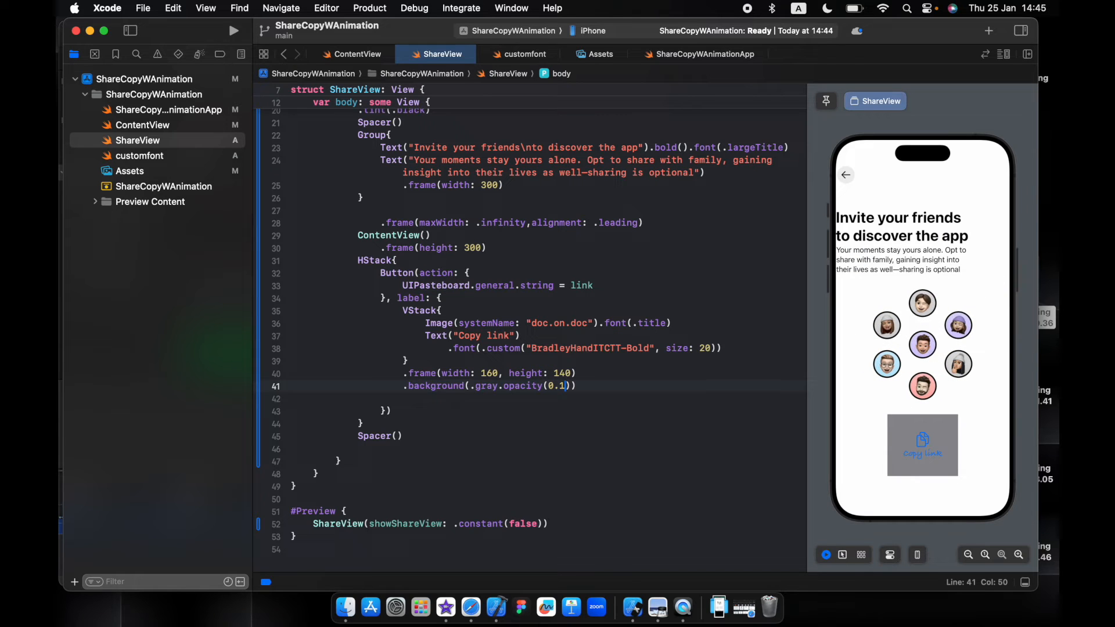
pyautogui.write('5')
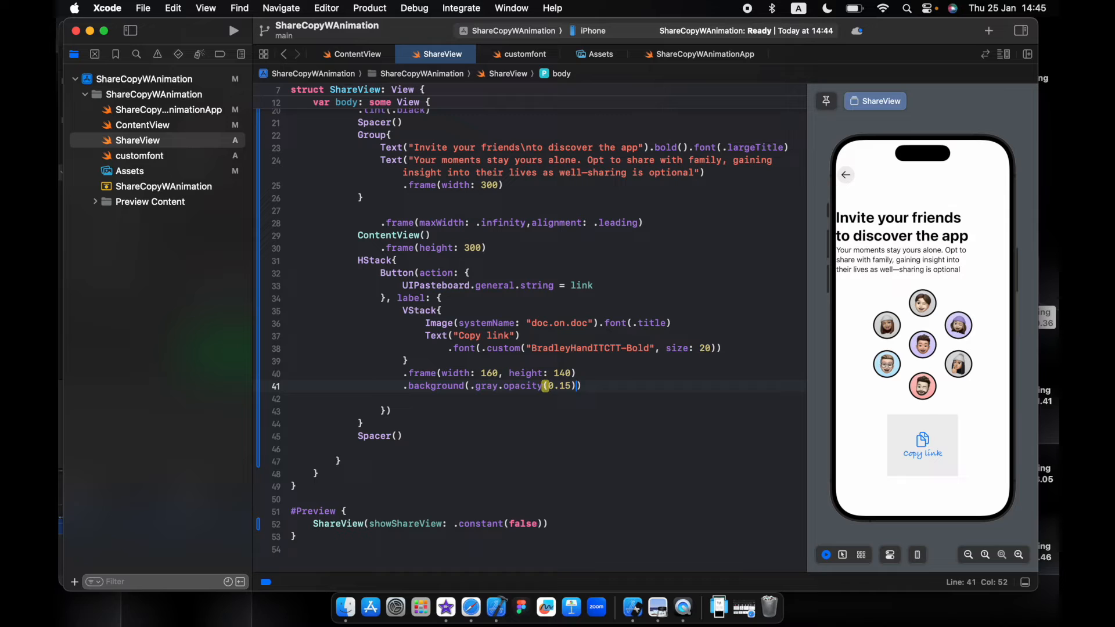
pyautogui.write(',in:ro')
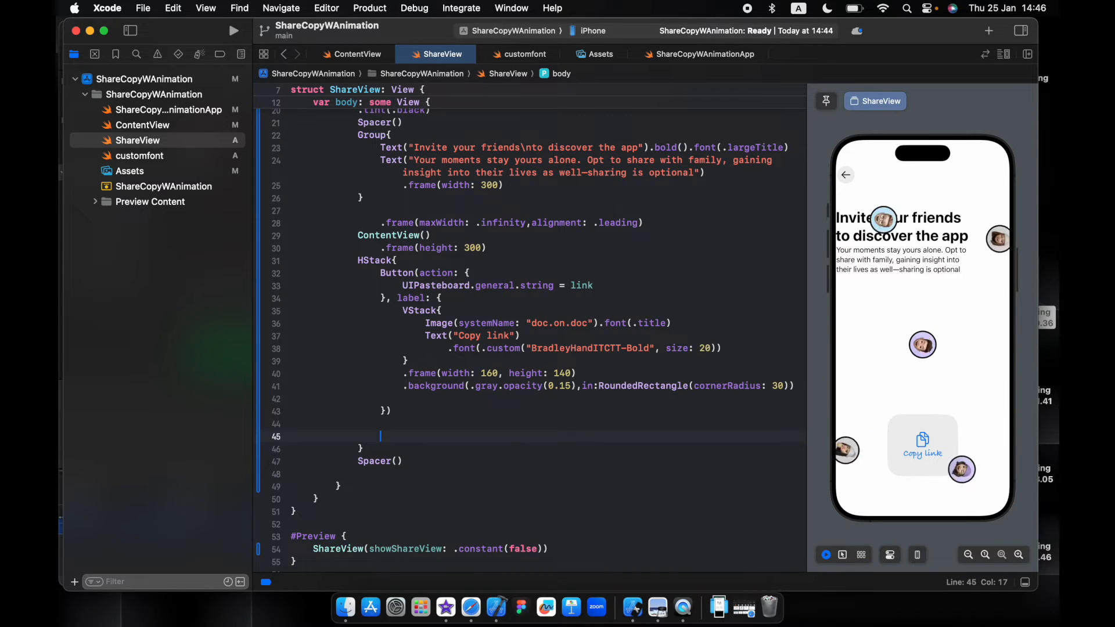
# Step: Add a ShareLink Share card for URL(string: link) with square.and.arrow.up icon and matching frame and background
pyautogui.write('S')
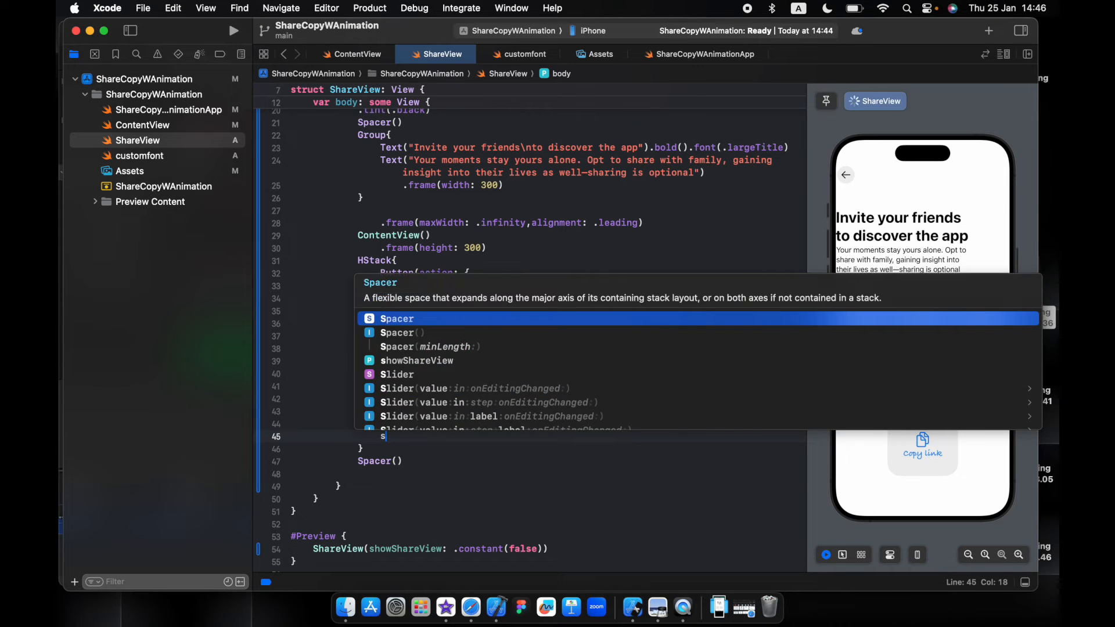
pyautogui.write('hareLink(item: URL')
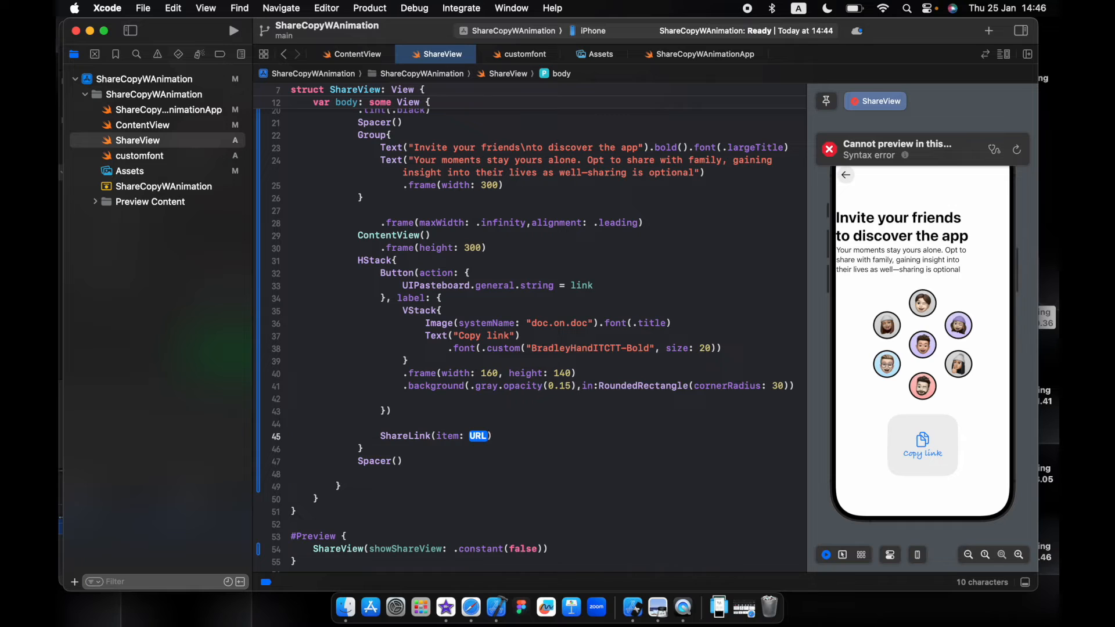
pyautogui.write('url')
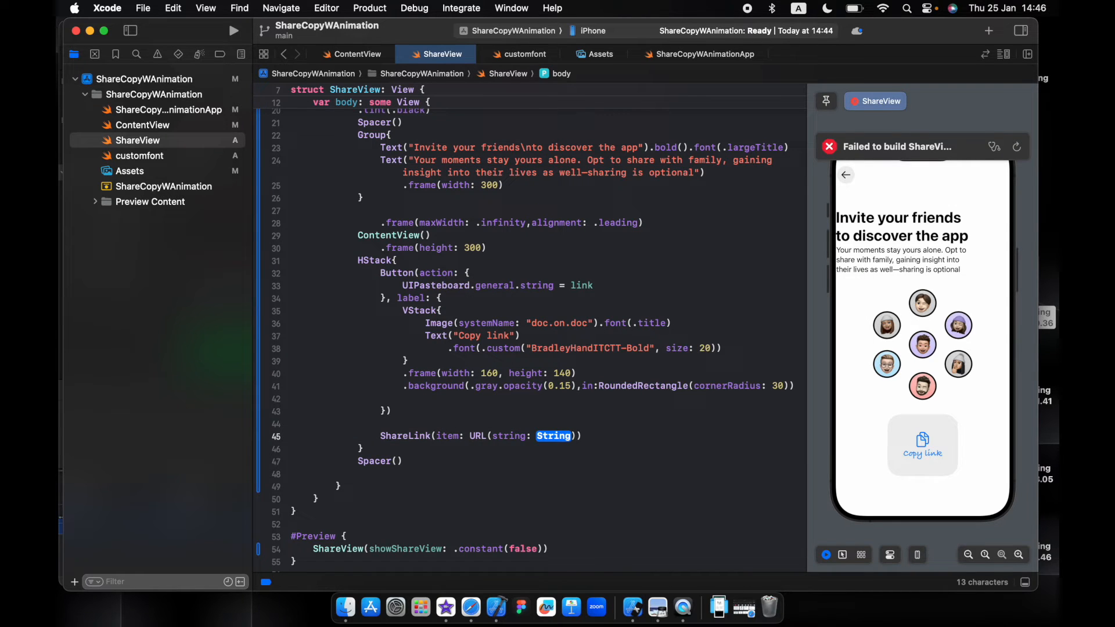
pyautogui.write('link')
pyautogui.write('.tint(')
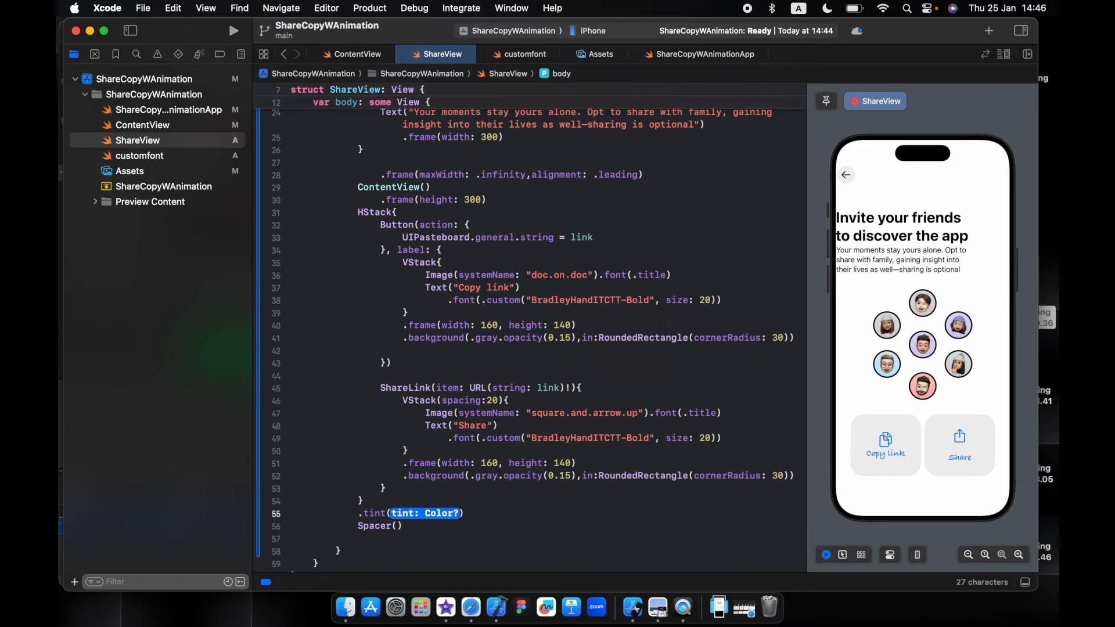
# Step: Tint the button row .primary and try the Share card to open the share sheet
pyautogui.write('.pink')
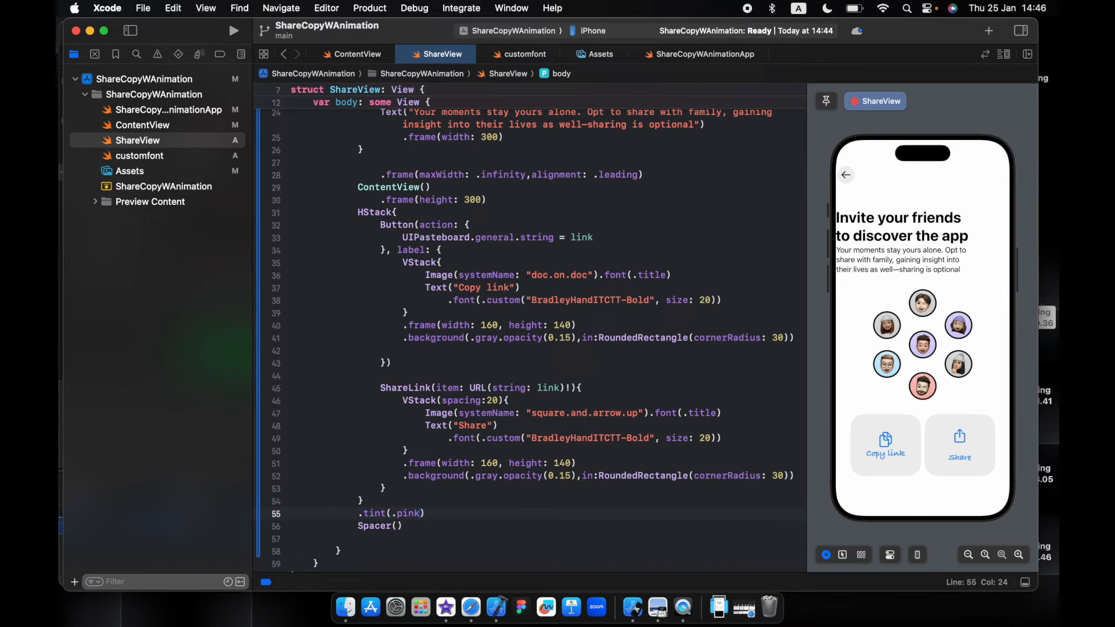
pyautogui.write('primary')
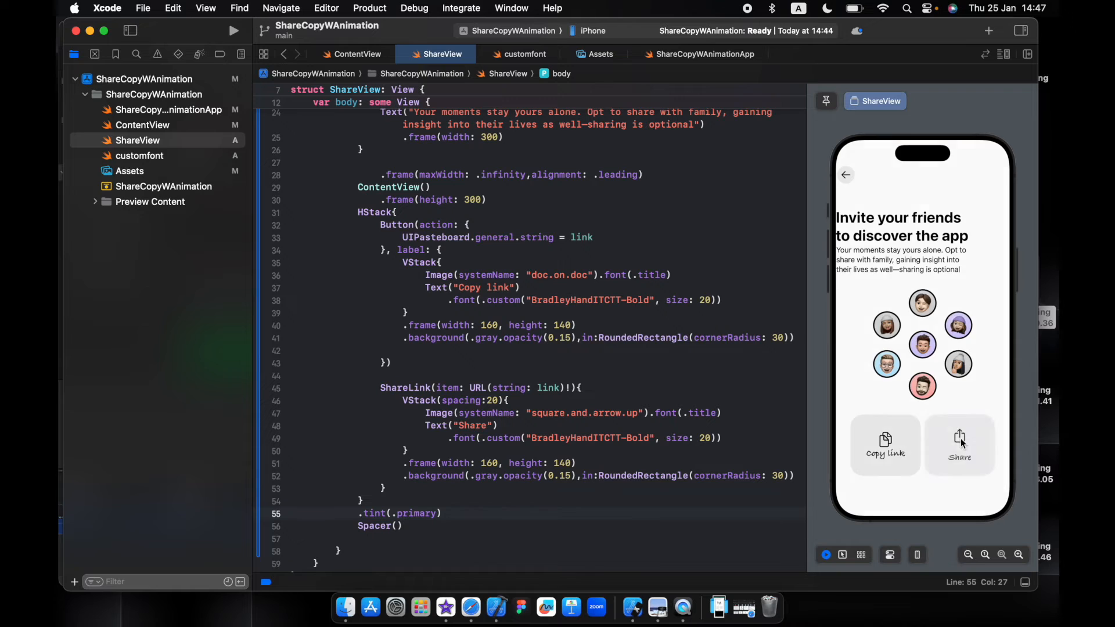
pyautogui.click(959, 444)
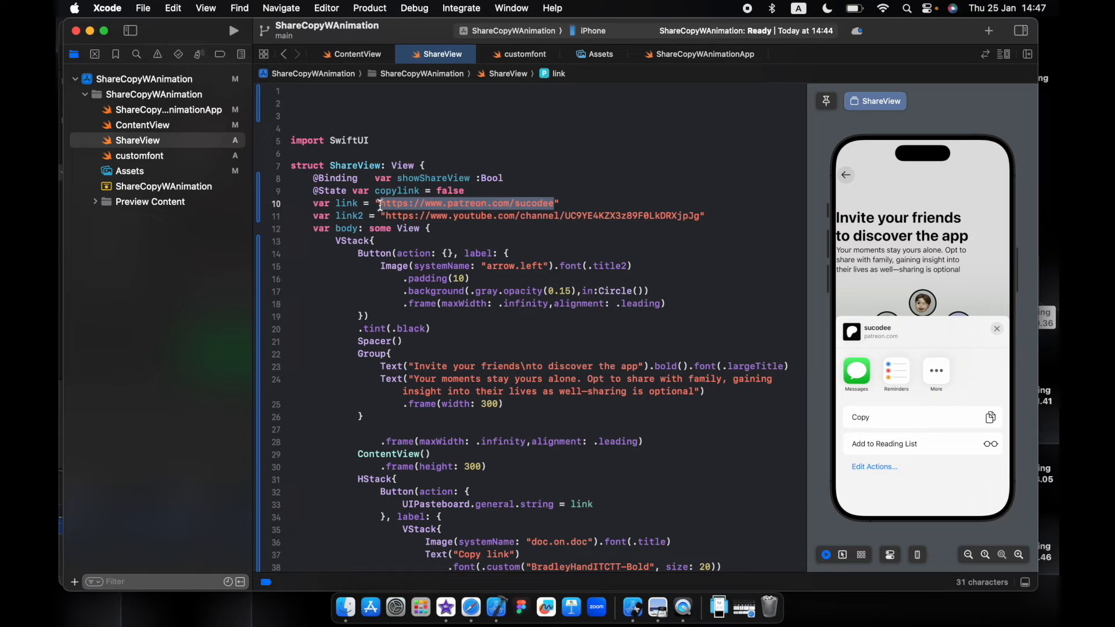
pyautogui.press('delete')
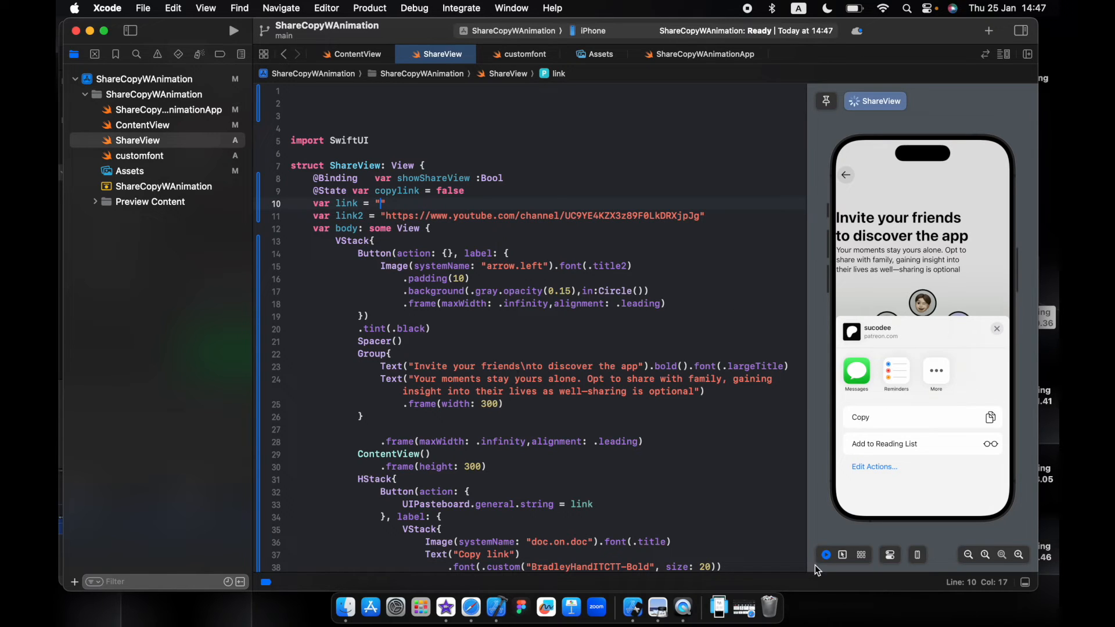
pyautogui.moveTo(972, 336)
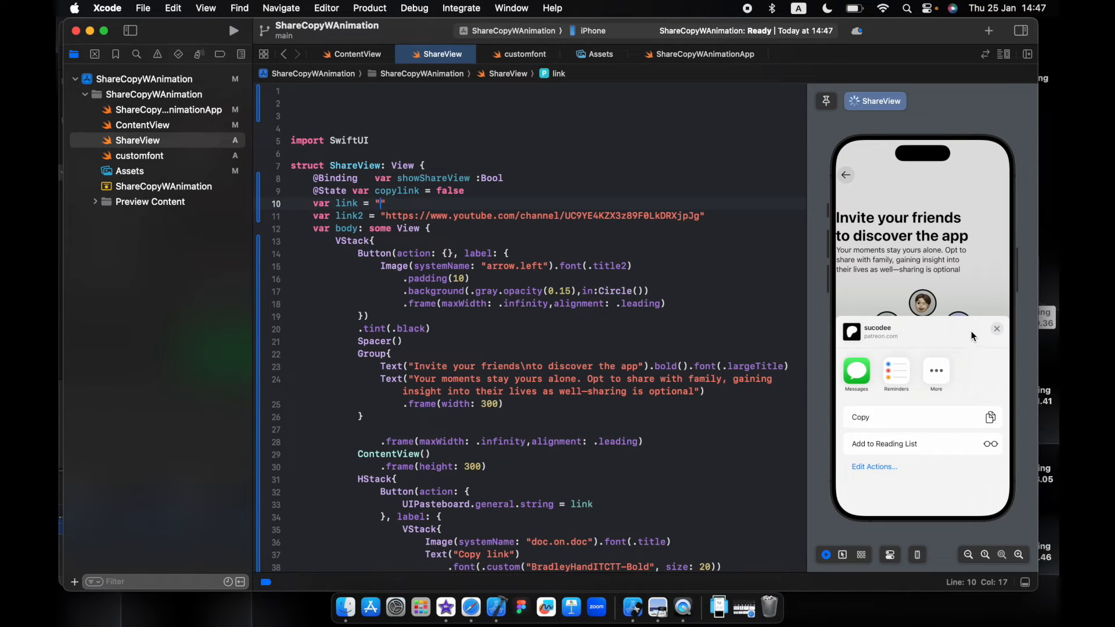
pyautogui.click(996, 328)
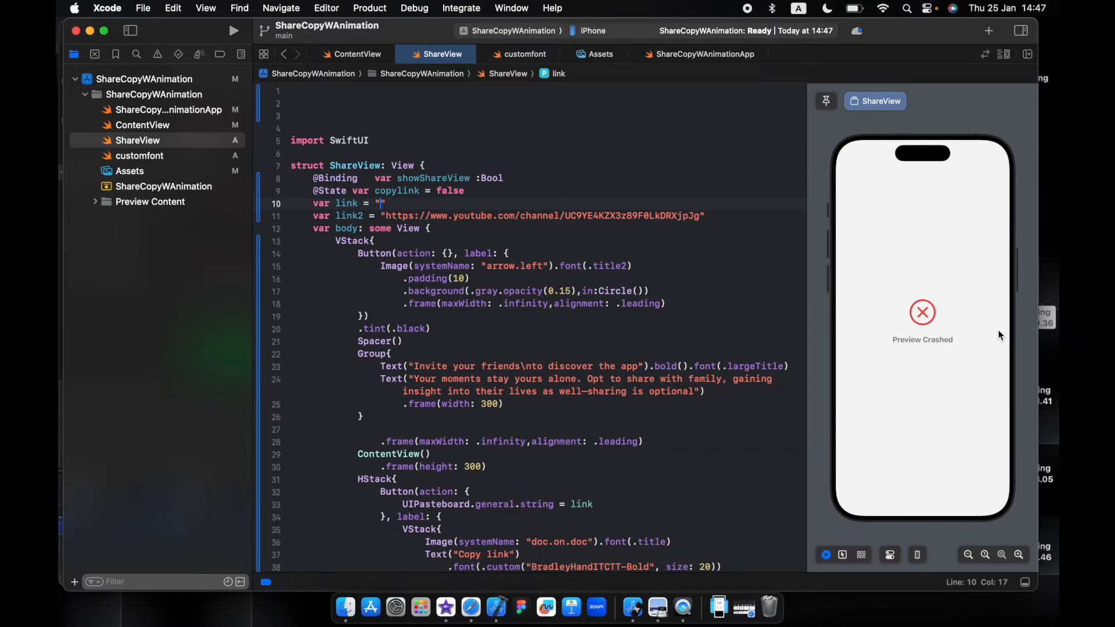
pyautogui.write('https://www.patreon.com/sucode')
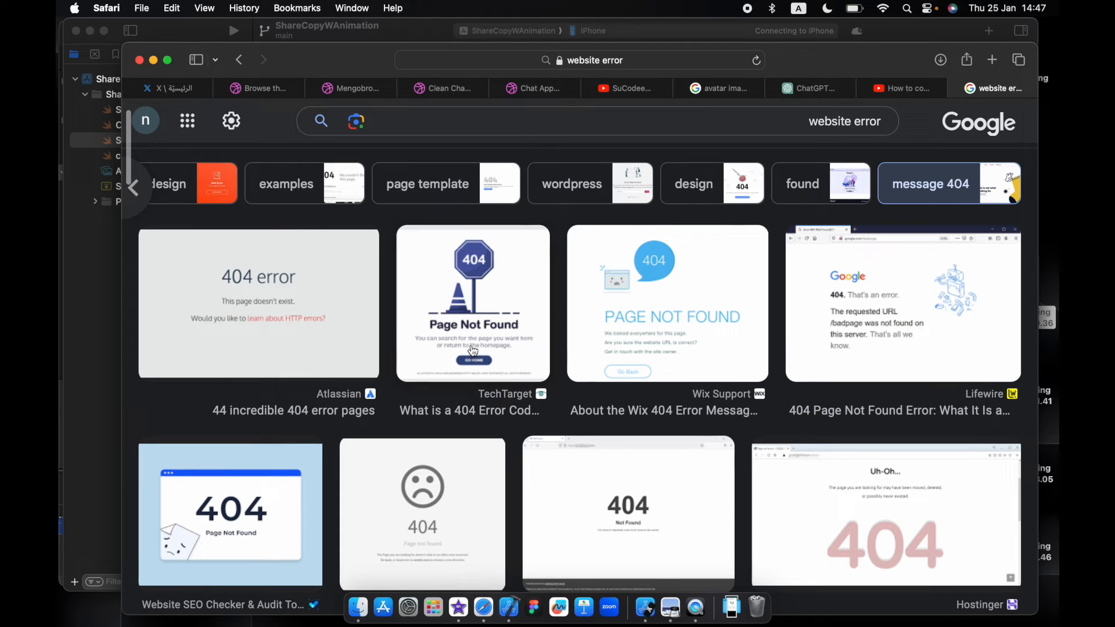
pyautogui.moveTo(472, 358)
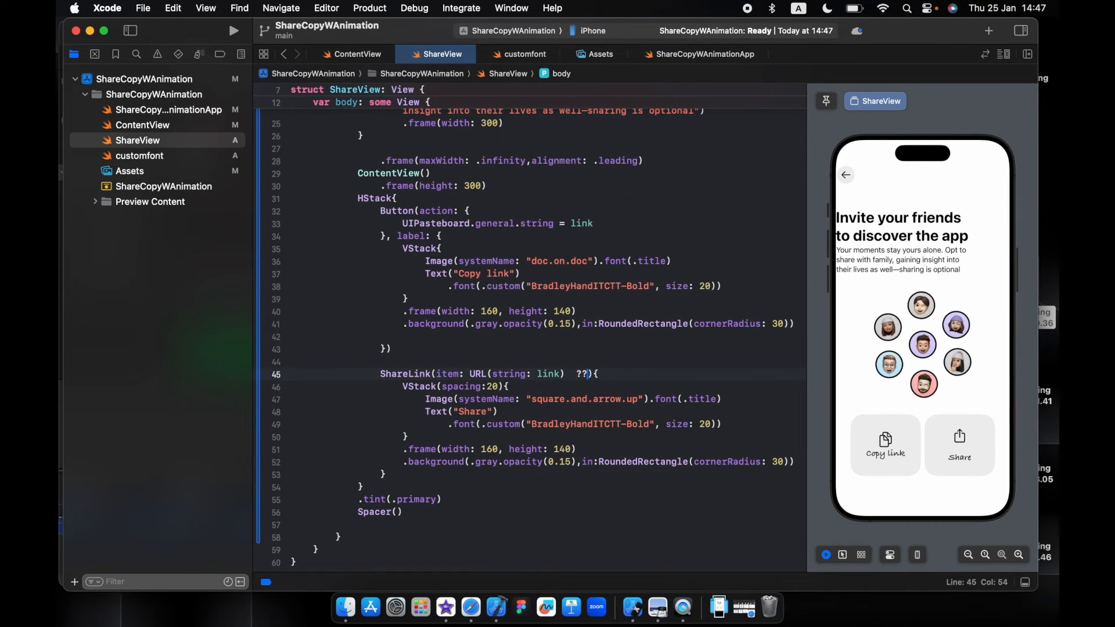
# Step: Make ShareLink use URL(string: link) with a link2 fallback, and test Share in the preview
pyautogui.doubleClick(515, 374)
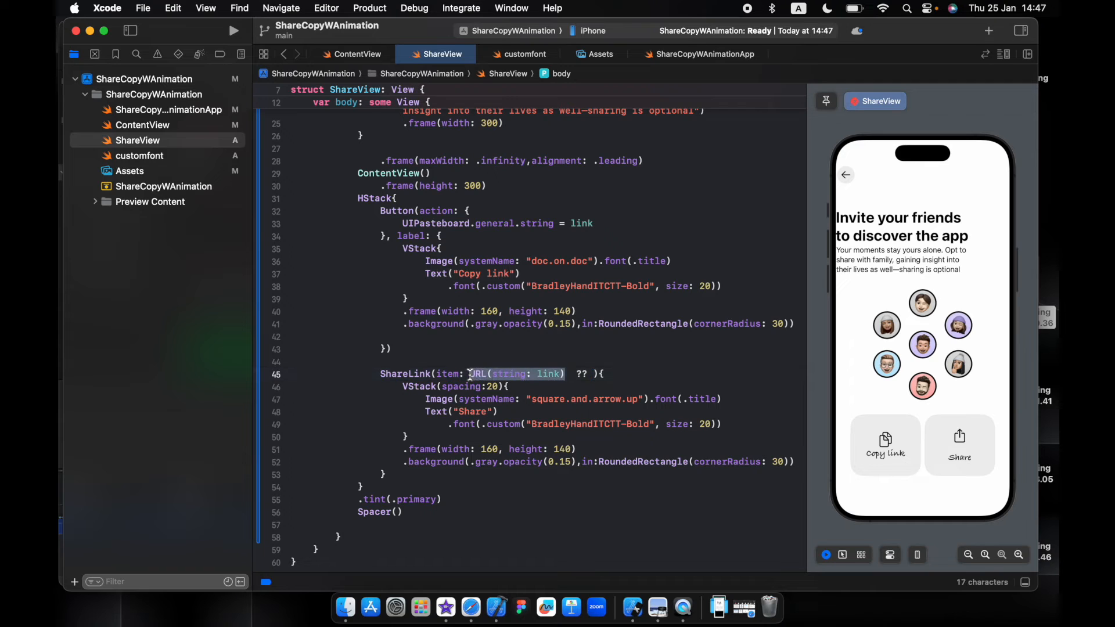
pyautogui.write('URL(string: link)')
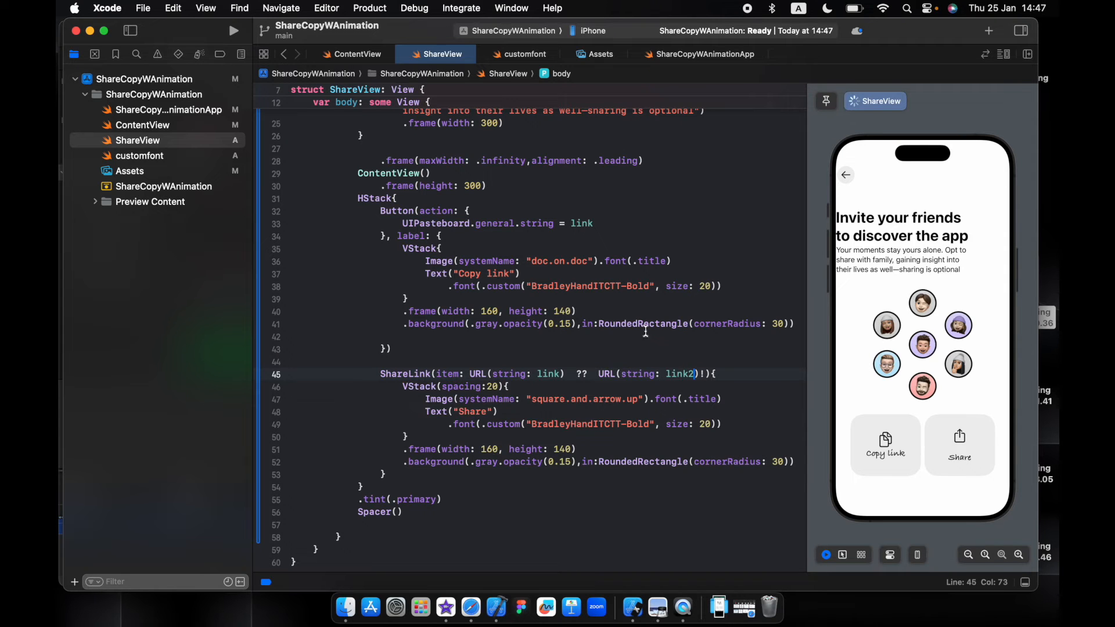
pyautogui.scroll(3)
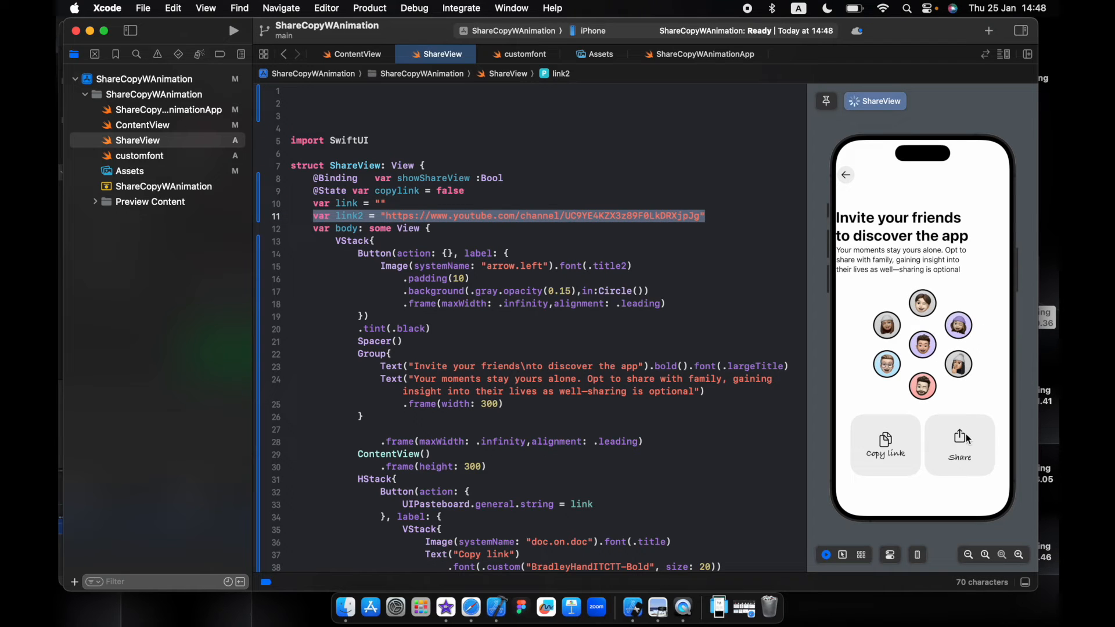
pyautogui.click(959, 444)
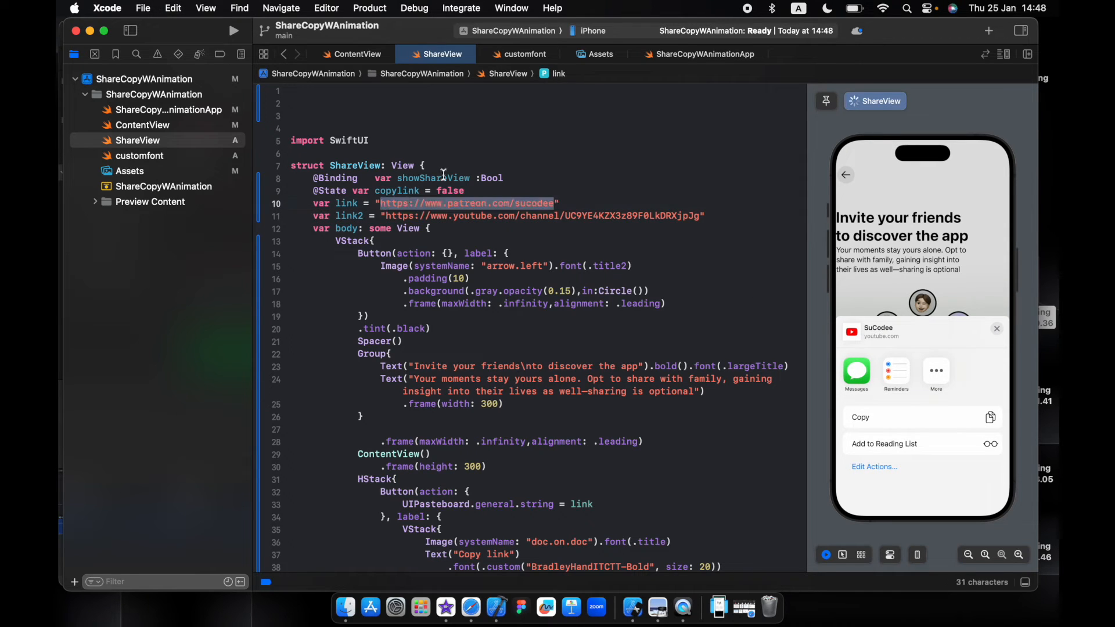
pyautogui.click(566, 391)
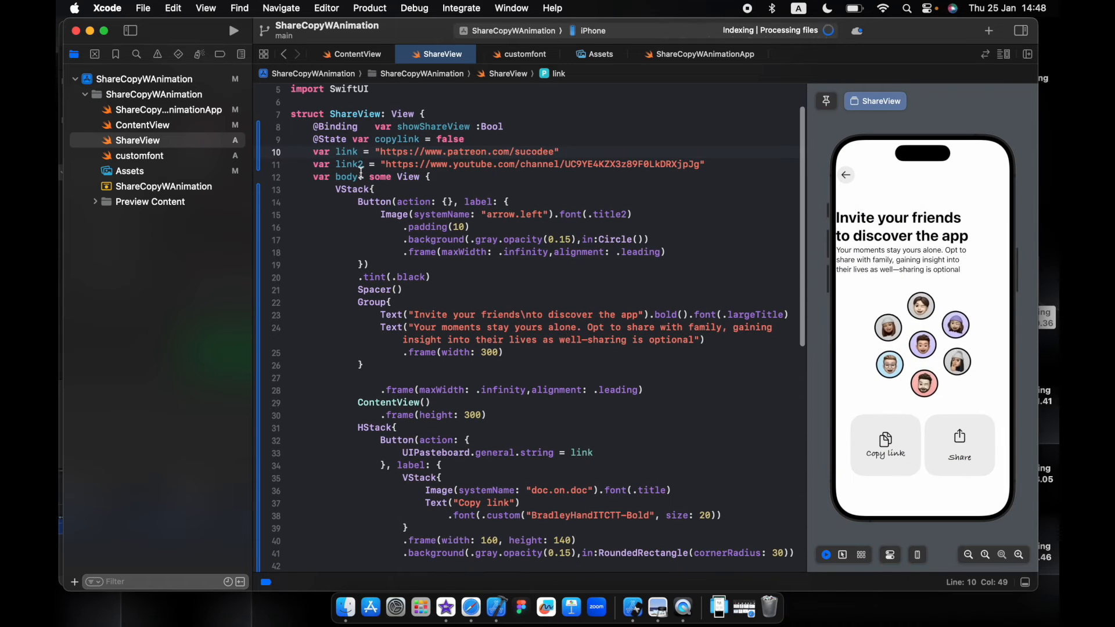
pyautogui.scroll(-3)
pyautogui.write('.padding(')
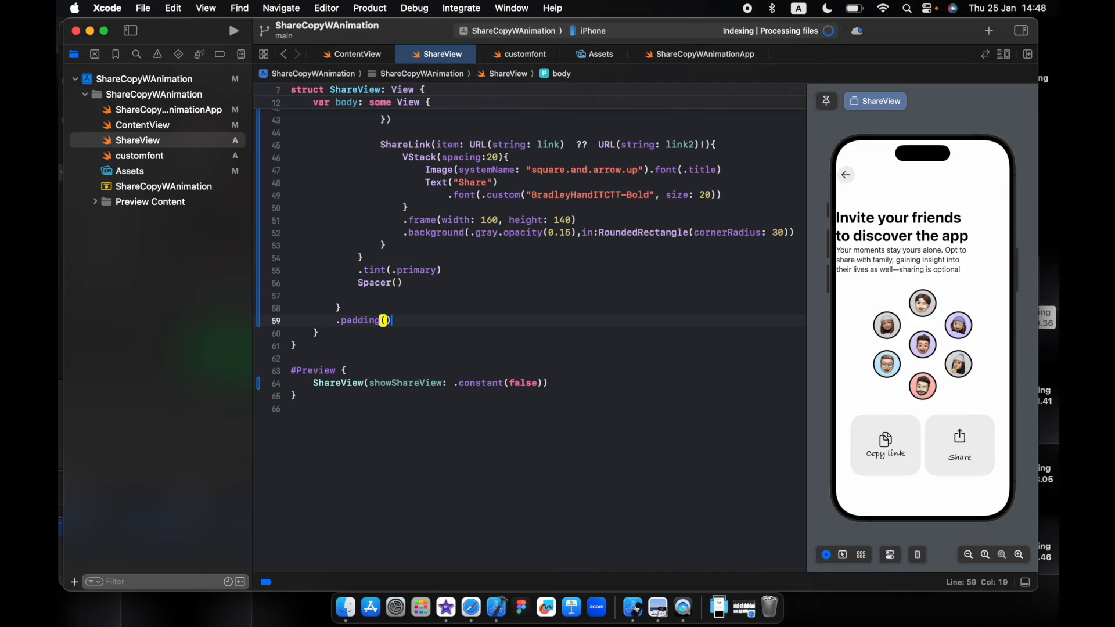
# Step: Add .padding(.horizontal, 30) to the outer VStack and set HStack spacing to 14
pyautogui.write('.horizontal,')
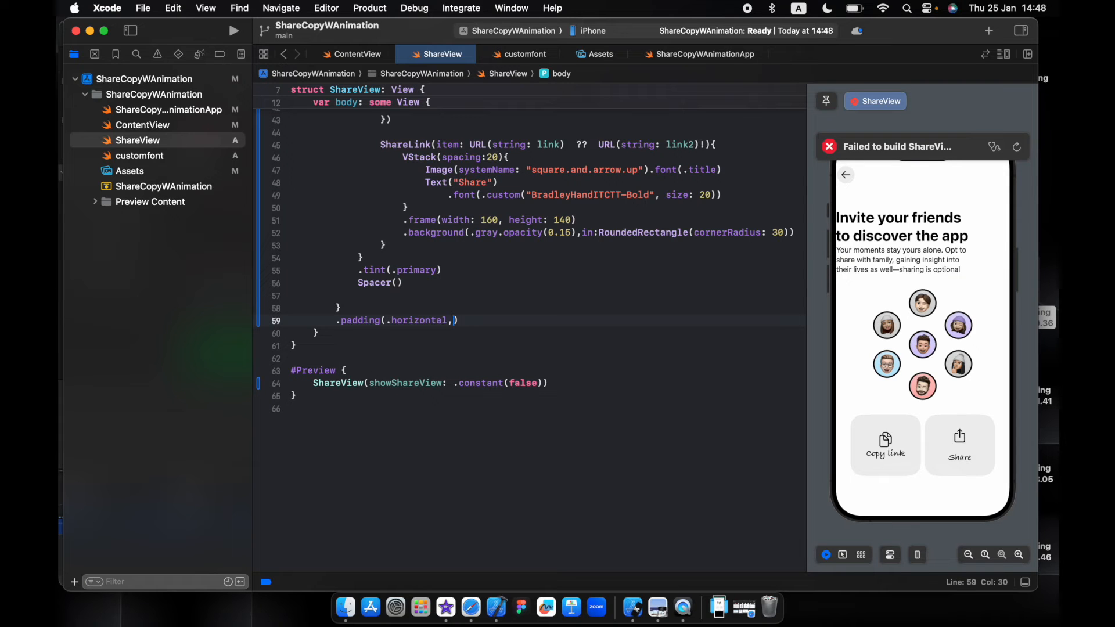
pyautogui.write('30')
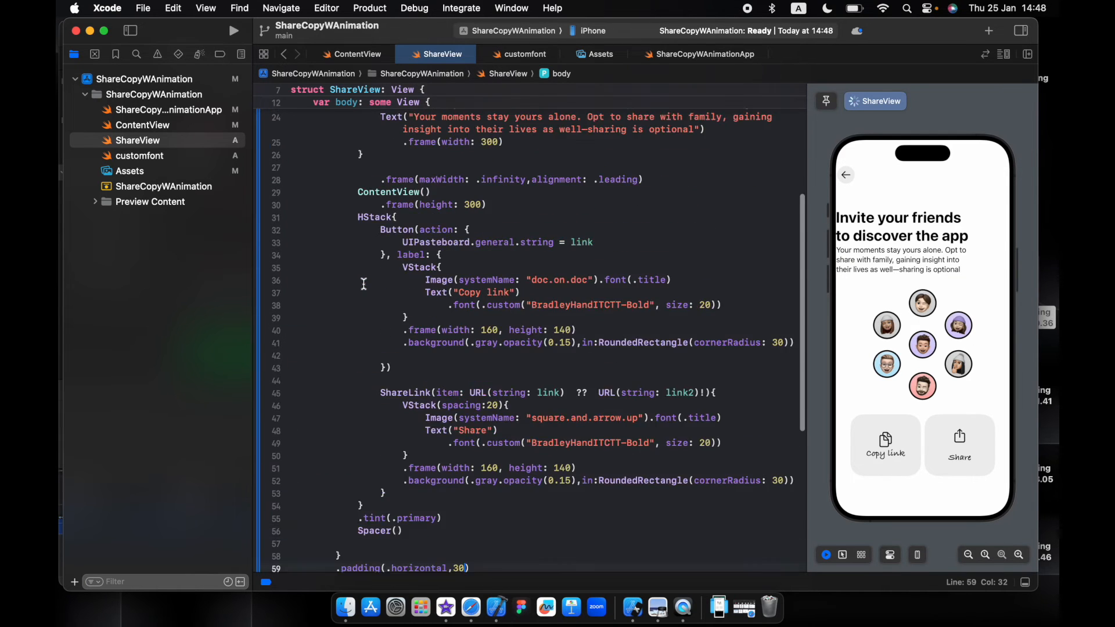
pyautogui.scroll(3)
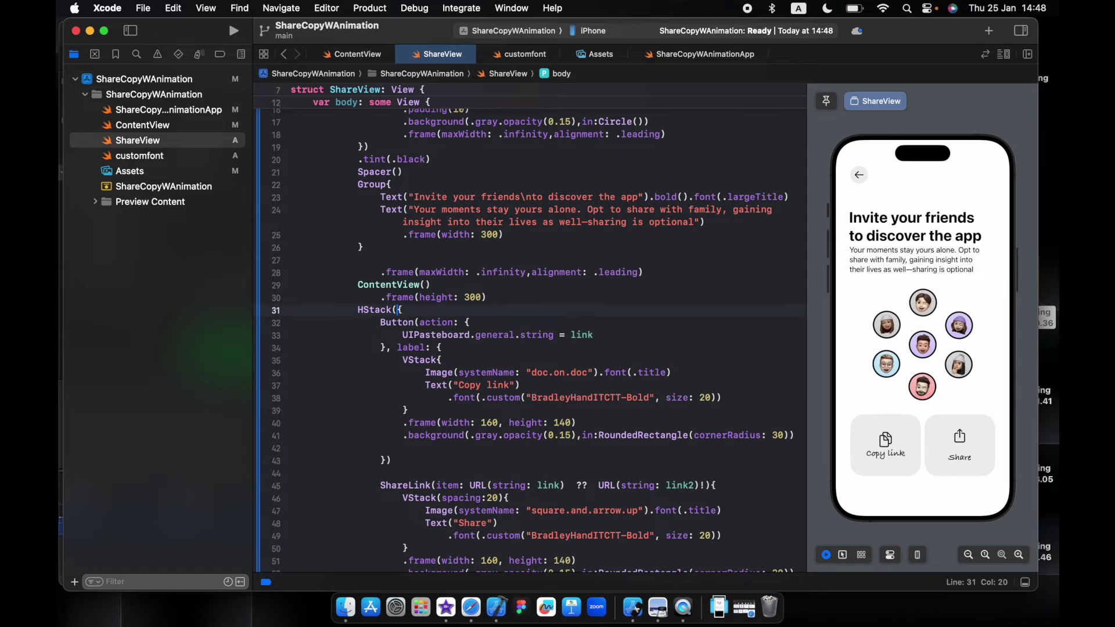
pyautogui.write('spacing:14)')
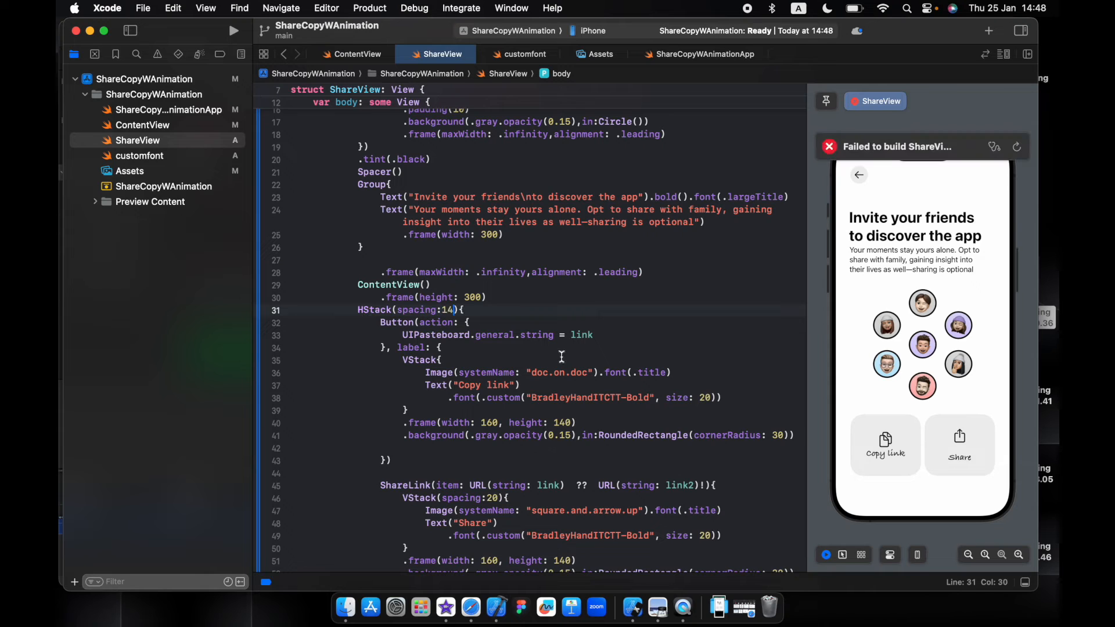
pyautogui.scroll(-3)
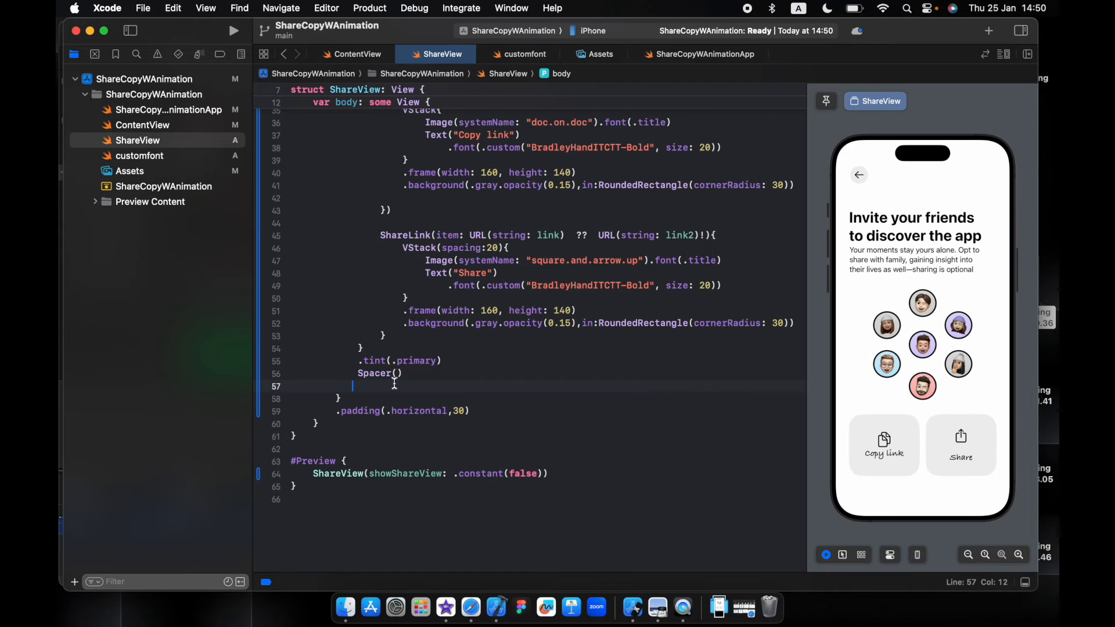
# Step: Add a 'Maybe later' button with 25-point text, 0.5 opacity and primary tint
pyautogui.write('butt')
pyautogui.write('Text("Maybe later").font(.system(size: 25)).opacity(0.5)')
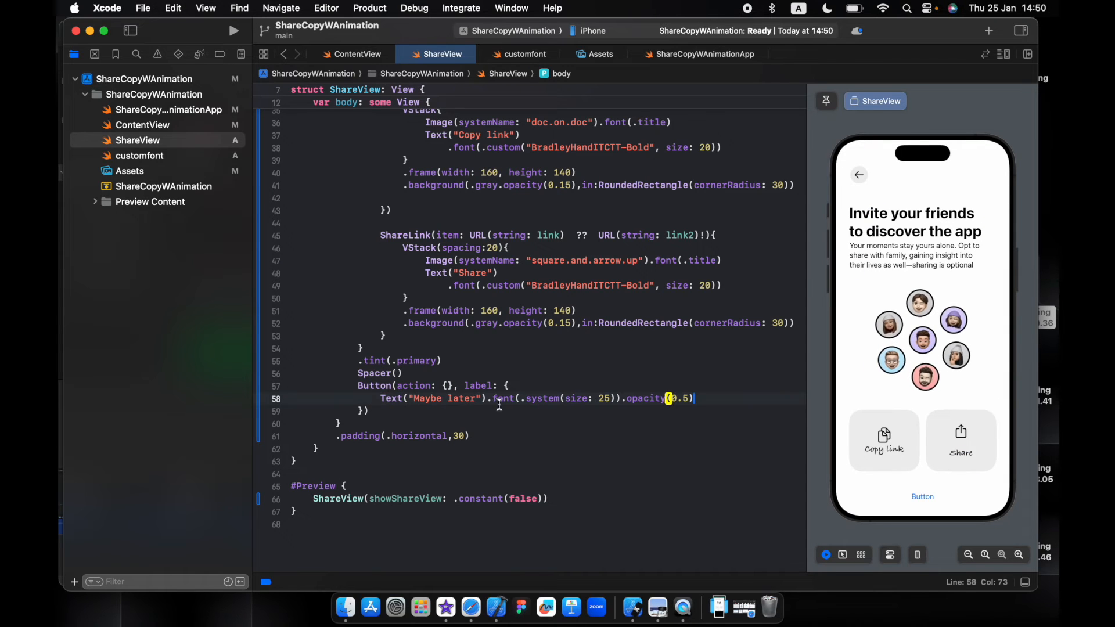
pyautogui.click(450, 385)
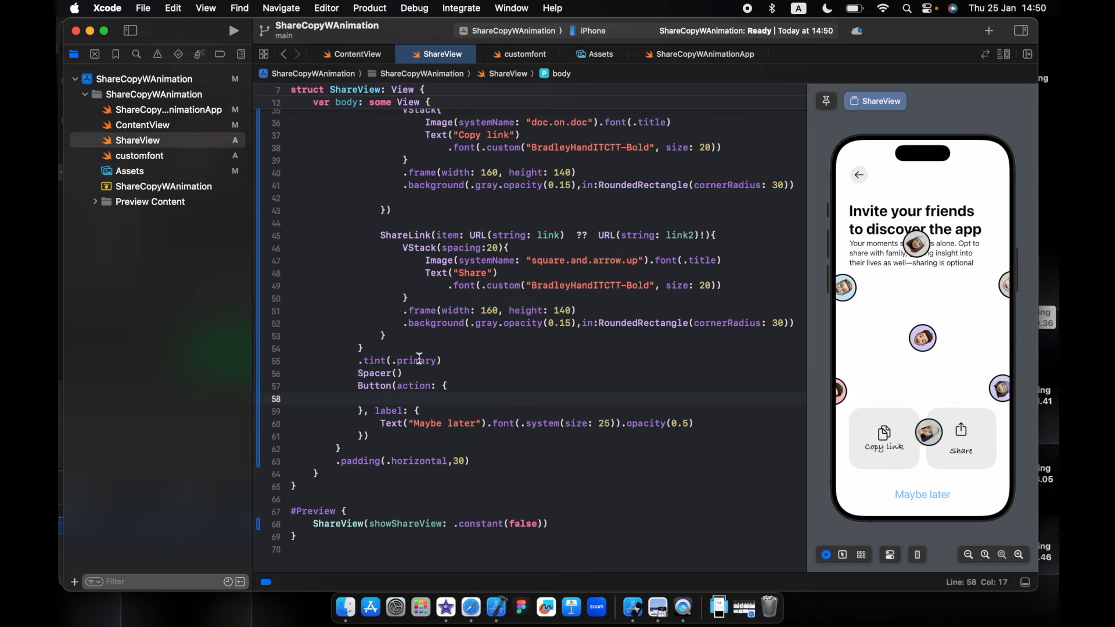
pyautogui.click(361, 449)
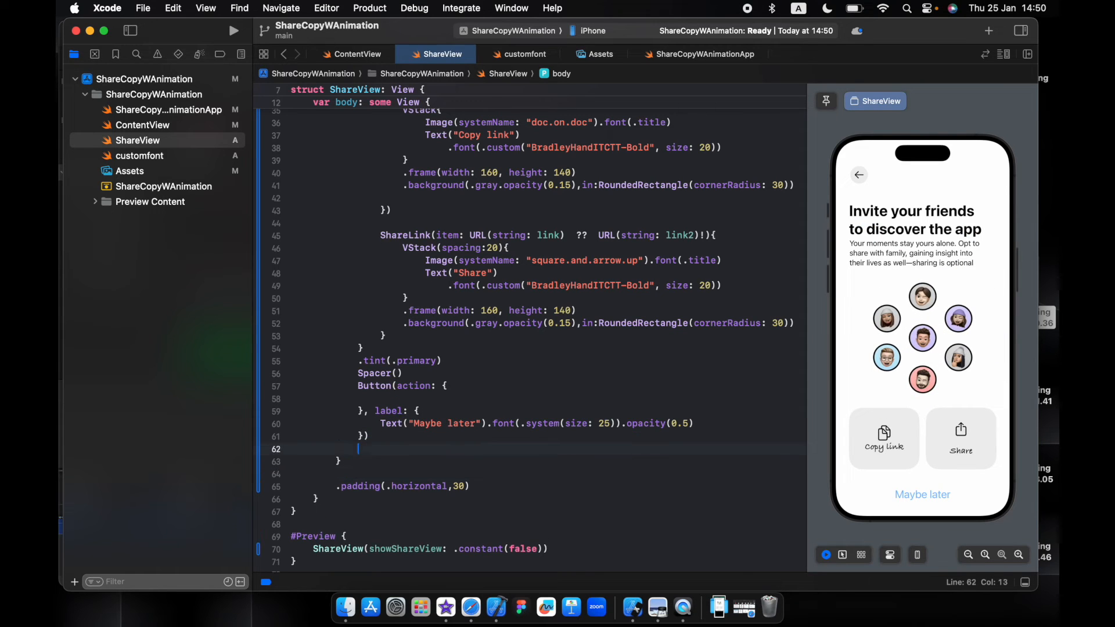
pyautogui.write('.tint(tint: Color?')
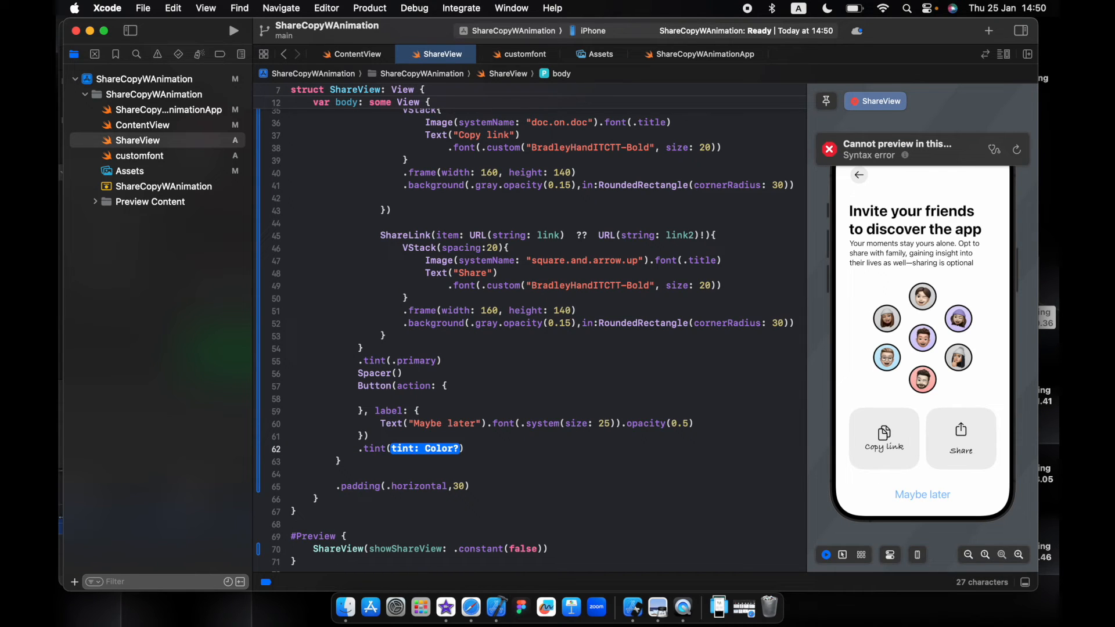
pyautogui.write('.primary')
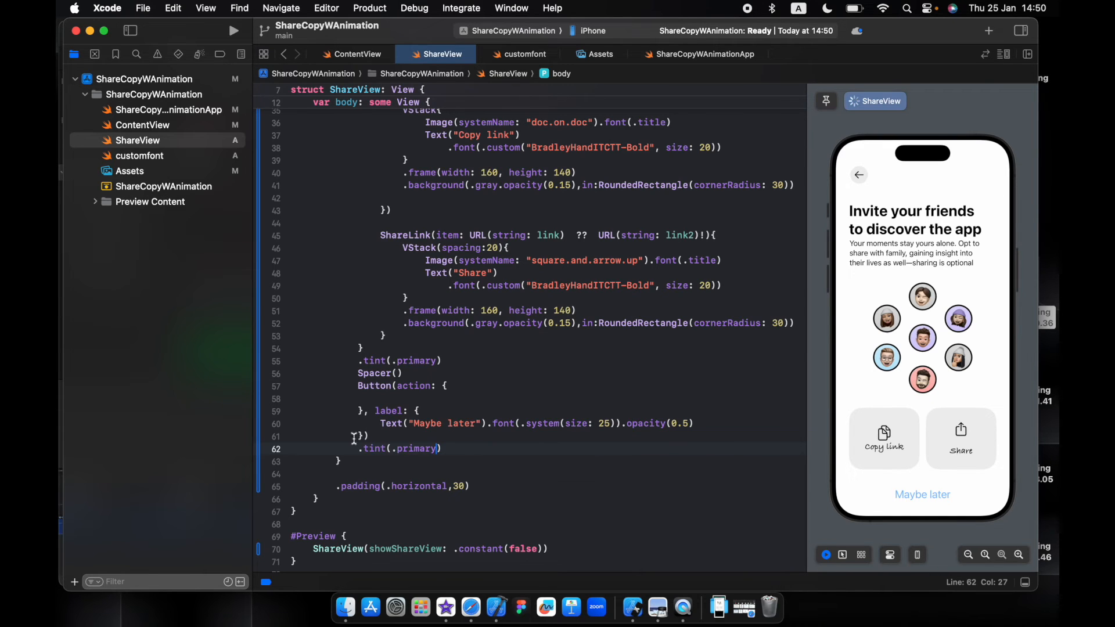
pyautogui.scroll(-3)
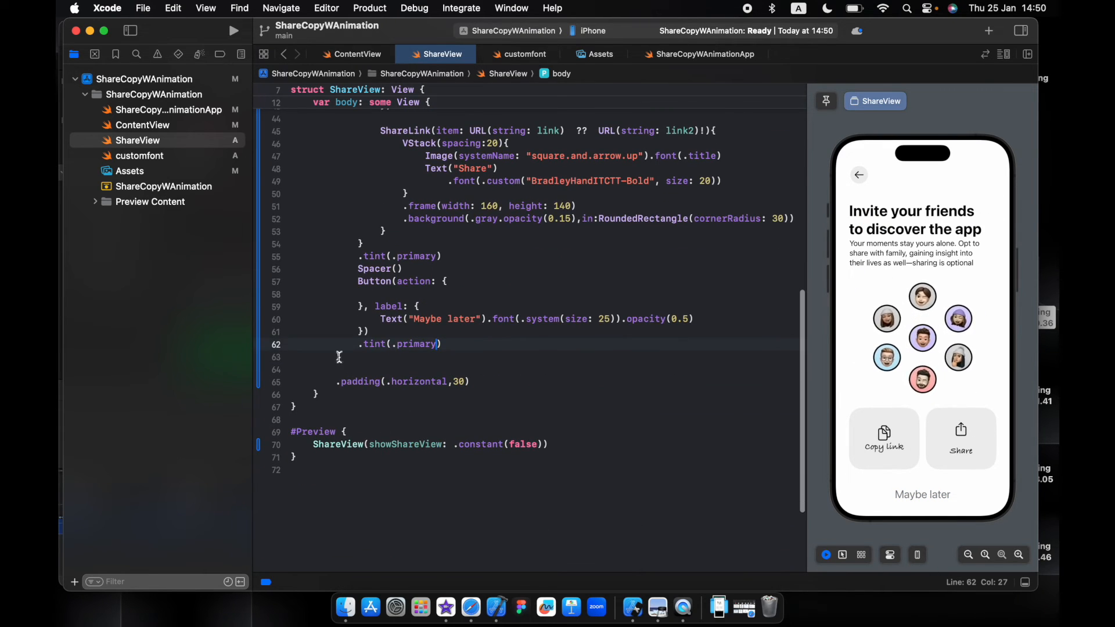
pyautogui.scroll(-3)
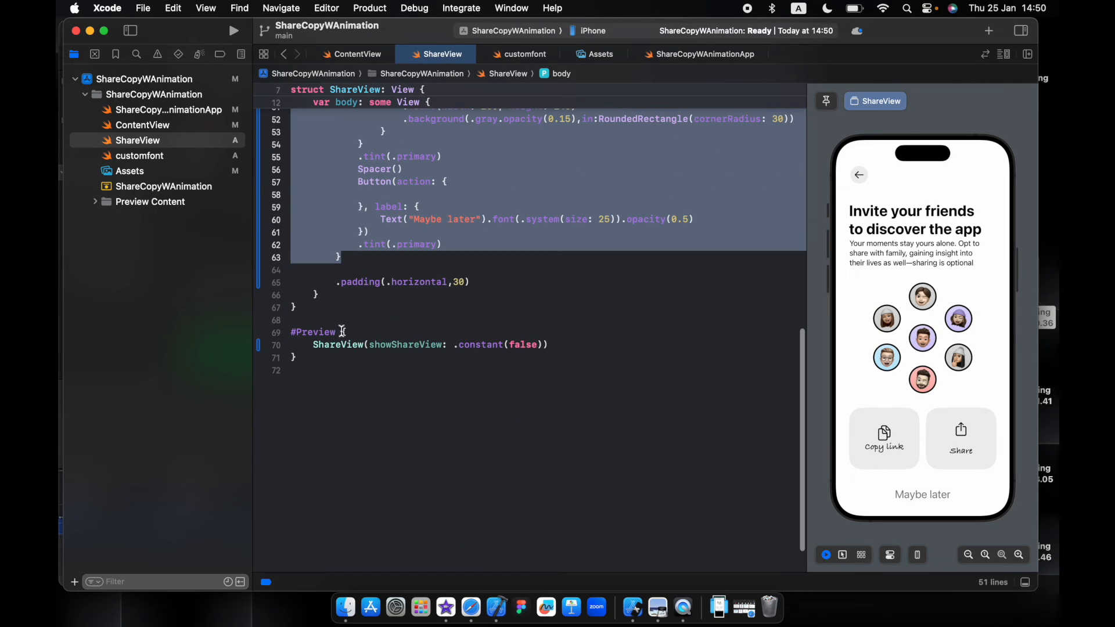
# Step: Overlay a bottom-aligned white 'Link Copied :)' banner, offset 100 unless copylink is true
pyautogui.write('.ove')
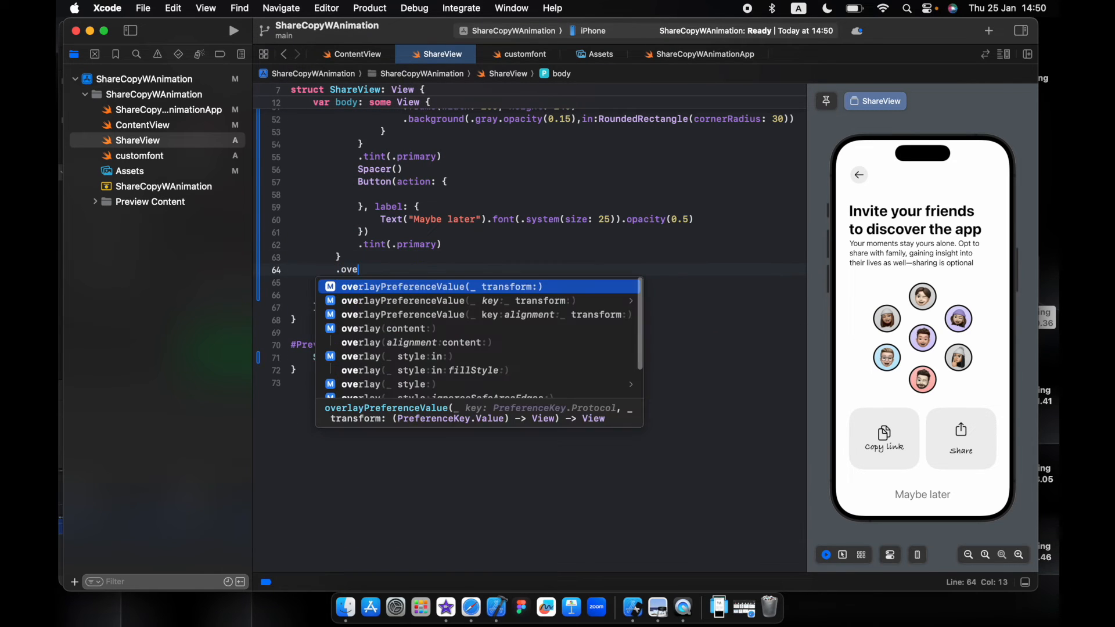
pyautogui.click(404, 342)
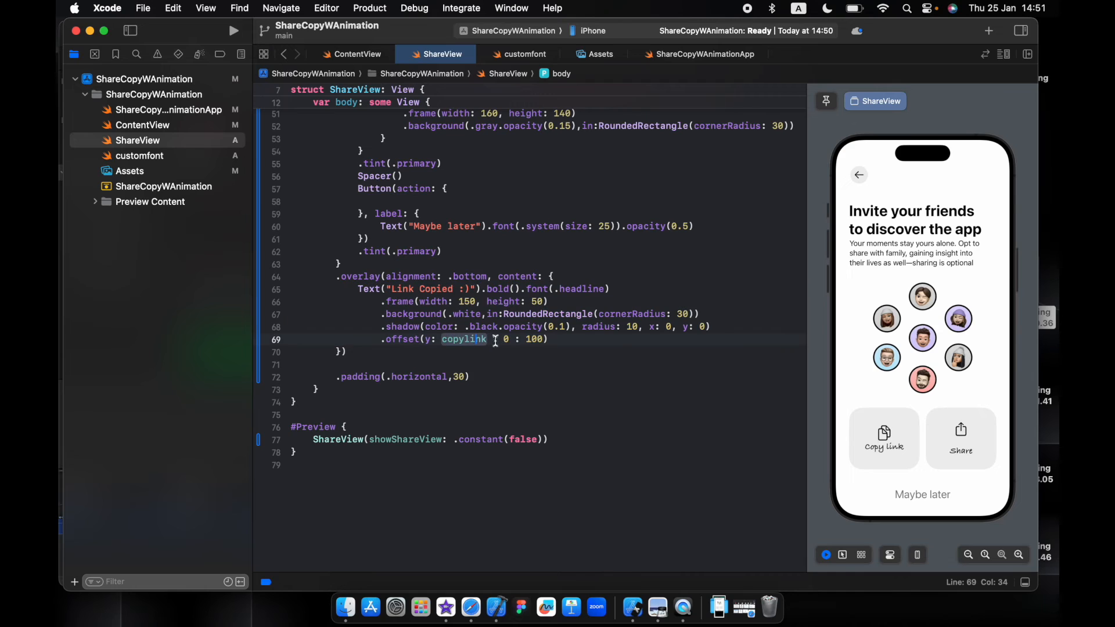
pyautogui.moveTo(893, 465)
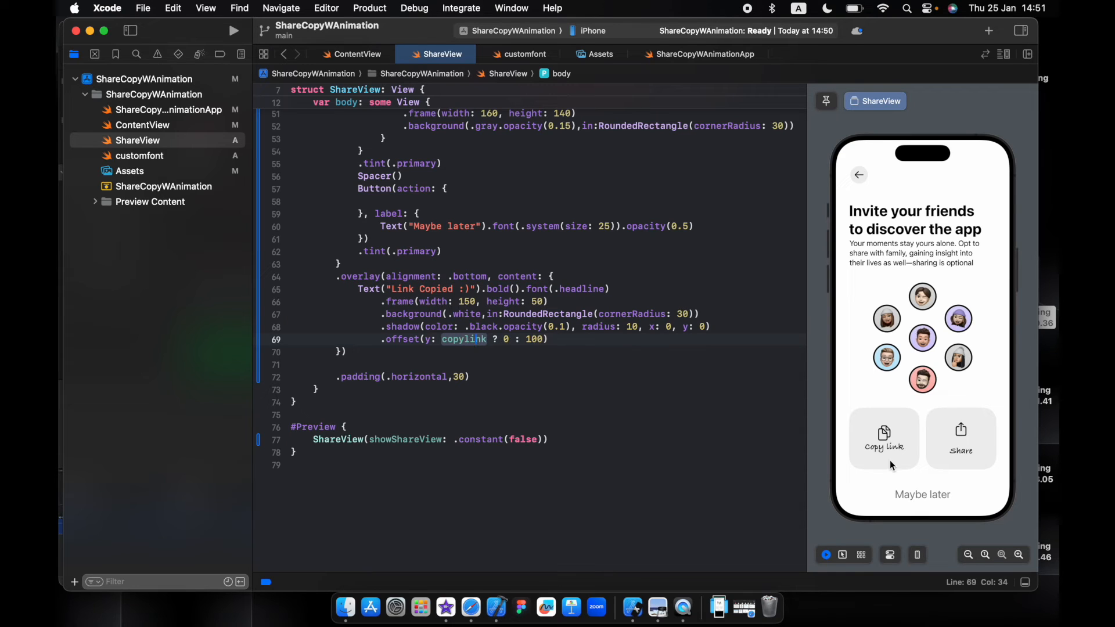
pyautogui.moveTo(976, 536)
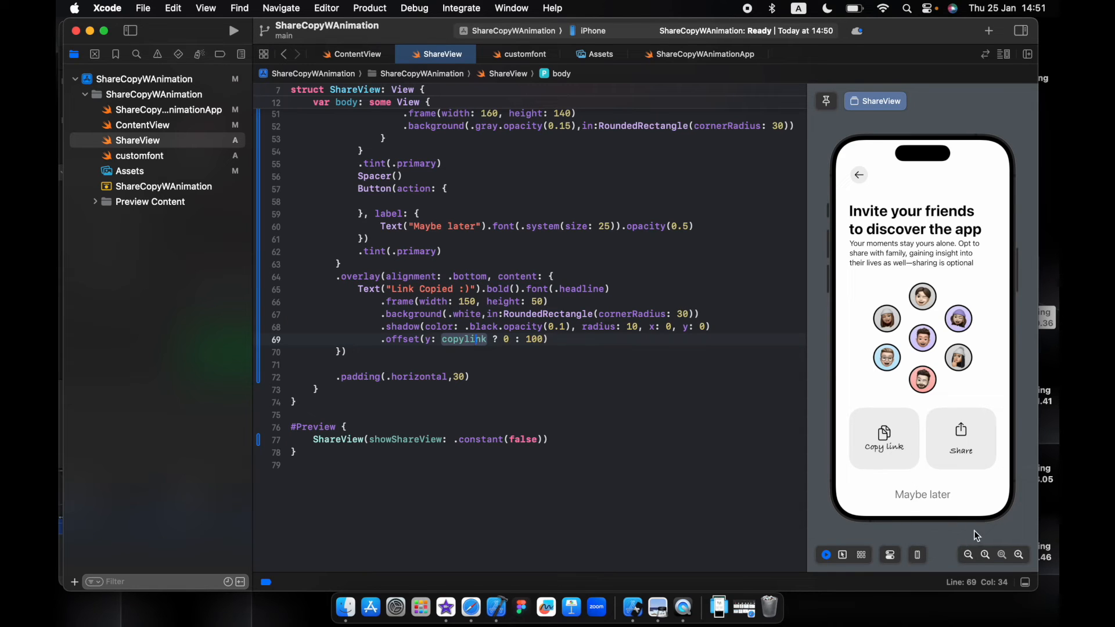
pyautogui.doubleClick(533, 339)
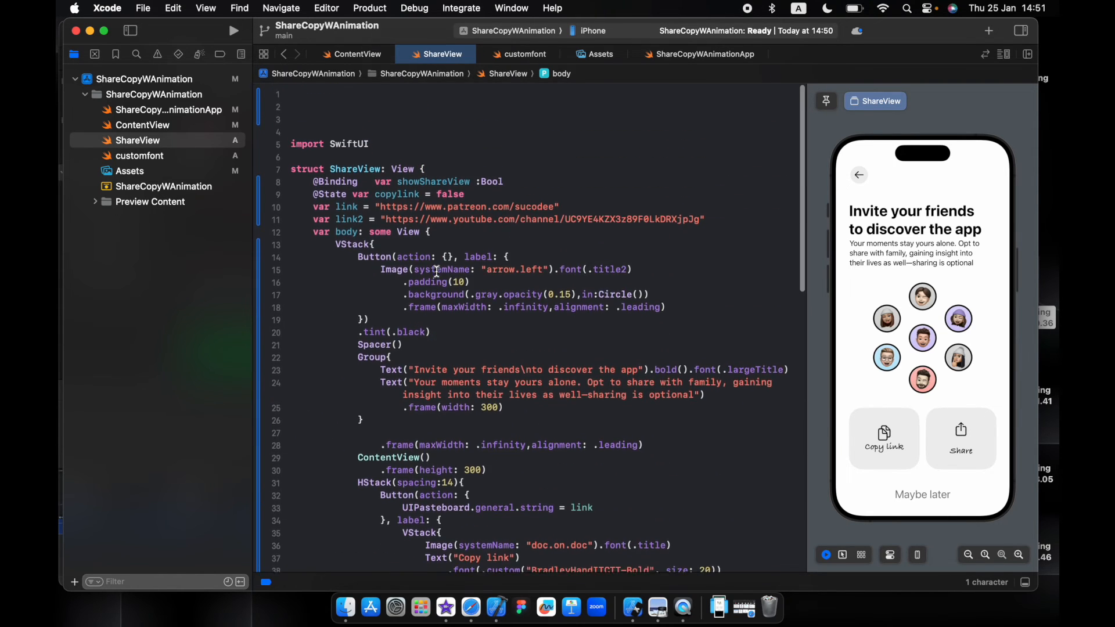
# Step: Toggle copylink with animation in Copy link, test the toast, and add DispatchQueue.main.asyncAfter
pyautogui.scroll(-3)
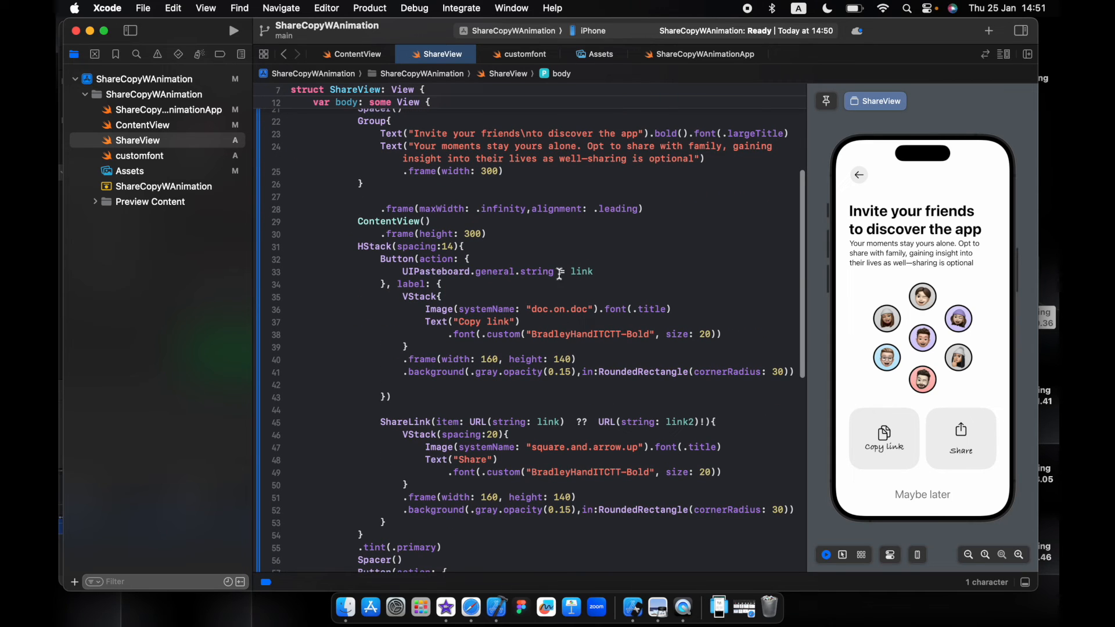
pyautogui.write('withAnimation {')
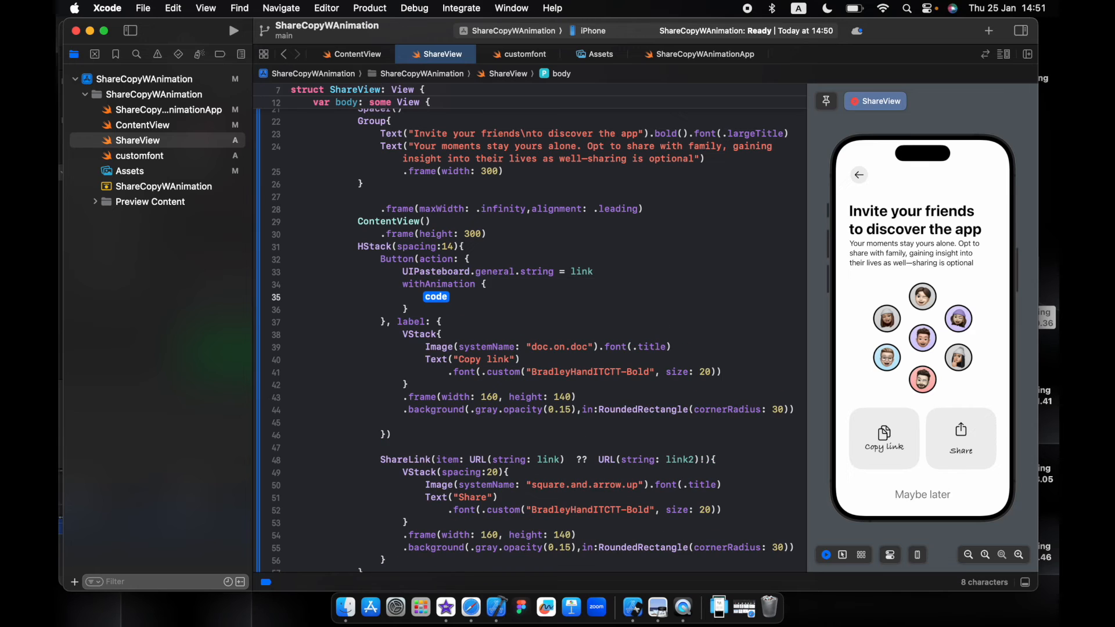
pyautogui.write('copylink.toggle(')
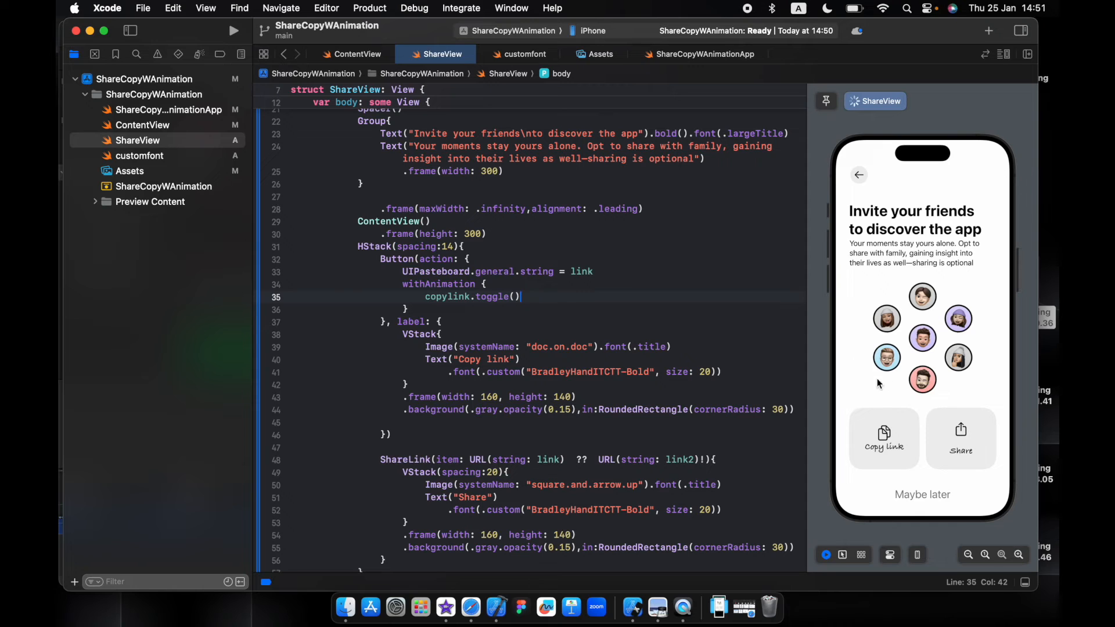
pyautogui.click(883, 437)
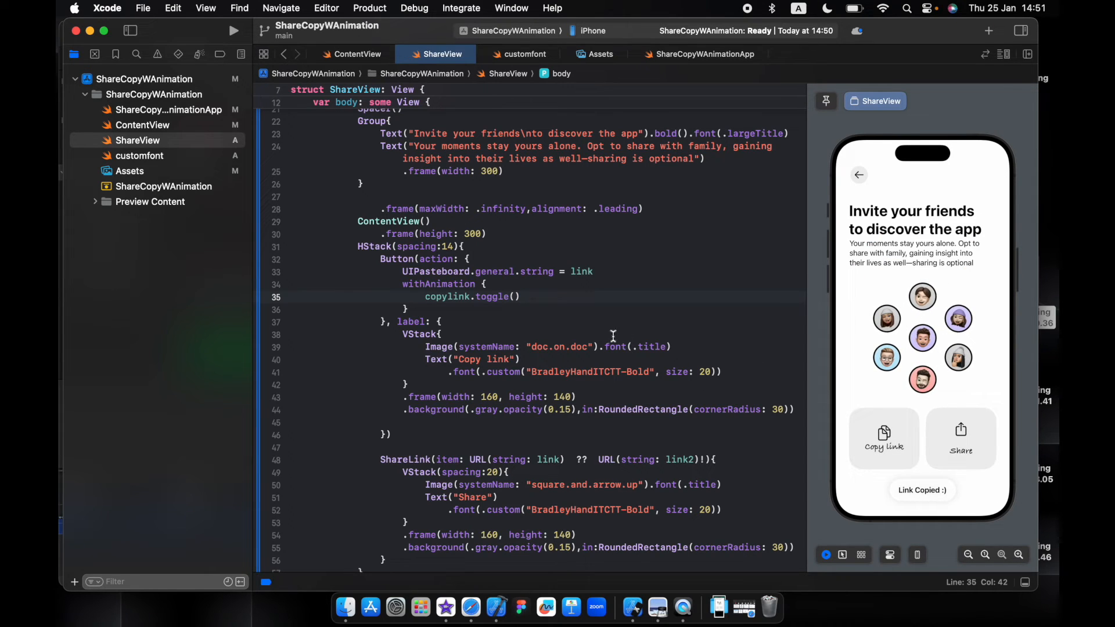
pyautogui.moveTo(933, 477)
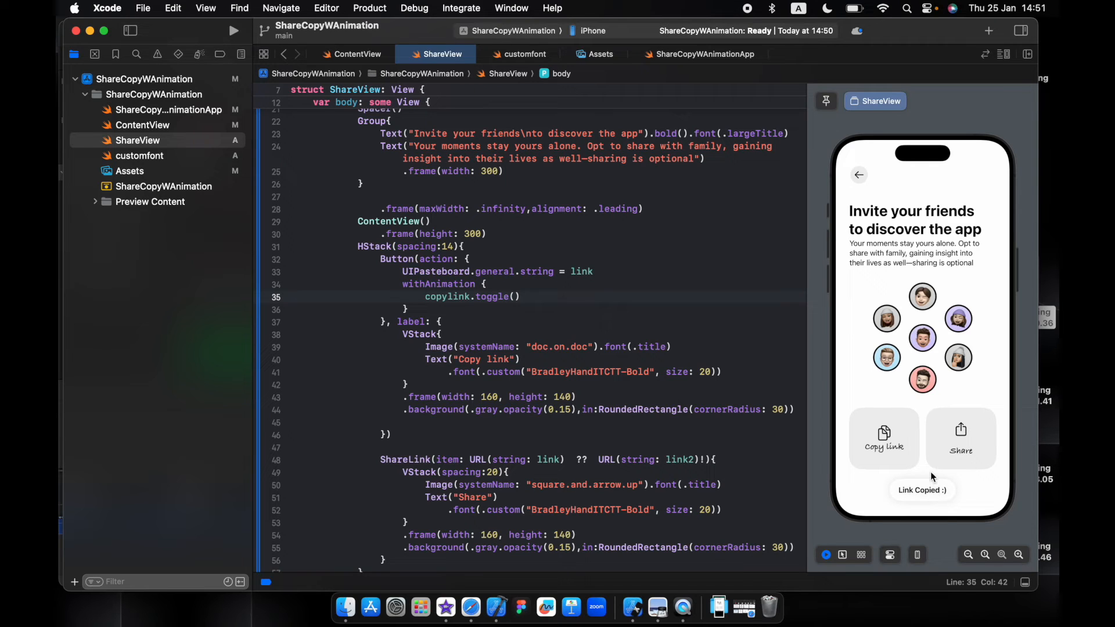
pyautogui.moveTo(953, 539)
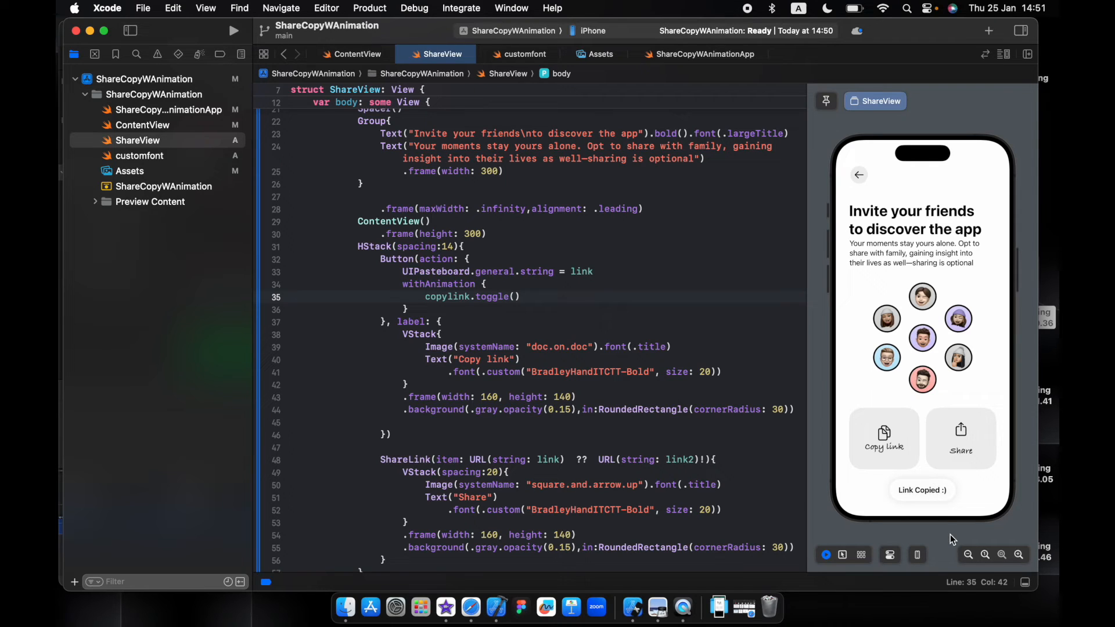
pyautogui.click(409, 310)
pyautogui.write('DispatchQueue.main.asyncAfter(deadline: DispatchTime, execute: DispatchWorkItem')
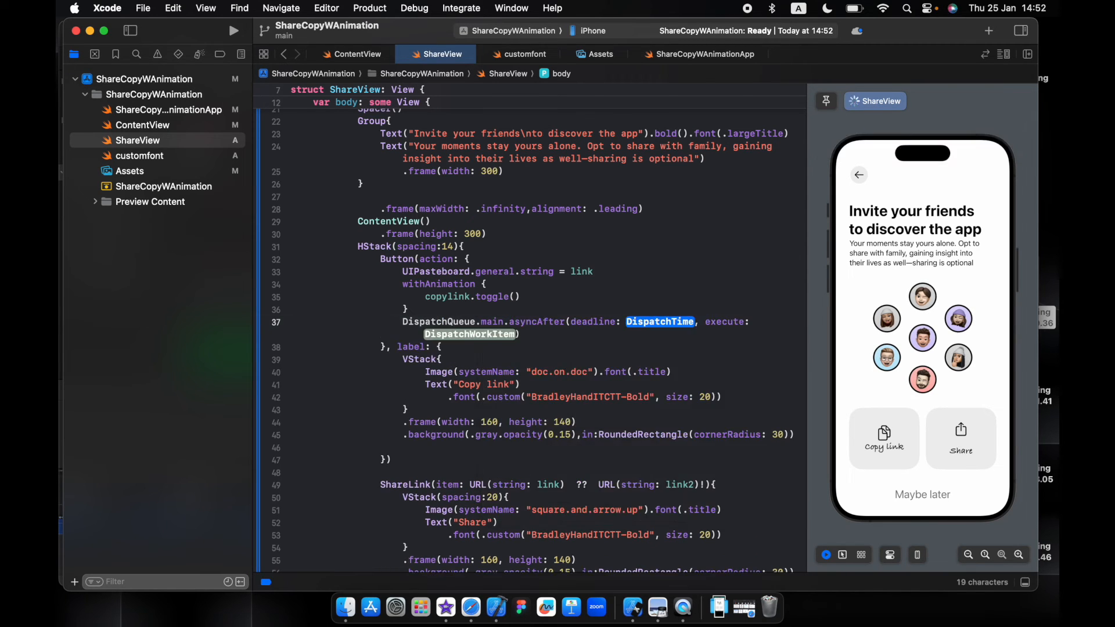
# Step: Schedule an animated copylink toggle at .now() + 3 and test Copy link in the preview
pyautogui.write('now()')
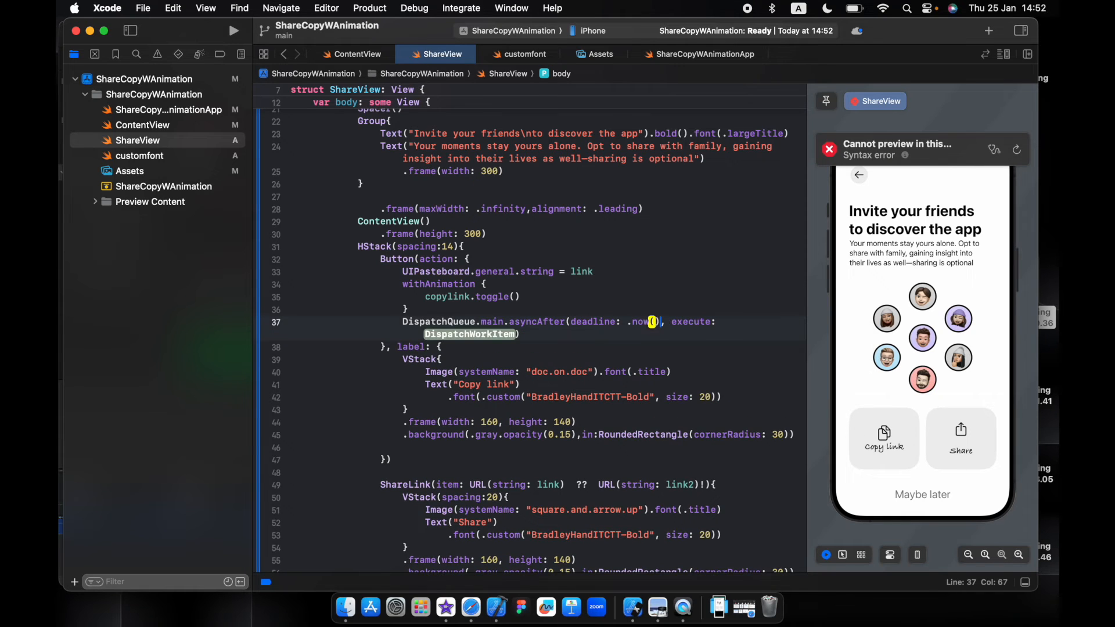
pyautogui.write('+ 3')
pyautogui.write('c')
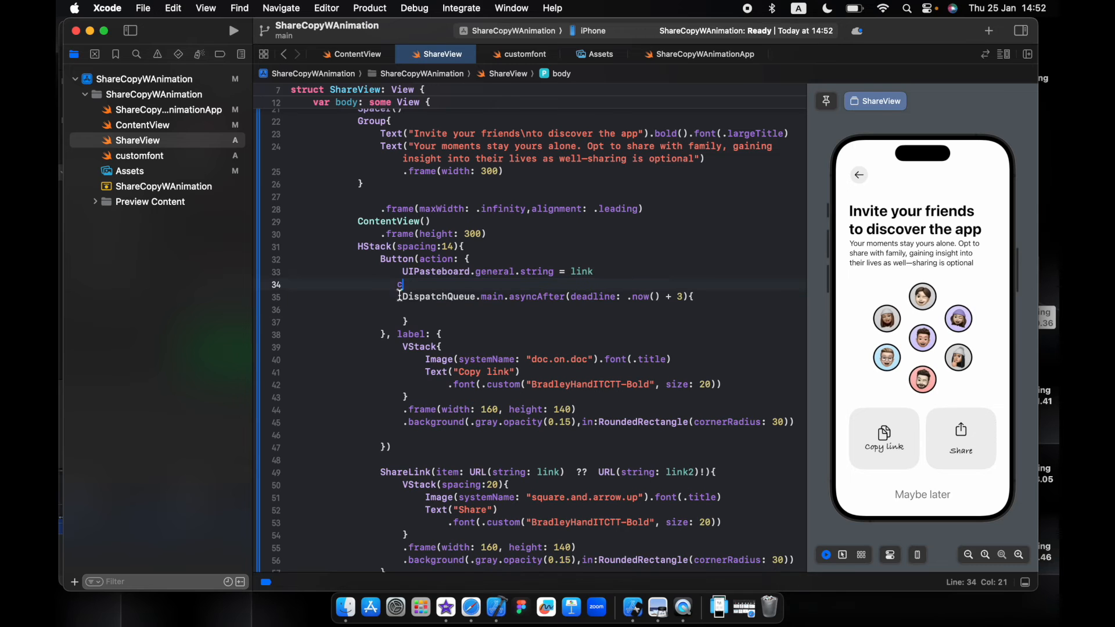
pyautogui.write('withAnimation {')
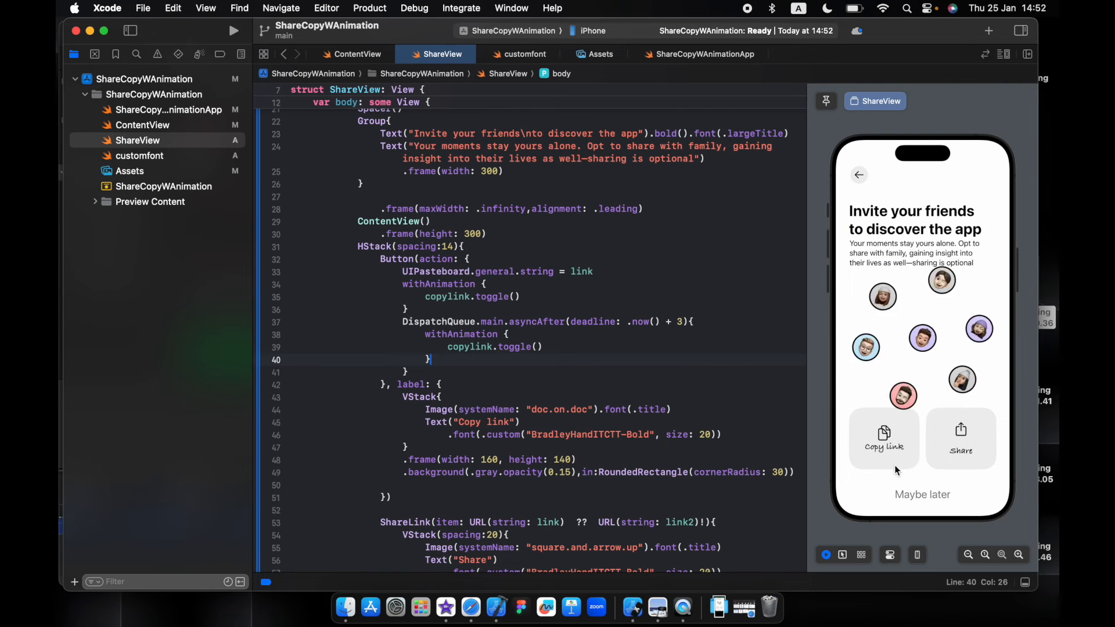
pyautogui.click(883, 437)
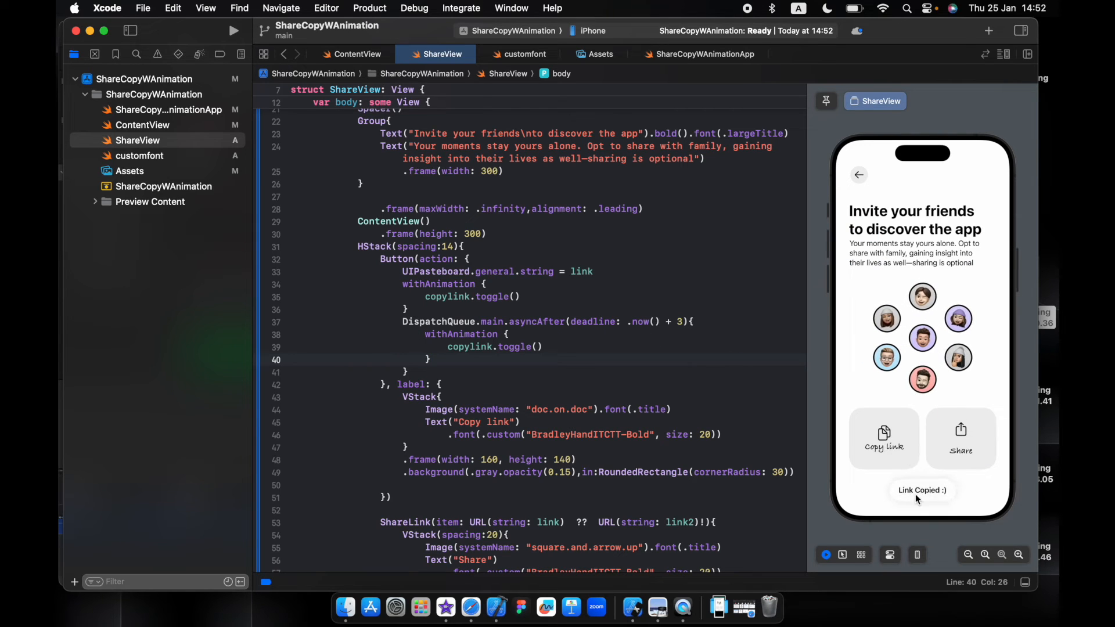
pyautogui.moveTo(992, 492)
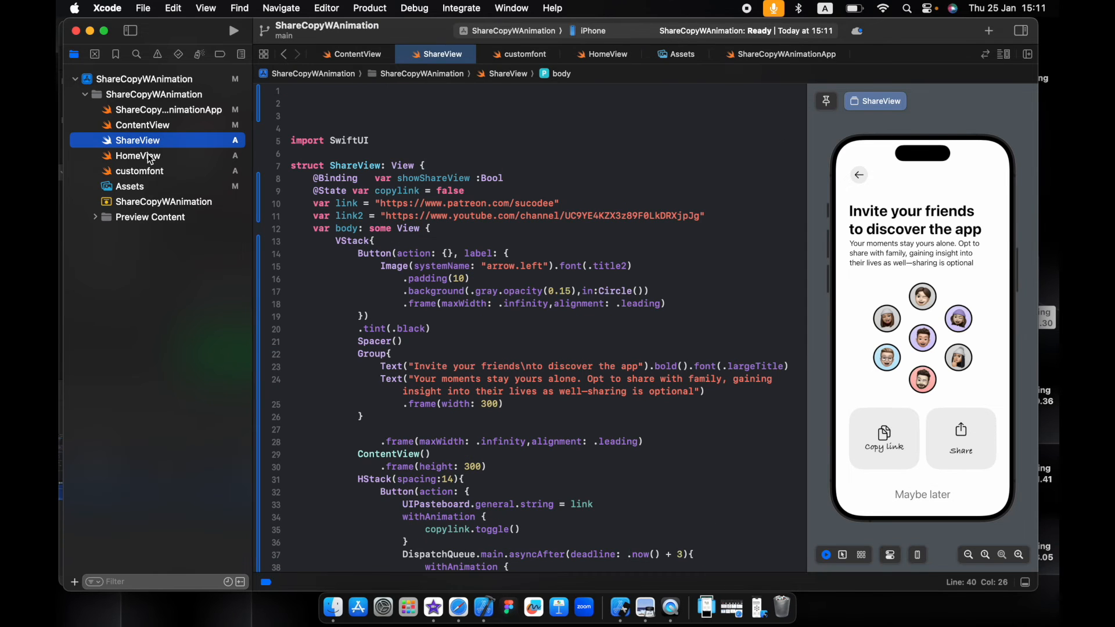
# Step: In HomeView, switch on showTheShareView with a case false branch
pyautogui.click(136, 156)
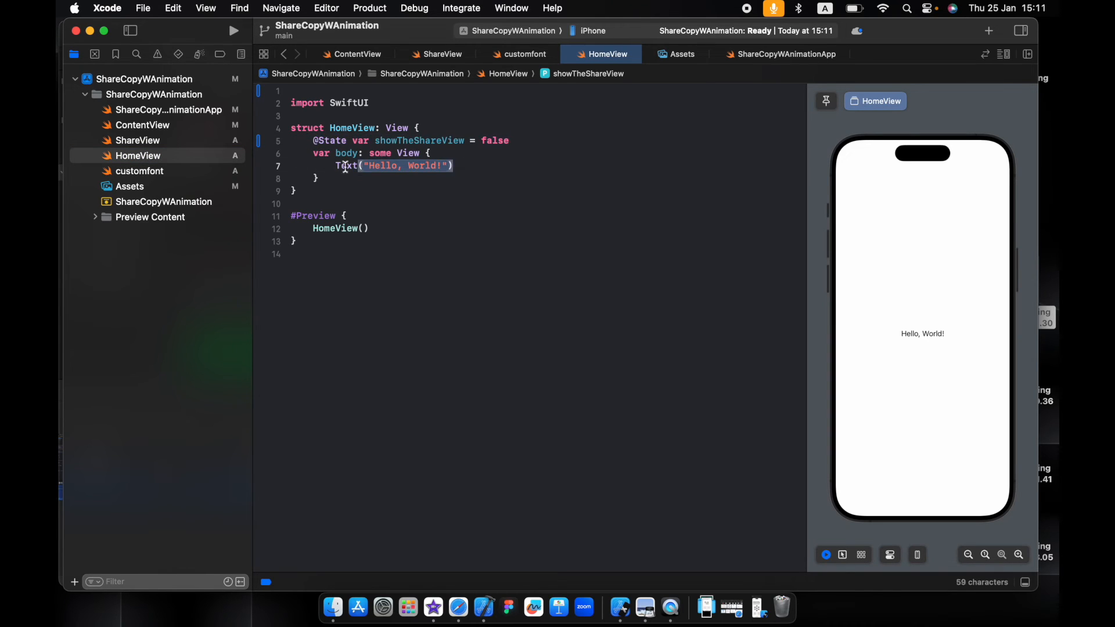
pyautogui.write('switch value {')
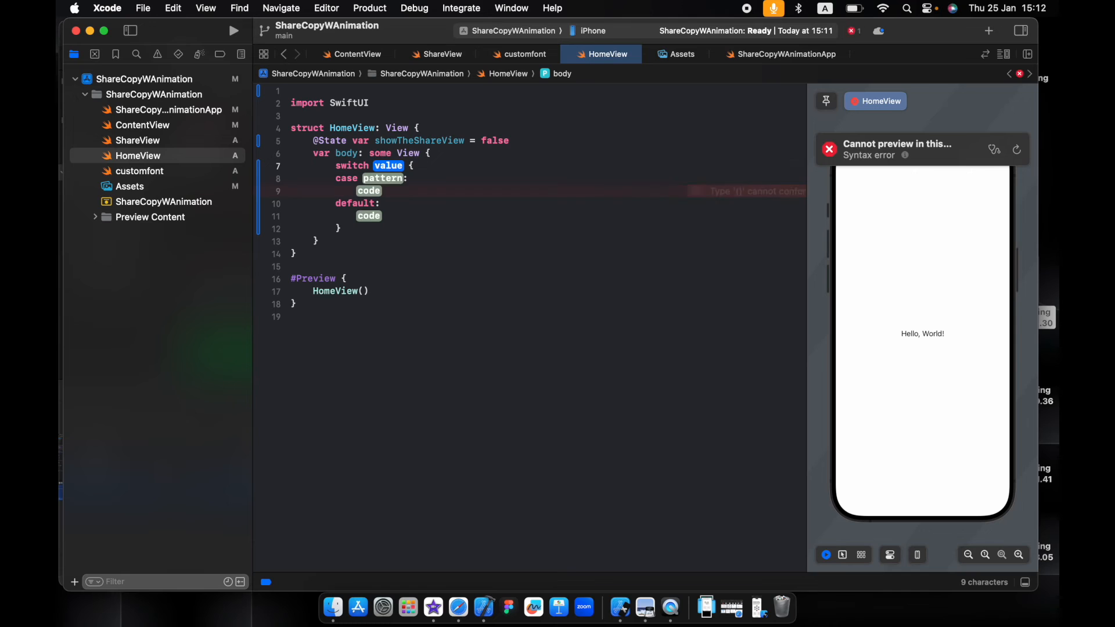
pyautogui.write('showTheShareView')
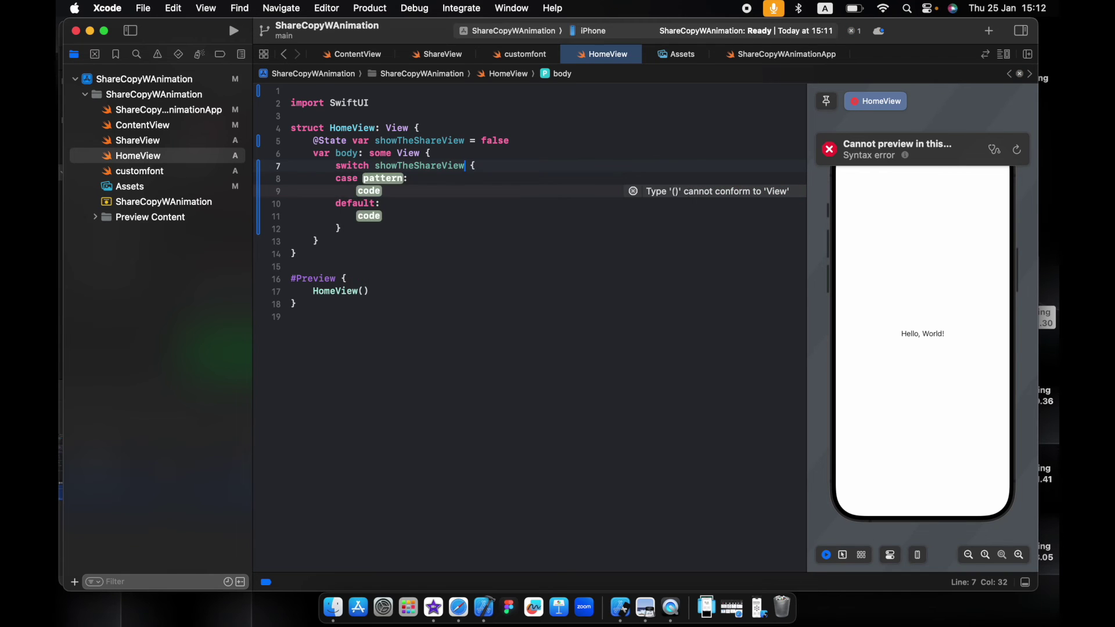
pyautogui.doubleClick(383, 178)
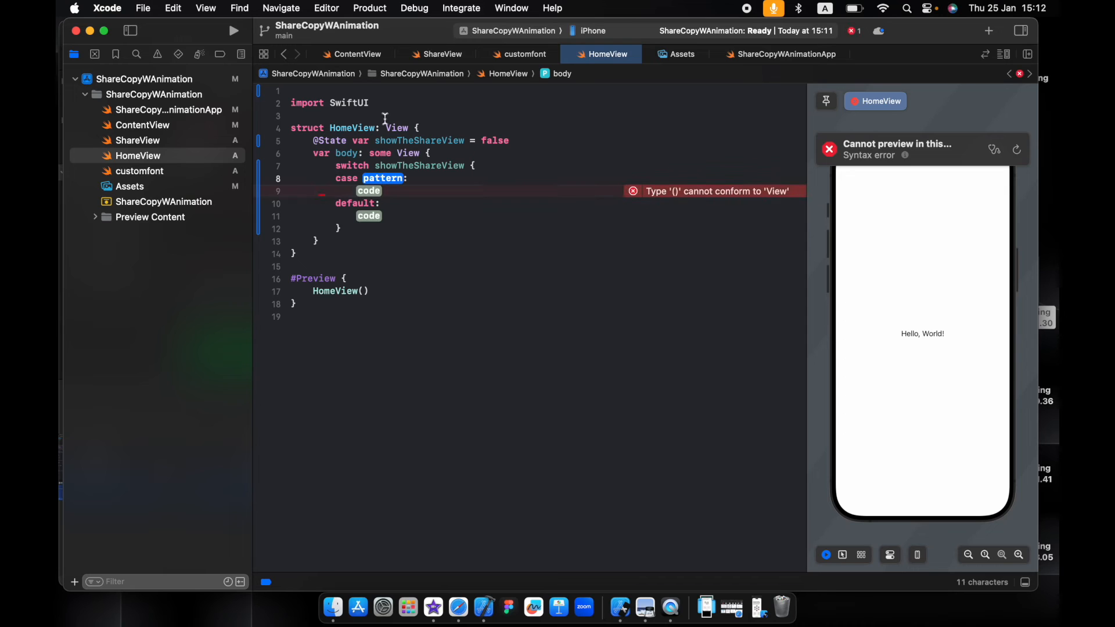
pyautogui.write('fas')
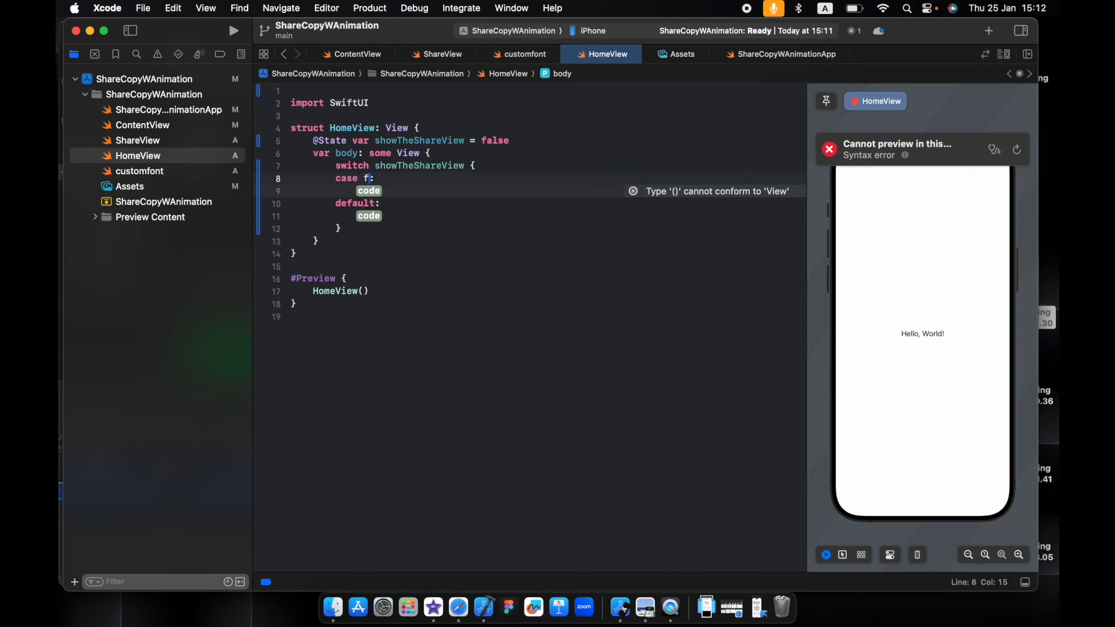
pyautogui.press('backspace')
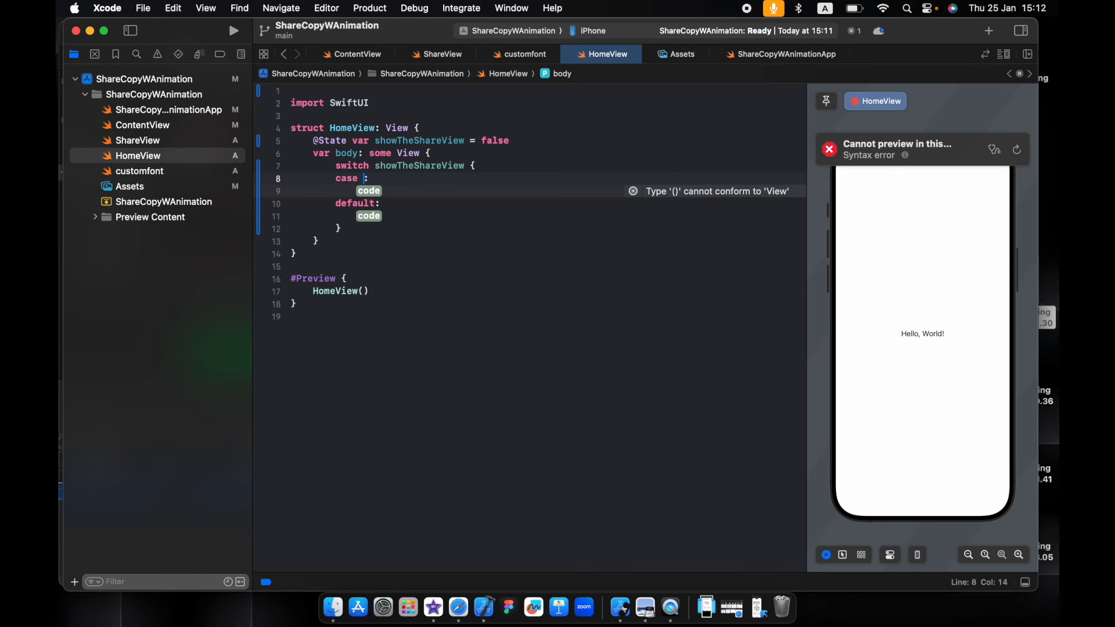
pyautogui.write('false')
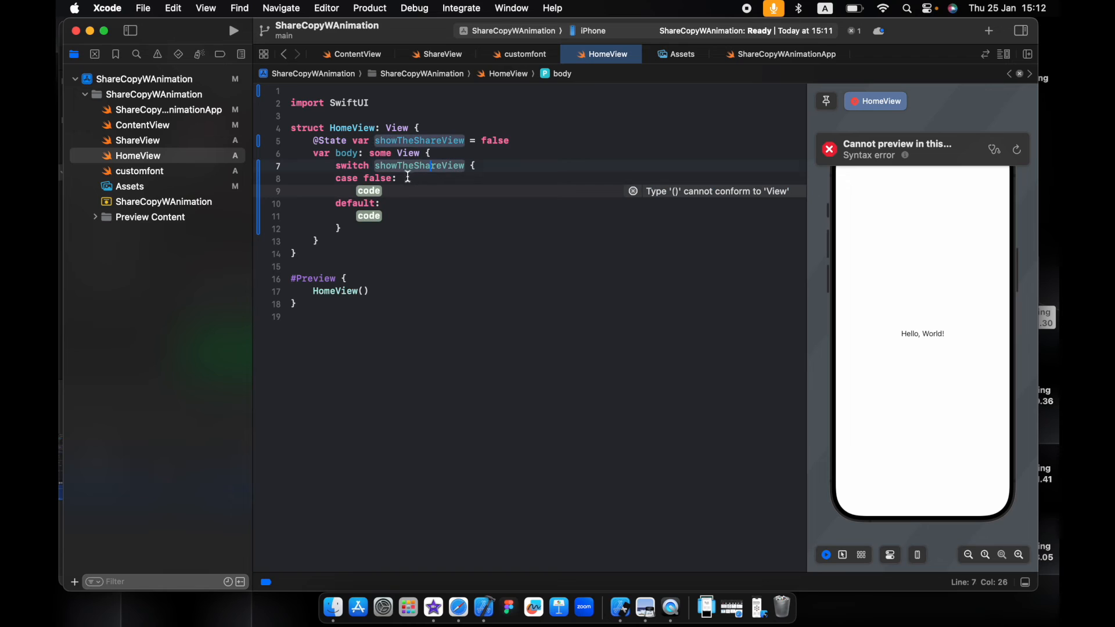
# Step: Under case false, add a Button whose action toggles showTheShareView
pyautogui.write('h')
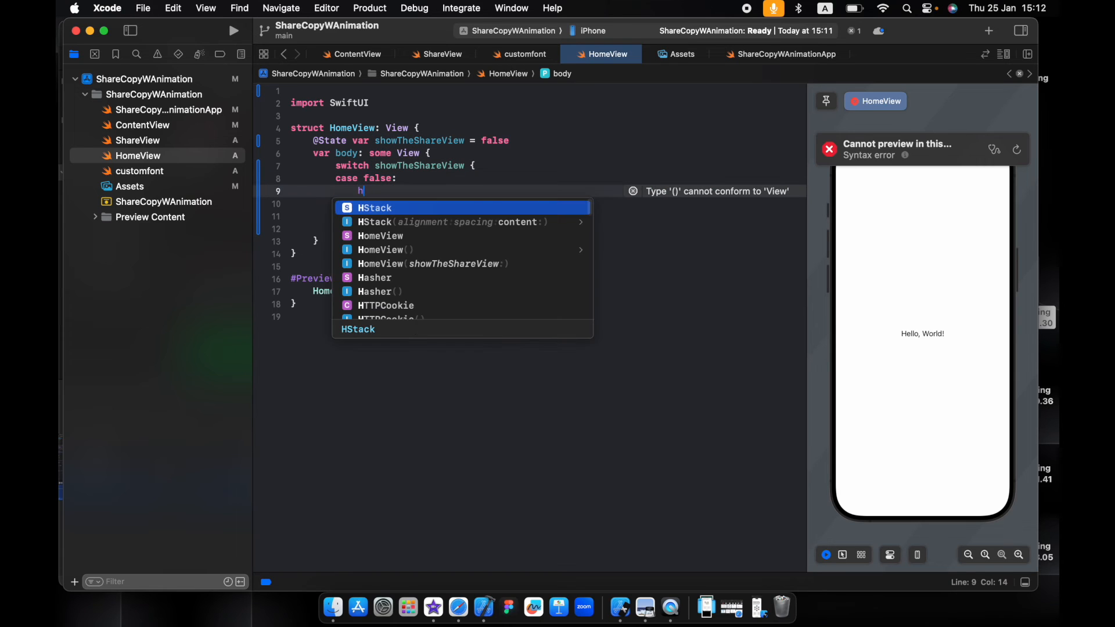
pyautogui.write('utt')
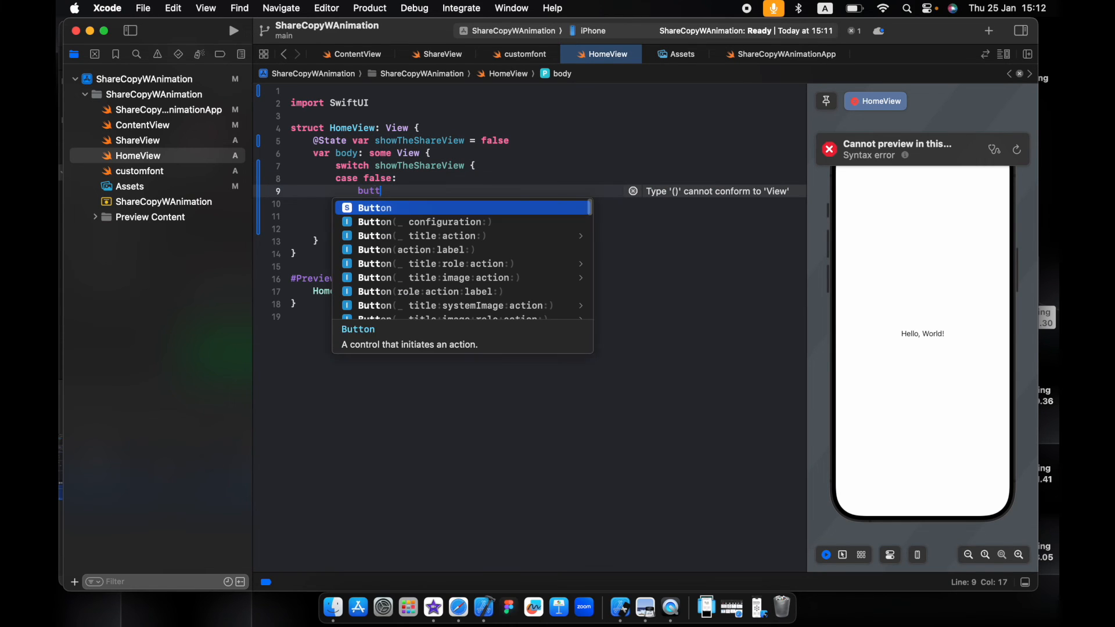
pyautogui.click(414, 250)
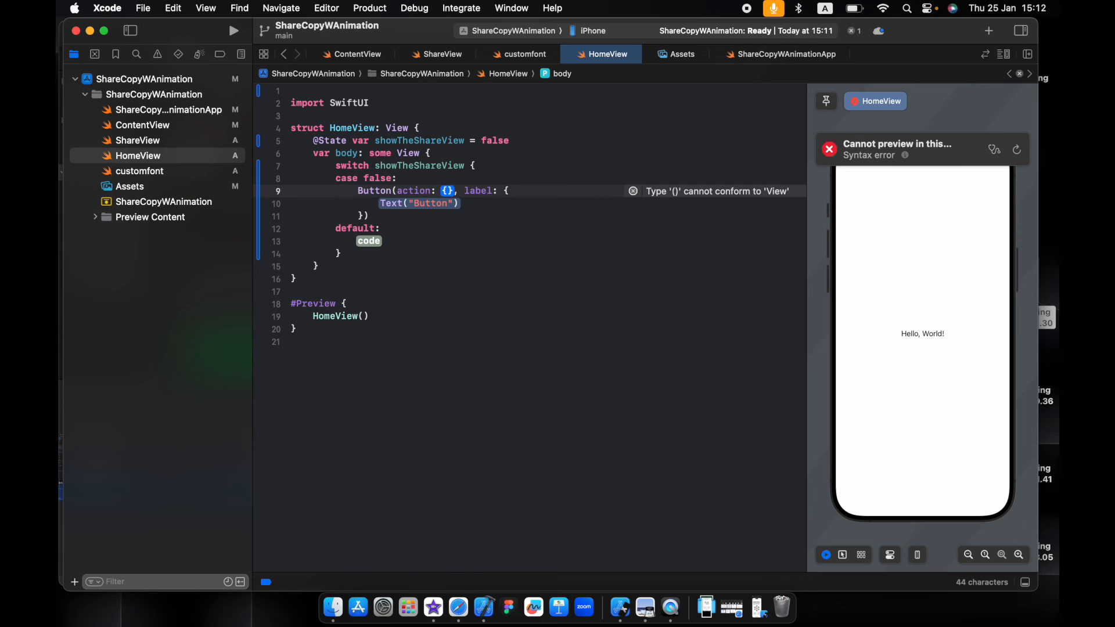
pyautogui.click(447, 191)
pyautogui.write('withAnimation {')
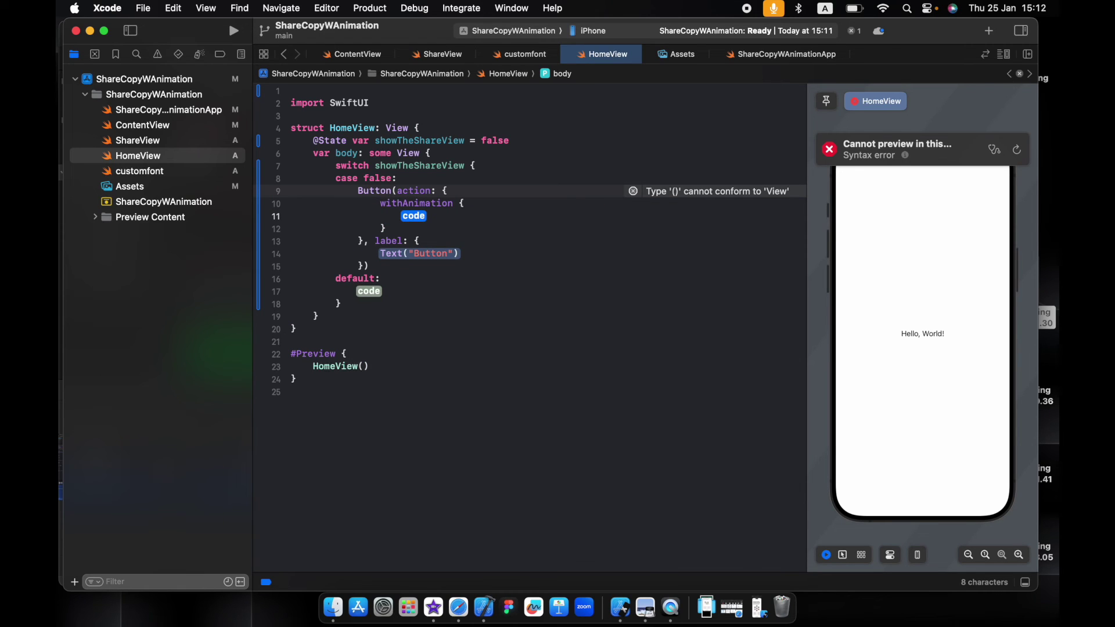
pyautogui.write('showTheShareView')
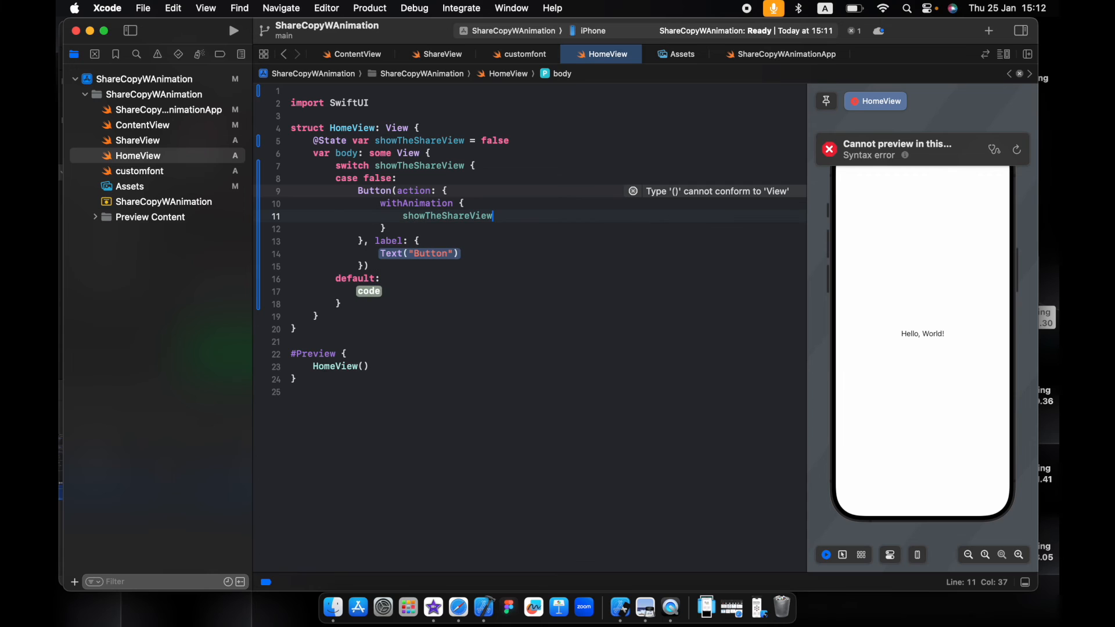
pyautogui.write('.toggle()')
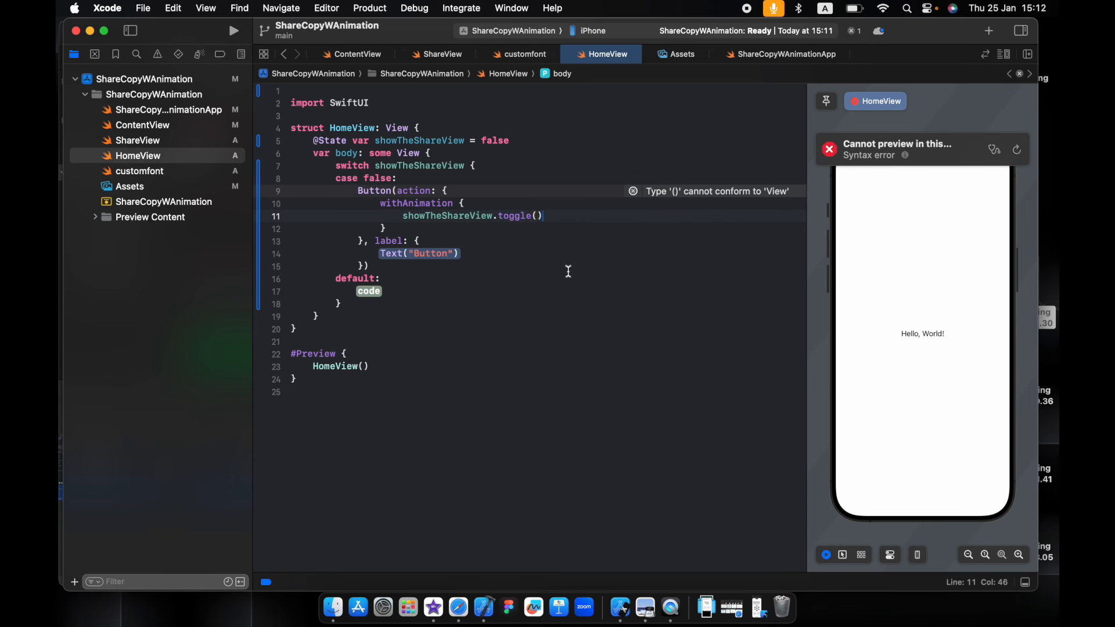
# Step: Add case true showing ShareView(showShareView: $showTheShareView)
pyautogui.write('ca')
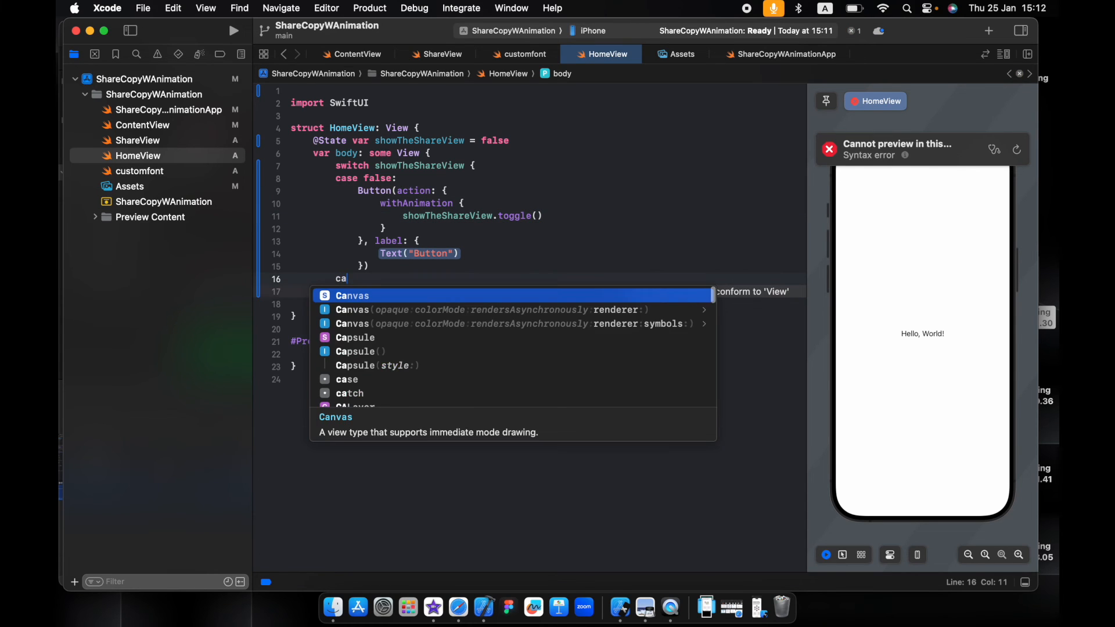
pyautogui.write('se')
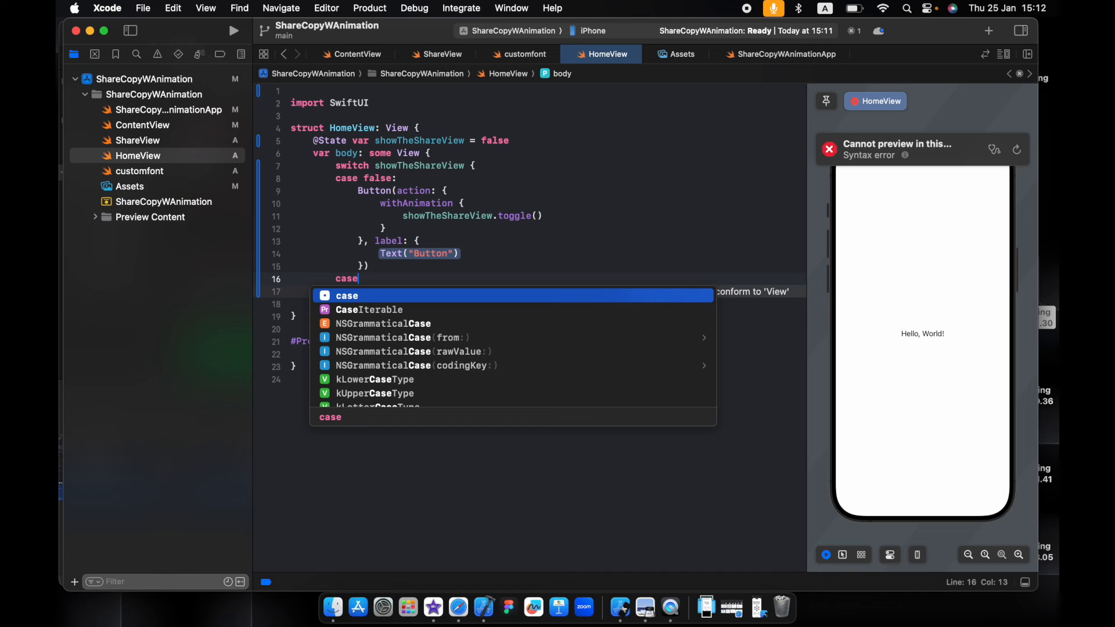
pyautogui.write('t')
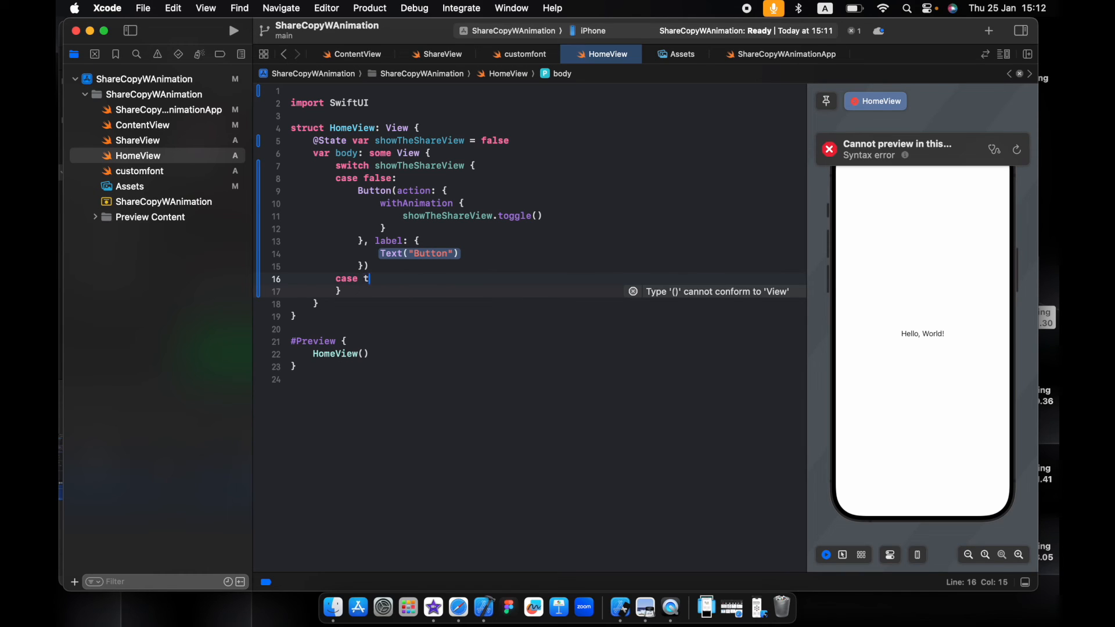
pyautogui.write('rue:')
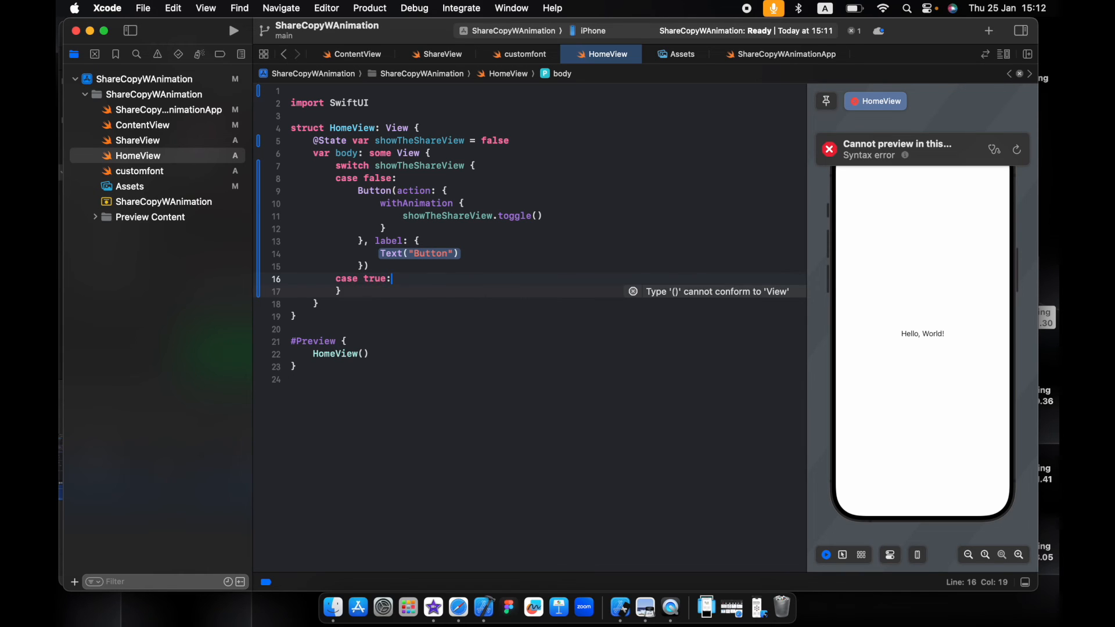
pyautogui.write('sh')
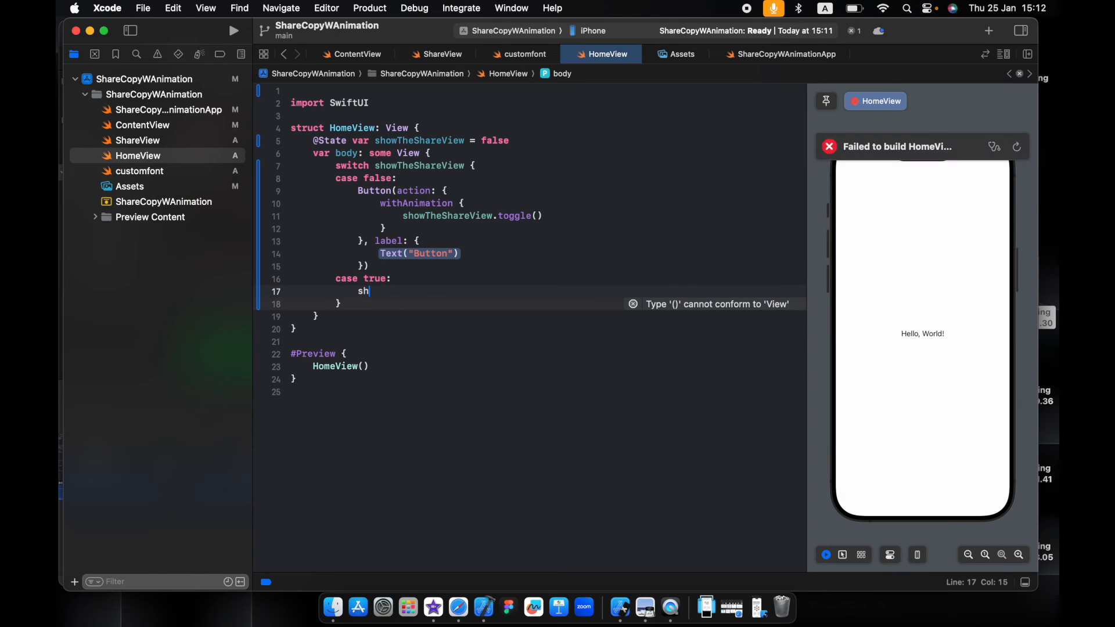
pyautogui.press('Backspace')
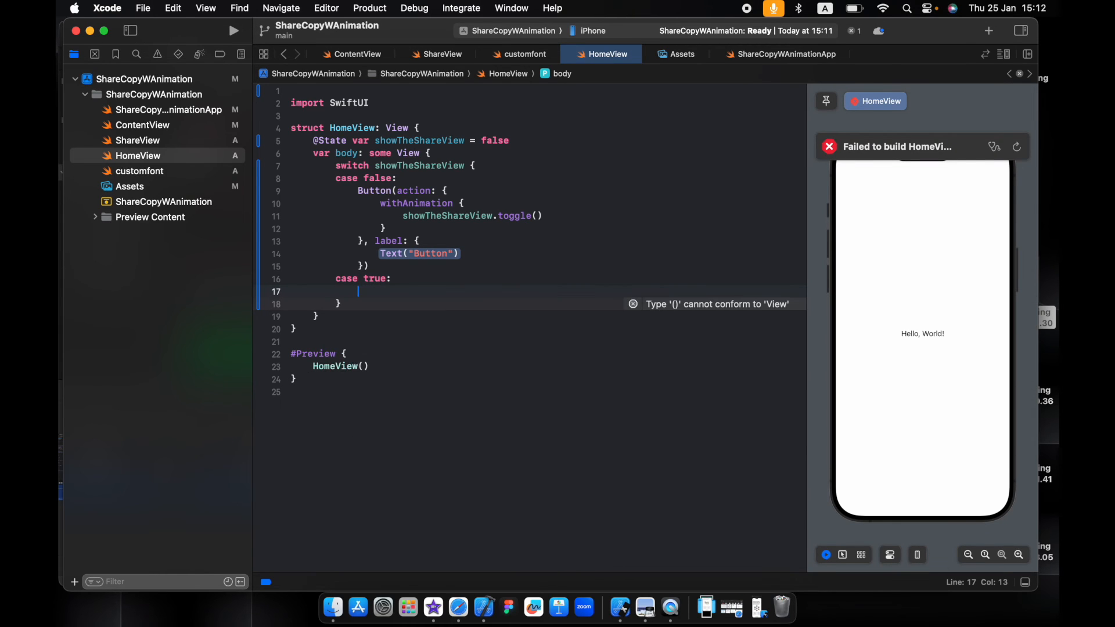
pyautogui.write('shareView(showShareView: Binding<Bool>')
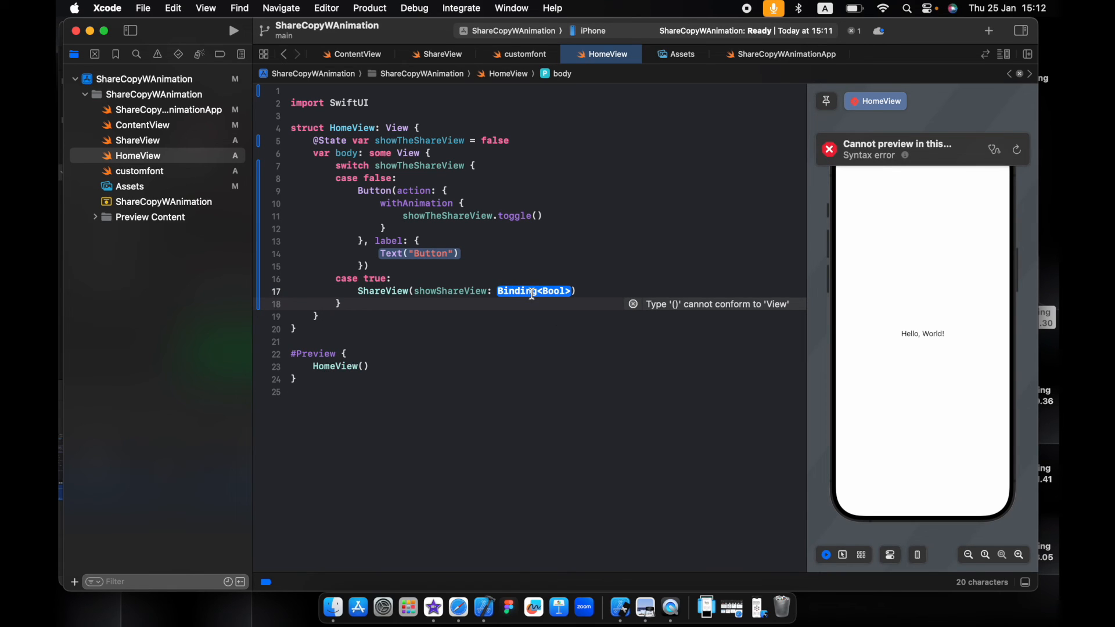
pyautogui.write('$showTheShareView')
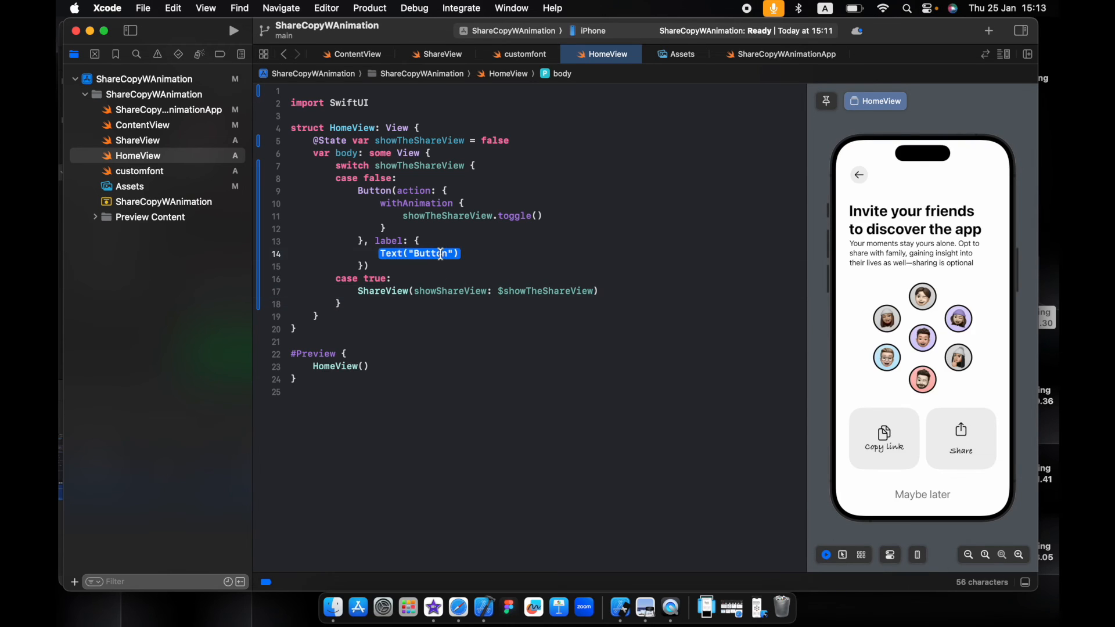
# Step: Give the Button a leading-edge asymmetric move transition and ShareView a trailing-edge one
pyautogui.press('return')
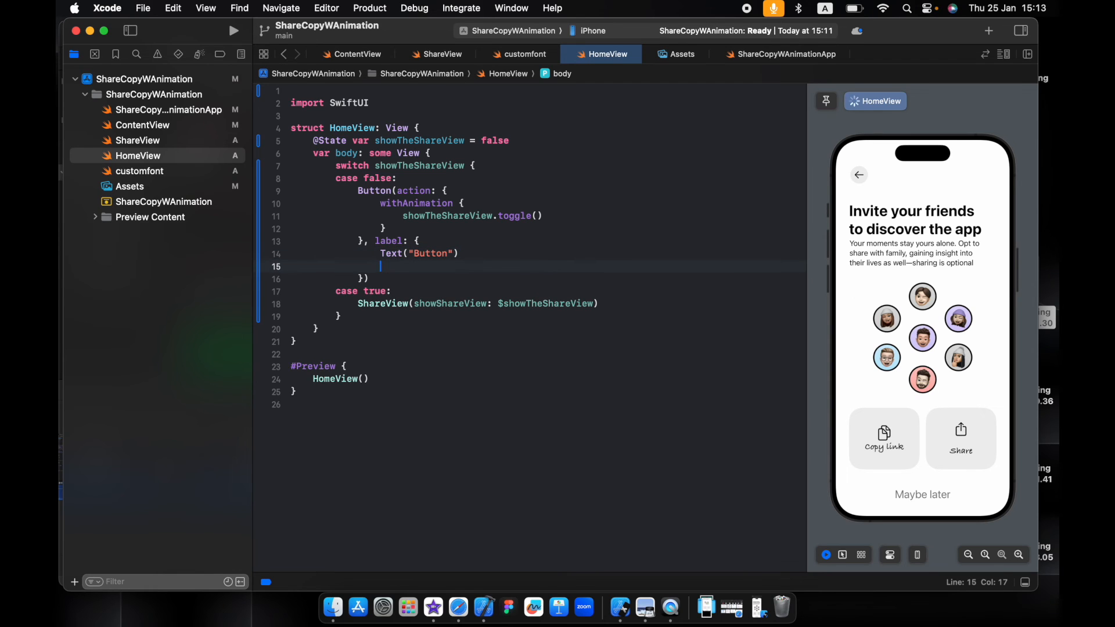
pyautogui.write('.transition(.')
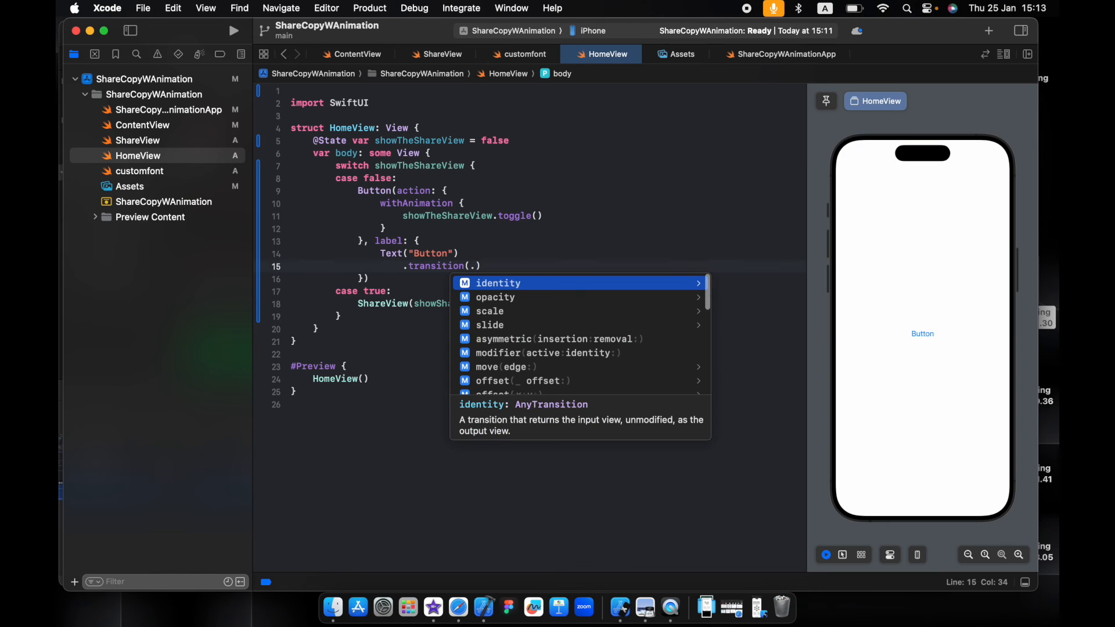
pyautogui.write('as')
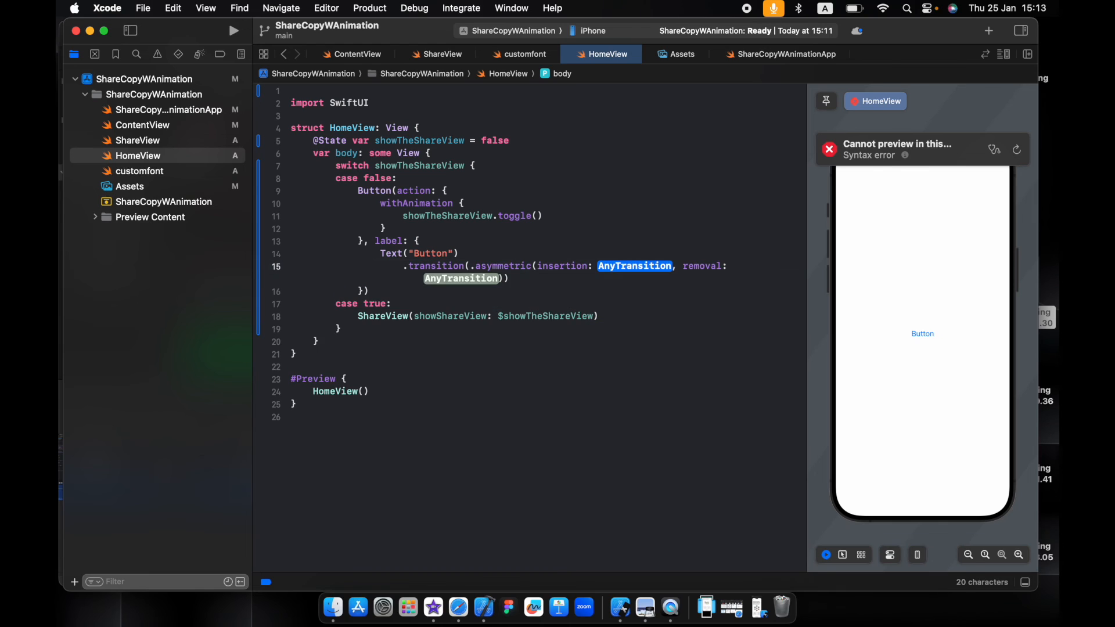
pyautogui.write('.move(edge: Edge)')
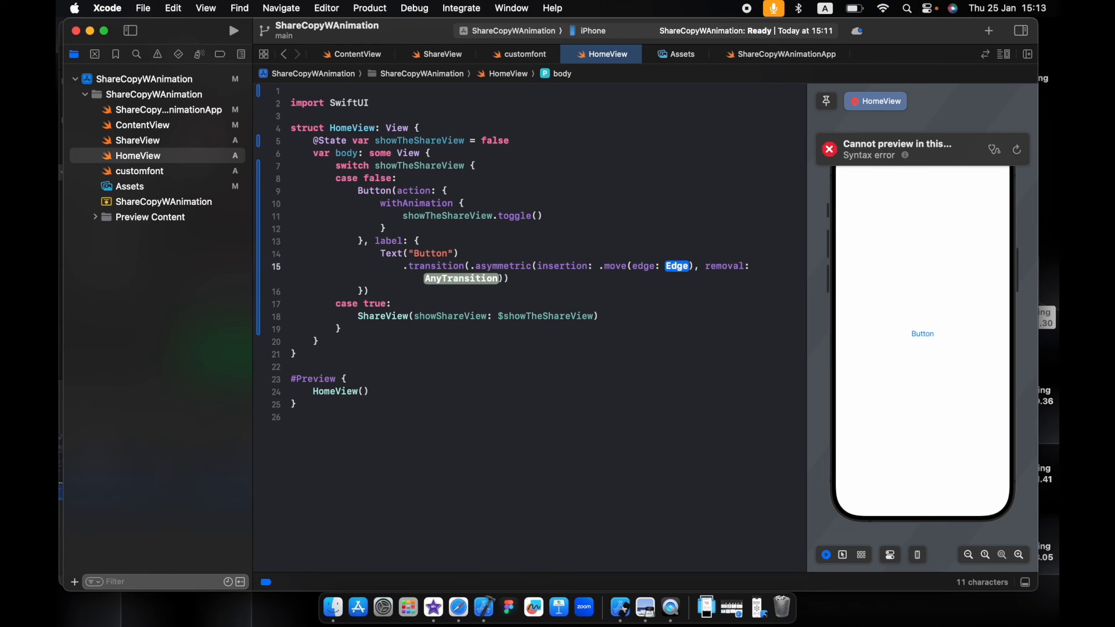
pyautogui.write('.l')
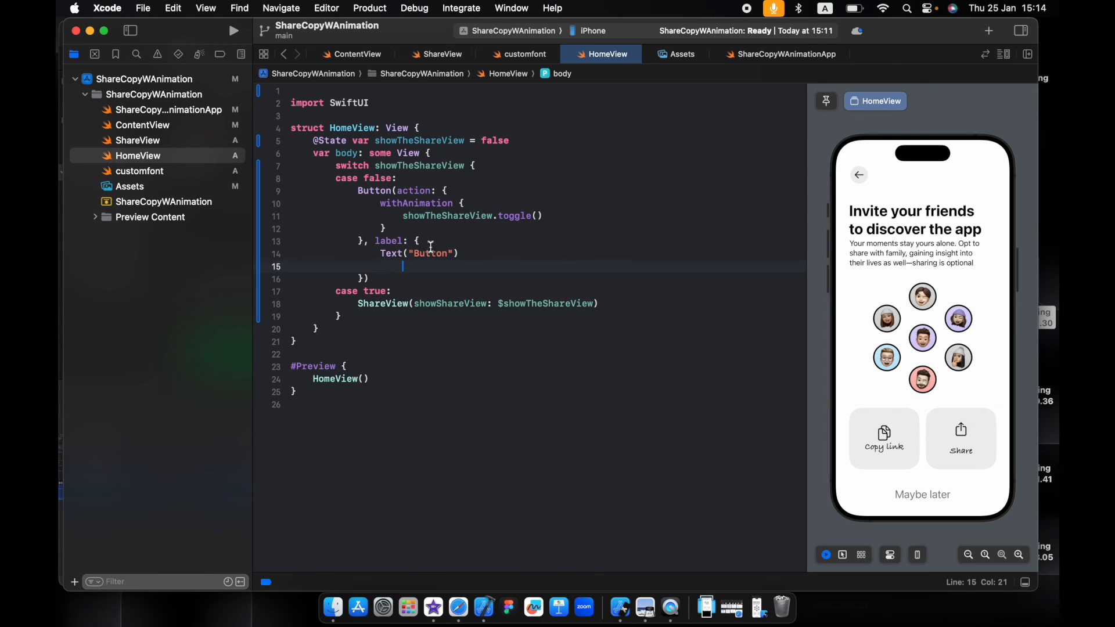
pyautogui.write('.transition(.asymmetric(insertion: .move(edge: .leading), removal: .move(edge: .leading)))')
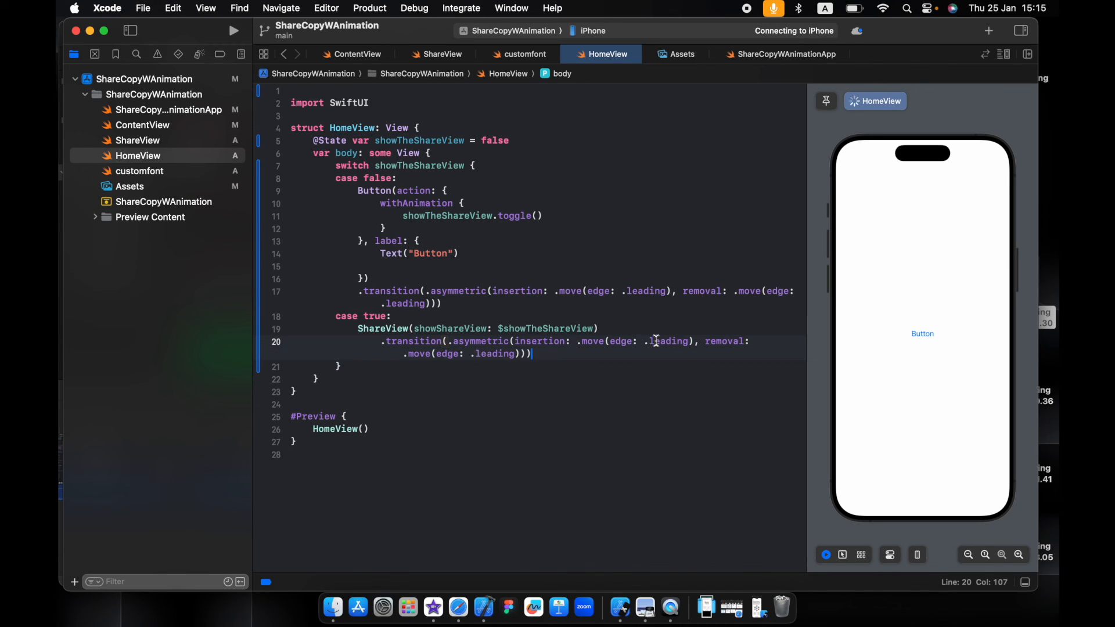
pyautogui.write('trai')
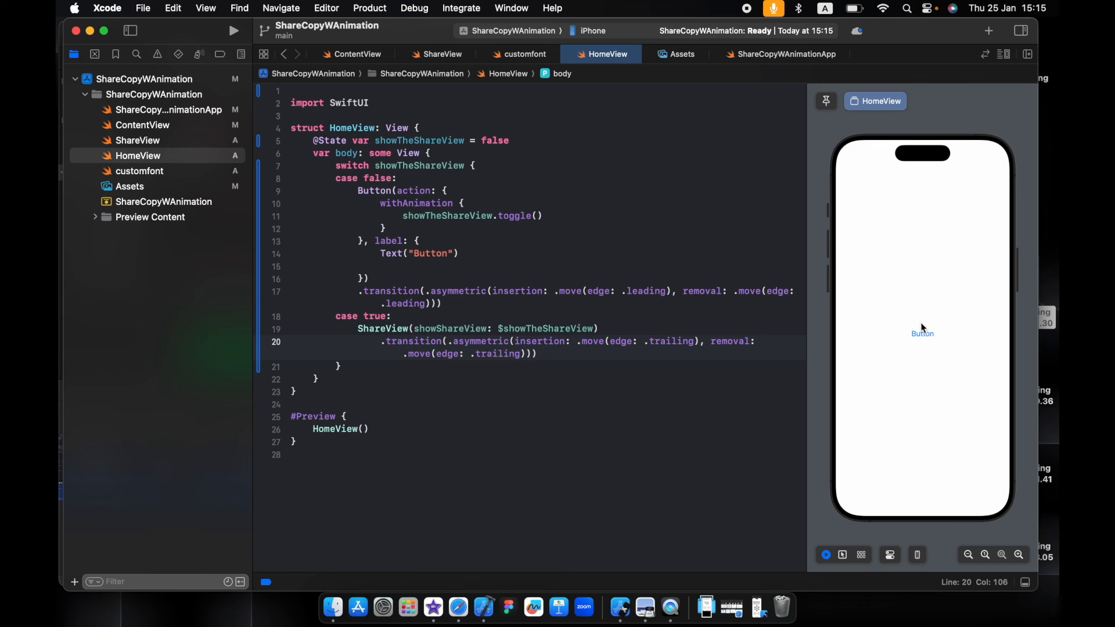
# Step: Add .frame(maxWidth: .infinity) to the Button and tap it in the preview to slide in ShareView
pyautogui.click(921, 333)
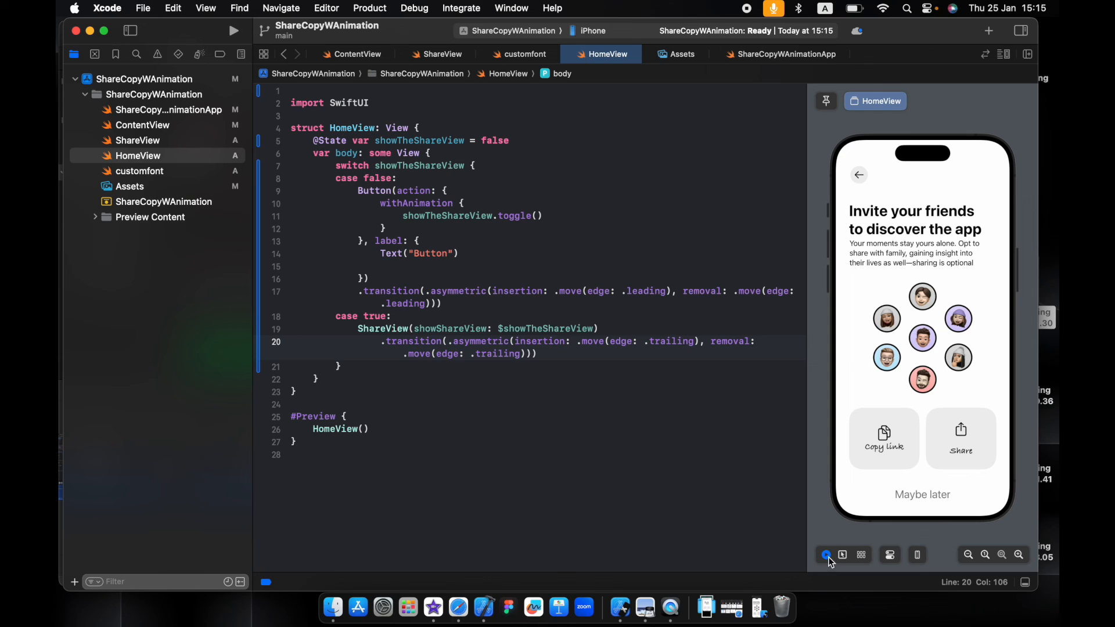
pyautogui.click(825, 554)
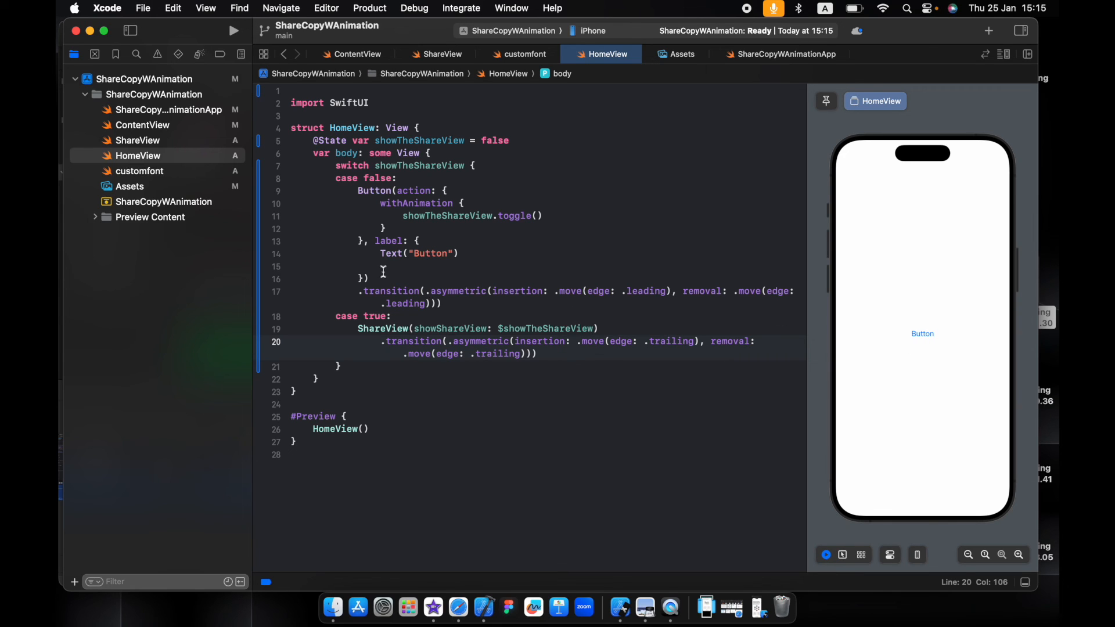
pyautogui.moveTo(963, 328)
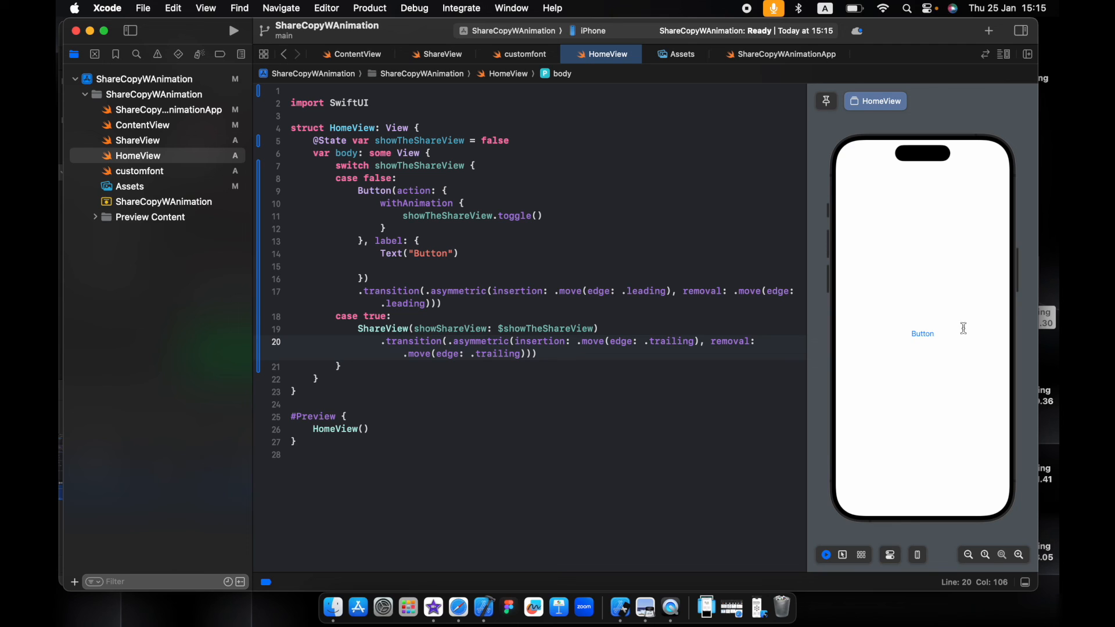
pyautogui.moveTo(295, 194)
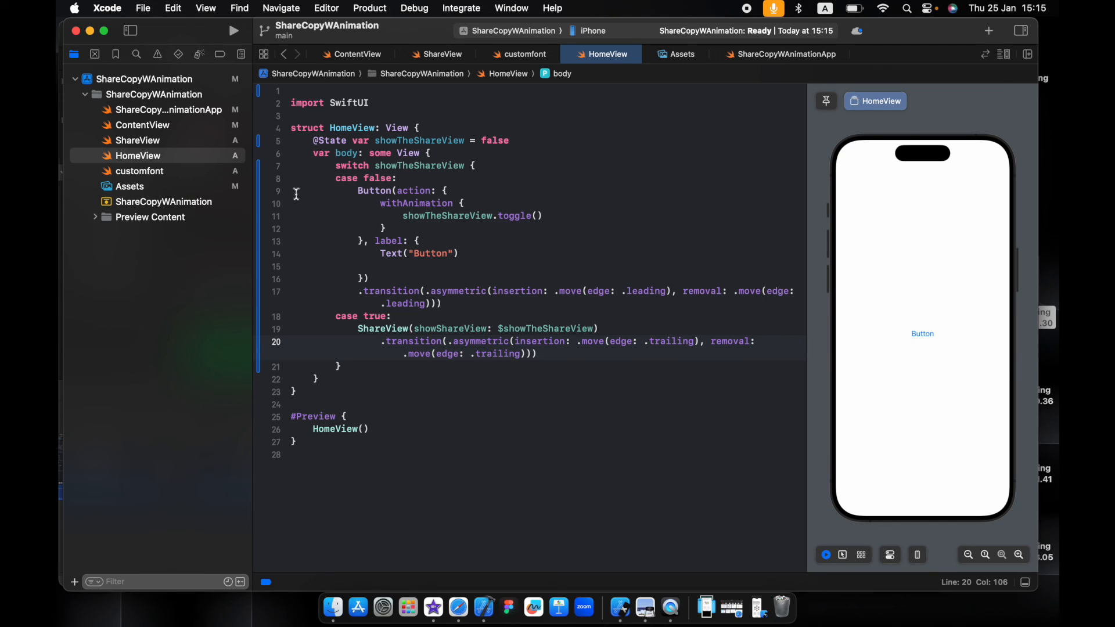
pyautogui.write('.frame(maxWidth: .infinity')
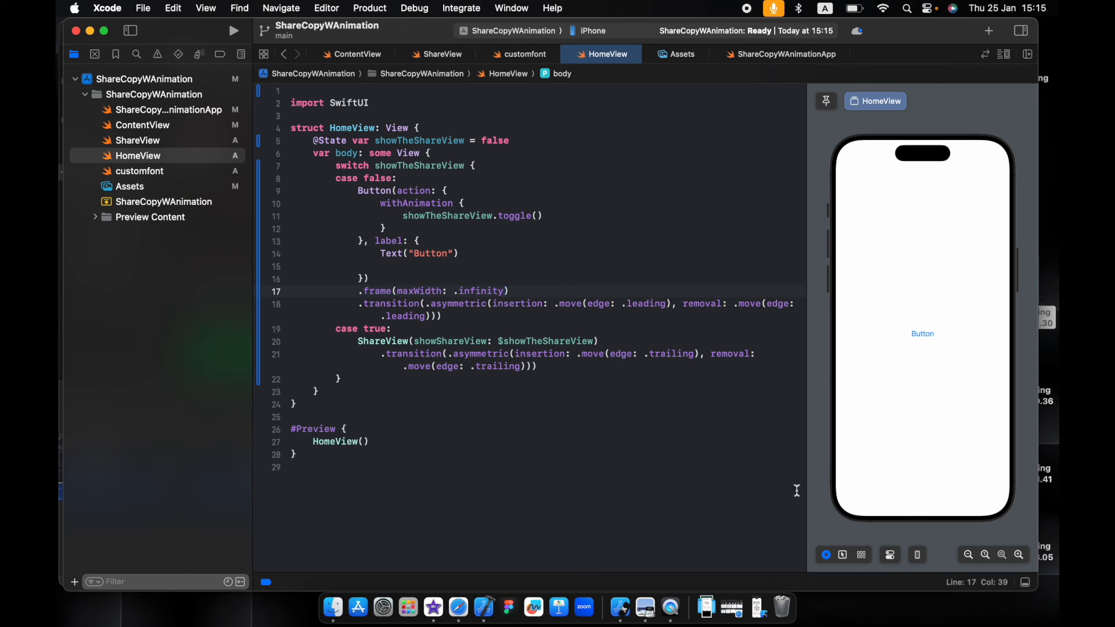
pyautogui.moveTo(835, 337)
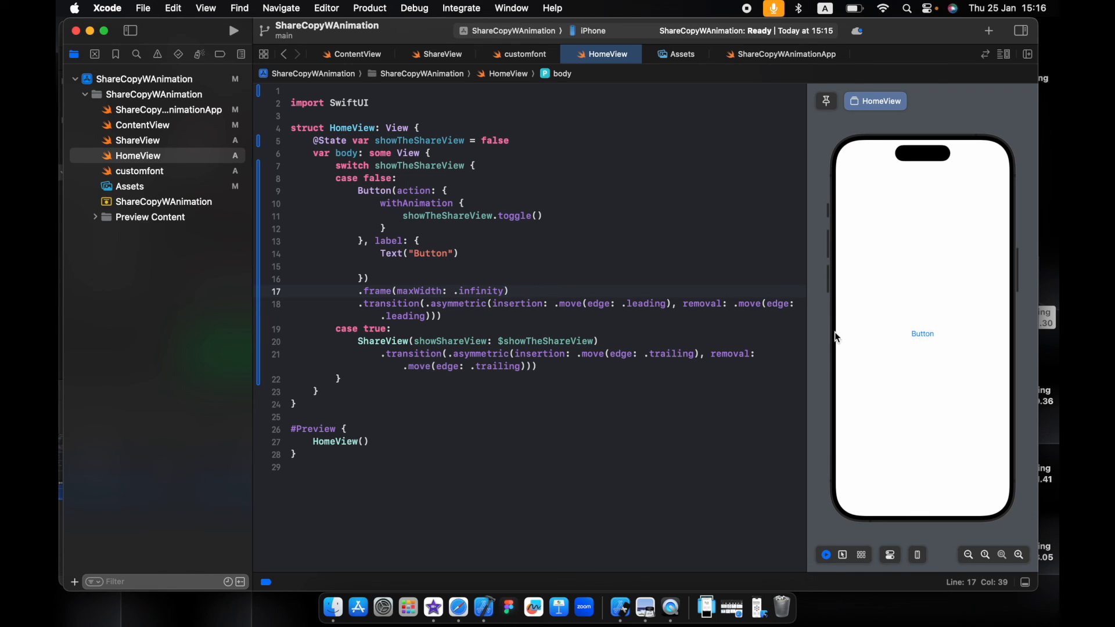
pyautogui.moveTo(921, 339)
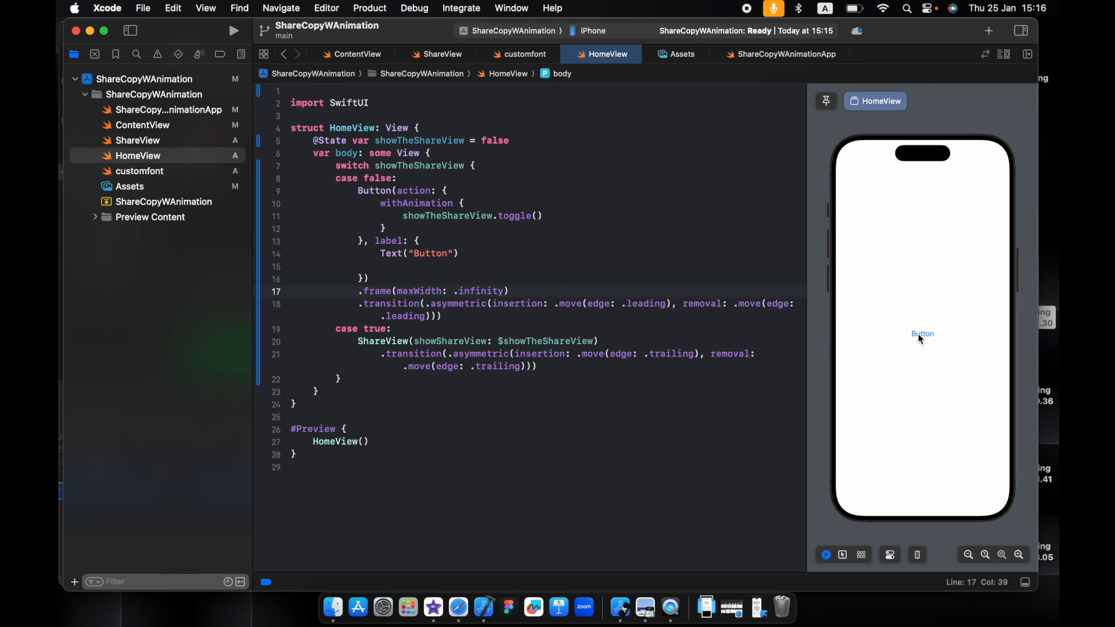
pyautogui.moveTo(928, 333)
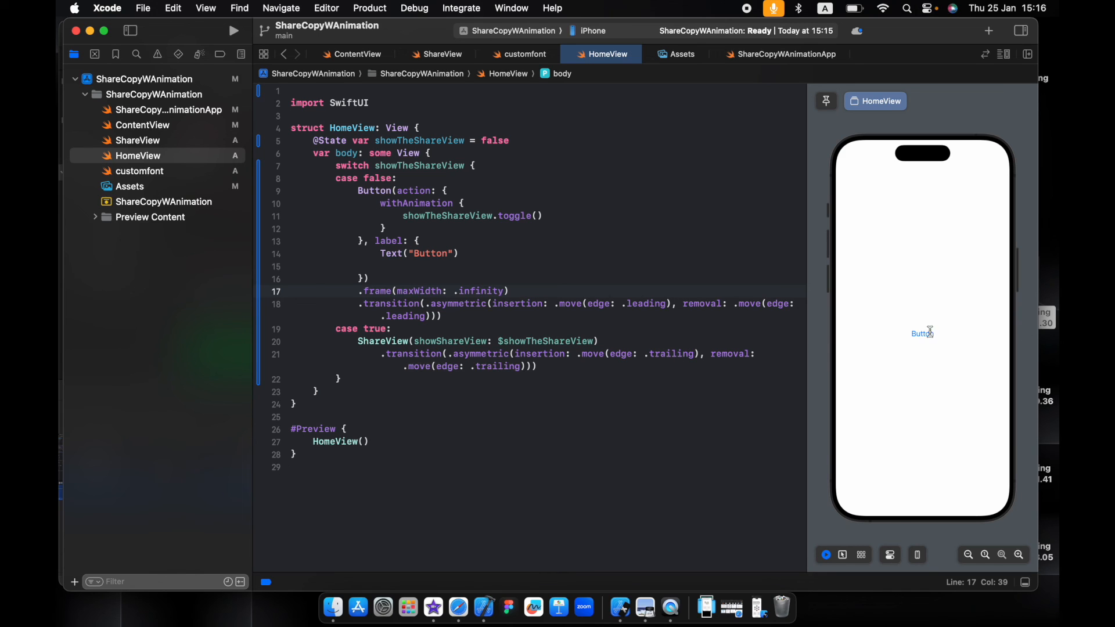
pyautogui.click(922, 332)
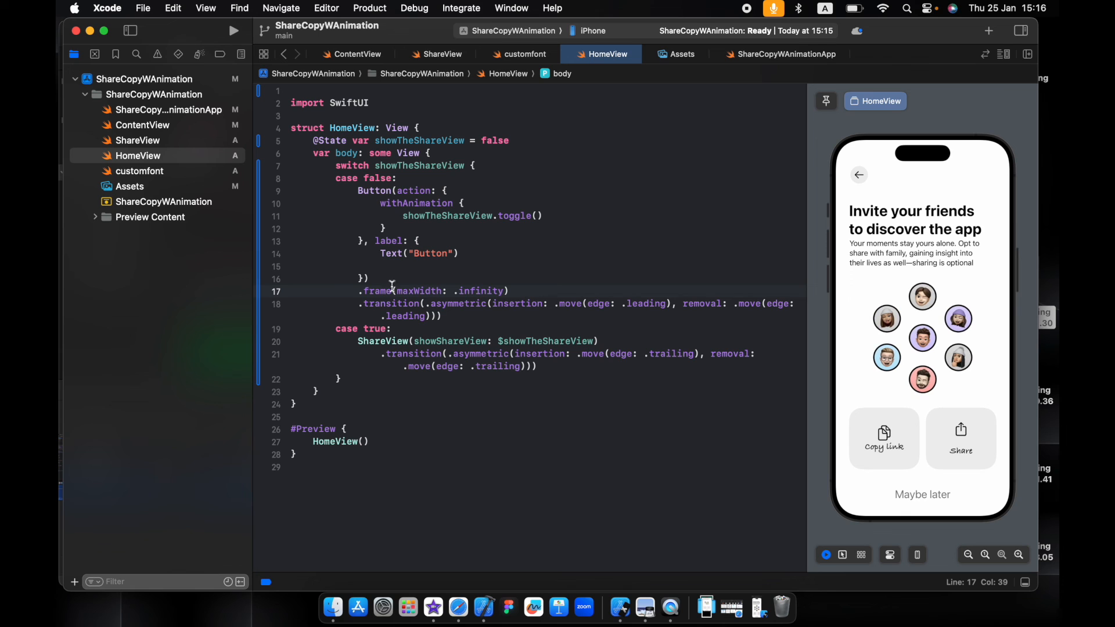
# Step: Make ShareView's back and Maybe later buttons run withAnimation { showShareView.toggle() }, then return to HomeView
pyautogui.click(139, 155)
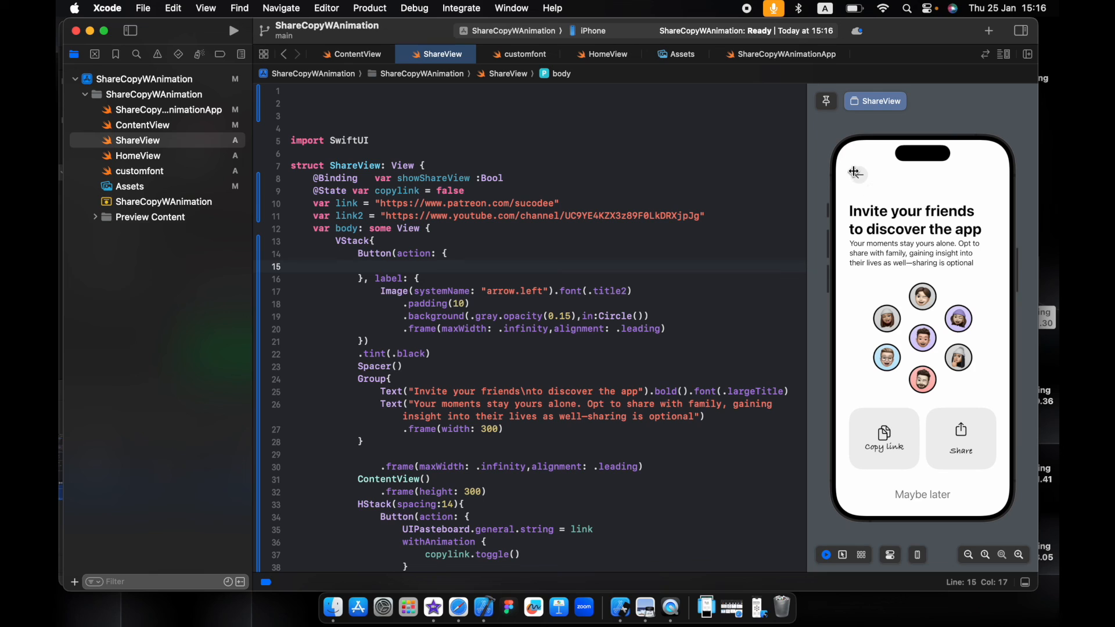
pyautogui.moveTo(474, 251)
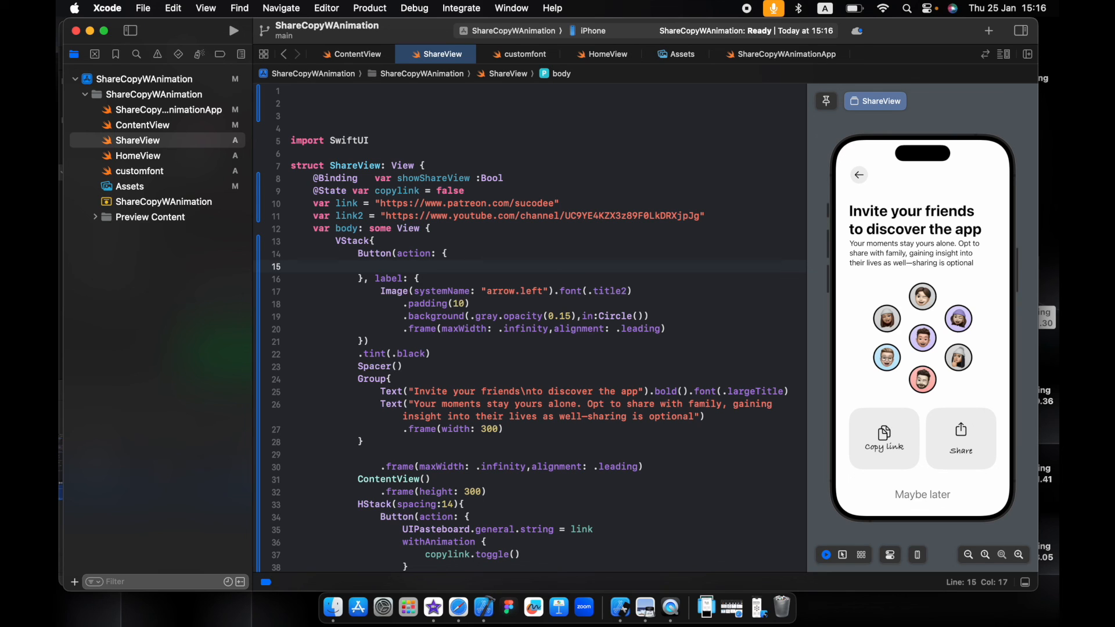
pyautogui.write('showShareView')
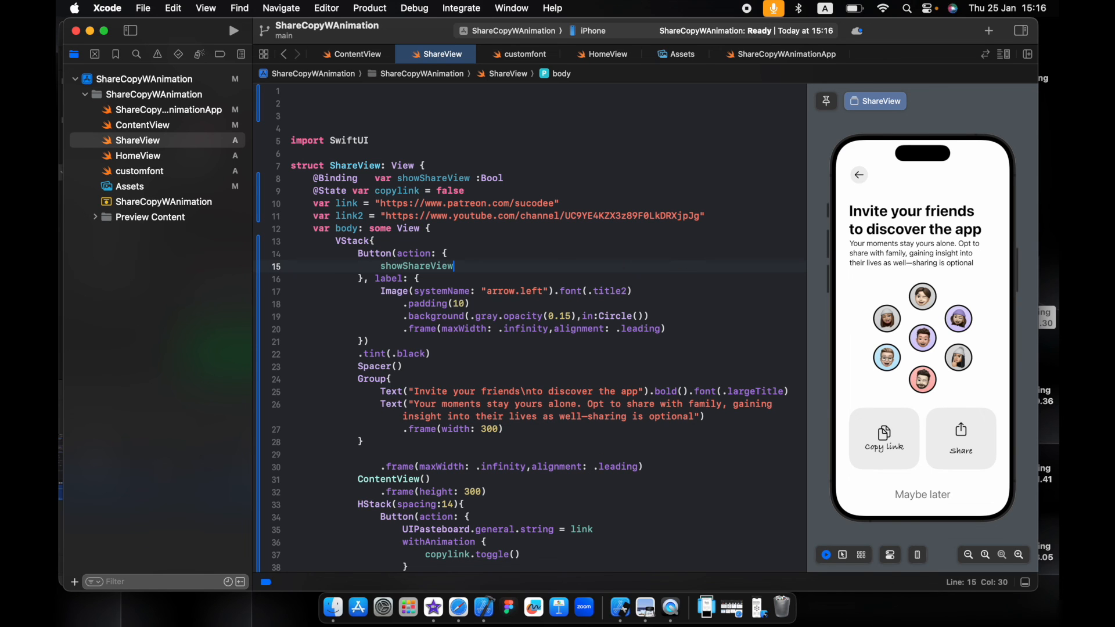
pyautogui.write('.toggle()')
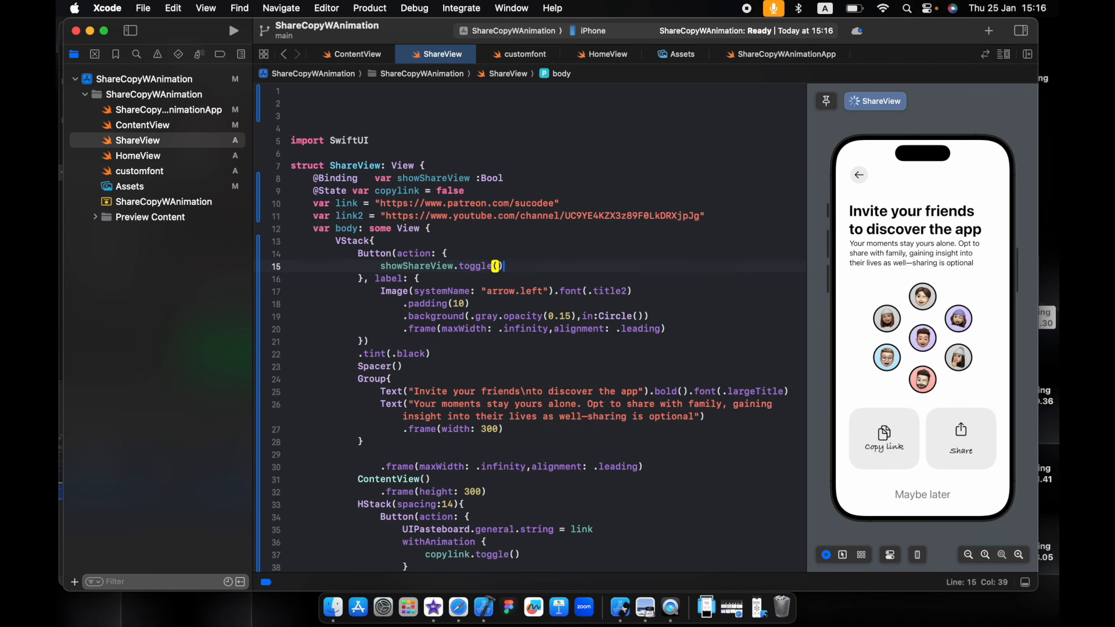
pyautogui.write('w')
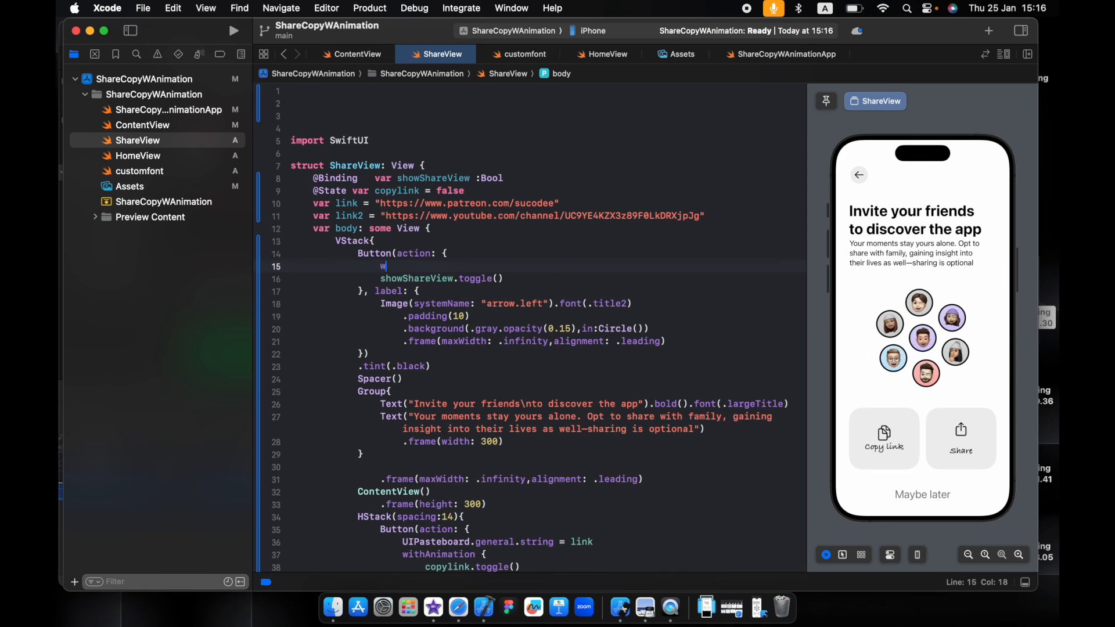
pyautogui.write('ithAnimation {')
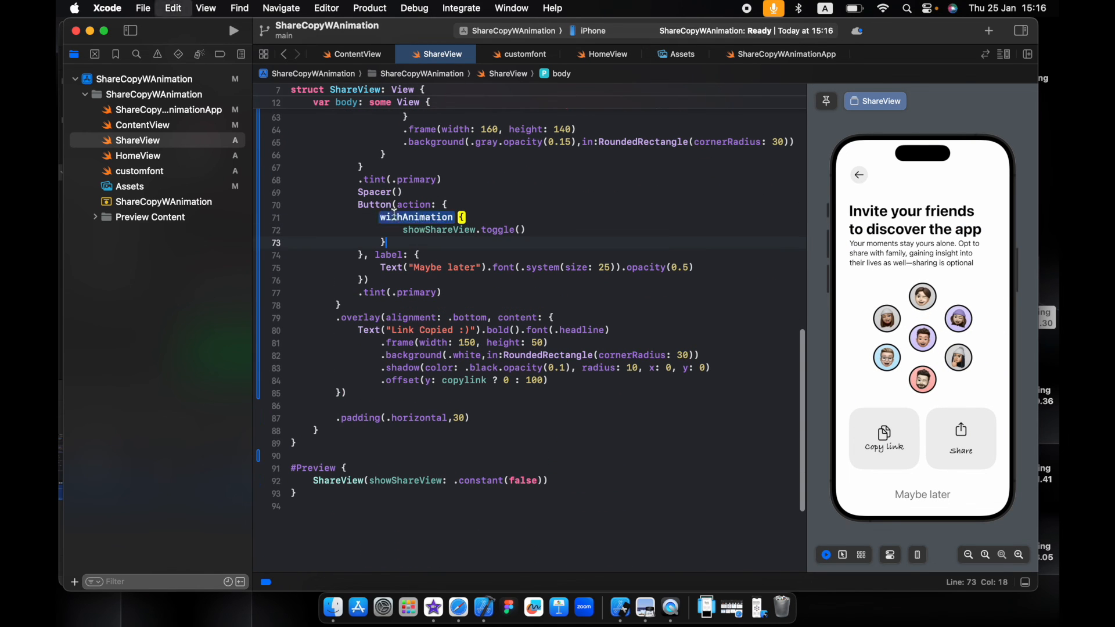
pyautogui.click(606, 53)
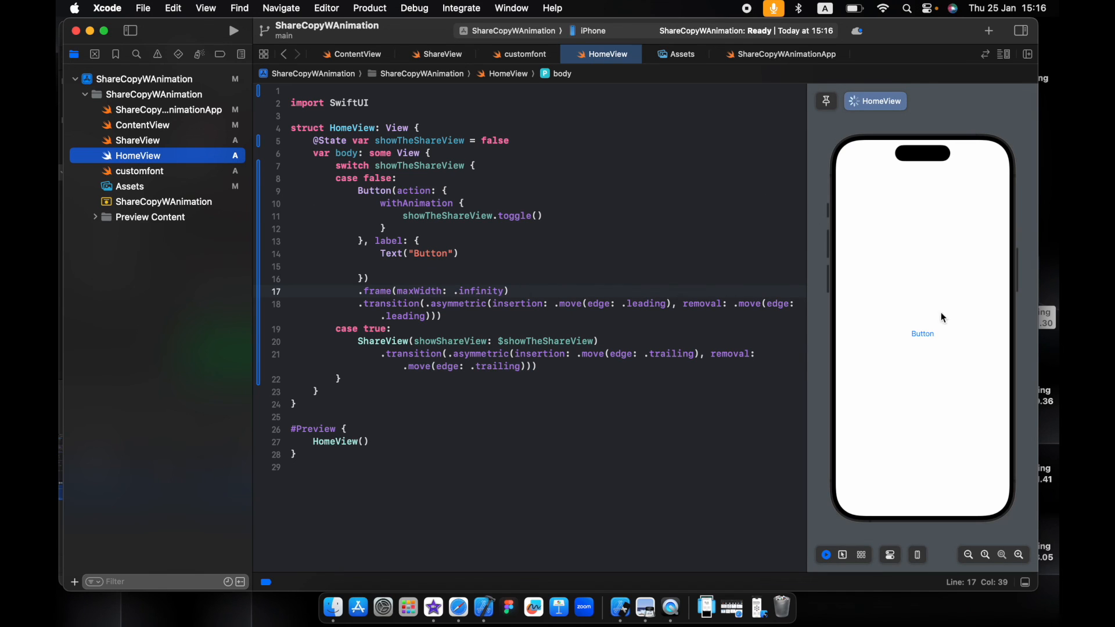
pyautogui.moveTo(929, 339)
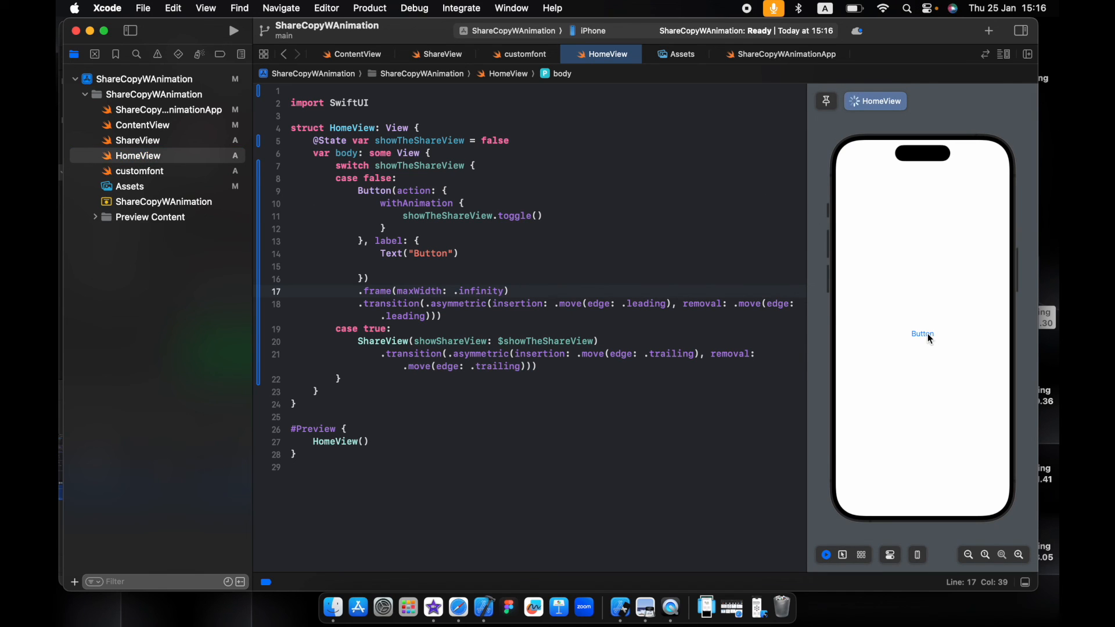
# Step: In the preview, slide in the invite screen with Button, go back, and reopen it
pyautogui.click(922, 335)
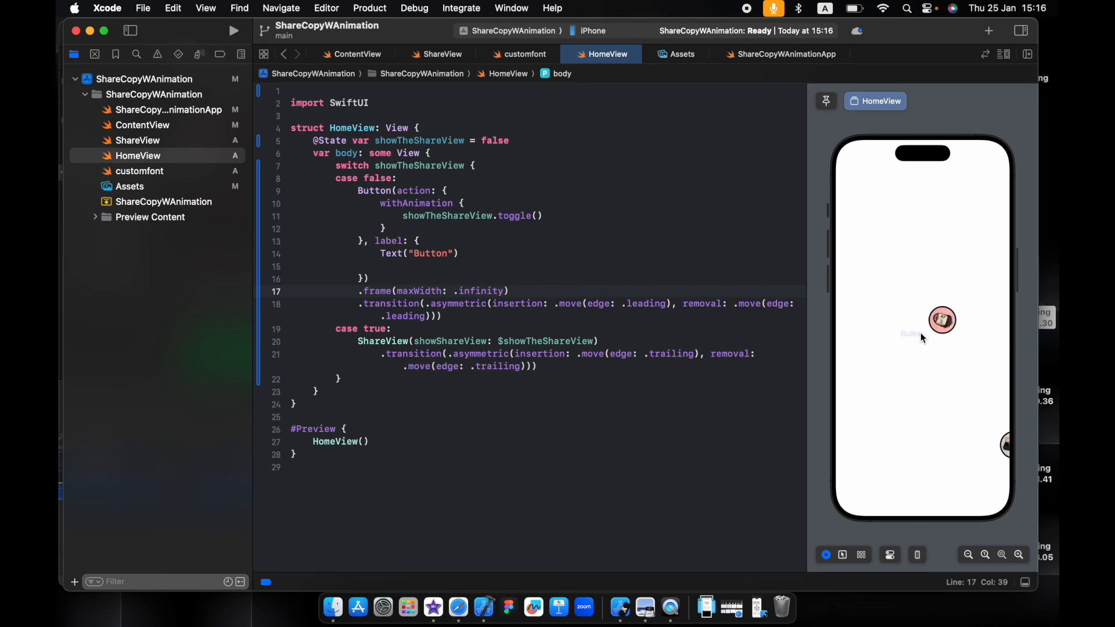
pyautogui.click(941, 320)
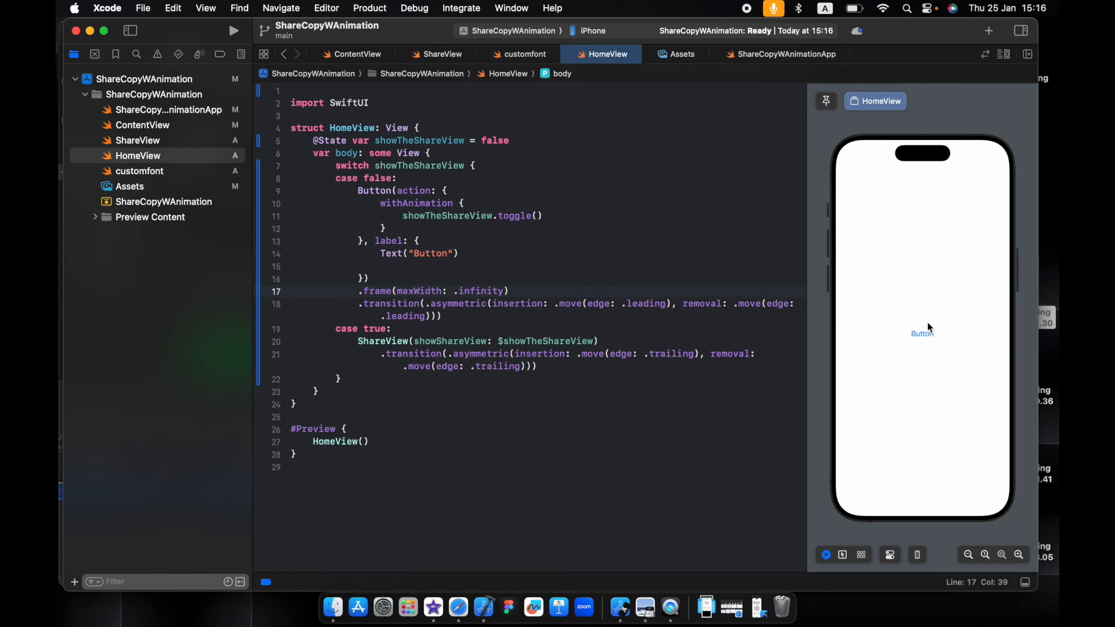
pyautogui.click(922, 333)
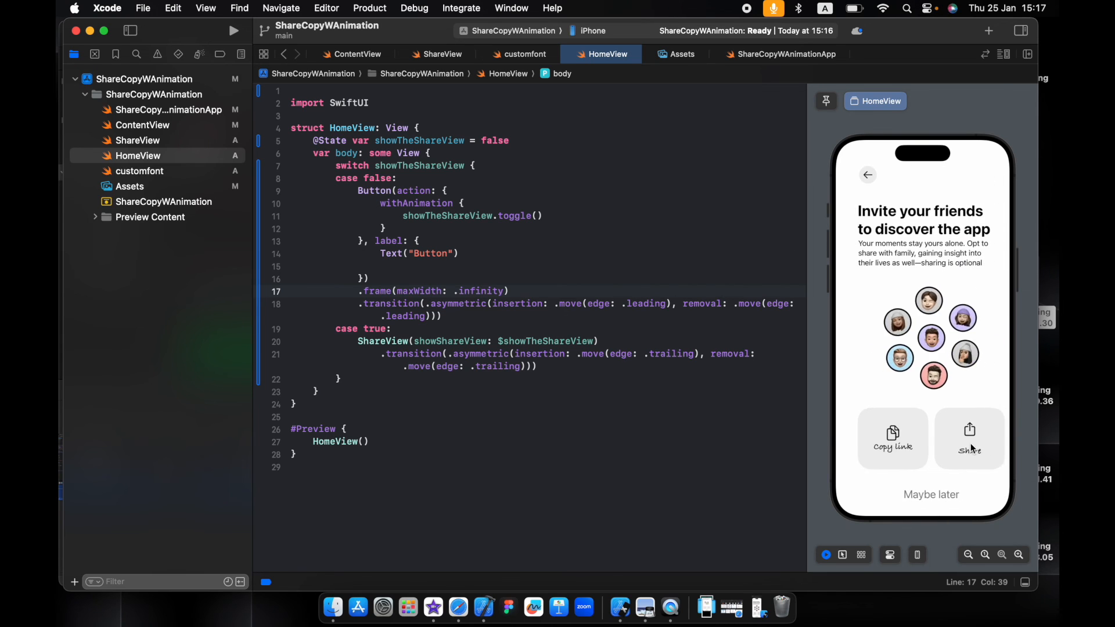
# Step: Test the Copy link toast and the Share sheet, then dismiss the sheet
pyautogui.click(891, 438)
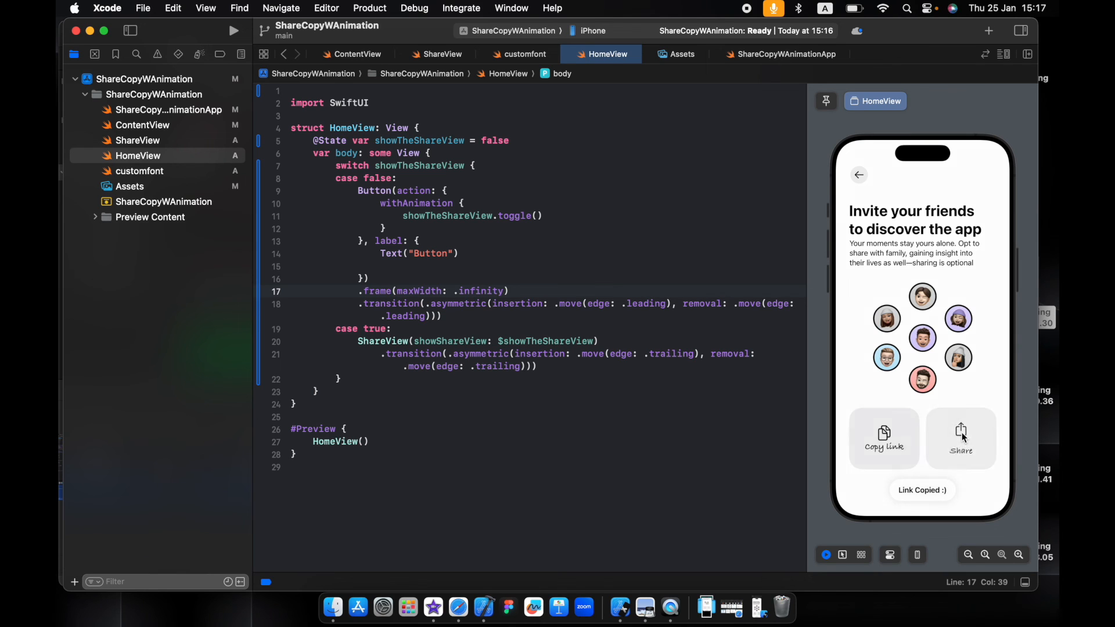
pyautogui.click(960, 439)
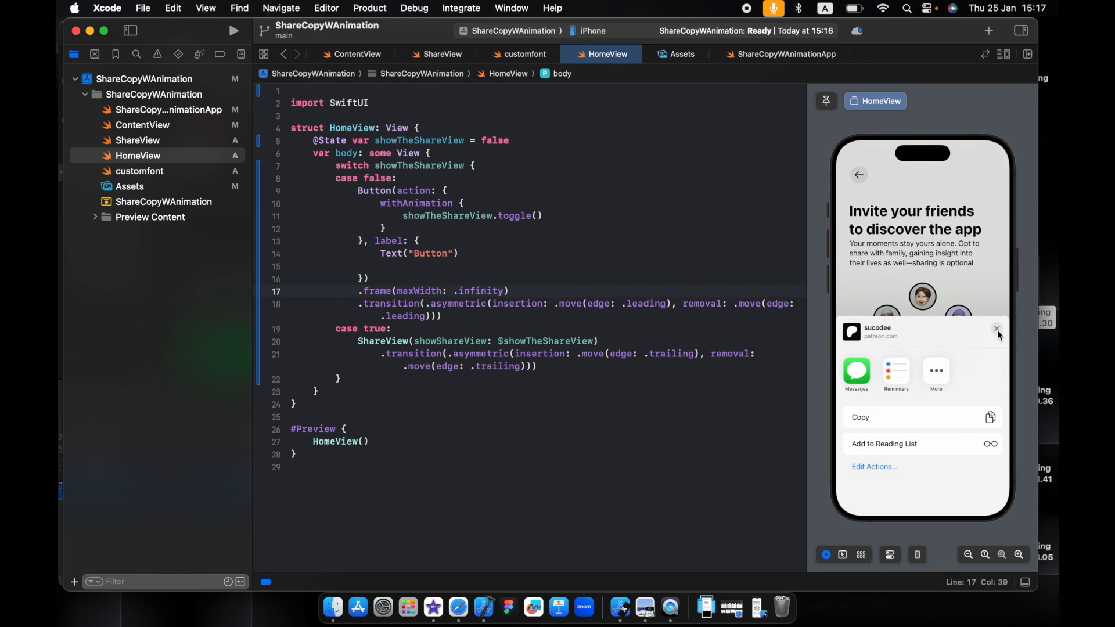
pyautogui.click(996, 329)
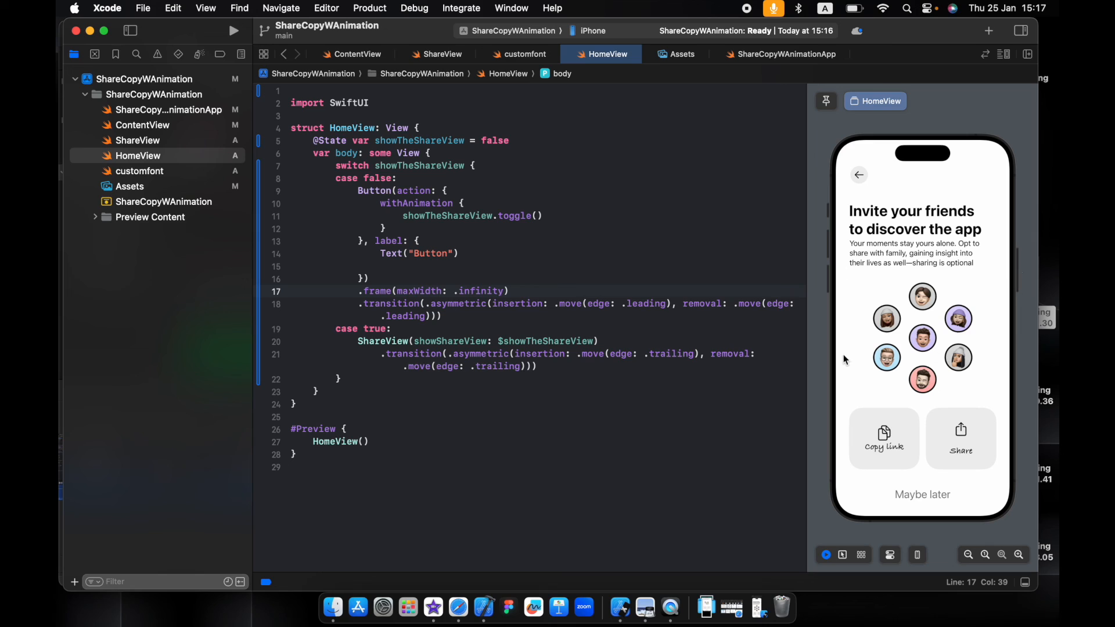